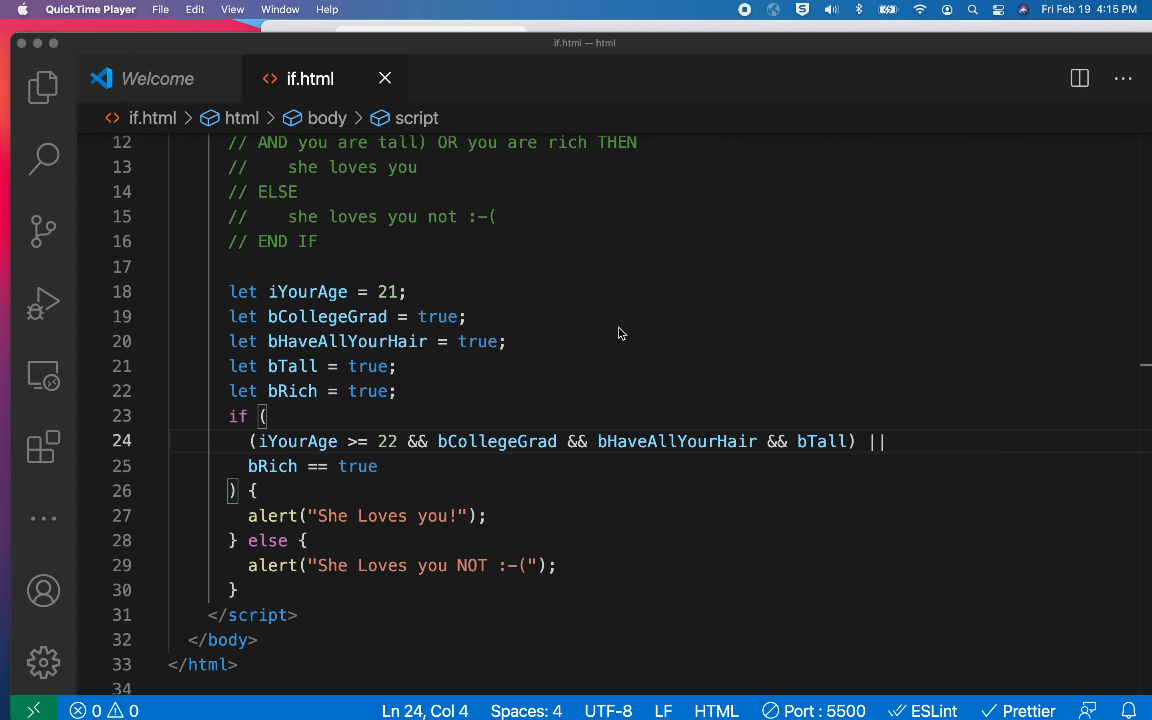
{"action": "mouse_move", "coordinate": [416, 448]}
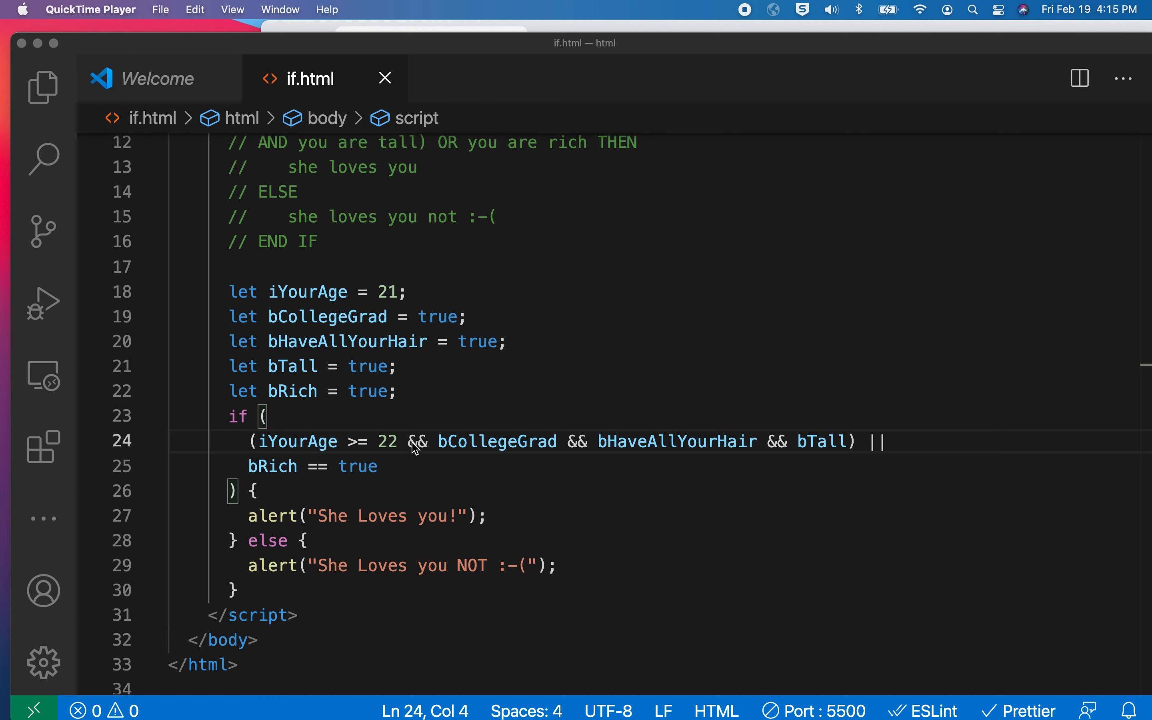
{"action": "mouse_move", "coordinate": [846, 443]}
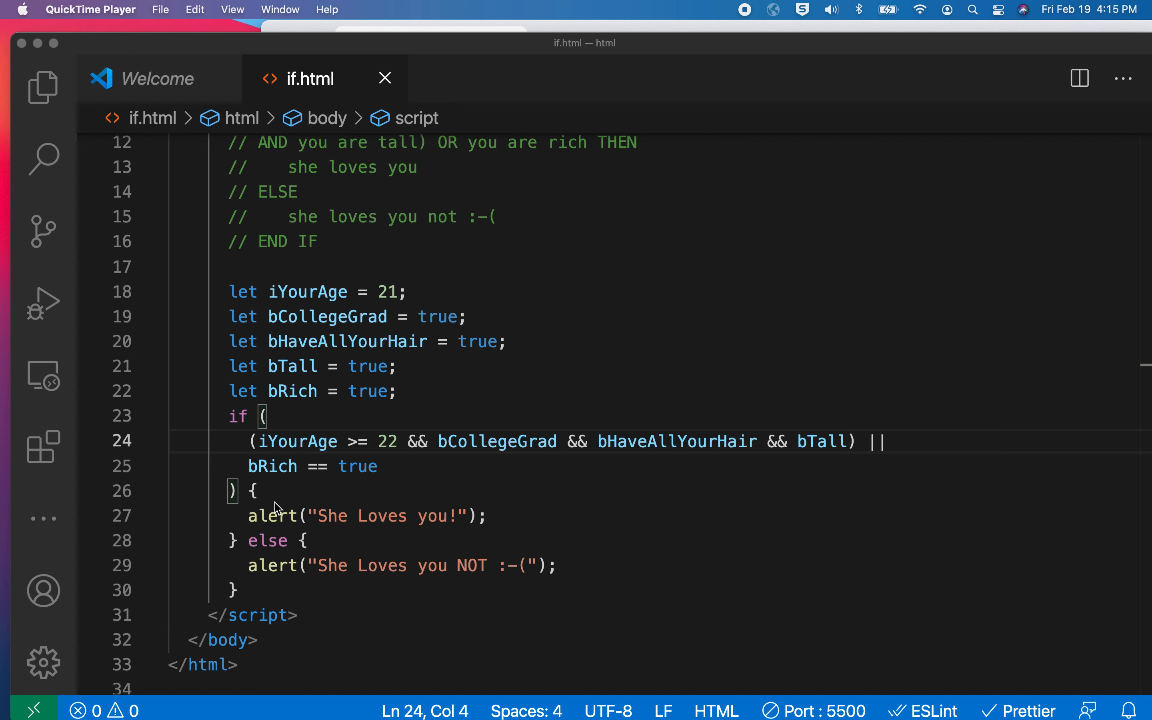
{"action": "mouse_move", "coordinate": [336, 524]}
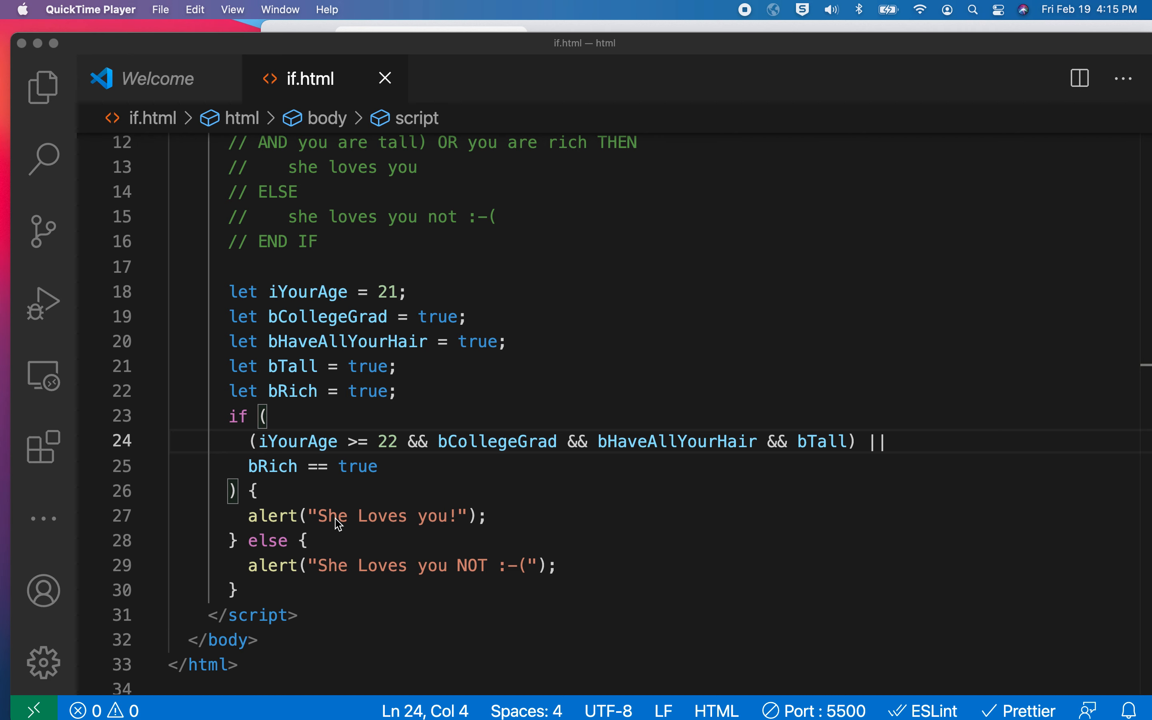
{"action": "mouse_move", "coordinate": [282, 476]}
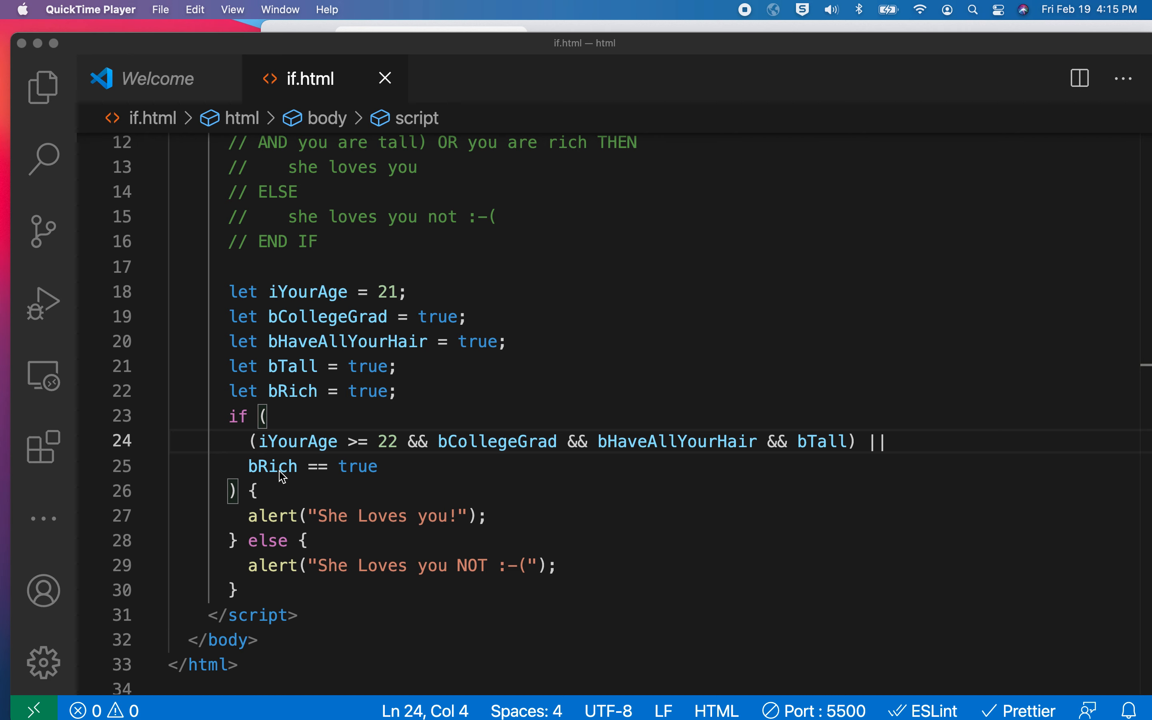
{"action": "mouse_move", "coordinate": [427, 245]}
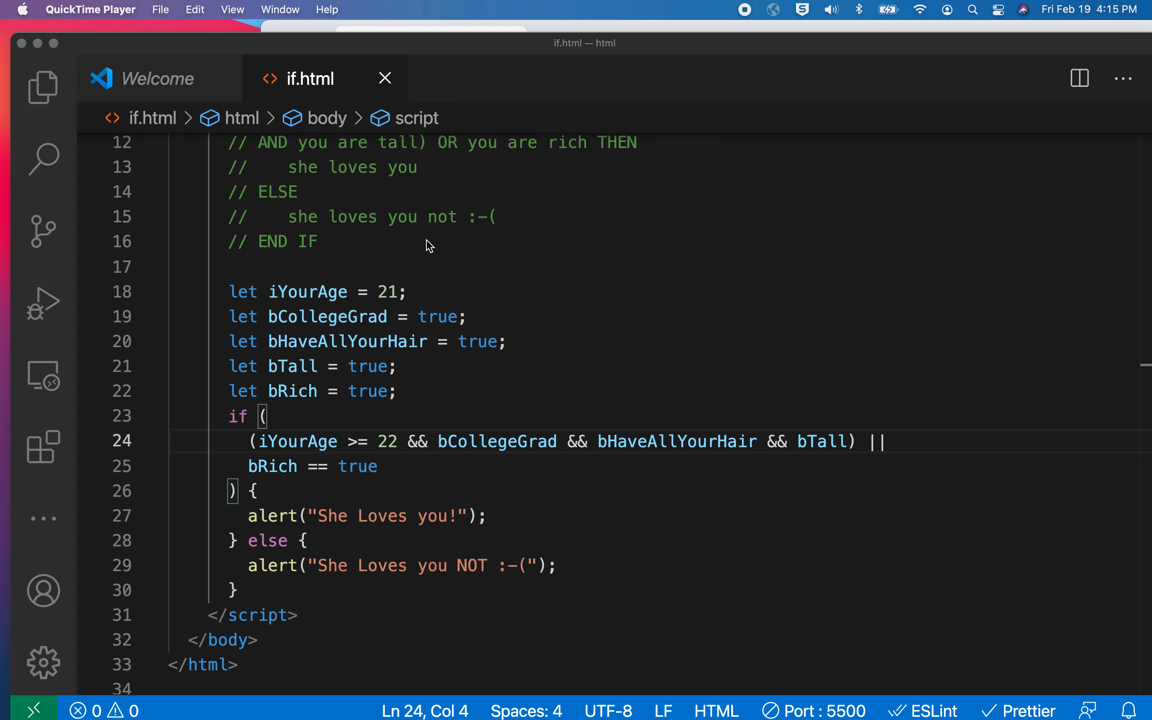
{"action": "mouse_move", "coordinate": [248, 549]}
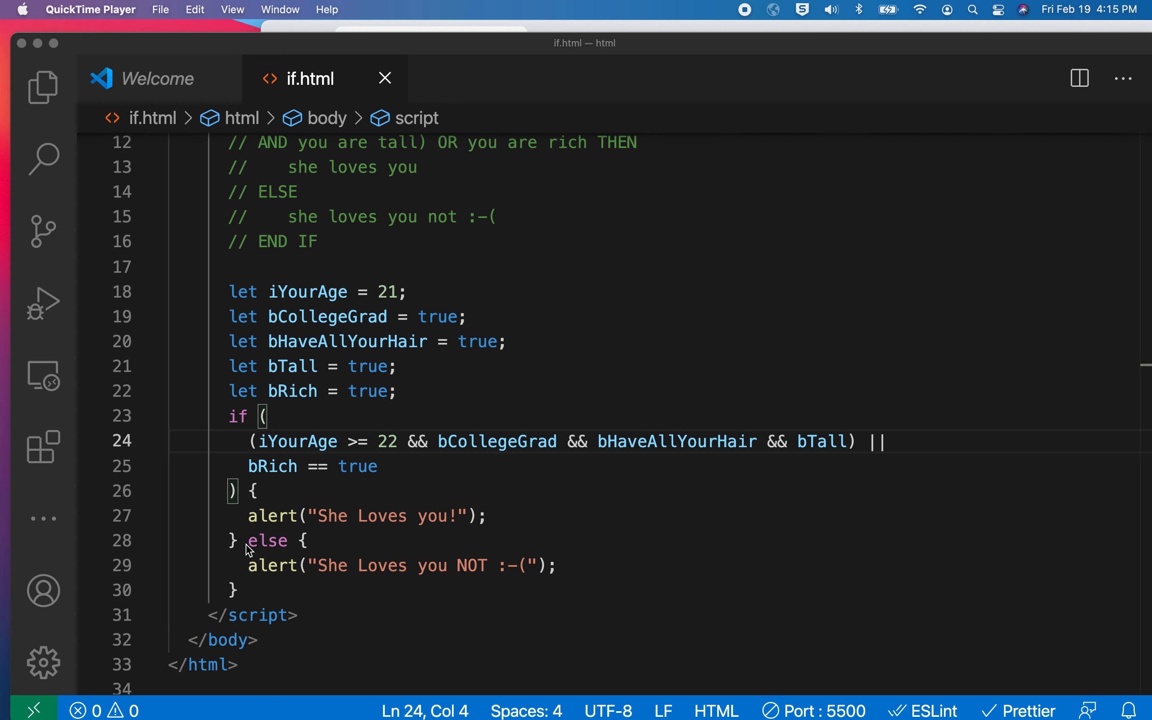
{"action": "mouse_move", "coordinate": [256, 552]}
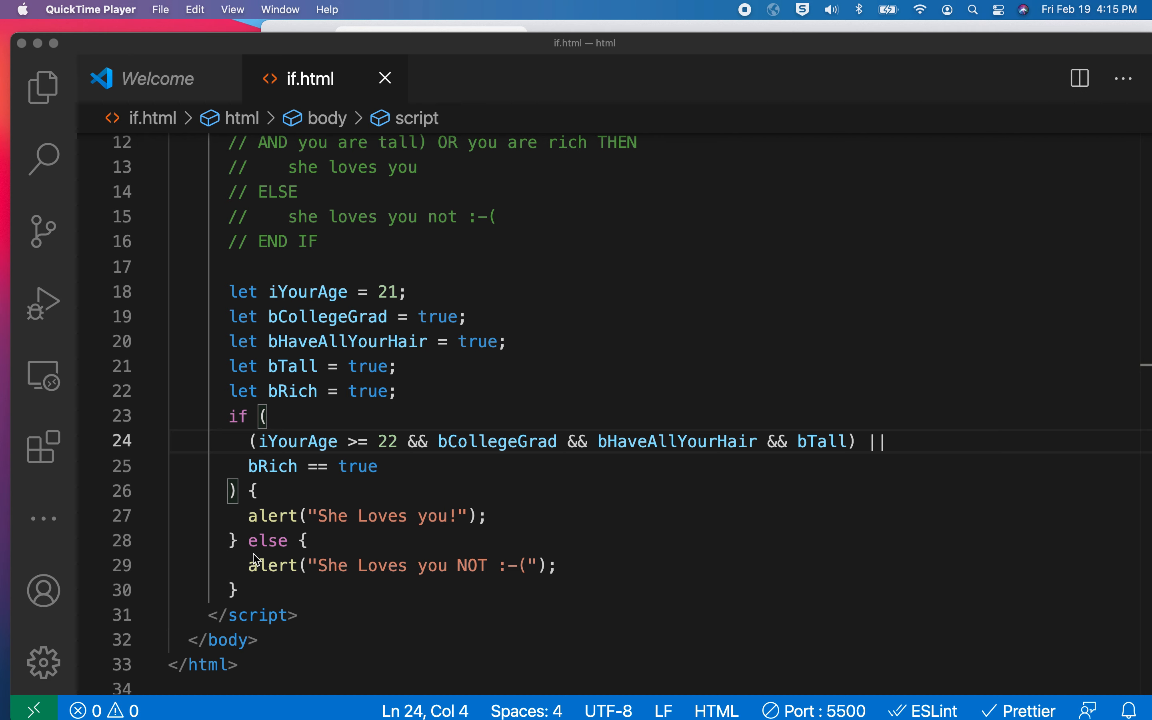
{"action": "mouse_move", "coordinate": [251, 557]}
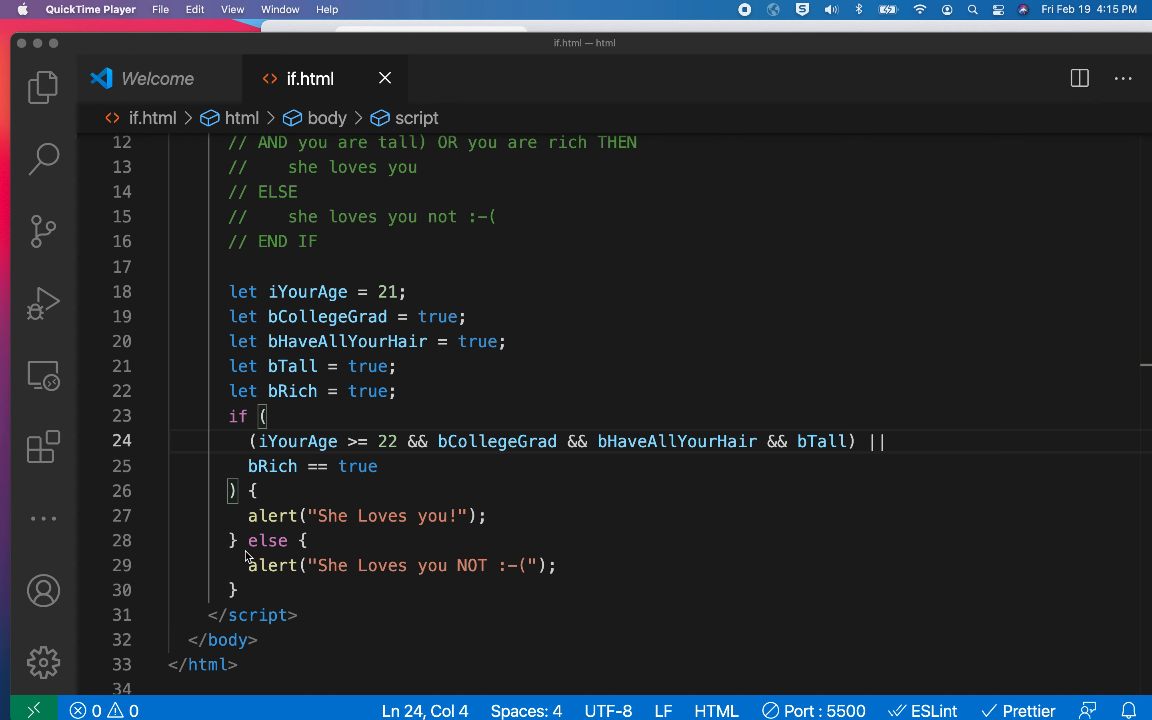
{"action": "mouse_move", "coordinate": [272, 572]}
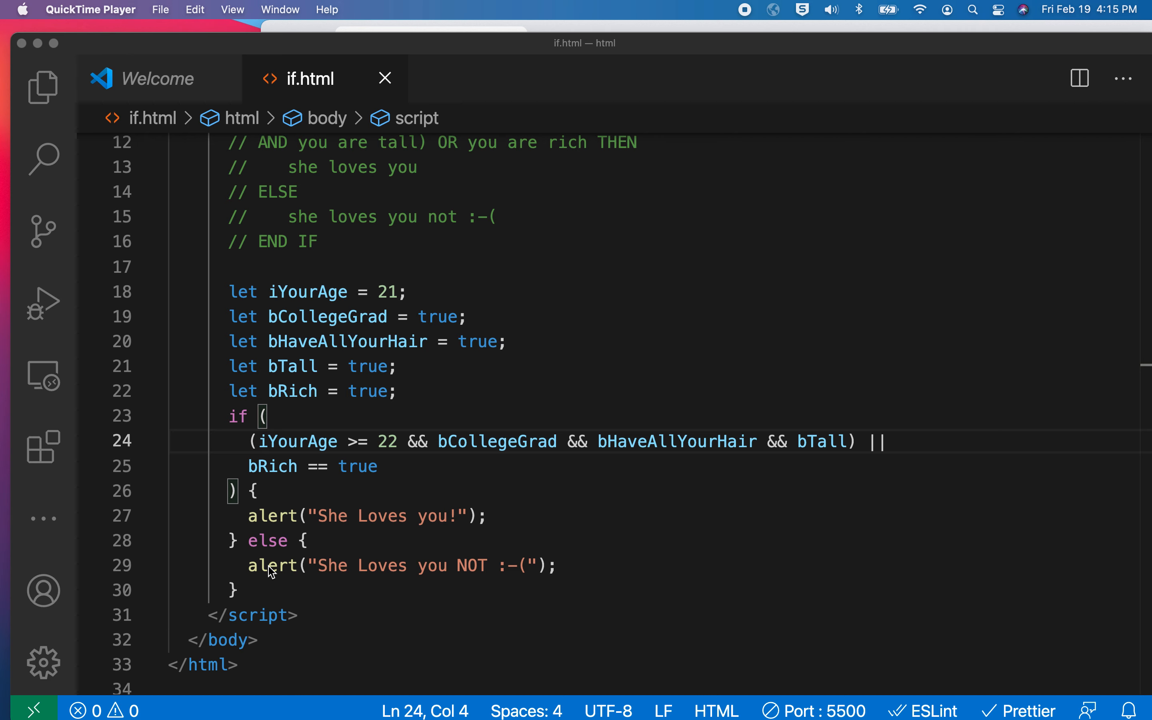
{"action": "mouse_move", "coordinate": [312, 444]}
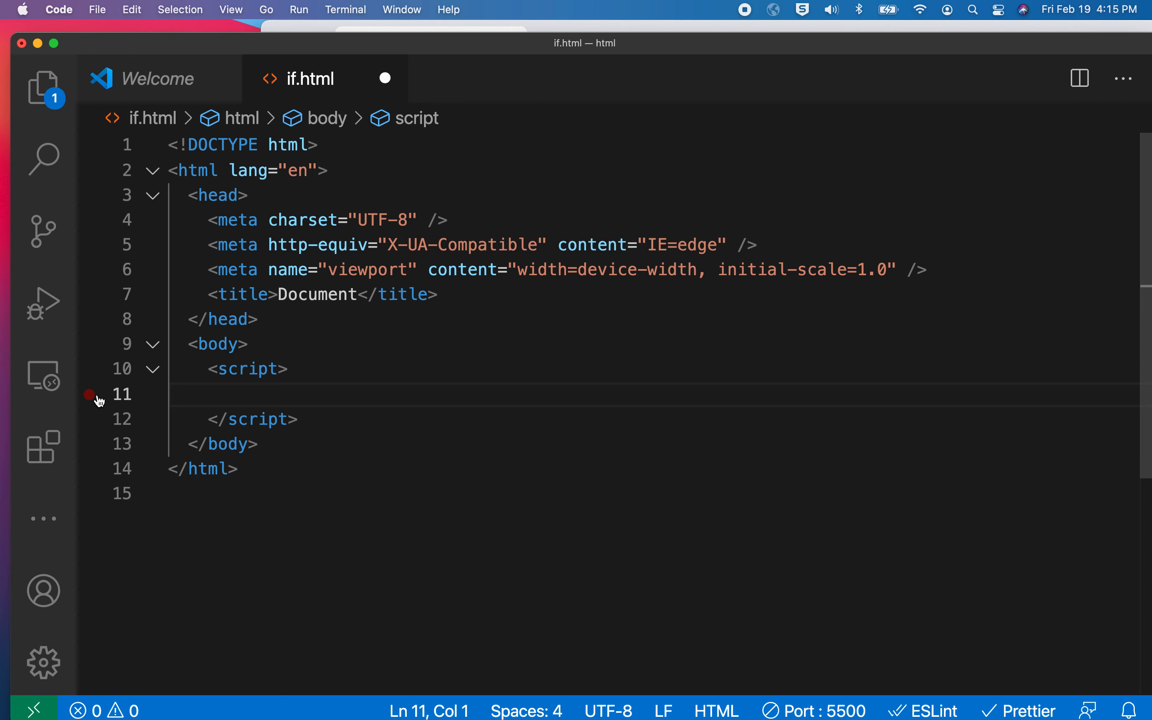
- Declare let iHourOfDay = 12; inside the script block
{"action": "left_click", "coordinate": [170, 394]}
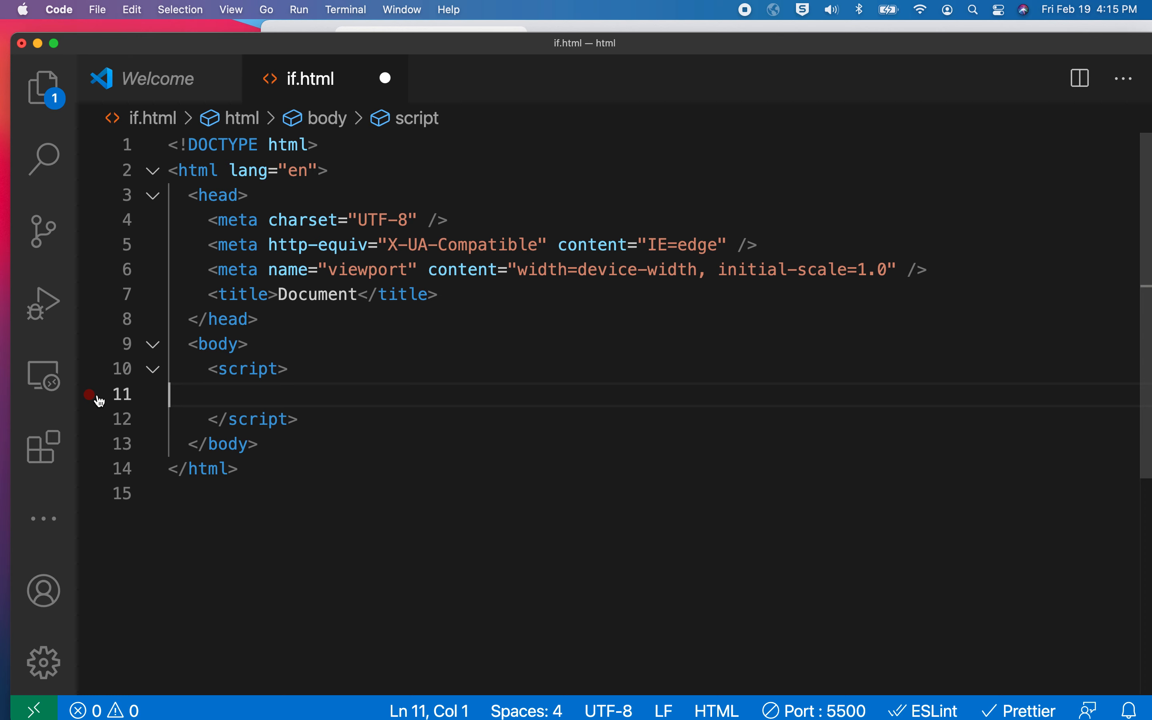
{"action": "type", "text": "l"}
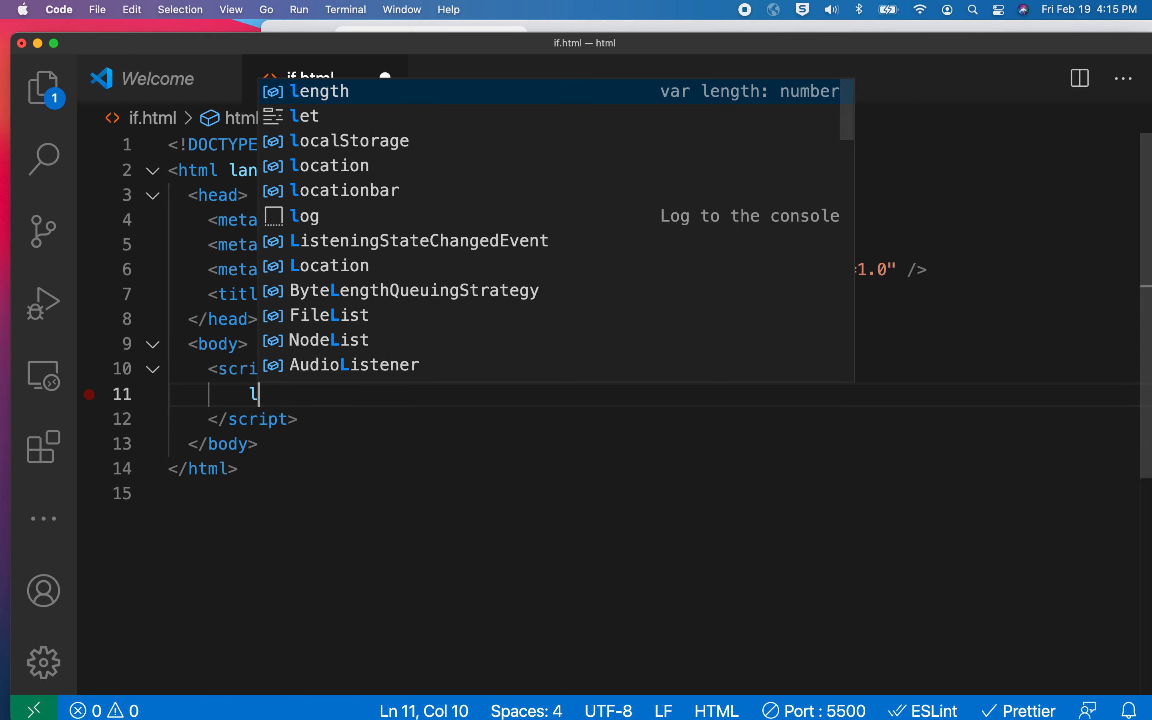
{"action": "type", "text": "et iHou"}
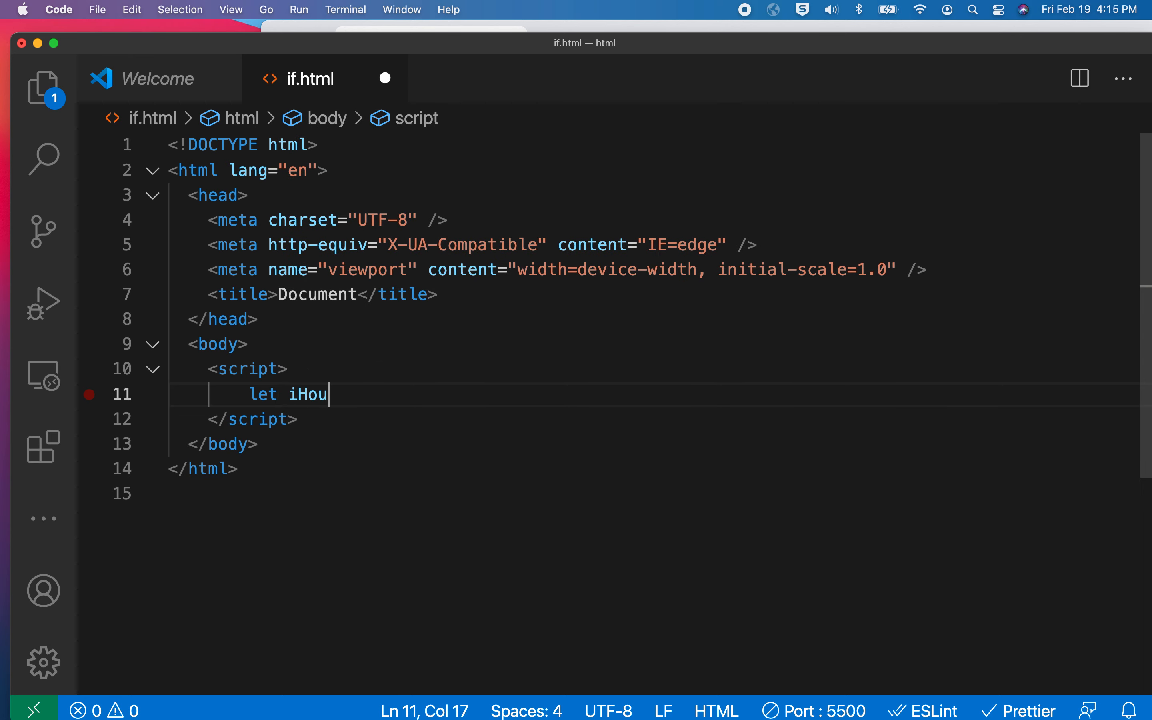
{"action": "type", "text": "rOfDay"}
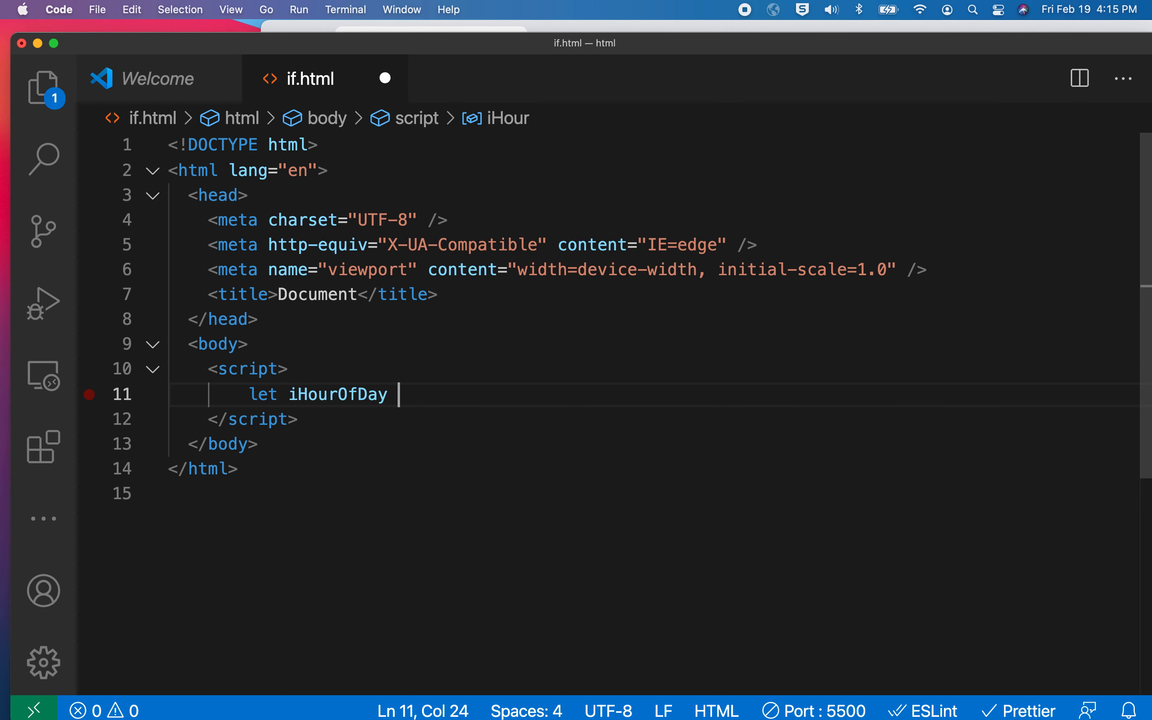
{"action": "type", "text": "= 12;"}
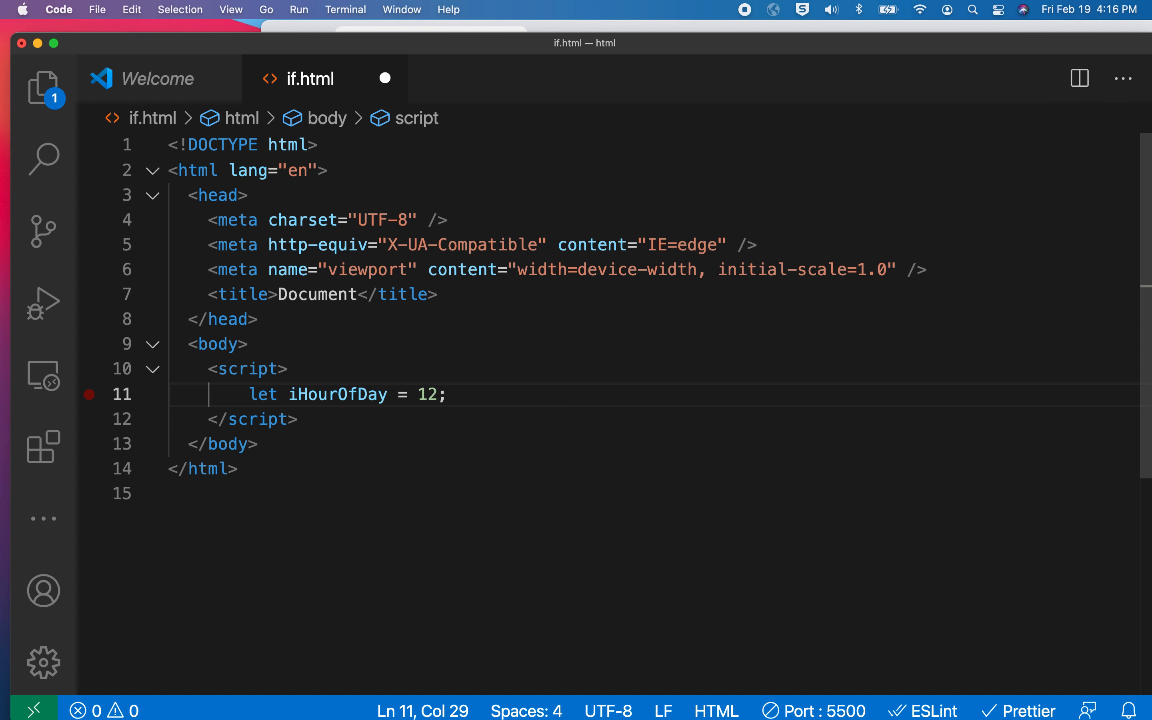
{"action": "key", "text": "Enter"}
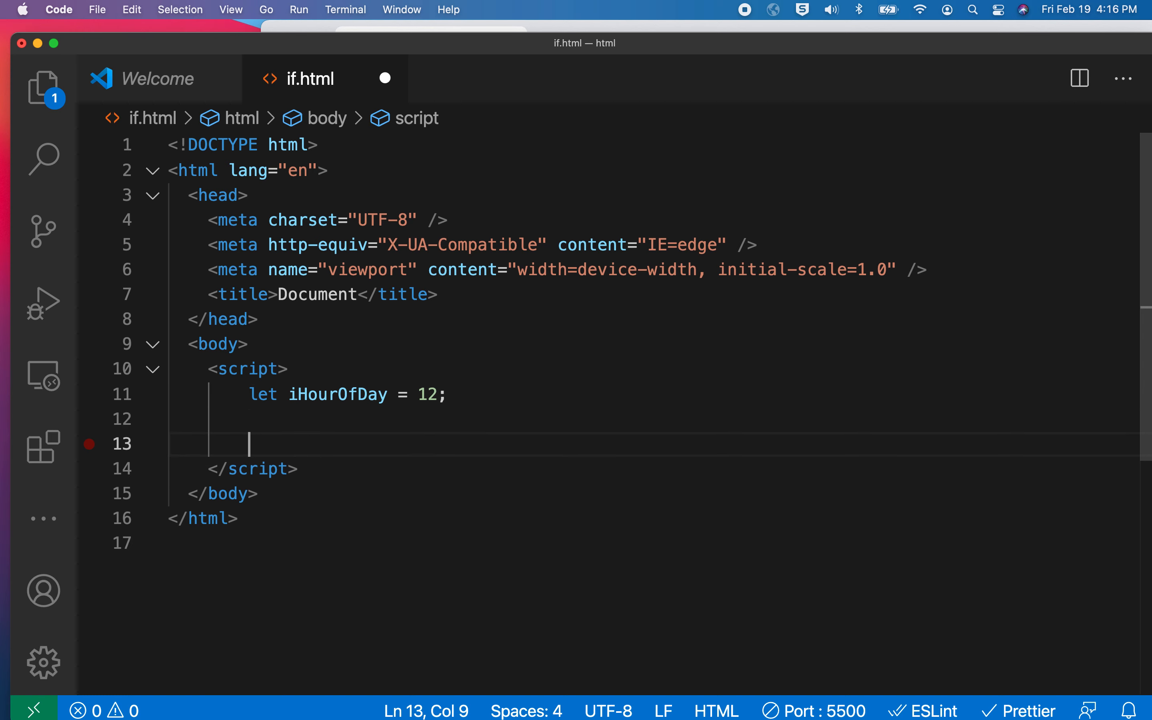
- Add an if alerting 'Breakfast time!' when iHourOfDay == 8
{"action": "type", "text": "if"}
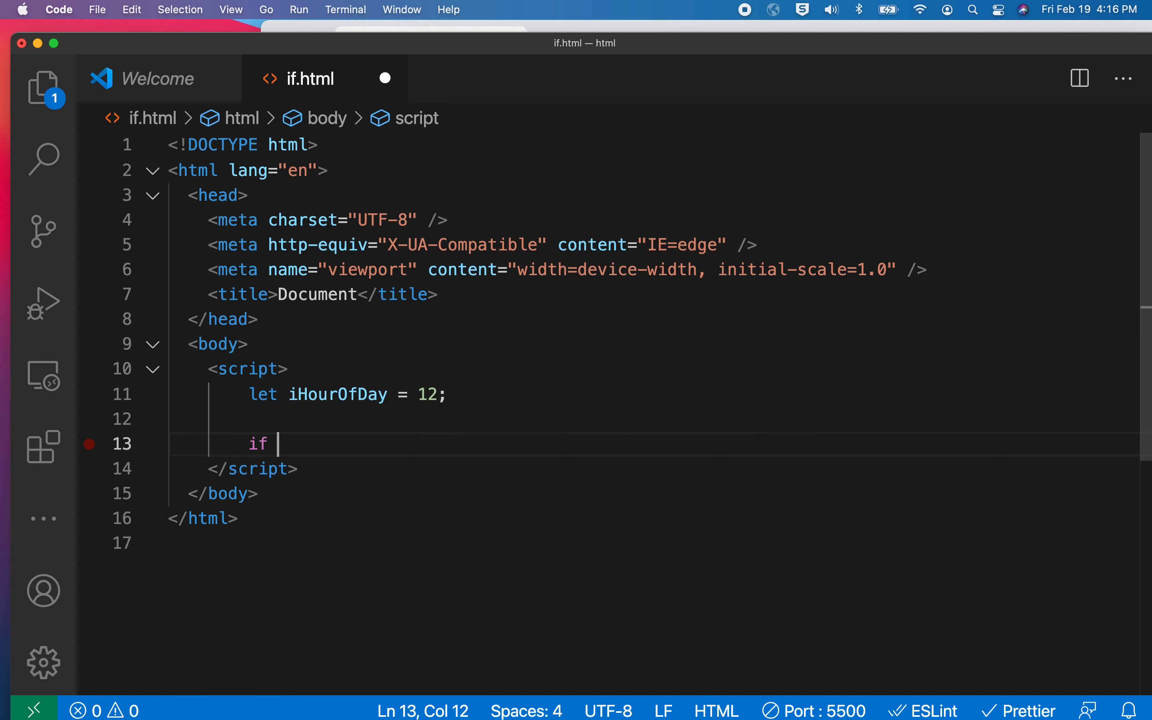
{"action": "type", "text": "(iHourOfDay"}
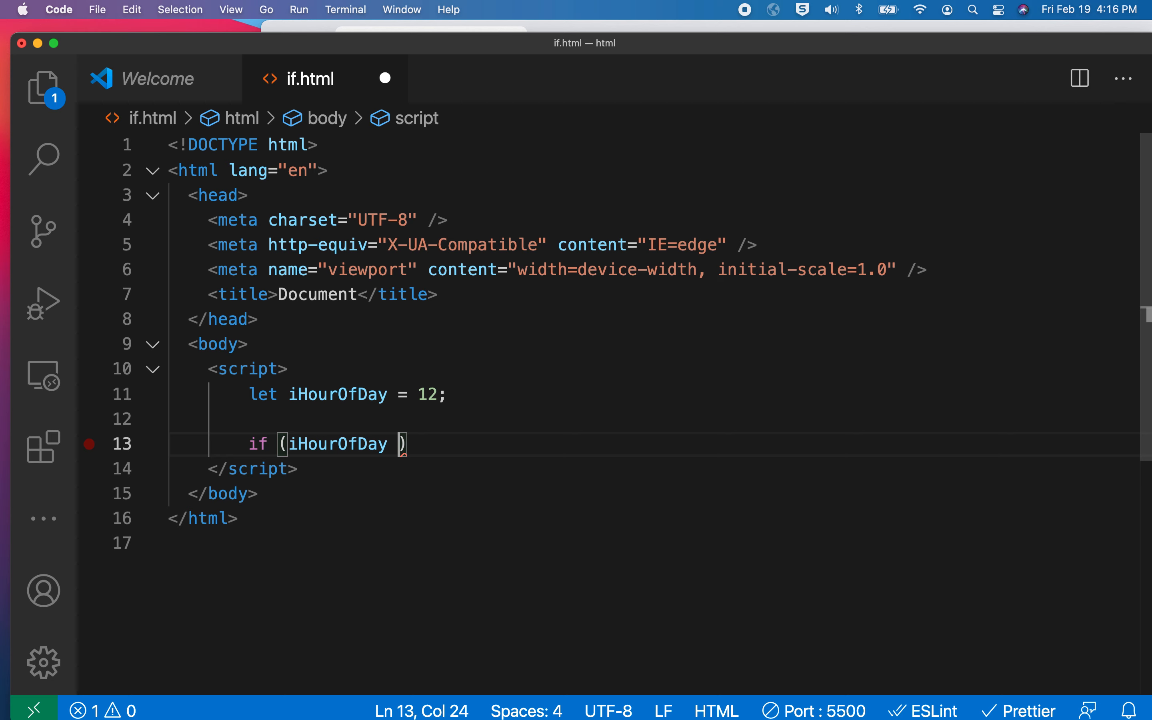
{"action": "type", "text": "== 8"}
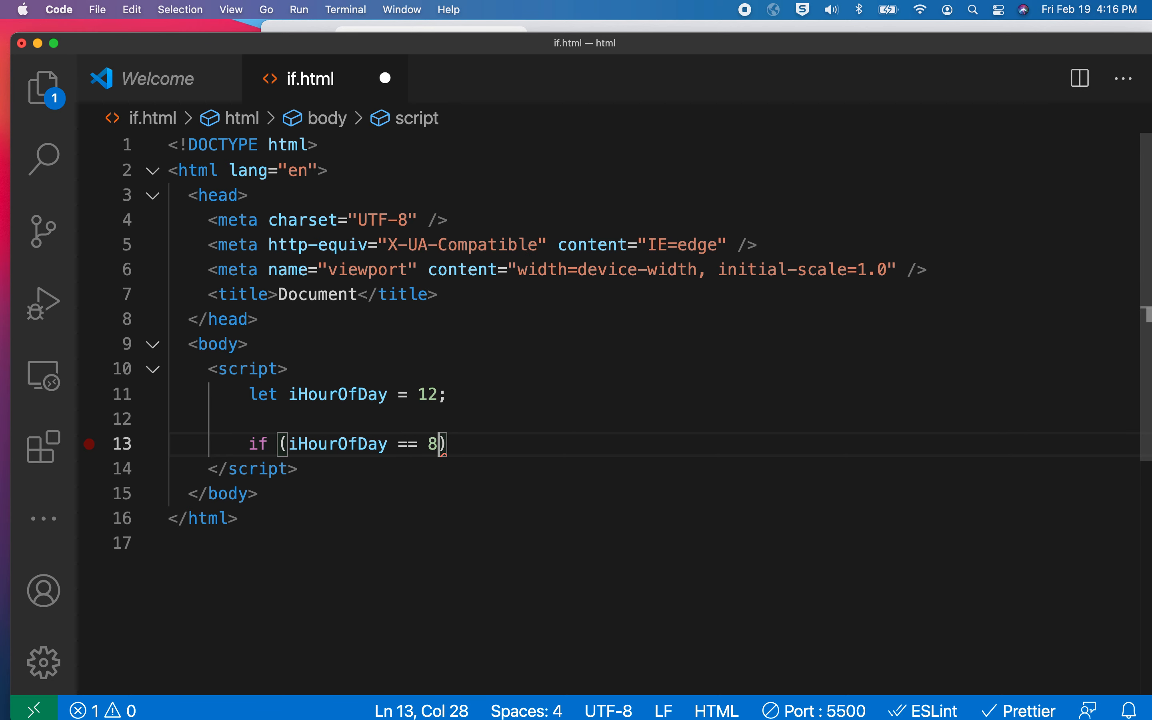
{"action": "type", "text": "{}"}
{"action": "type", "text": "a"}
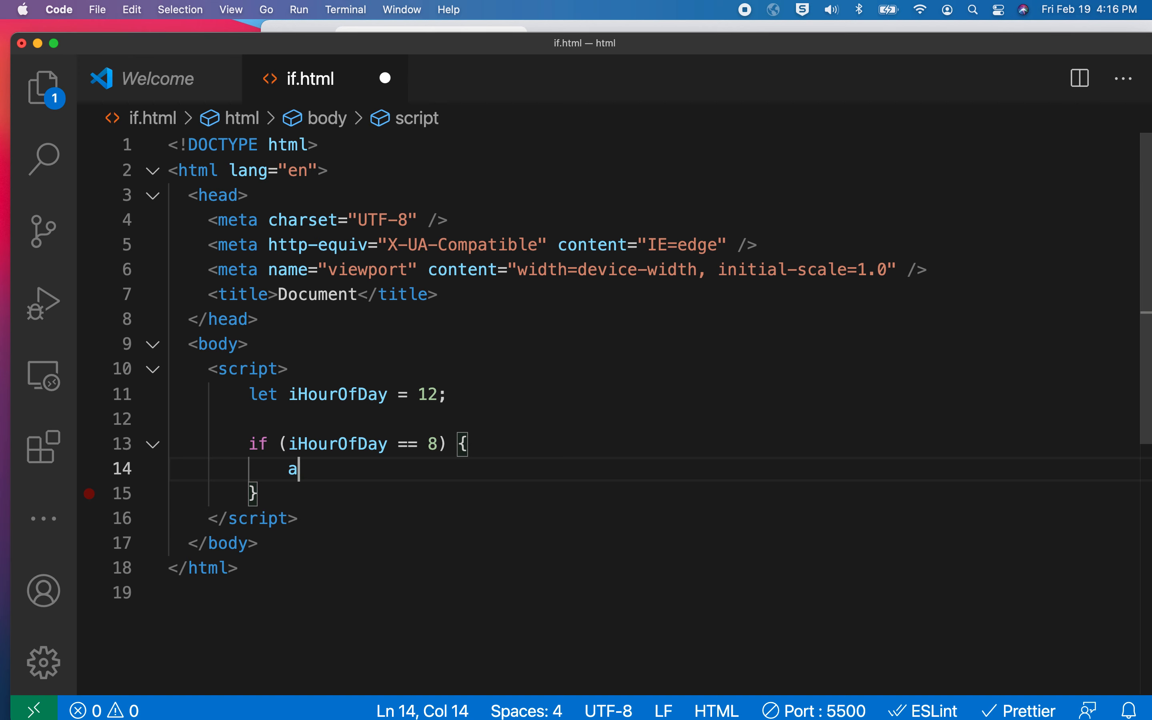
{"action": "type", "text": "lert('B')"}
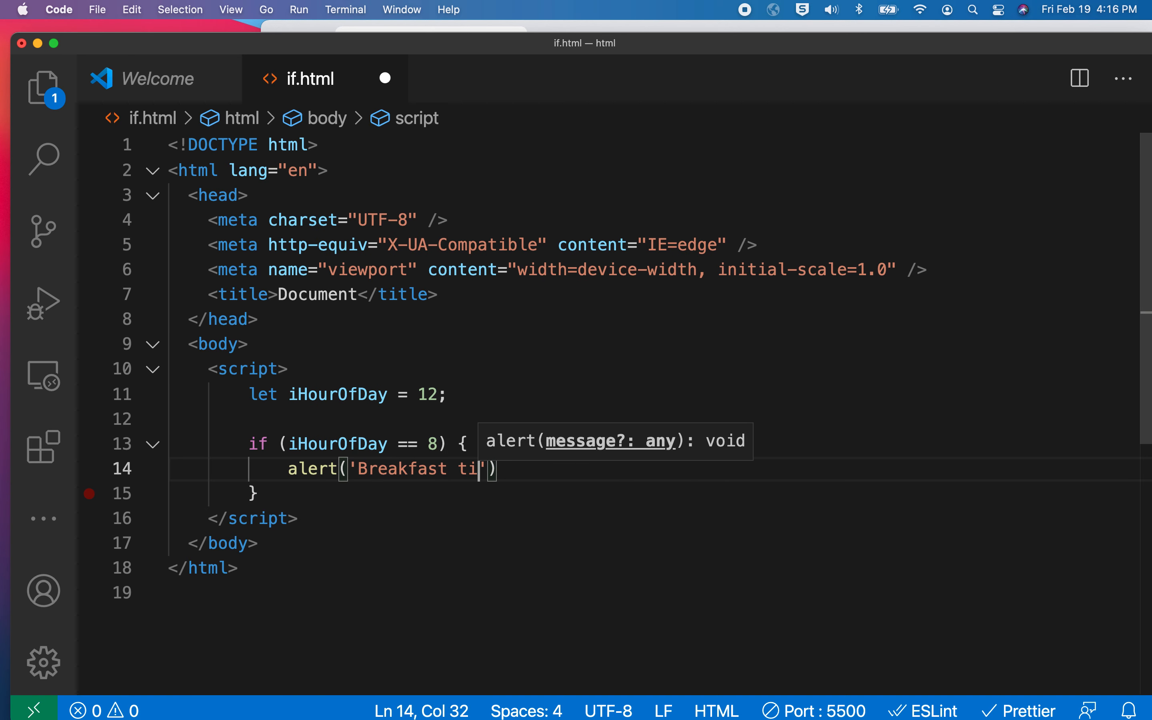
{"action": "type", "text": "me!"}
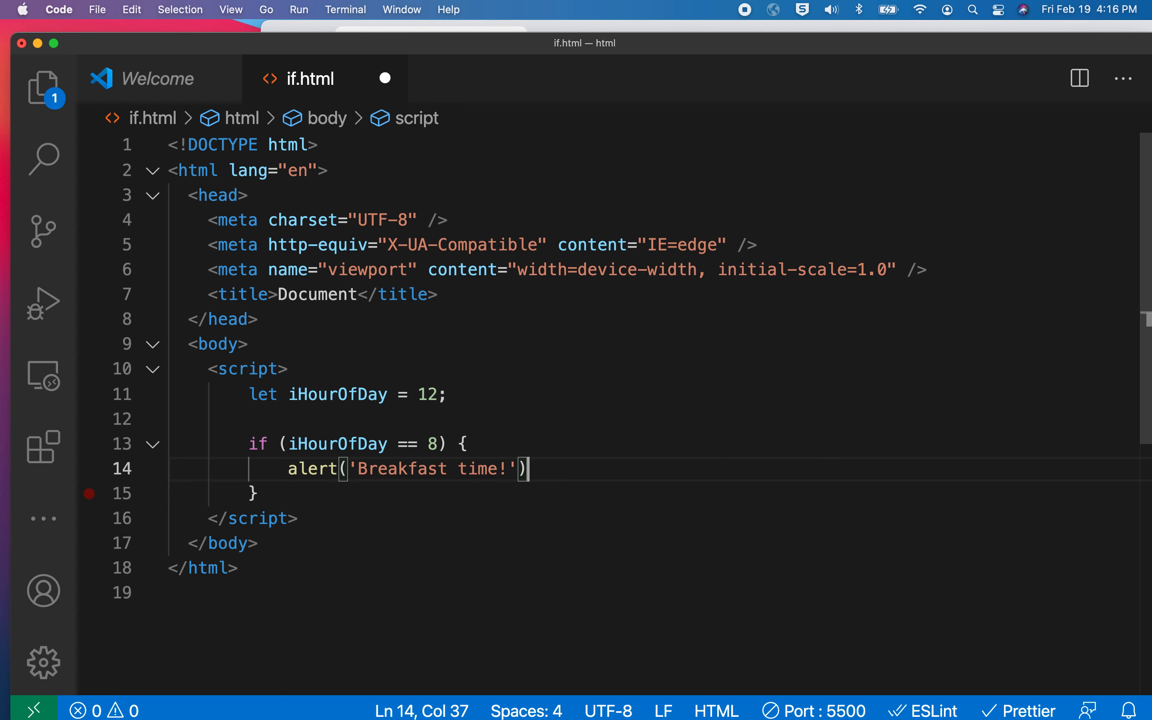
{"action": "type", "text": ";"}
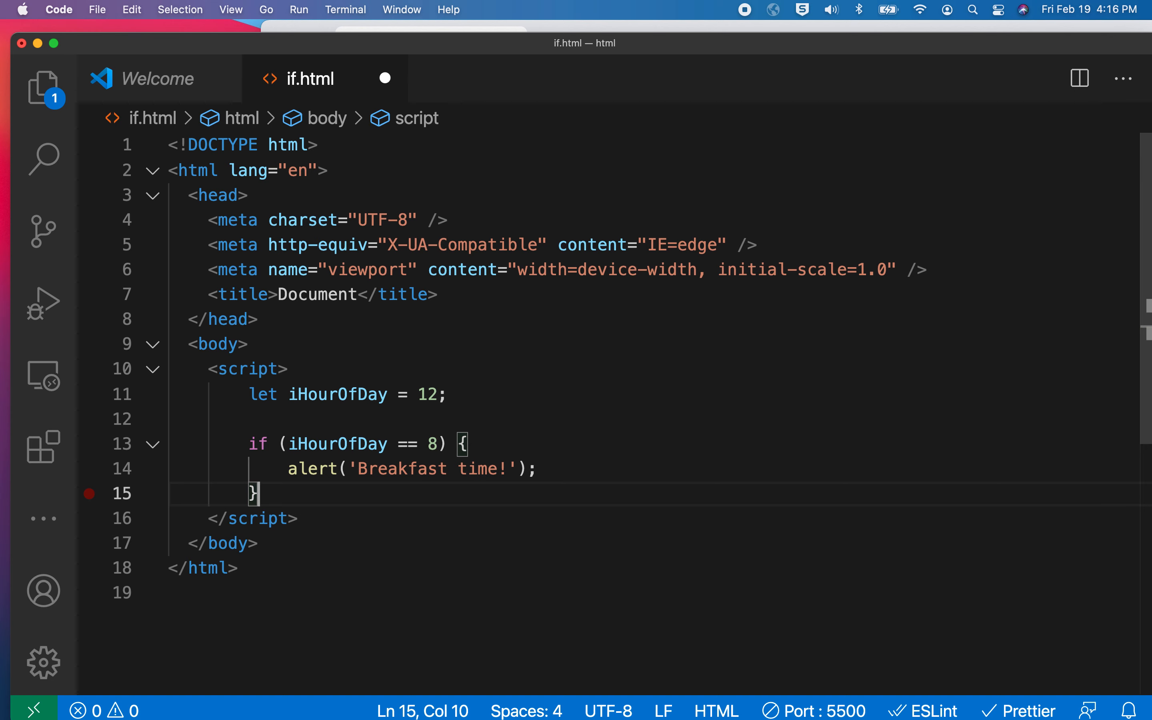
- Add else if (iHourOfDay == 12) alerting 'Lunch time!'
{"action": "type", "text": "else if"}
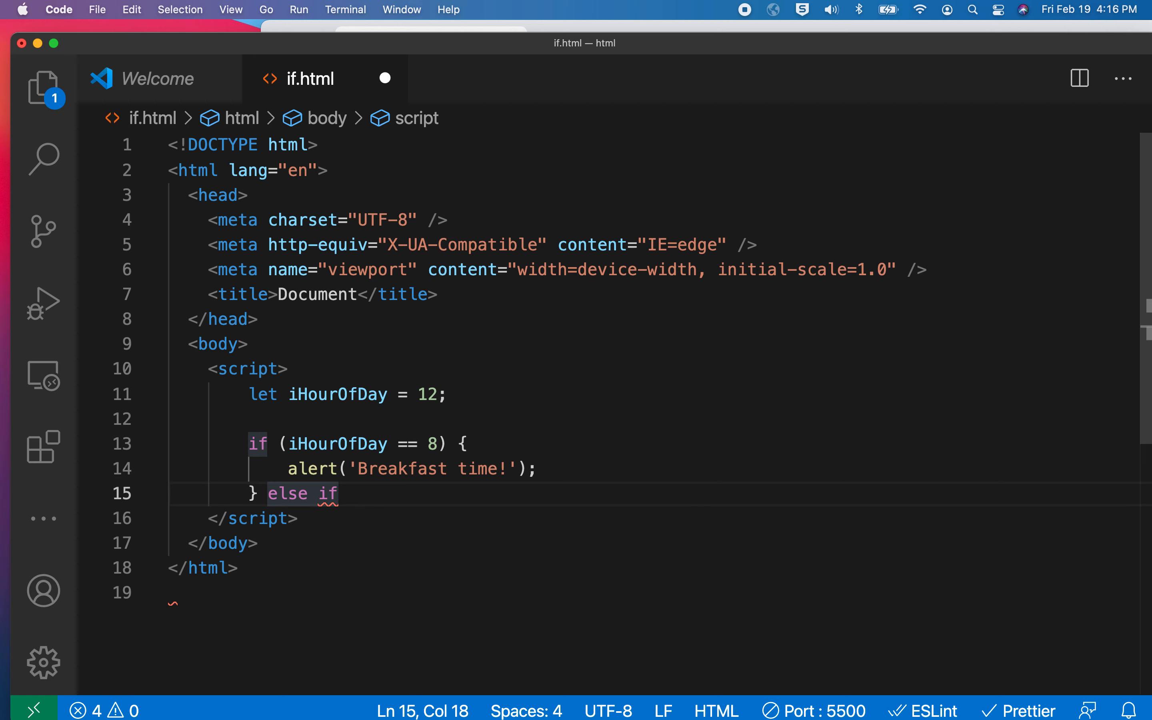
{"action": "type", "text": "("}
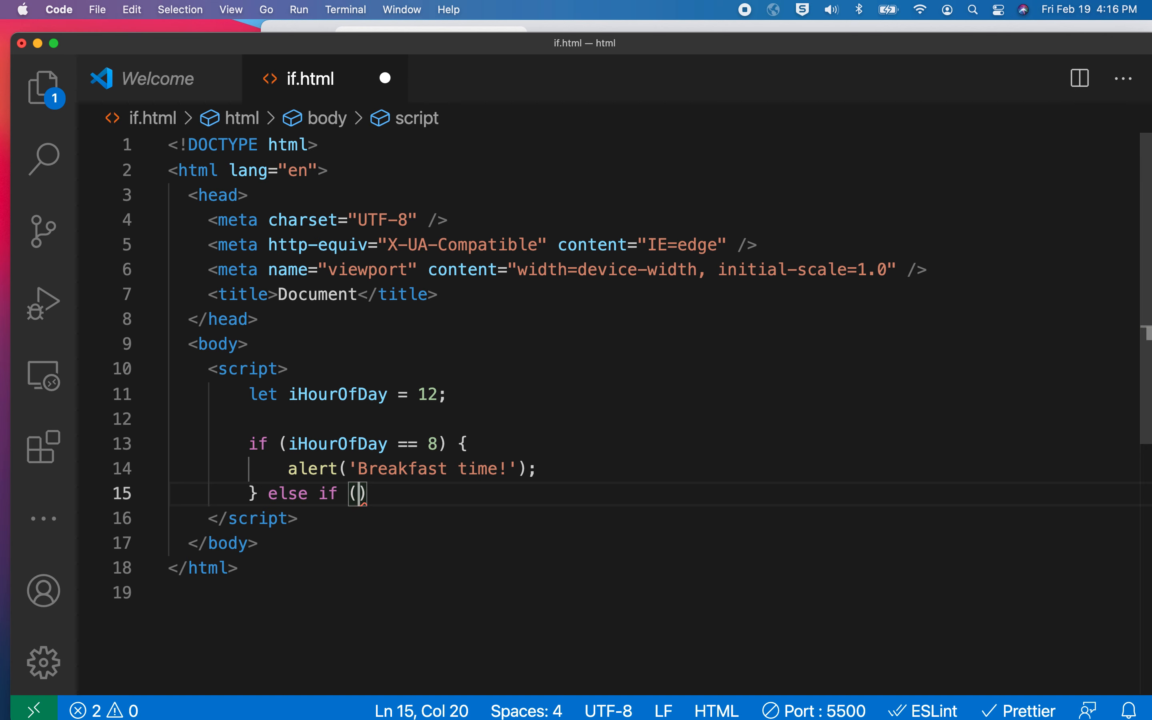
{"action": "type", "text": "i"}
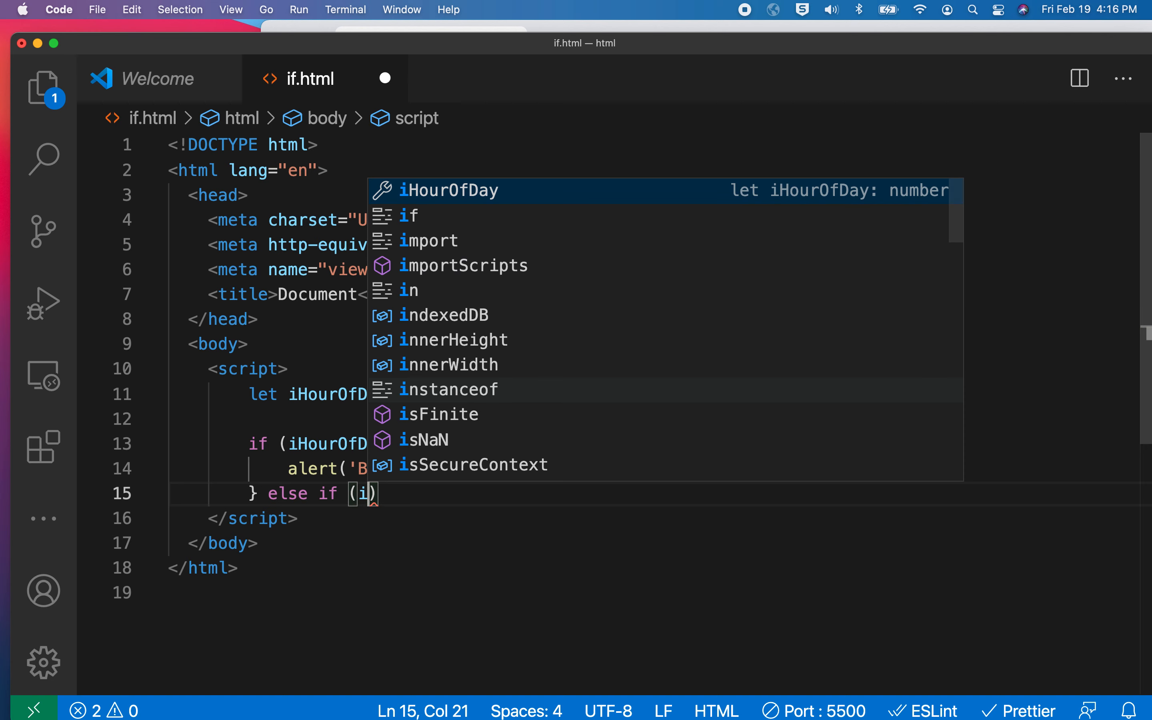
{"action": "type", "text": "iHourOfDay =="}
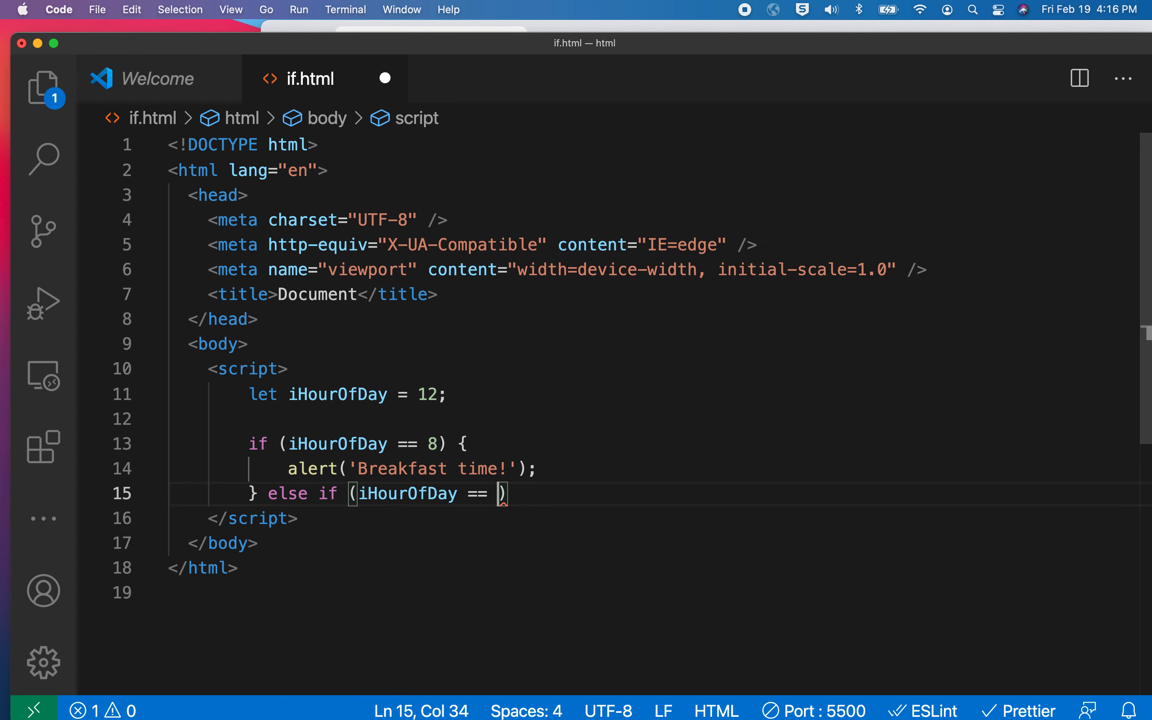
{"action": "type", "text": "12"}
{"action": "type", "text": "alert(\""}
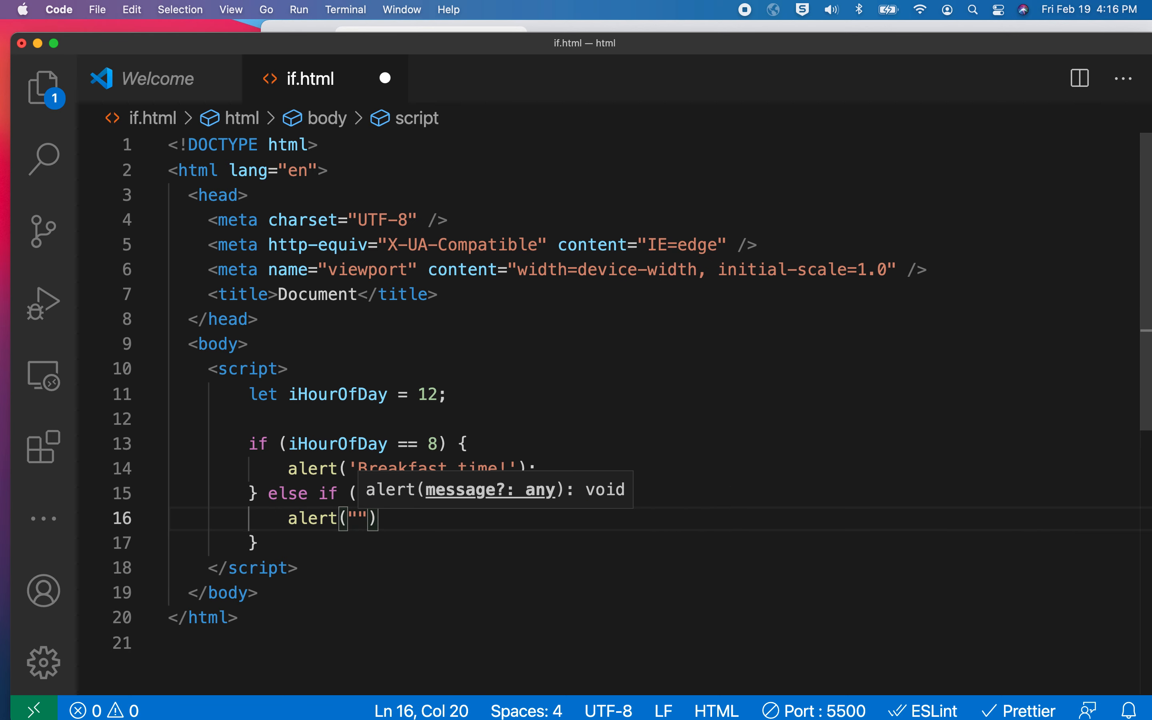
{"action": "type", "text": "Lun'"}
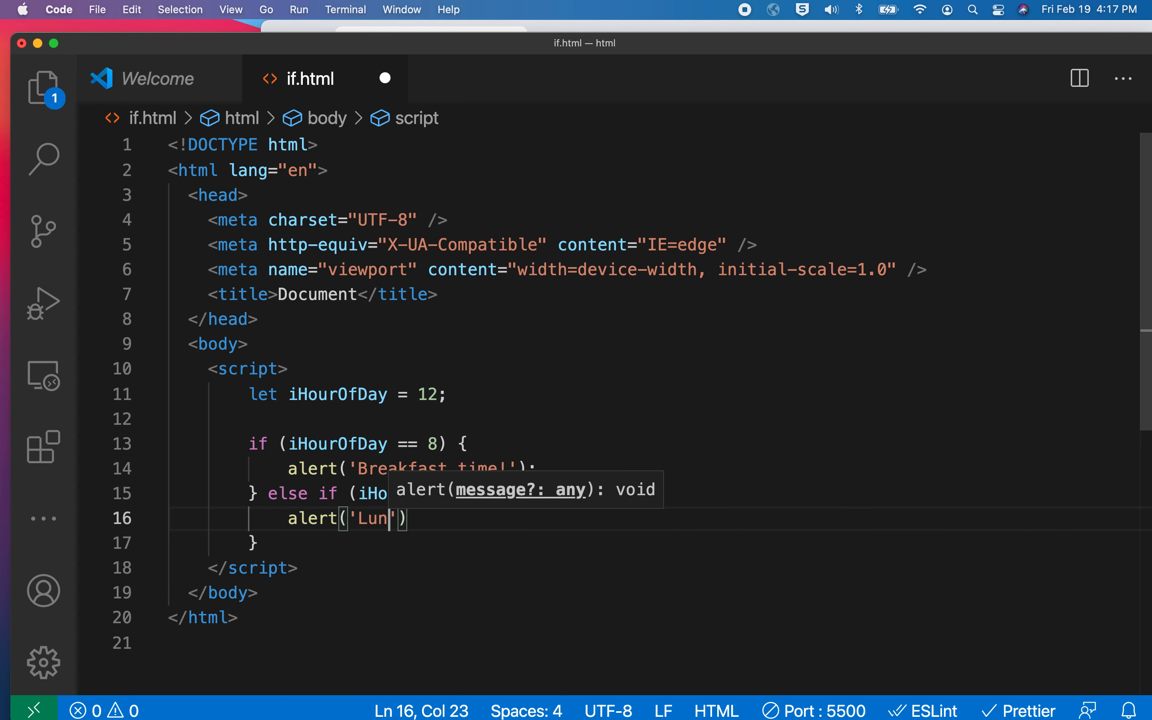
{"action": "type", "text": "ch time!"}
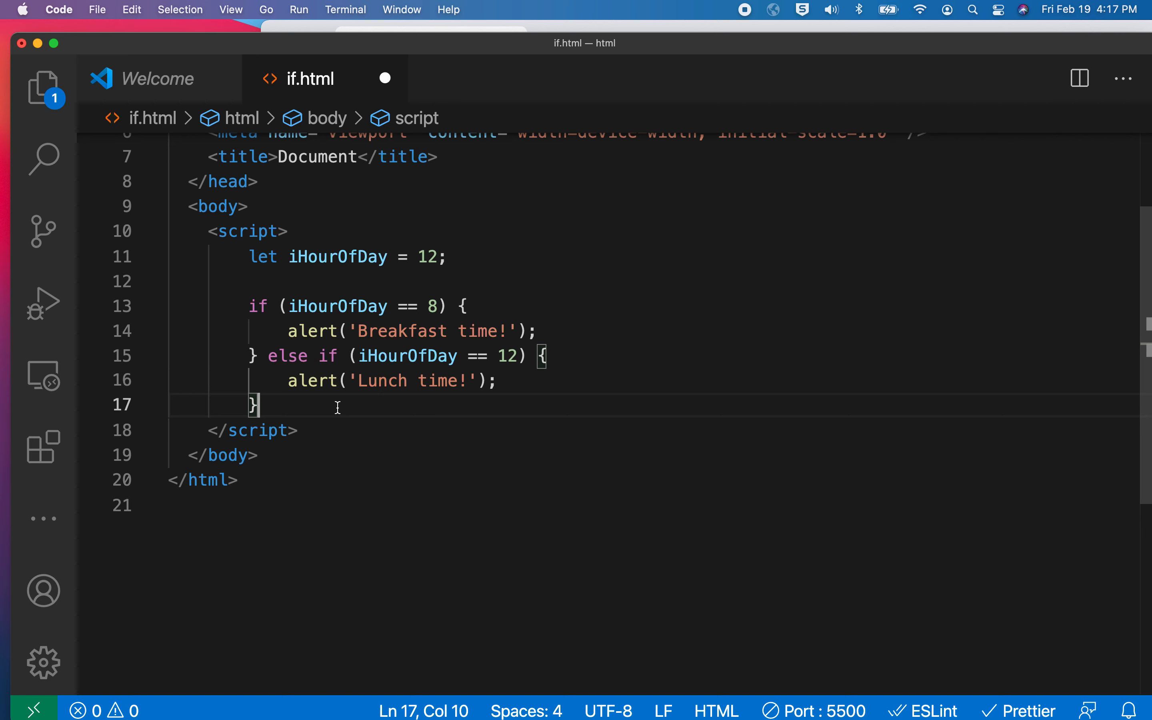
- Add else if (iHourOfDay == 18) alerting 'Dinner time!'
{"action": "type", "text": "else if"}
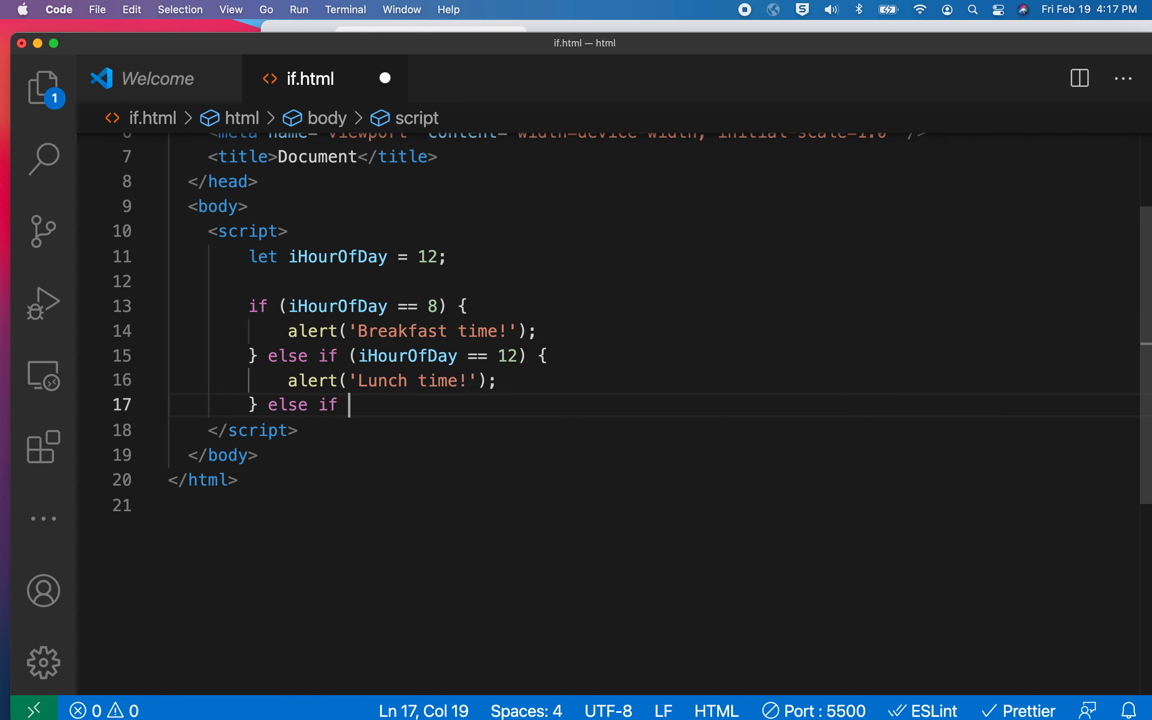
{"action": "type", "text": "(iHourOfDay"}
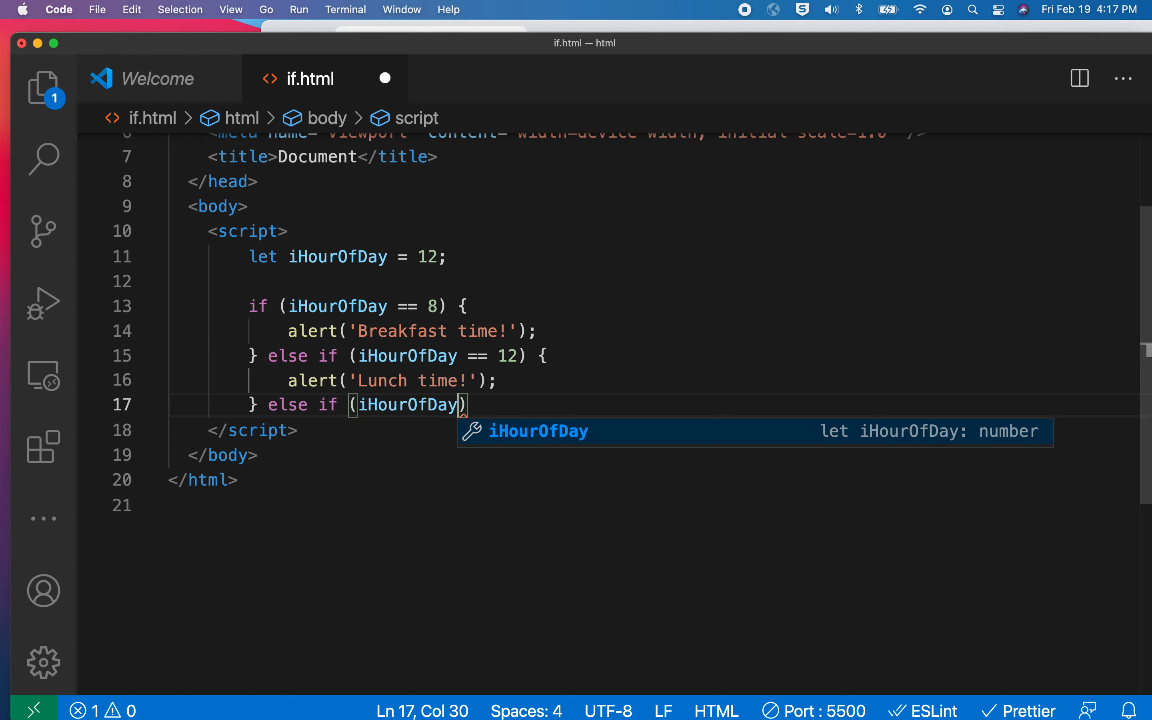
{"action": "type", "text": "="}
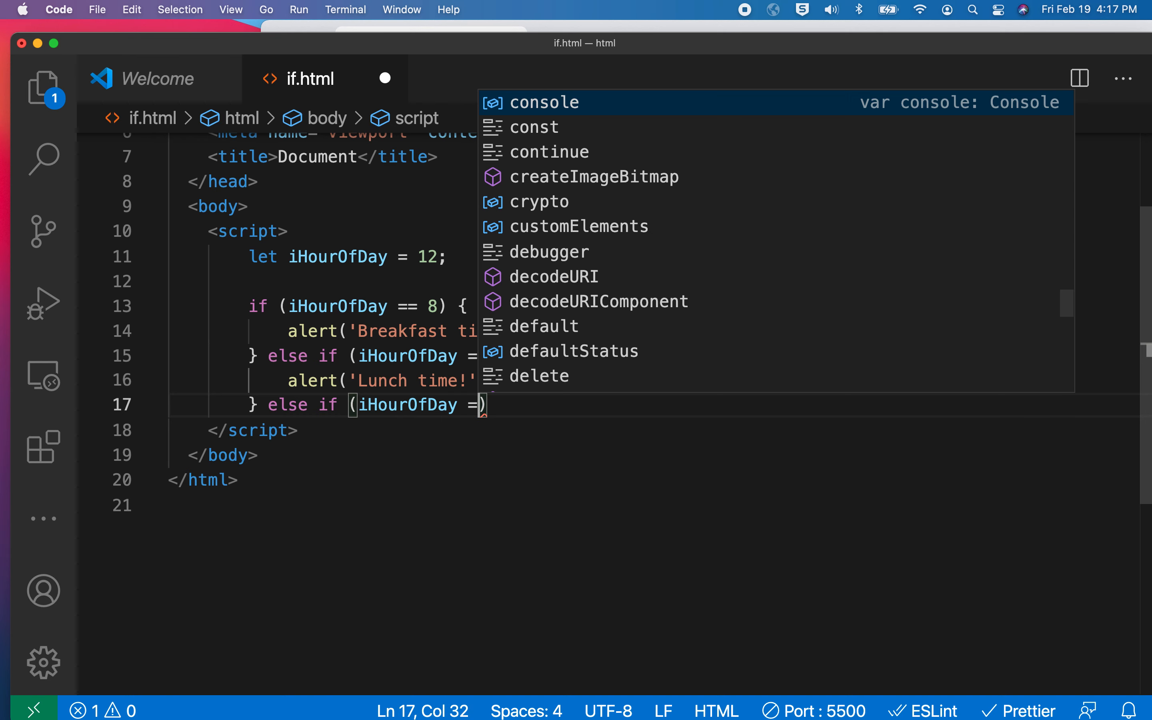
{"action": "type", "text": "= 18"}
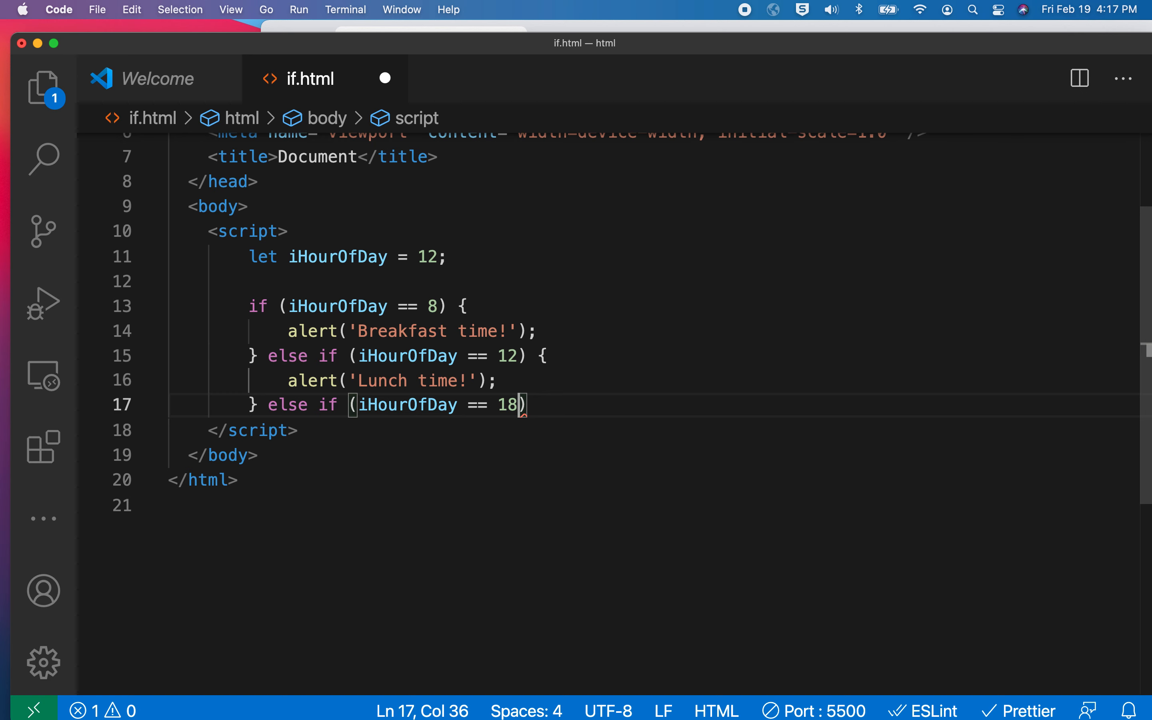
{"action": "key", "text": "right"}
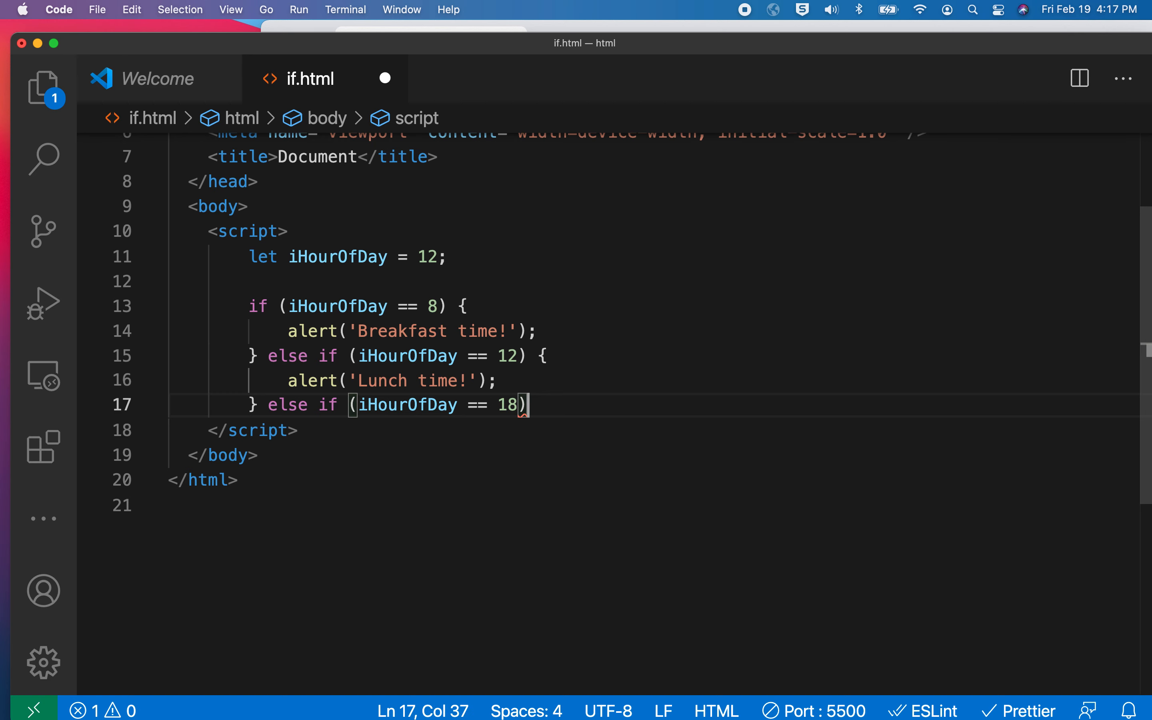
{"action": "type", "text": "{"}
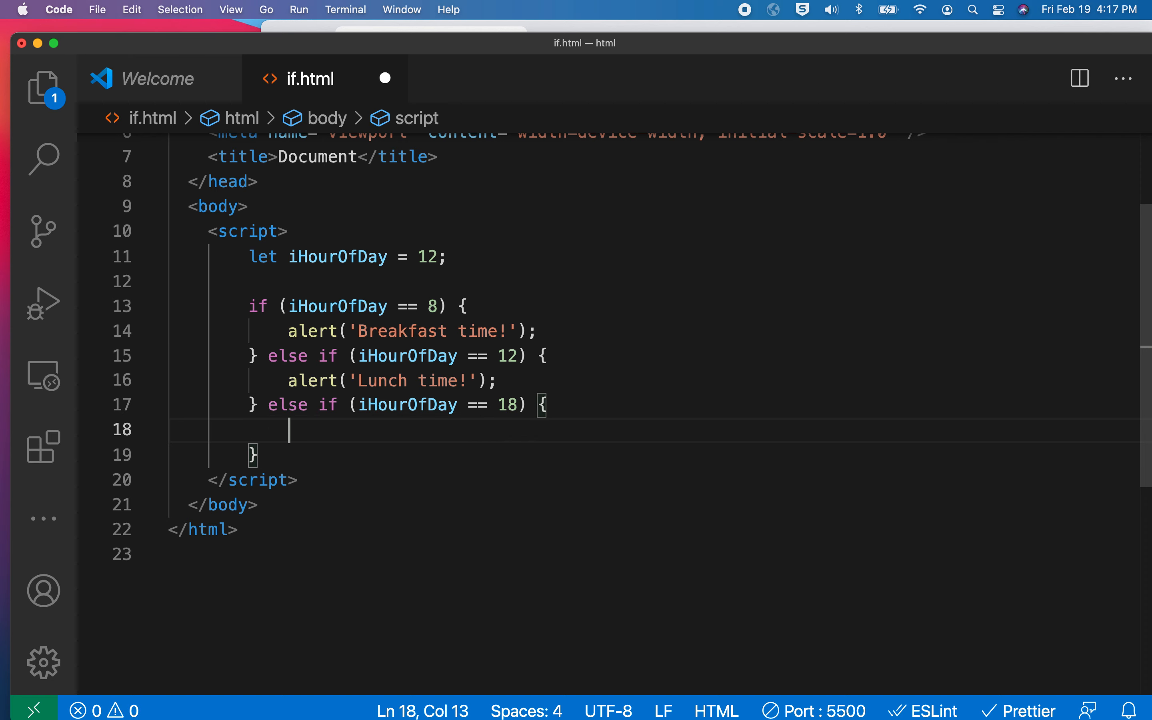
{"action": "type", "text": "alert("}
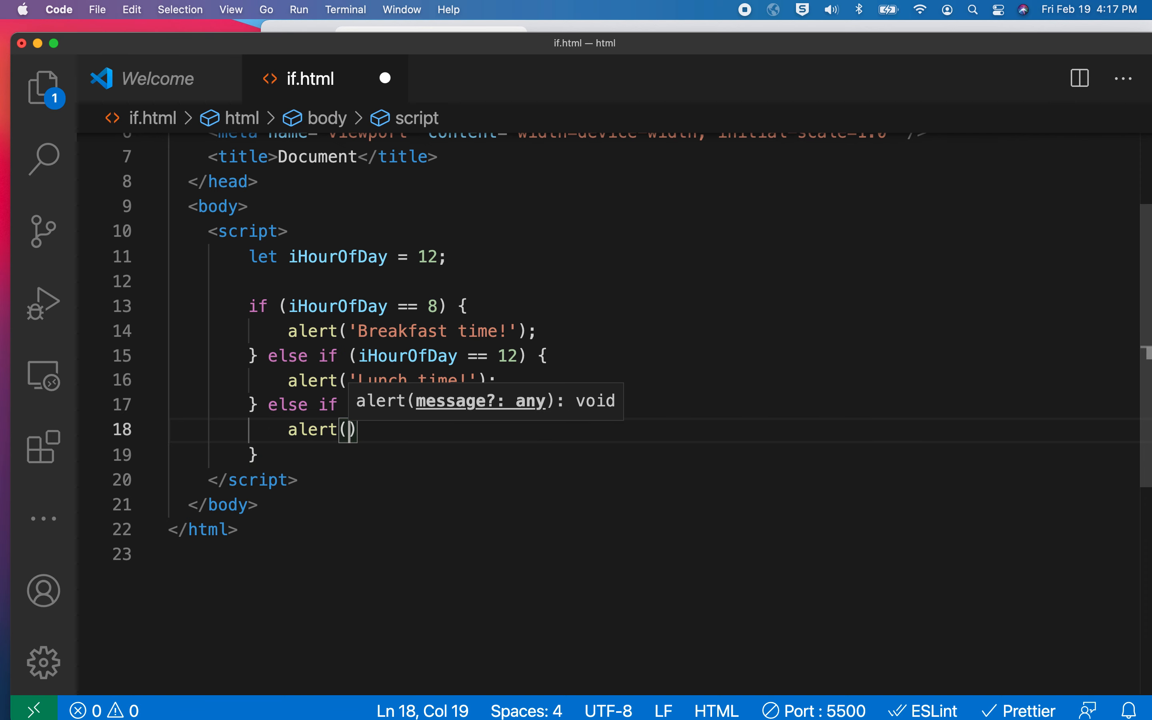
{"action": "type", "text": "'Dinner tim"}
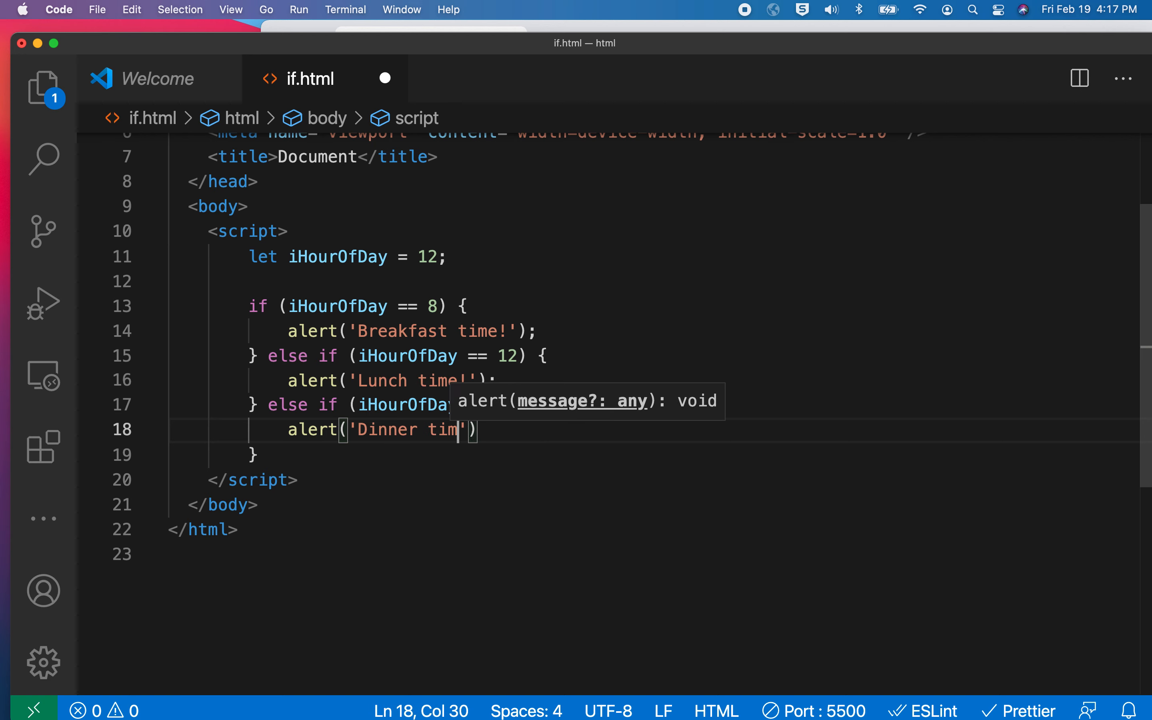
{"action": "type", "text": "e!"}
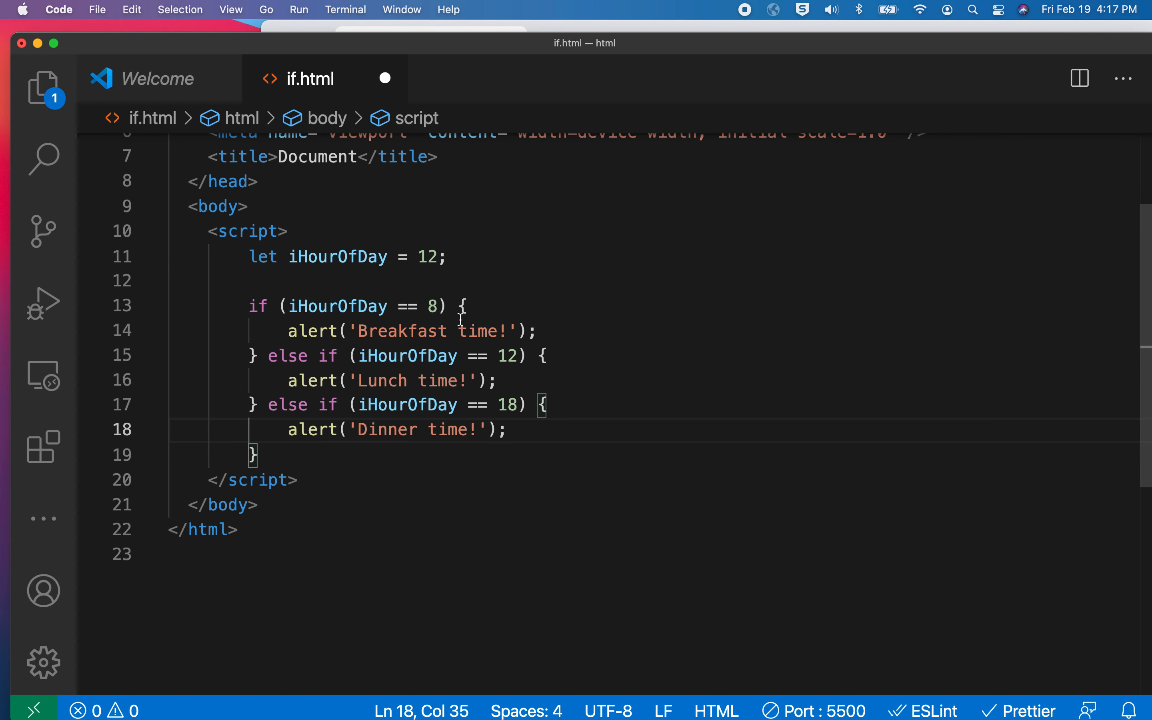
{"action": "mouse_move", "coordinate": [499, 403]}
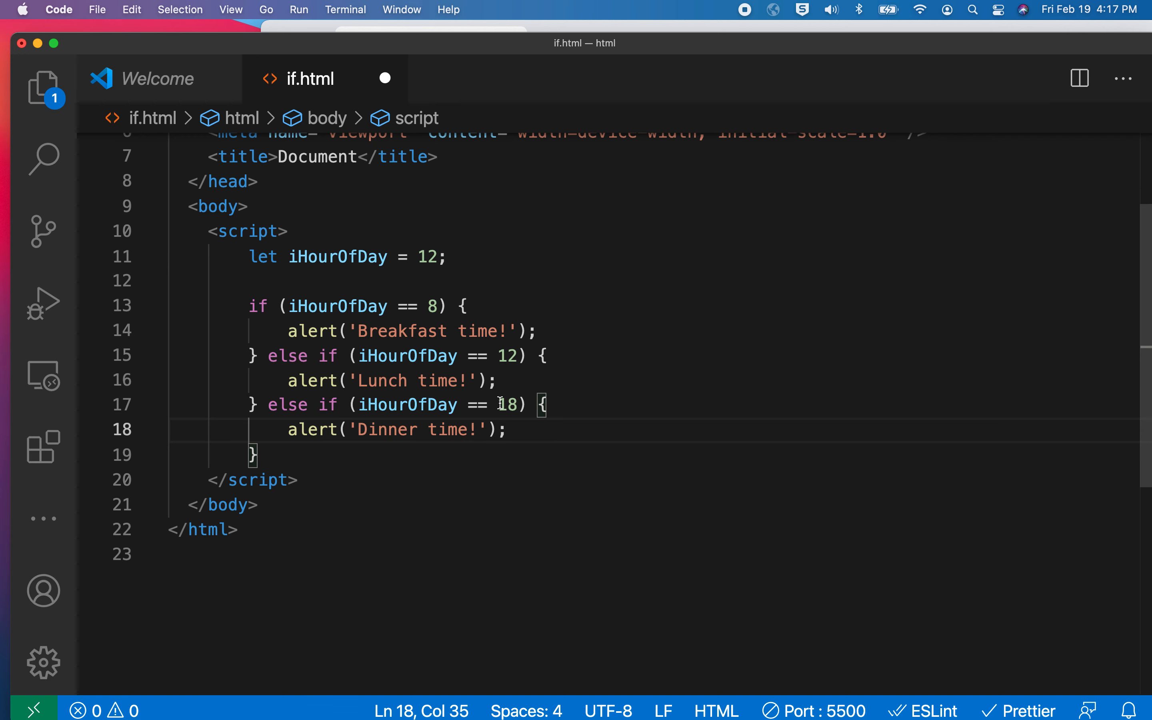
{"action": "mouse_move", "coordinate": [376, 449]}
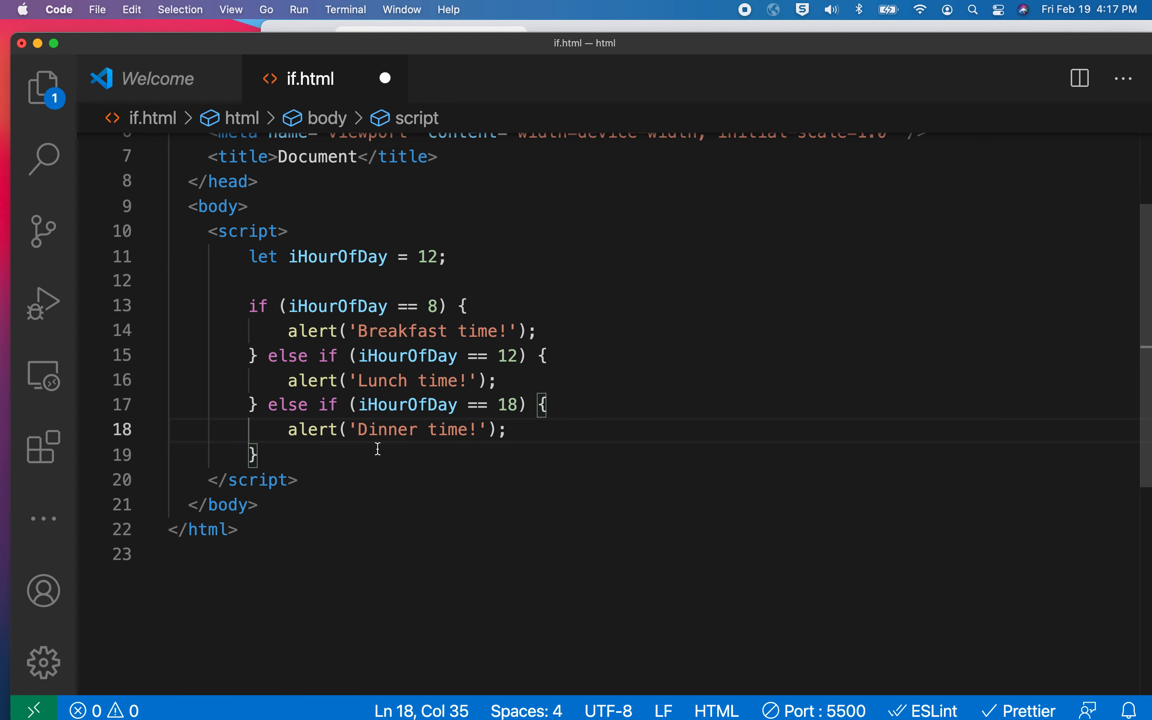
- Add a final else alerting 'Sorry, you missed the meal'
{"action": "left_click", "coordinate": [352, 454]}
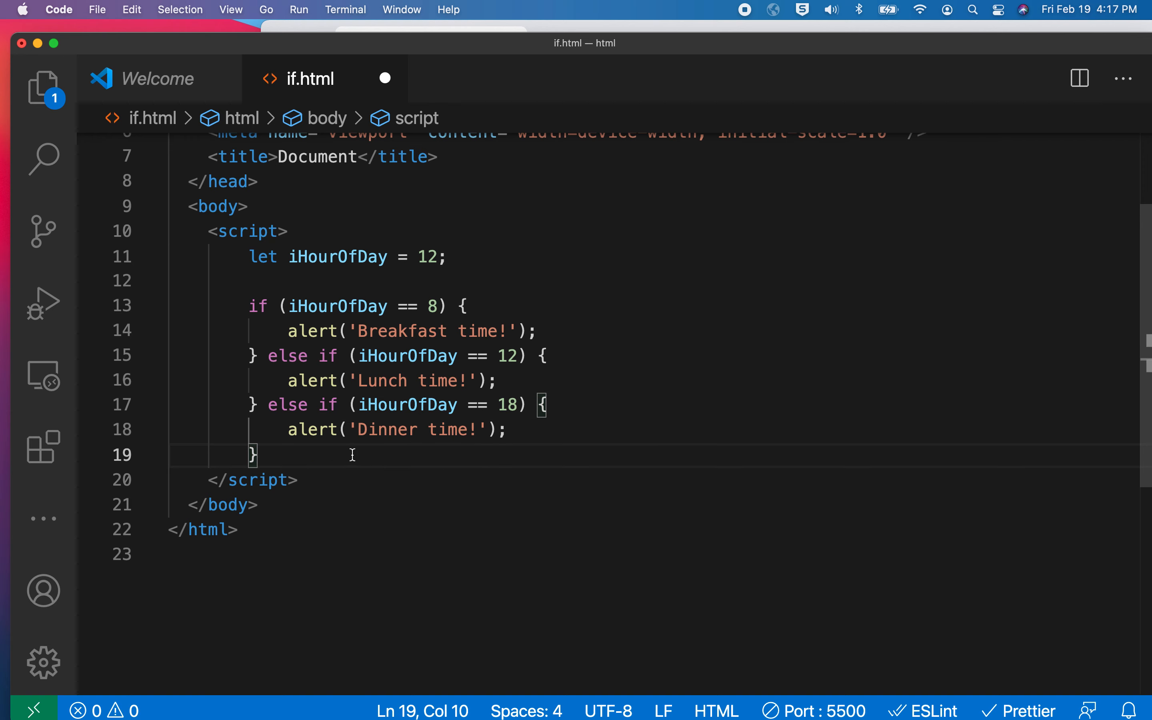
{"action": "type", "text": "else {"}
{"action": "type", "text": "alert('"}
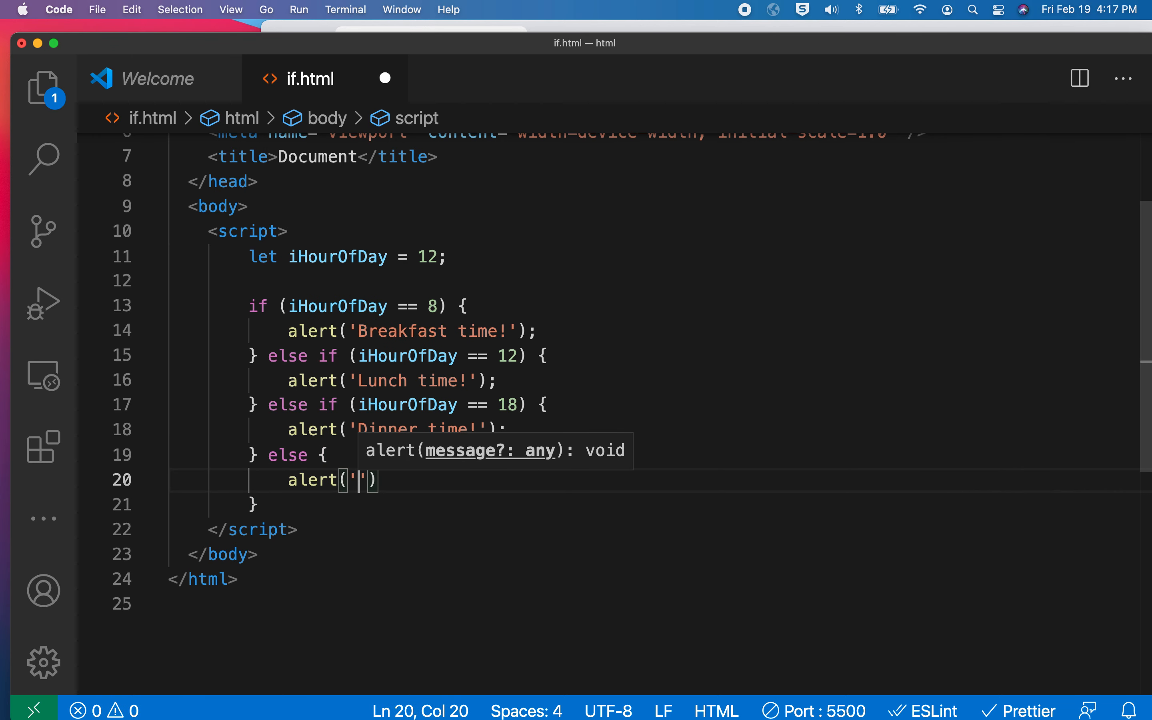
{"action": "type", "text": "Sorry, you mis"}
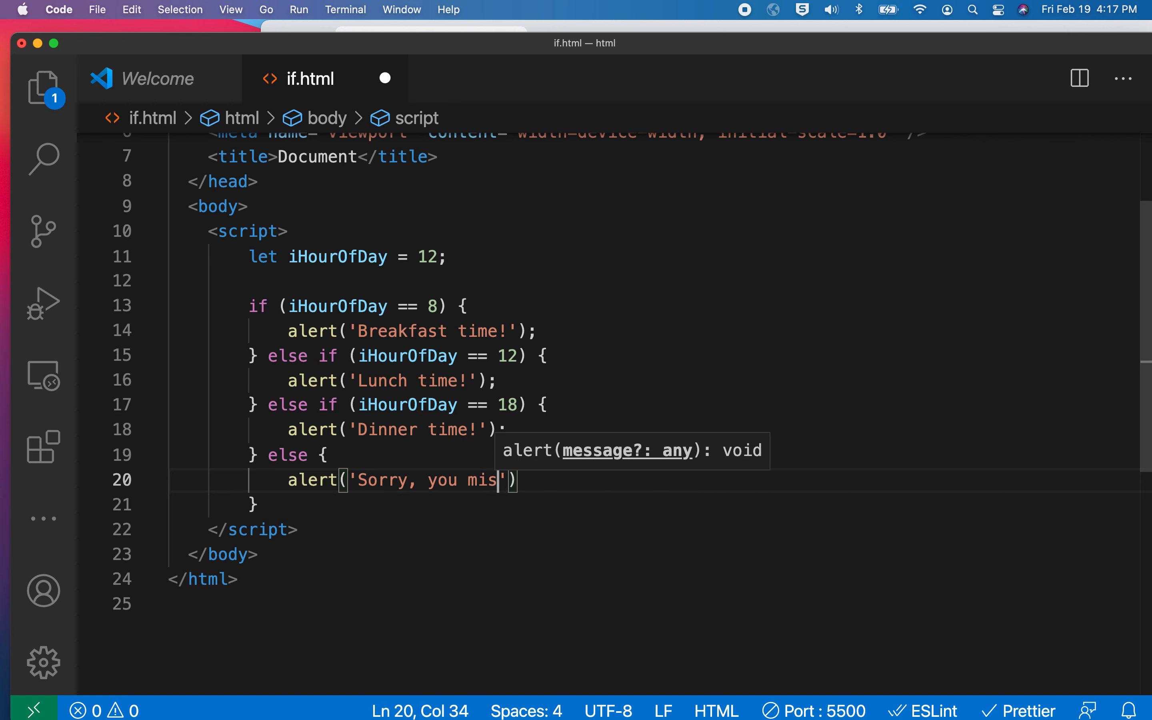
{"action": "type", "text": "sed the meal"}
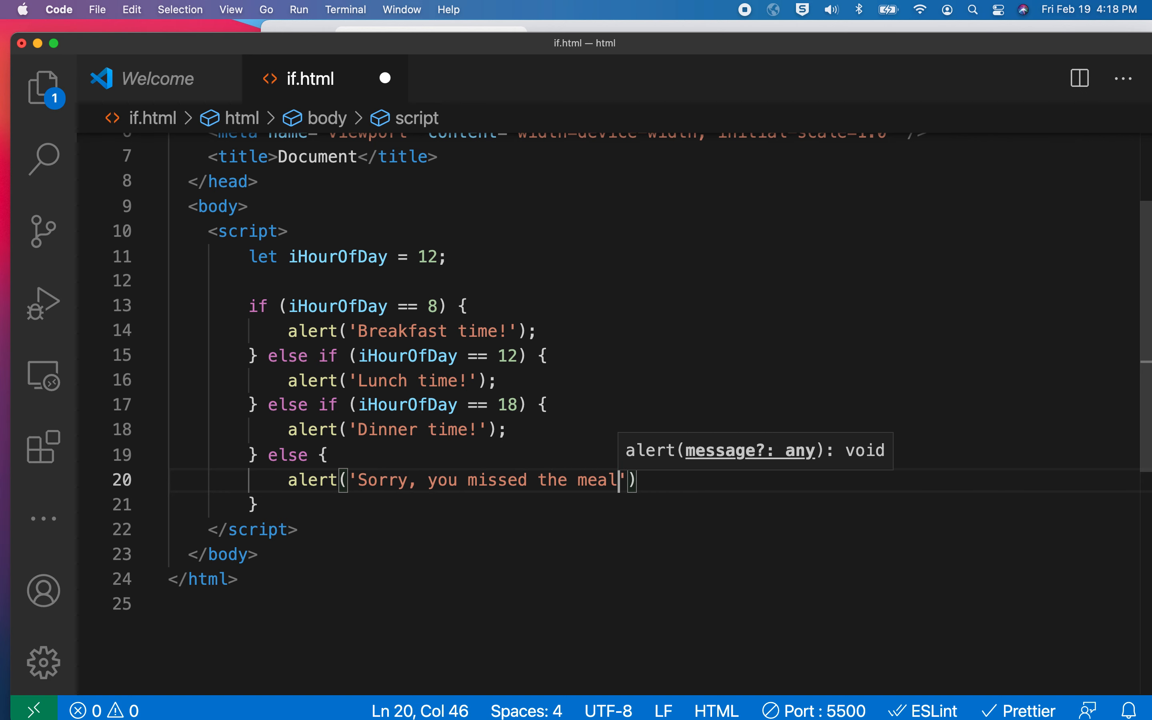
{"action": "type", "text": ")"}
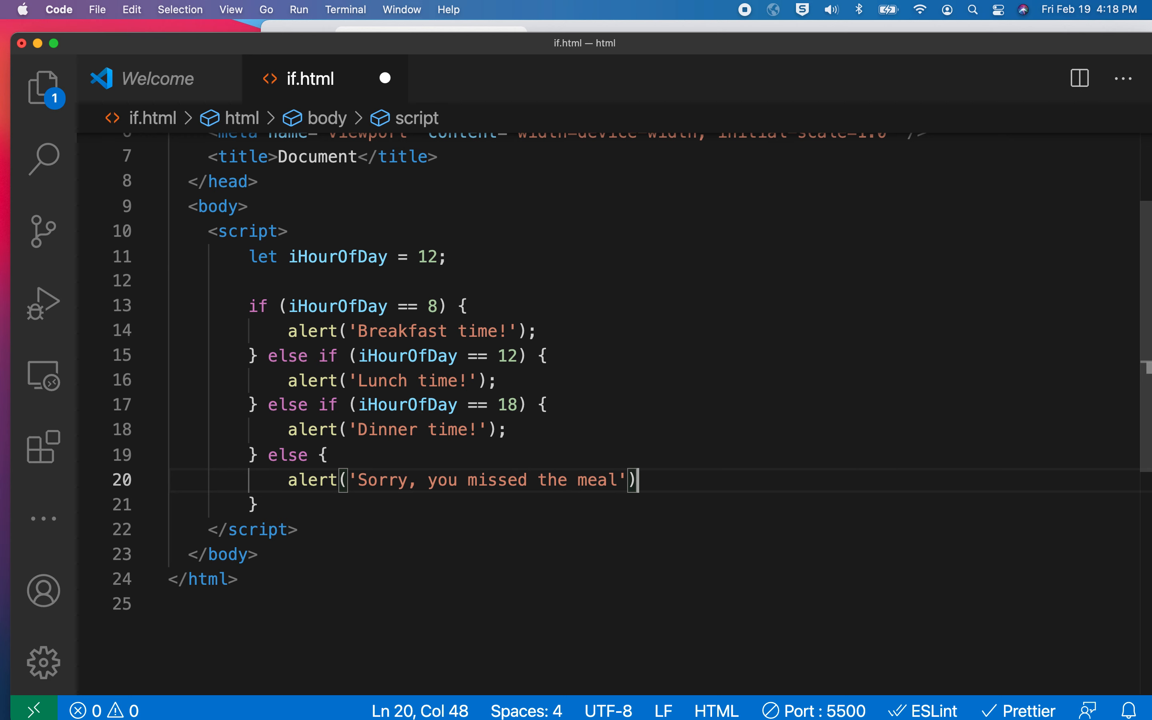
{"action": "type", "text": ";"}
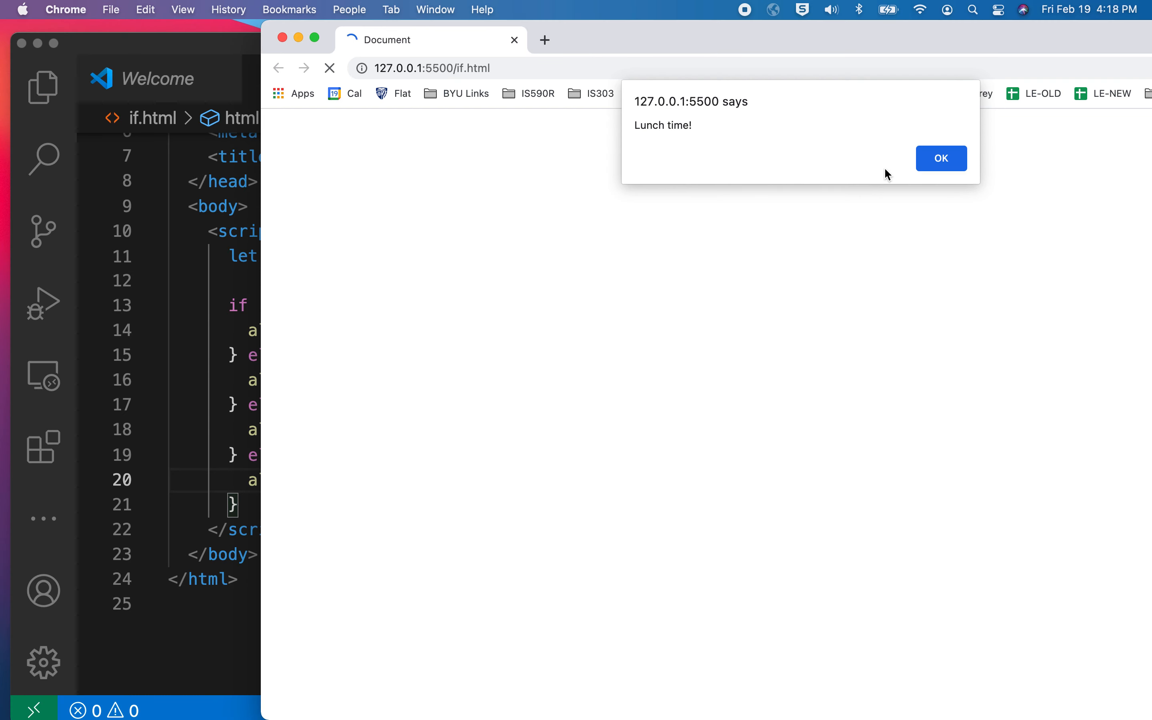
- Dismiss Lunch time!, change iHourOfDay to 11, and dismiss the missed-meal alert
{"action": "left_click", "coordinate": [941, 158]}
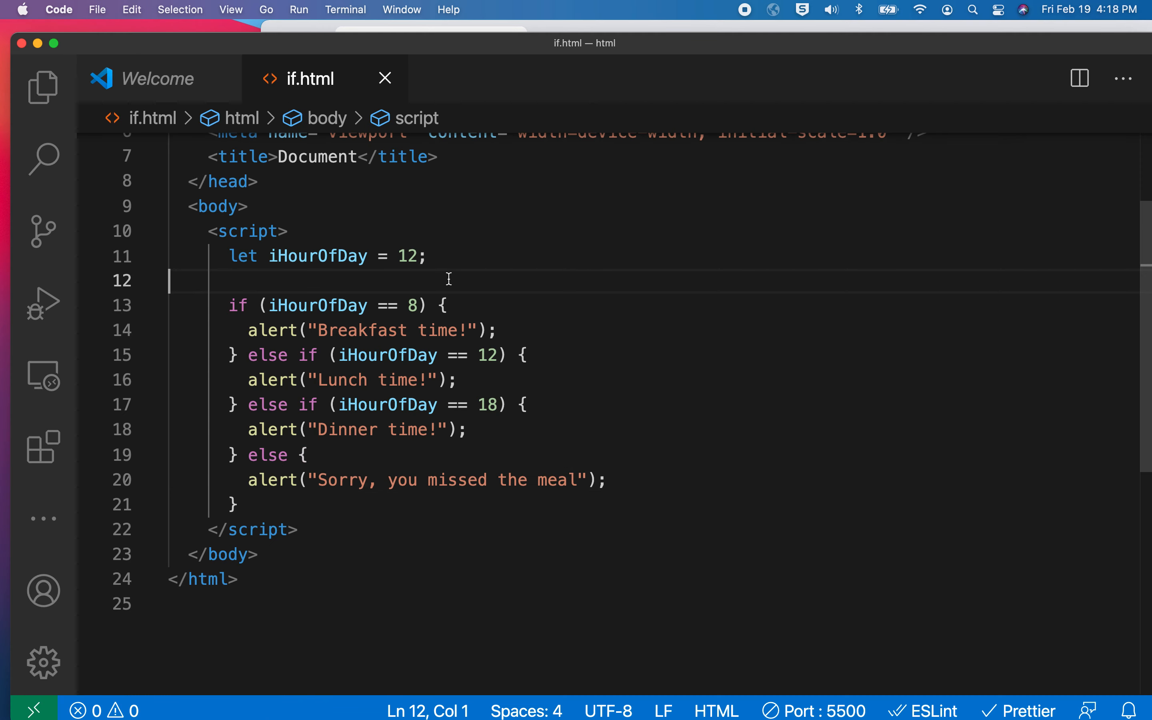
{"action": "left_click", "coordinate": [410, 257]}
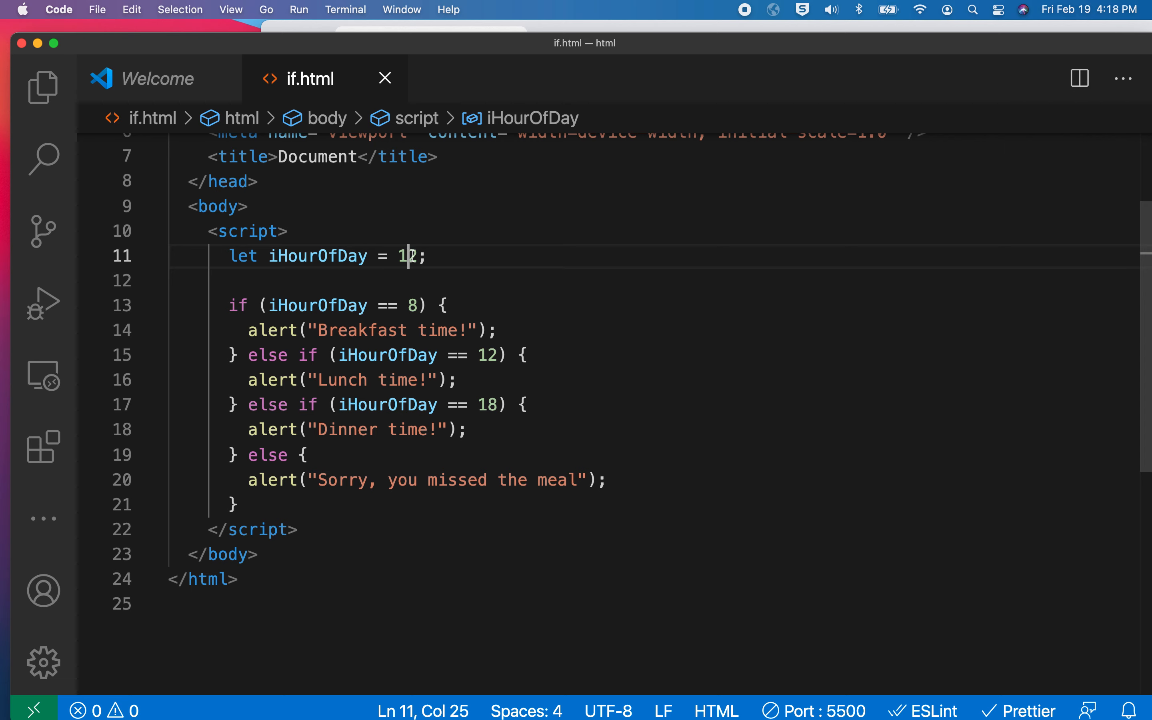
{"action": "type", "text": "1"}
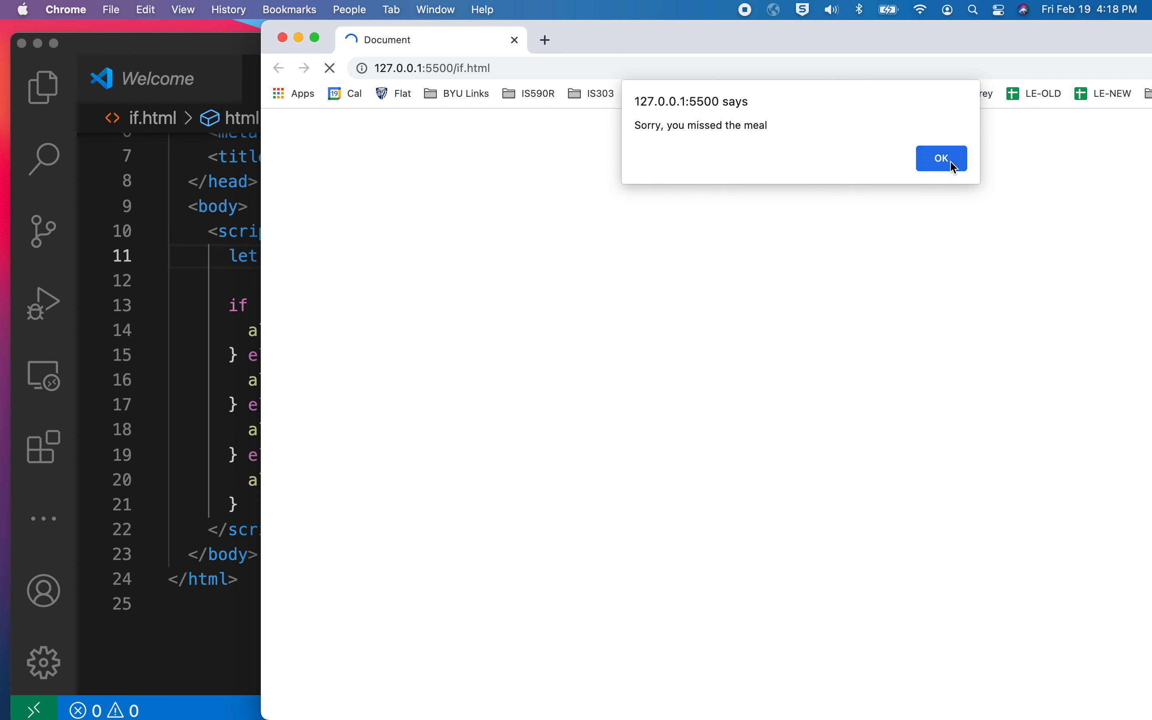
{"action": "left_click", "coordinate": [941, 158]}
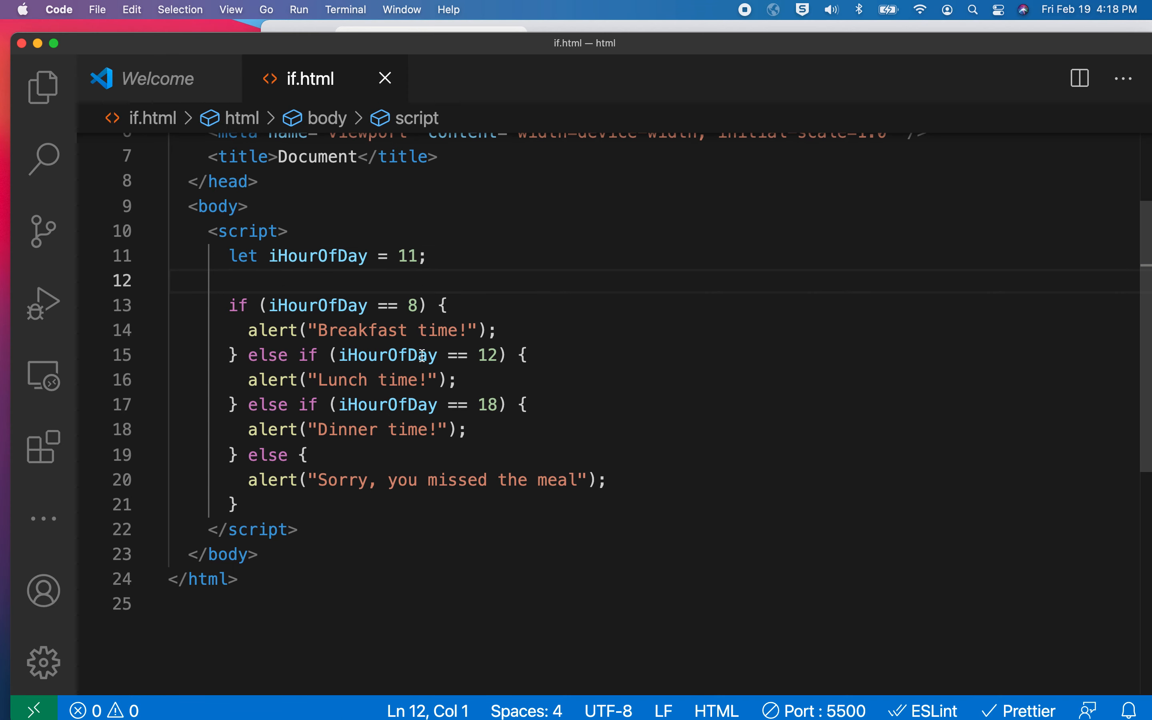
{"action": "mouse_move", "coordinate": [423, 325]}
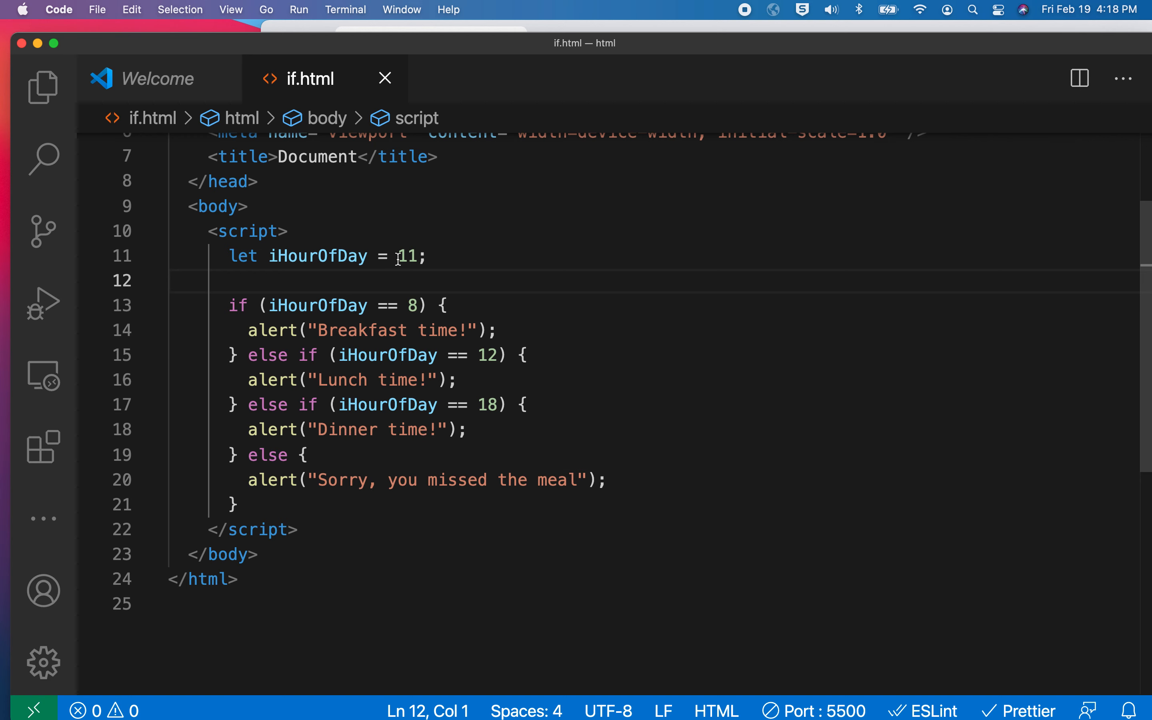
{"action": "mouse_move", "coordinate": [385, 355]}
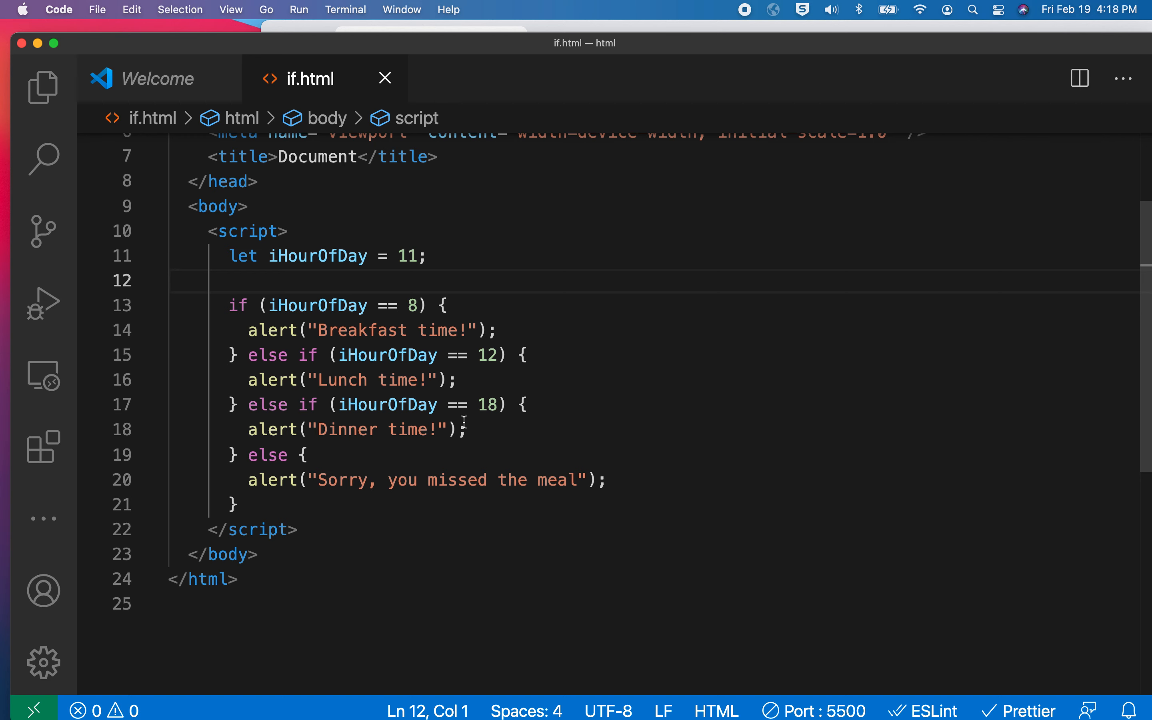
{"action": "mouse_move", "coordinate": [406, 322]}
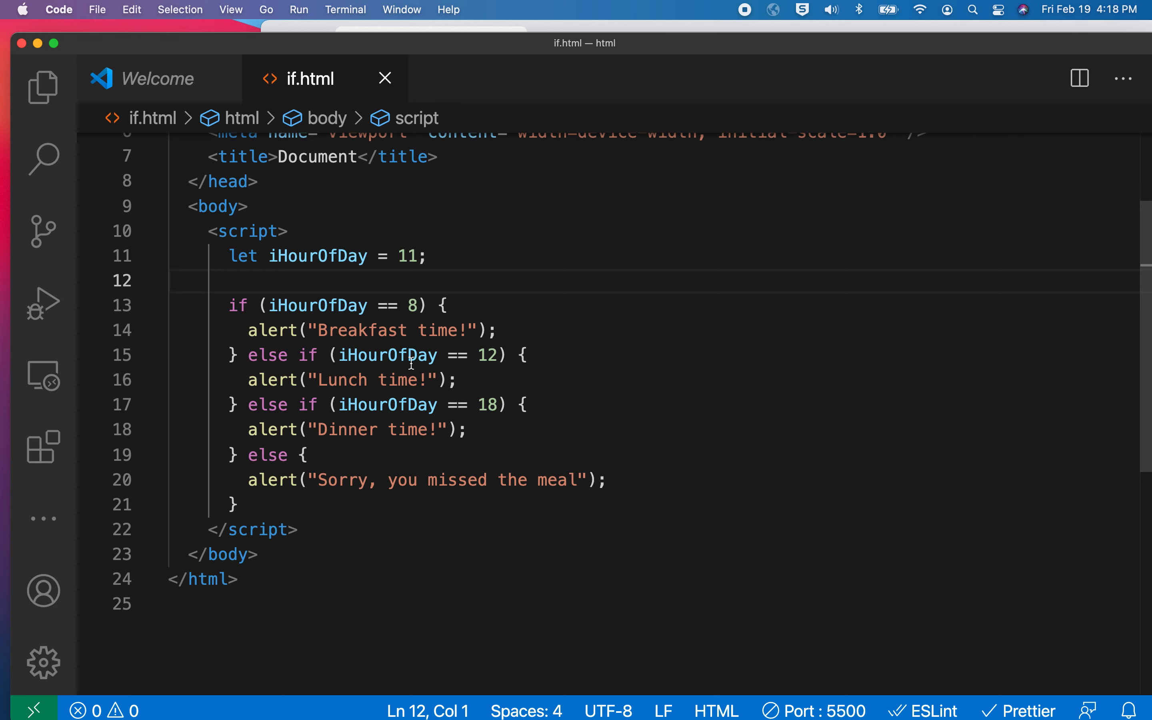
{"action": "mouse_move", "coordinate": [370, 471]}
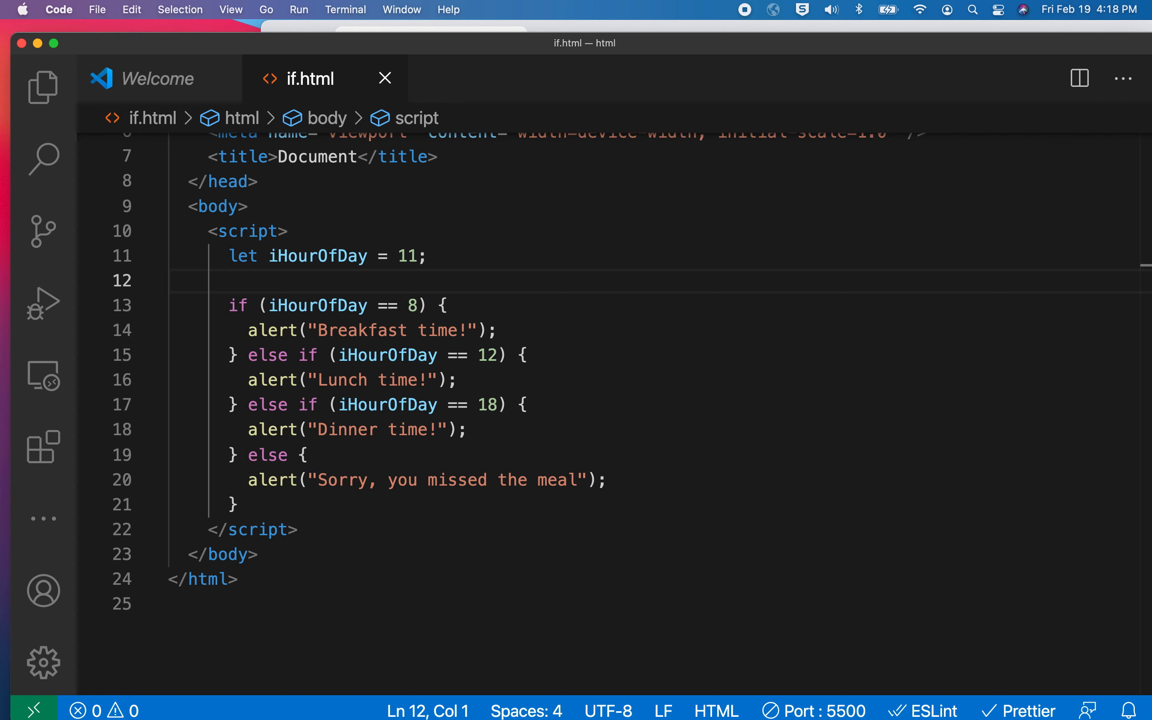
{"action": "mouse_move", "coordinate": [399, 256]}
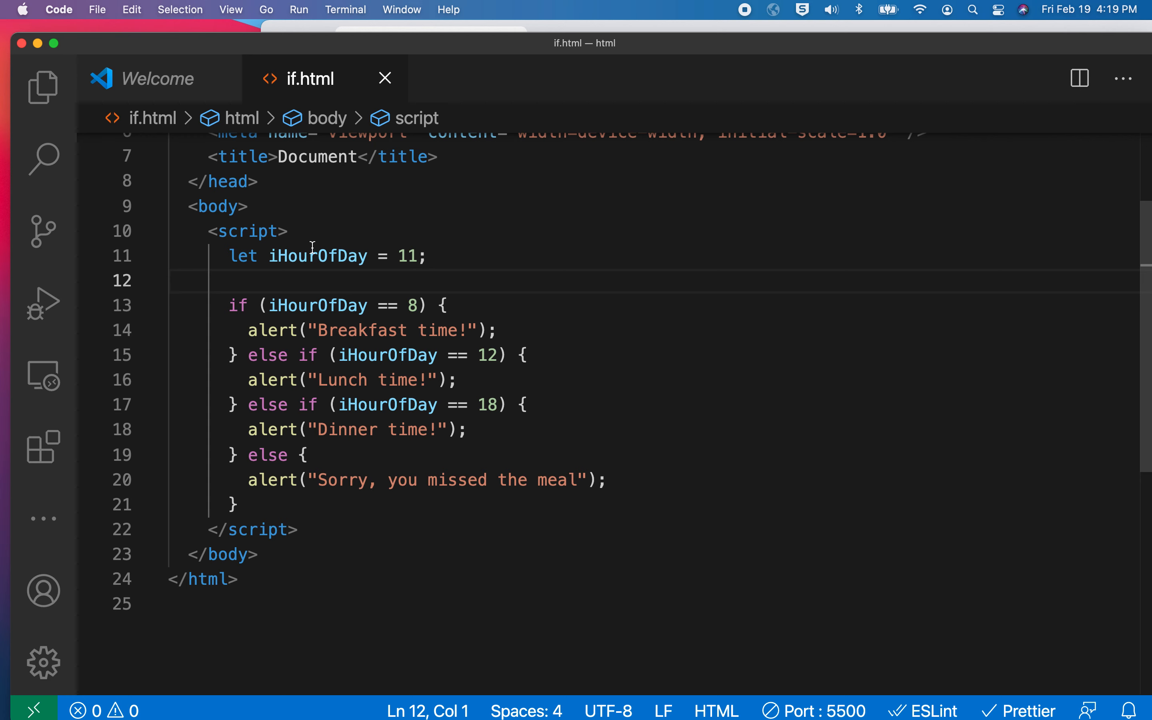
{"action": "mouse_move", "coordinate": [494, 250]}
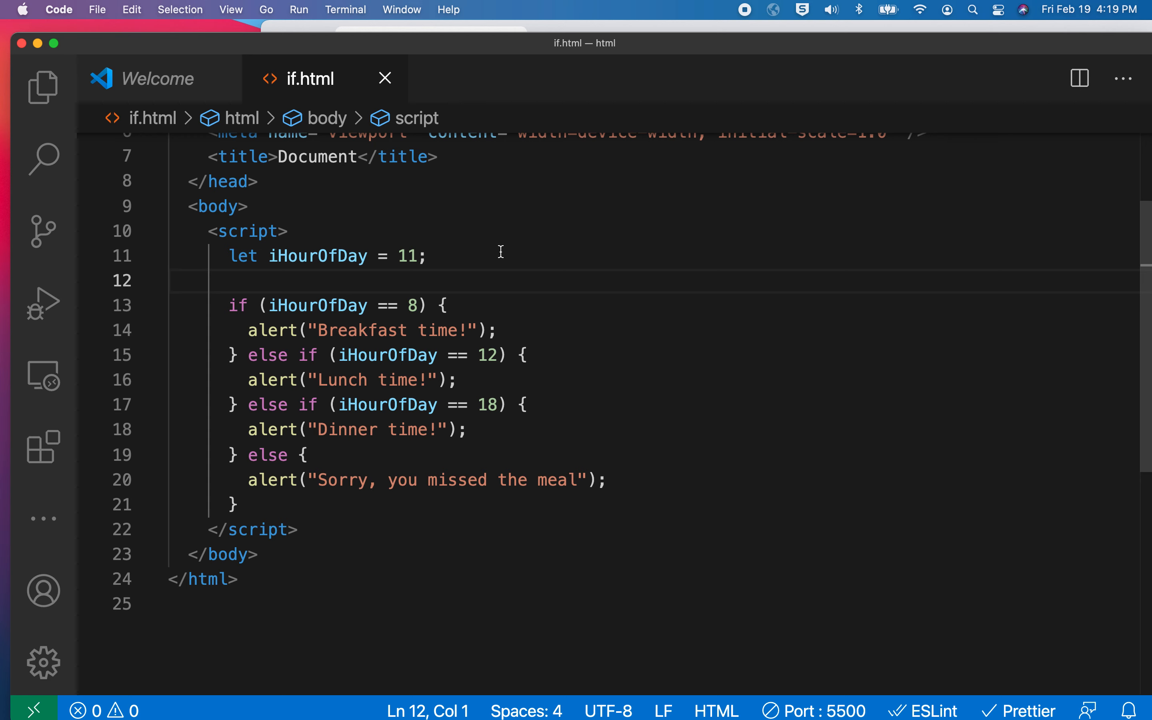
{"action": "mouse_move", "coordinate": [401, 235]}
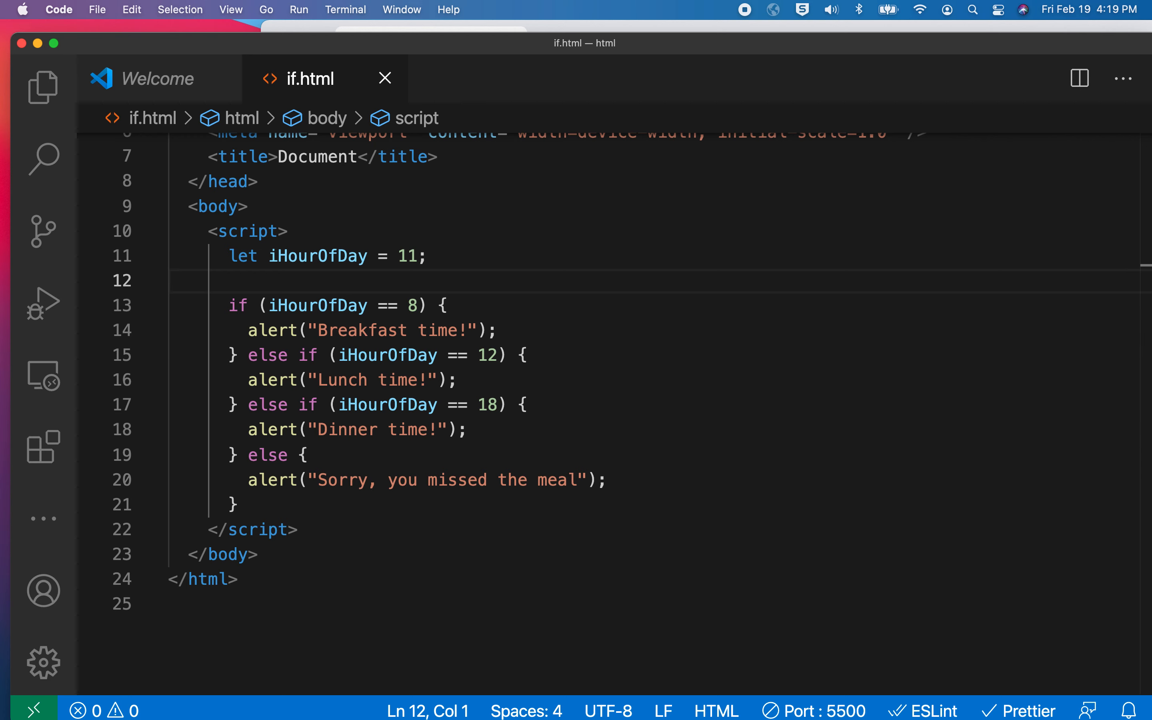
{"action": "mouse_move", "coordinate": [311, 255]}
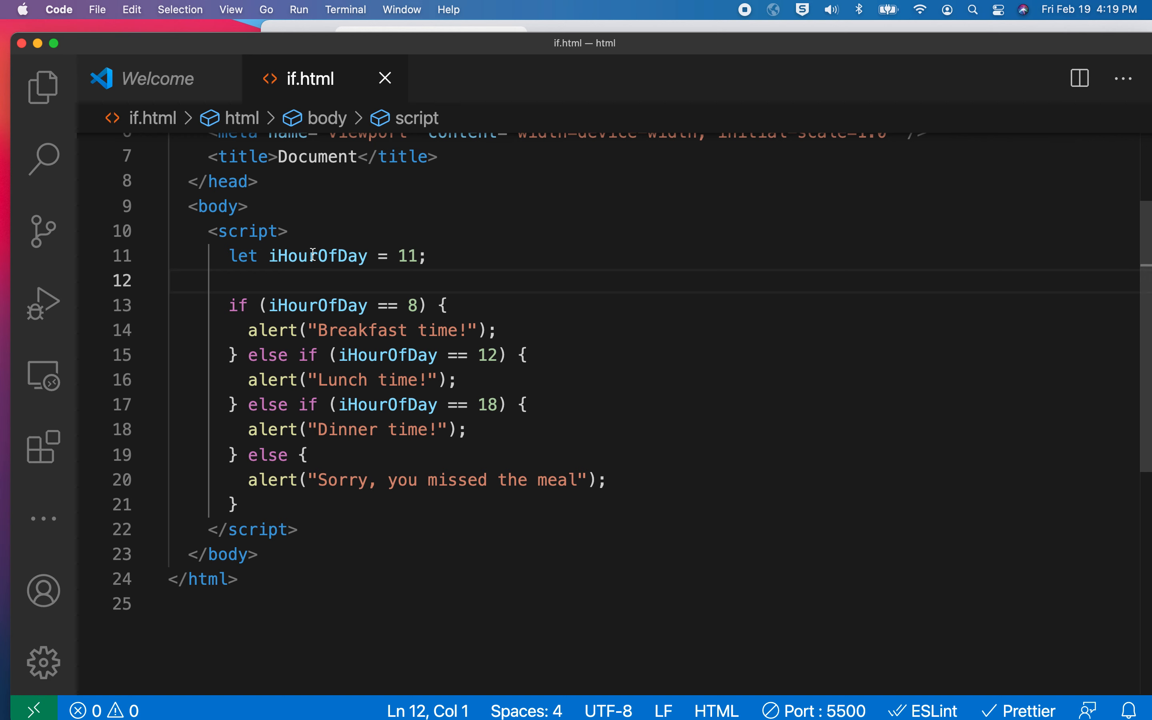
- Replace the value 11 with prompt("What time is it?")
{"action": "double_click", "coordinate": [409, 256]}
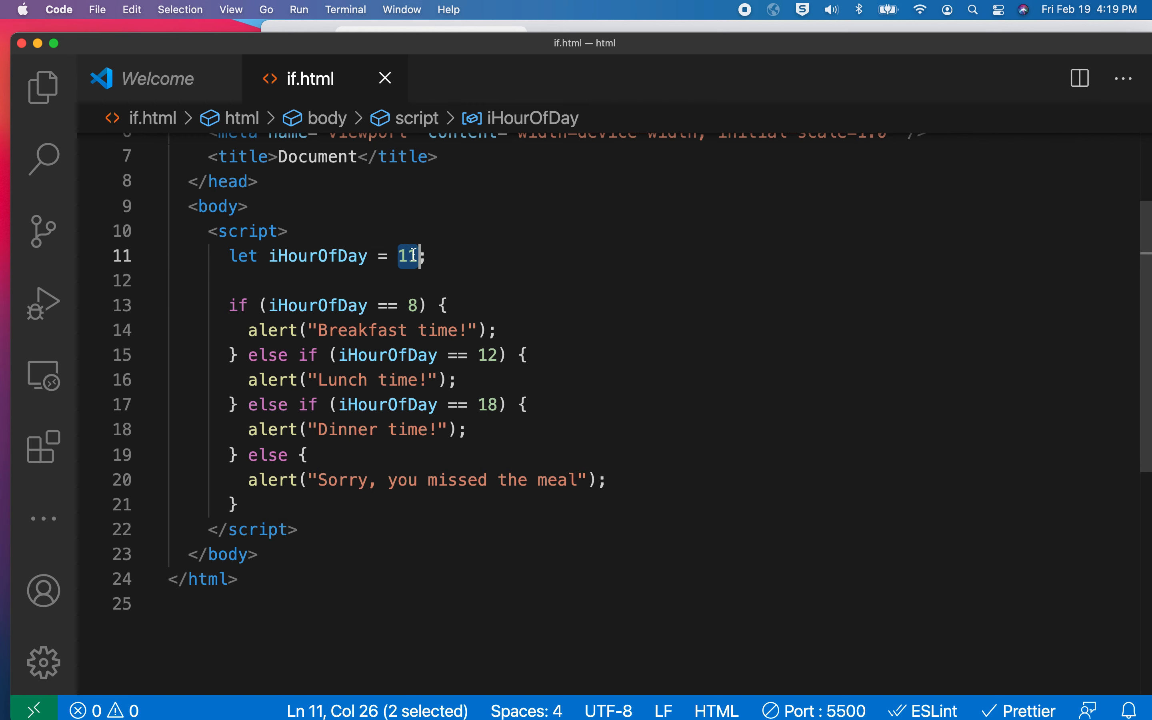
{"action": "type", "text": "p"}
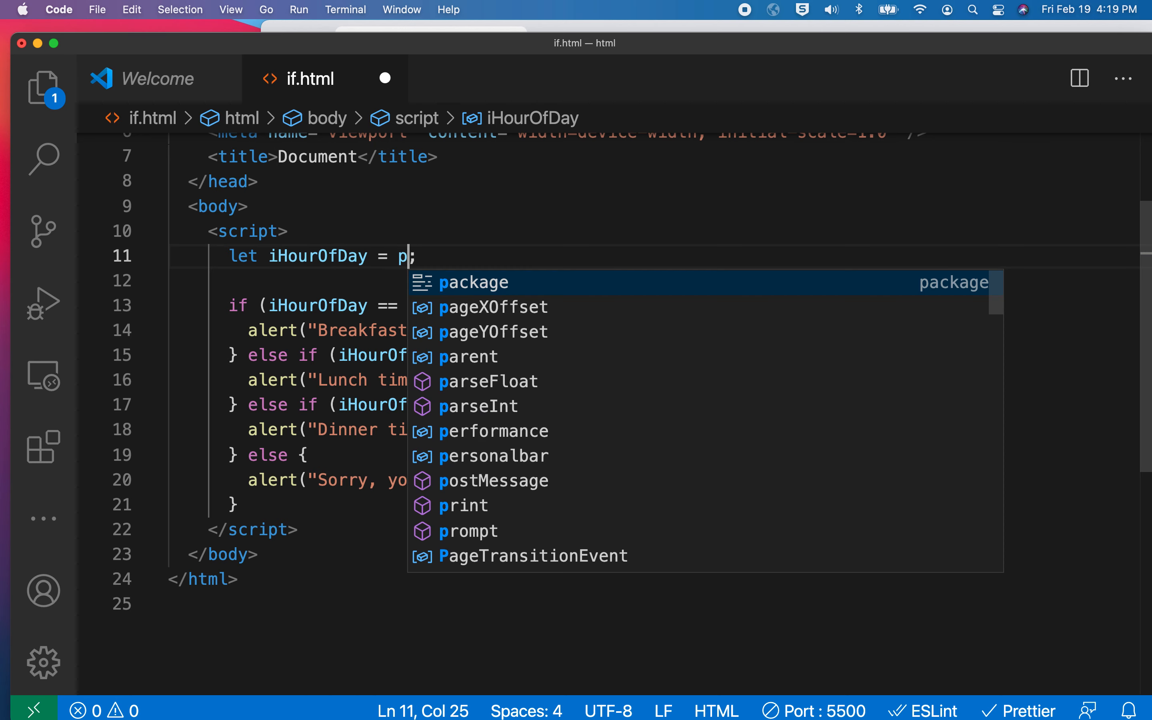
{"action": "type", "text": "rompt"}
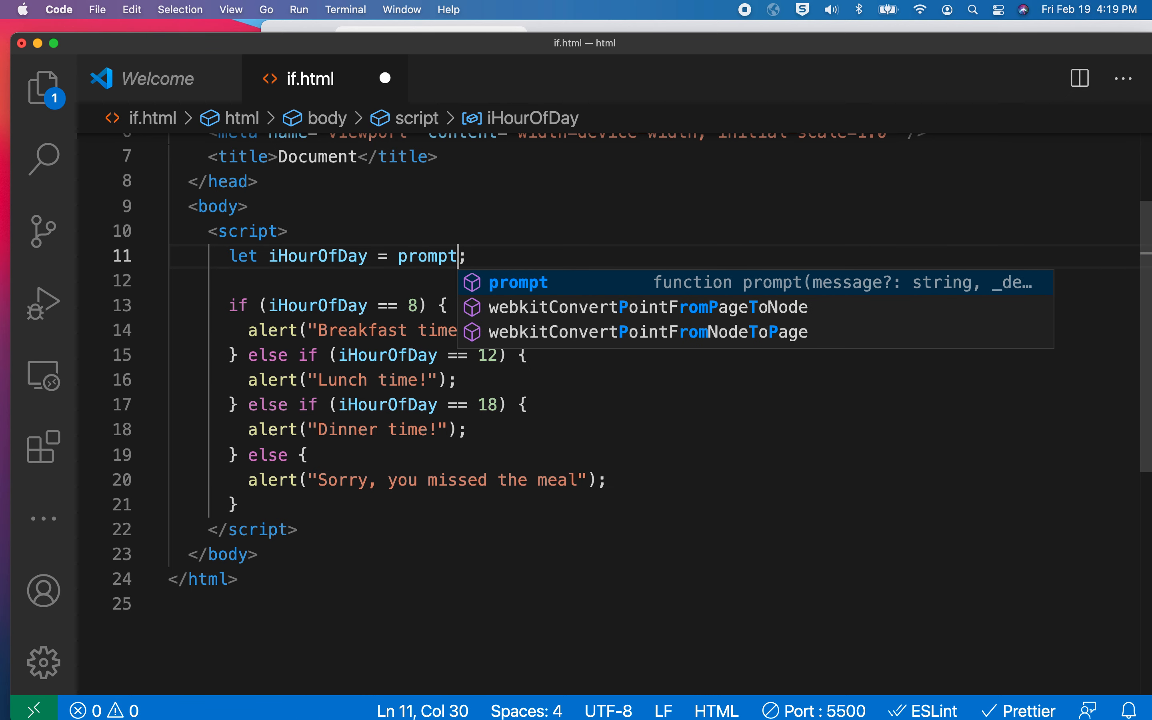
{"action": "type", "text": "(\"What\""}
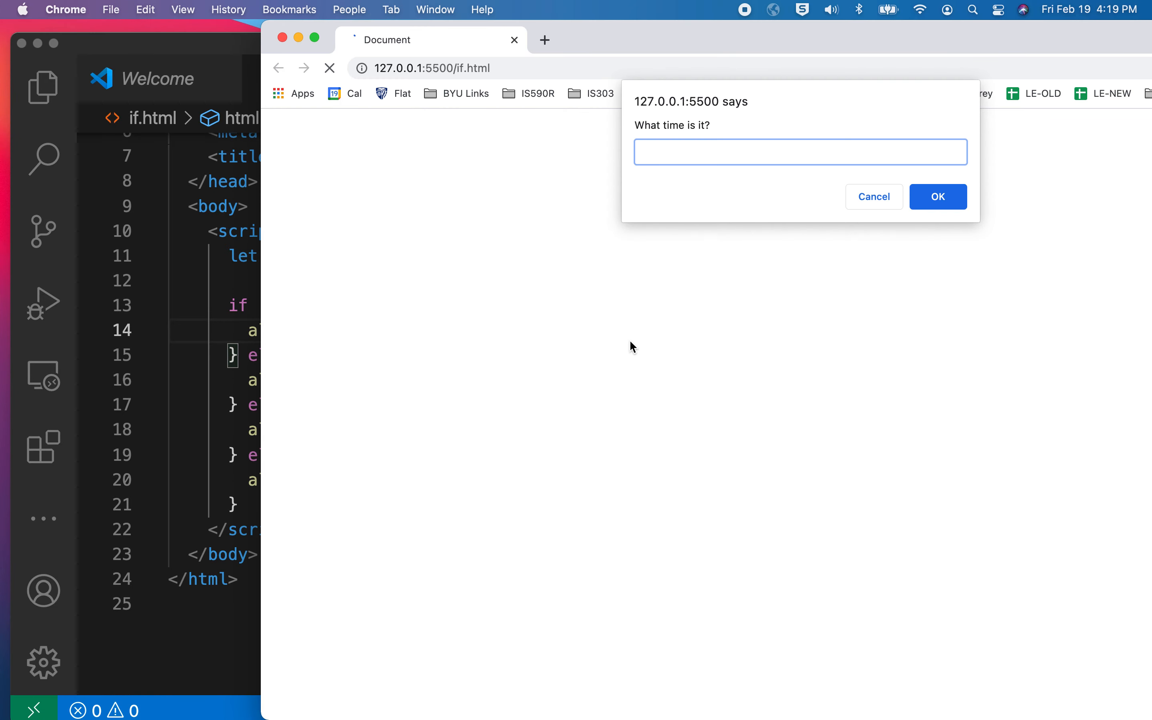
- Answer 6 to get the missed-meal alert, then 18 to get Dinner time!
{"action": "left_click", "coordinate": [937, 196]}
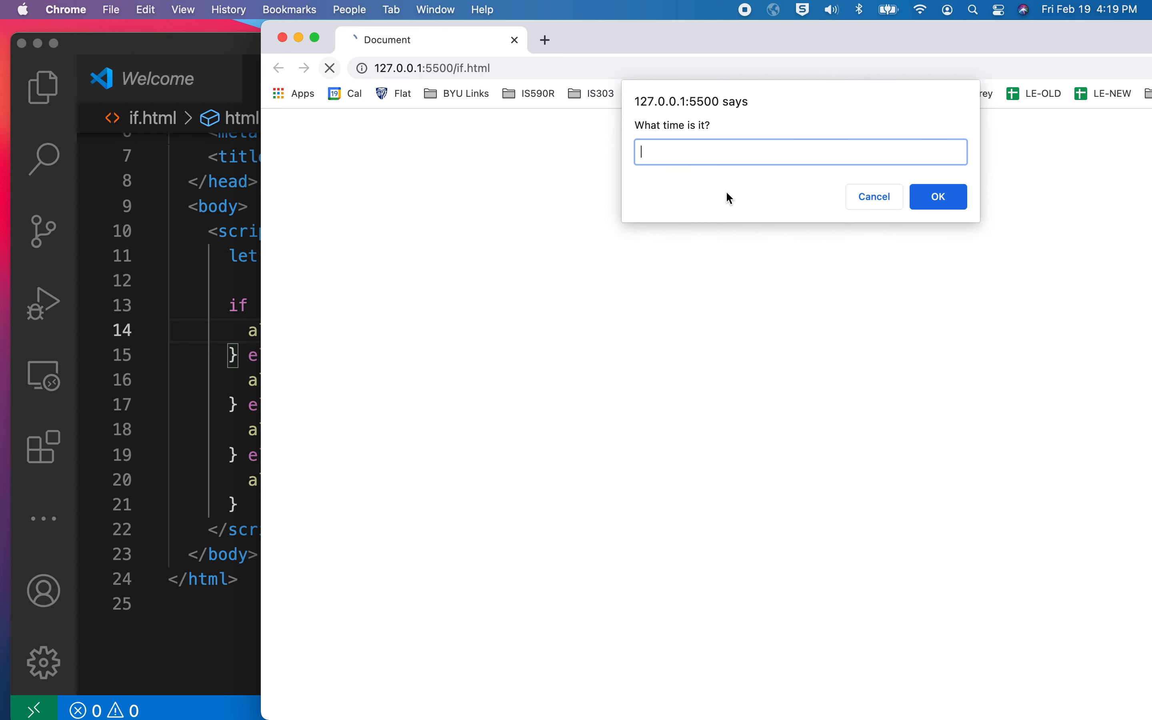
{"action": "type", "text": "6"}
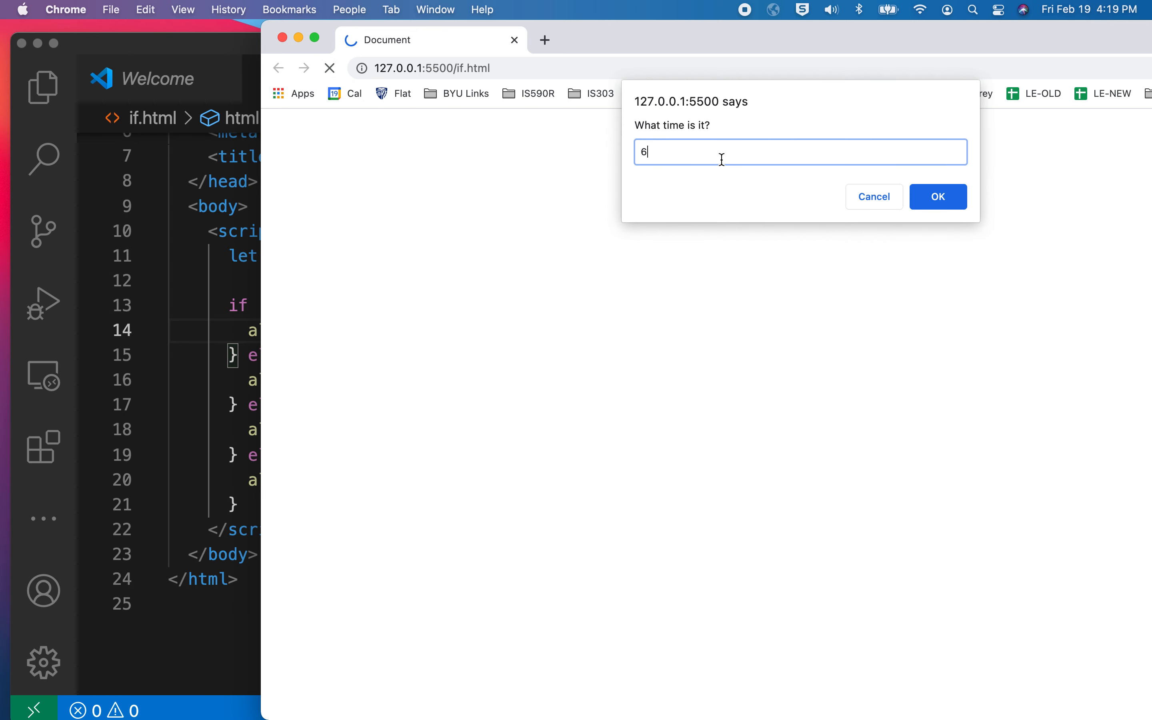
{"action": "left_click", "coordinate": [937, 196]}
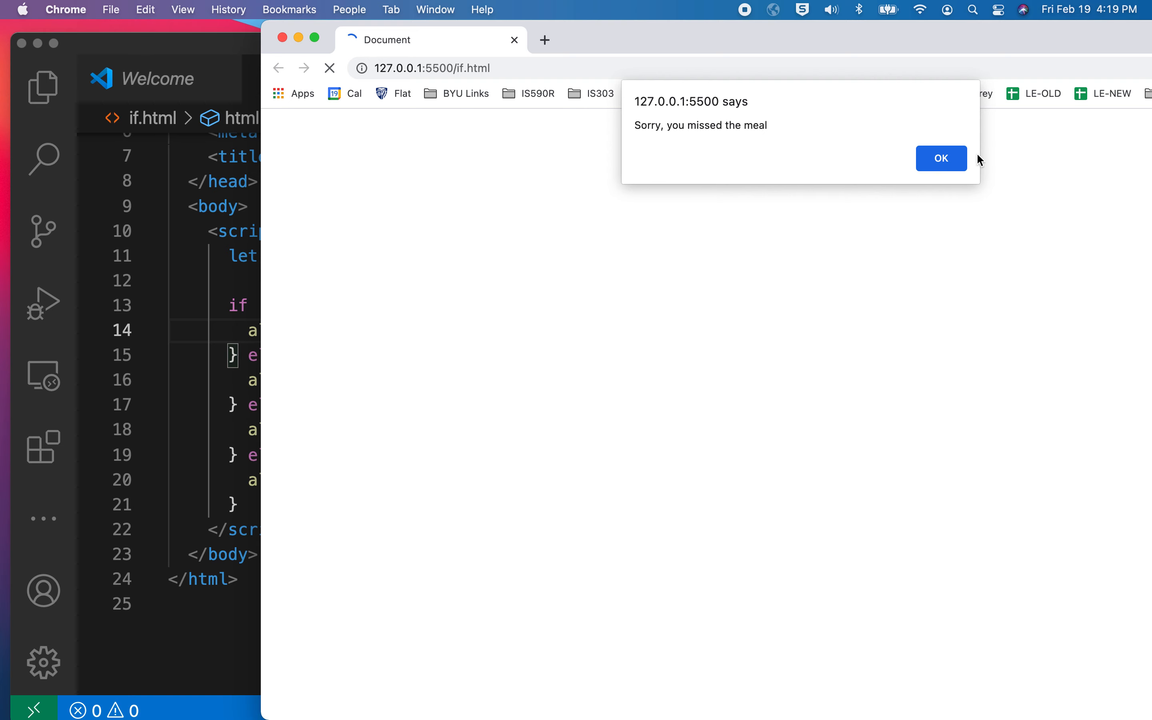
{"action": "left_click", "coordinate": [940, 158]}
{"action": "type", "text": "18"}
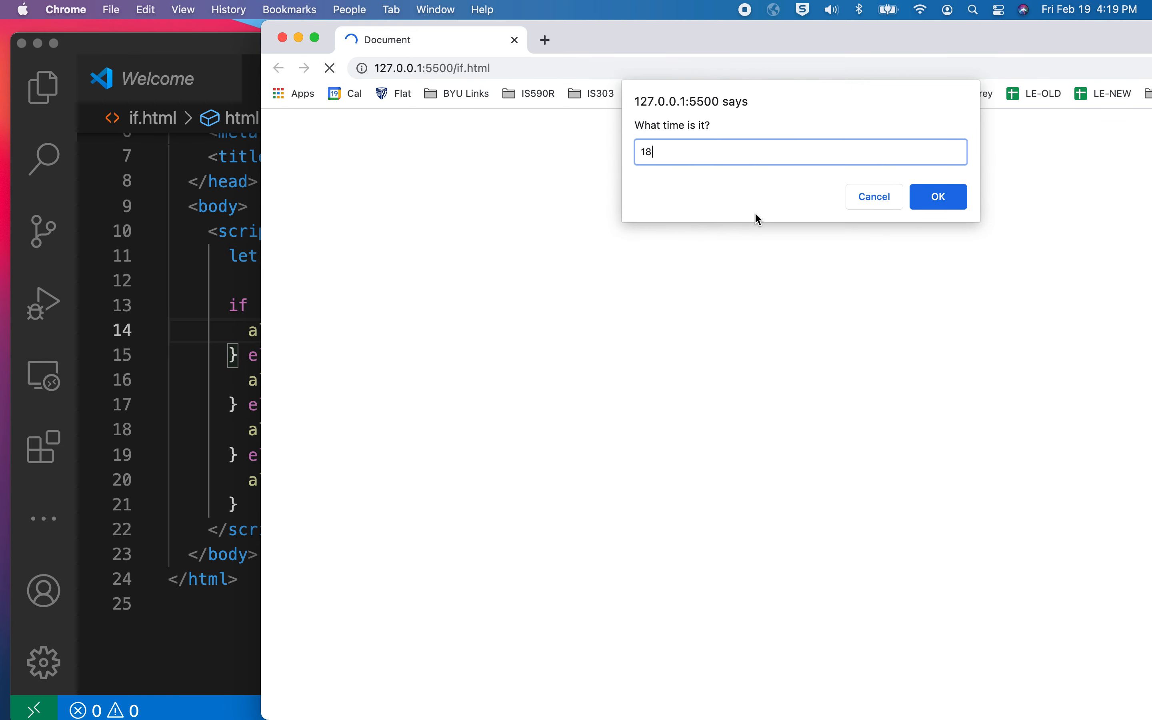
{"action": "left_click", "coordinate": [936, 196]}
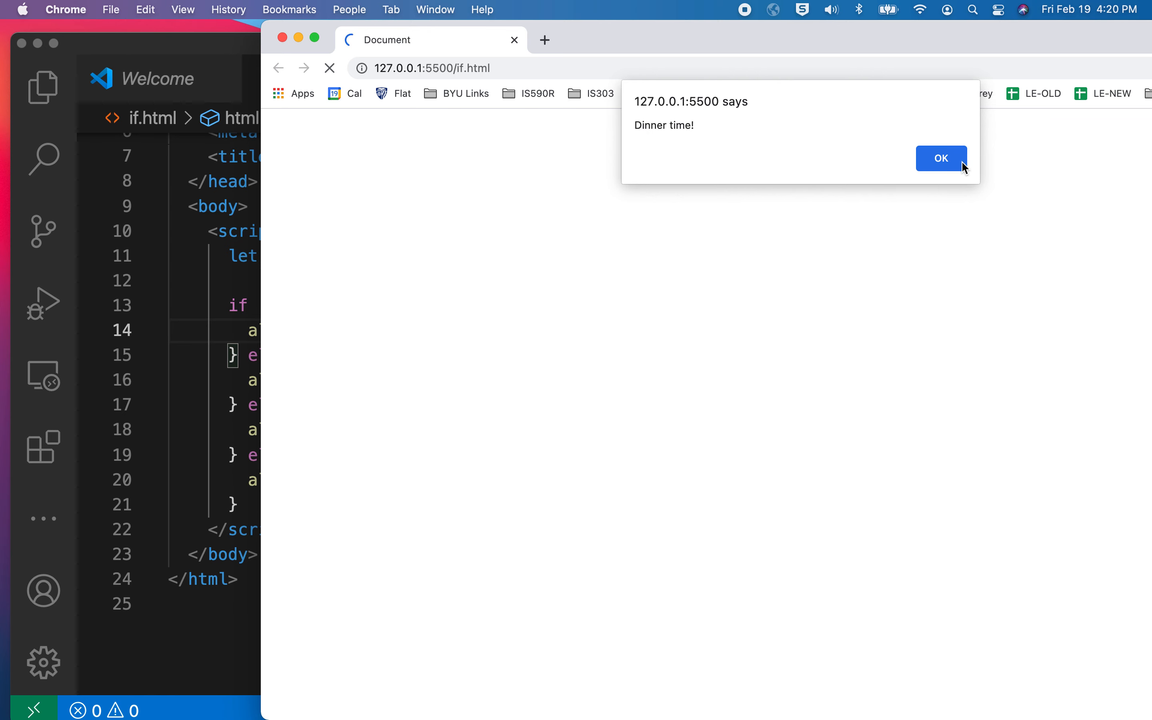
{"action": "left_click", "coordinate": [940, 157]}
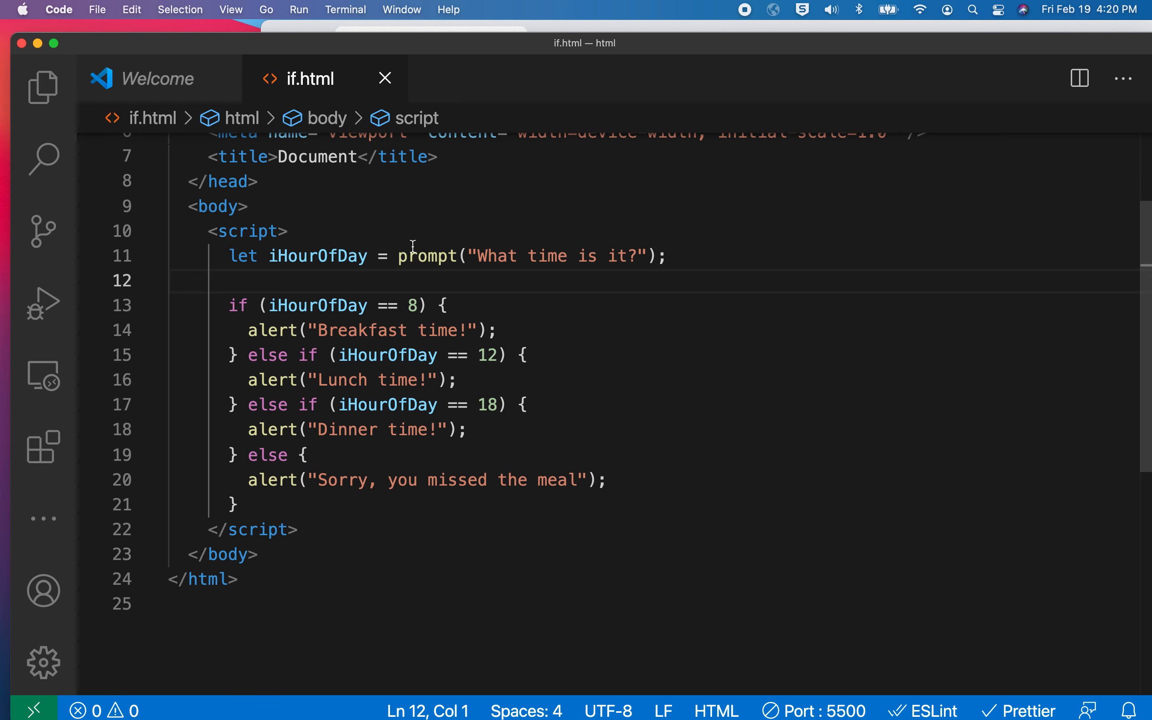
- Declare let sDayOfWeek = "Tuesday"; on a new line below the prompt
{"action": "left_click", "coordinate": [667, 256]}
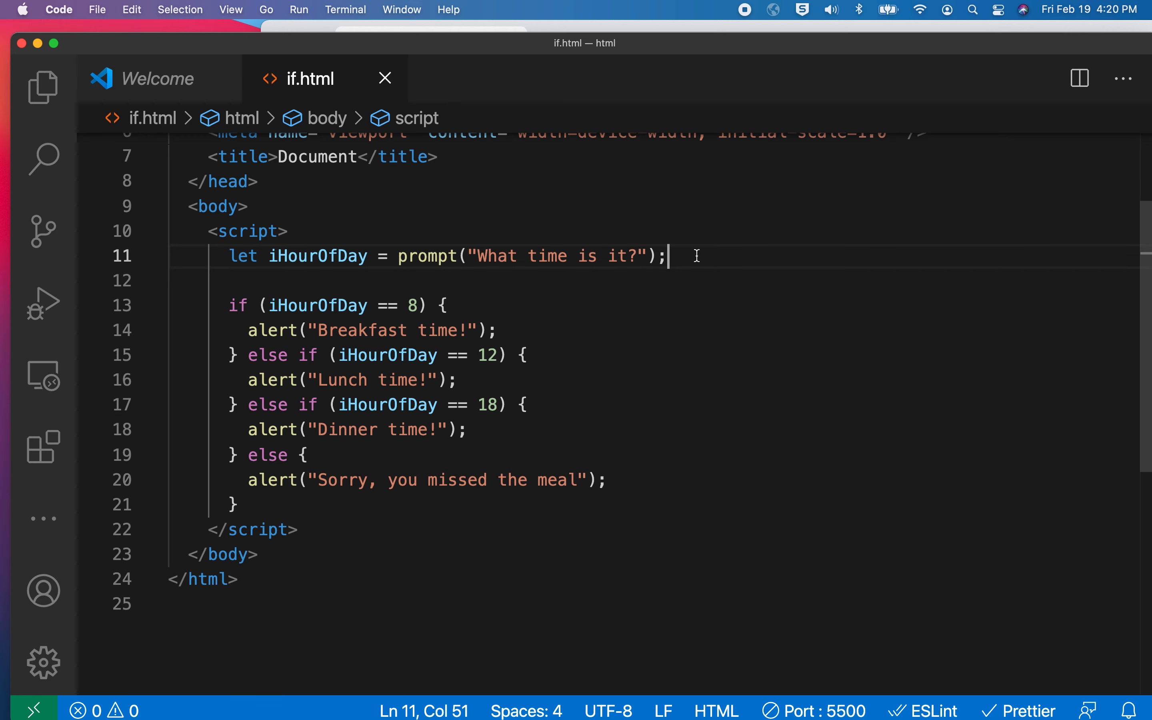
{"action": "mouse_move", "coordinate": [533, 338]}
{"action": "type", "text": "let"}
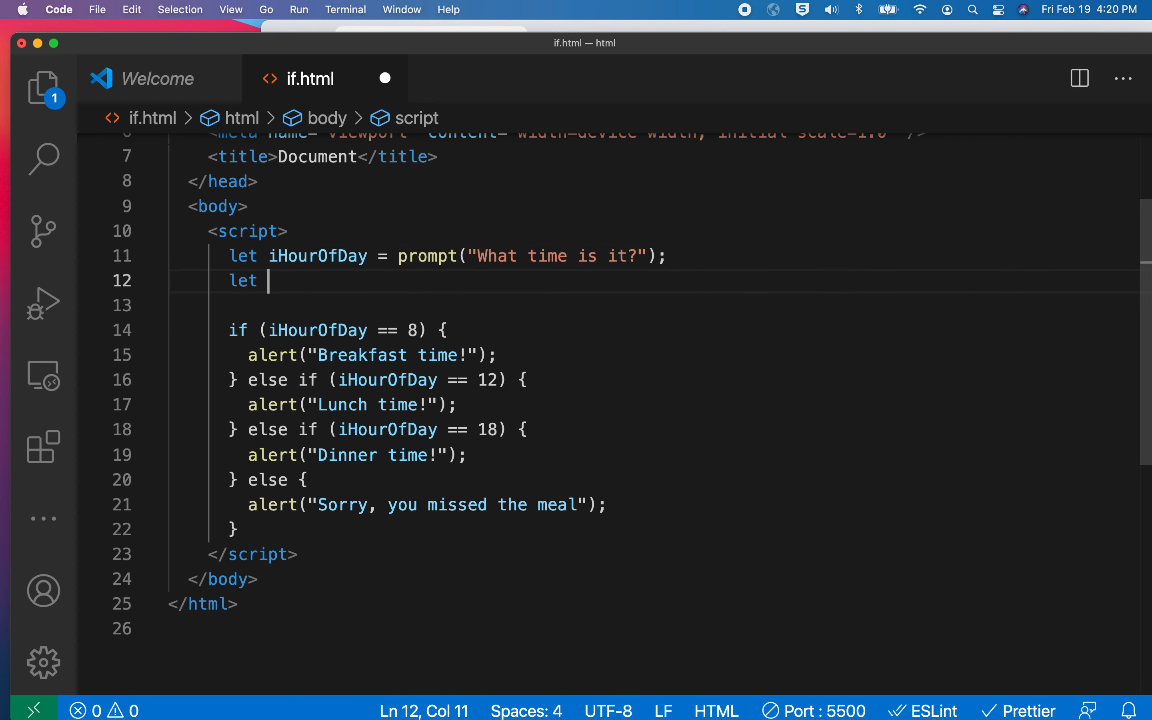
{"action": "type", "text": "sDayOf"}
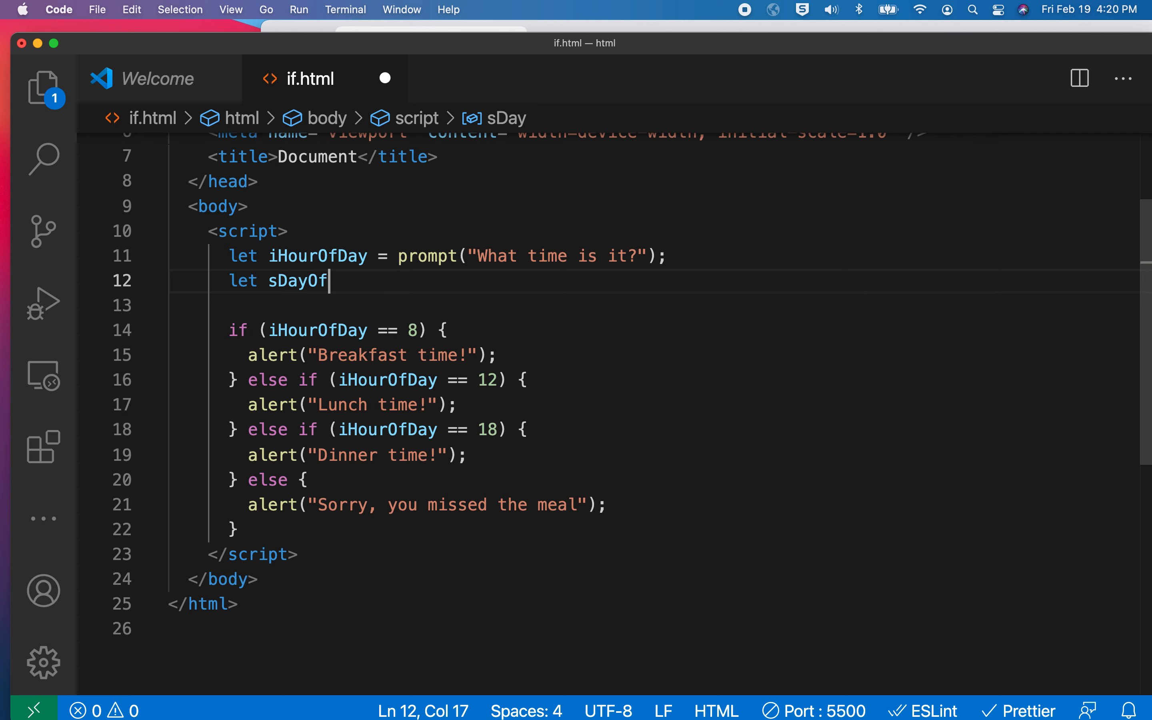
{"action": "type", "text": "Week = \""}
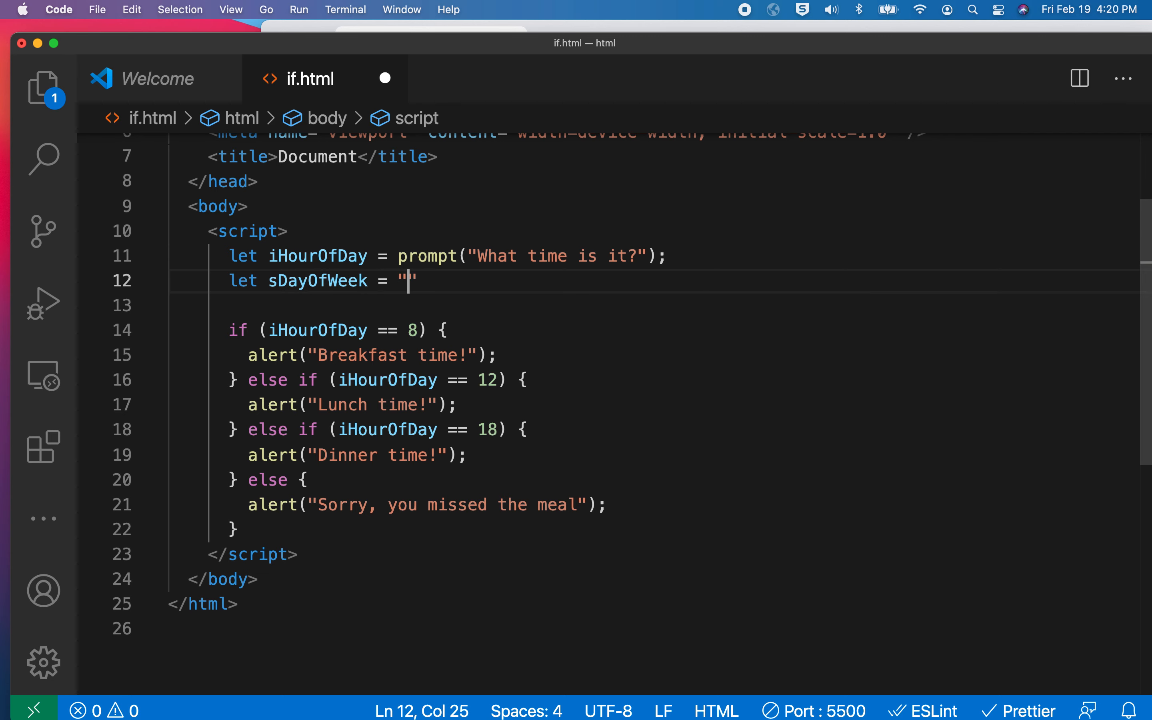
{"action": "type", "text": "Tuesday"}
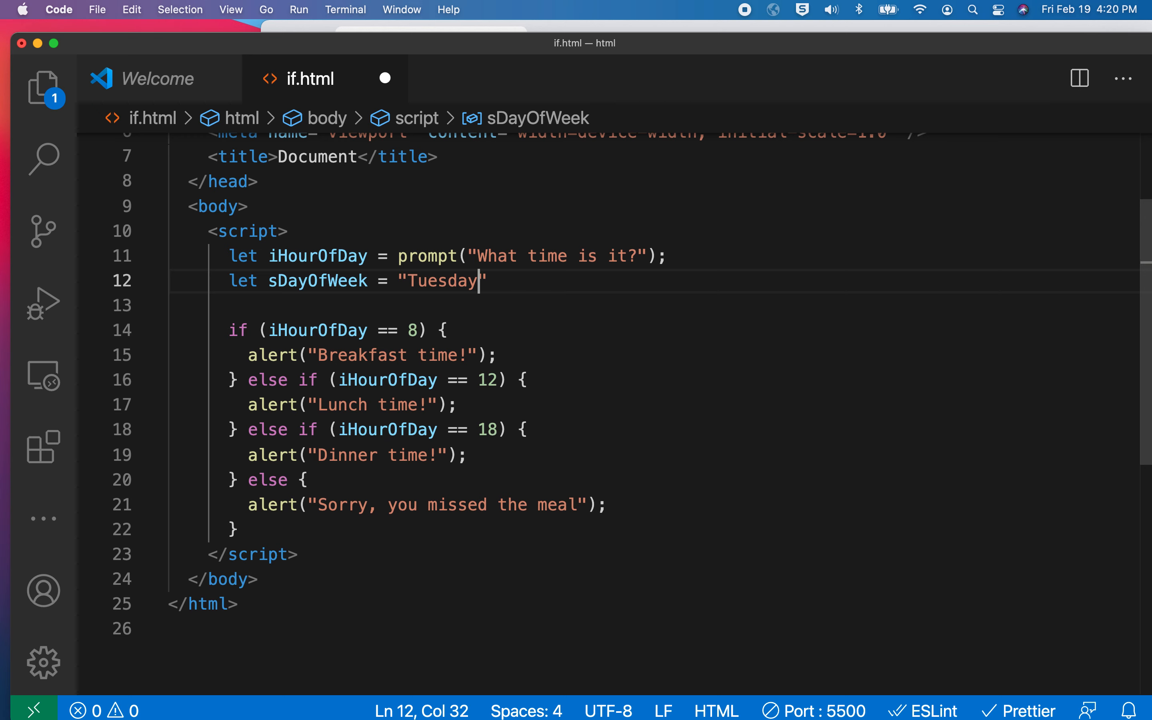
{"action": "type", "text": ";"}
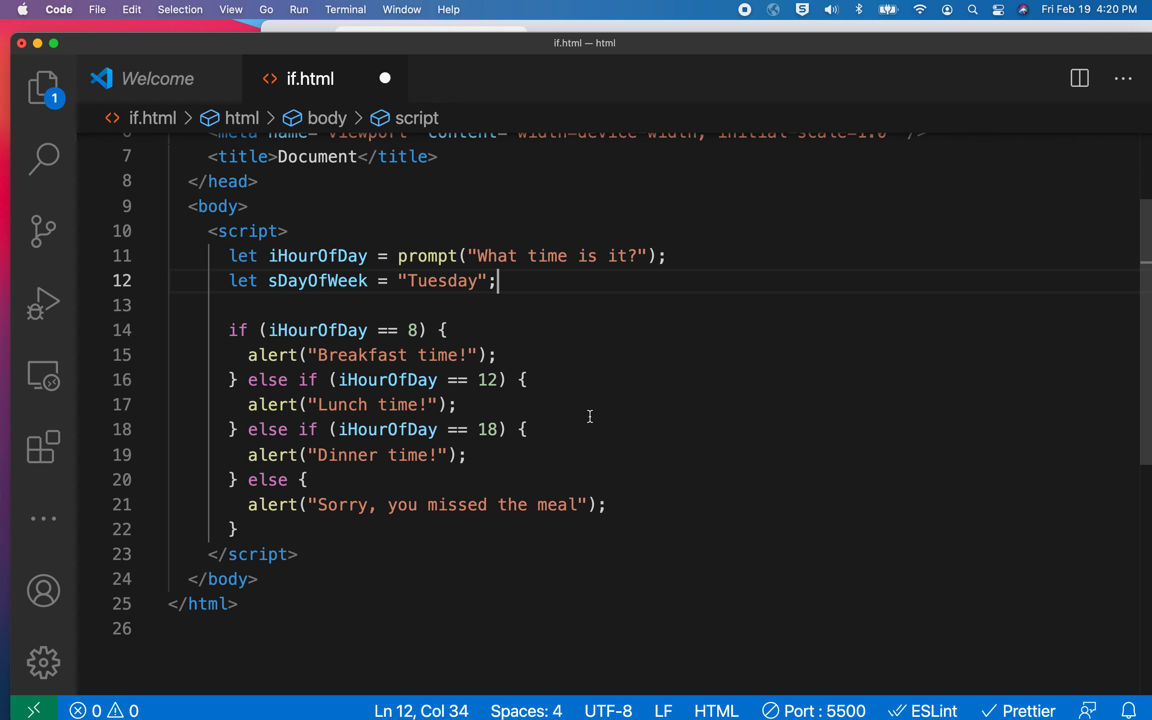
{"action": "mouse_move", "coordinate": [487, 454]}
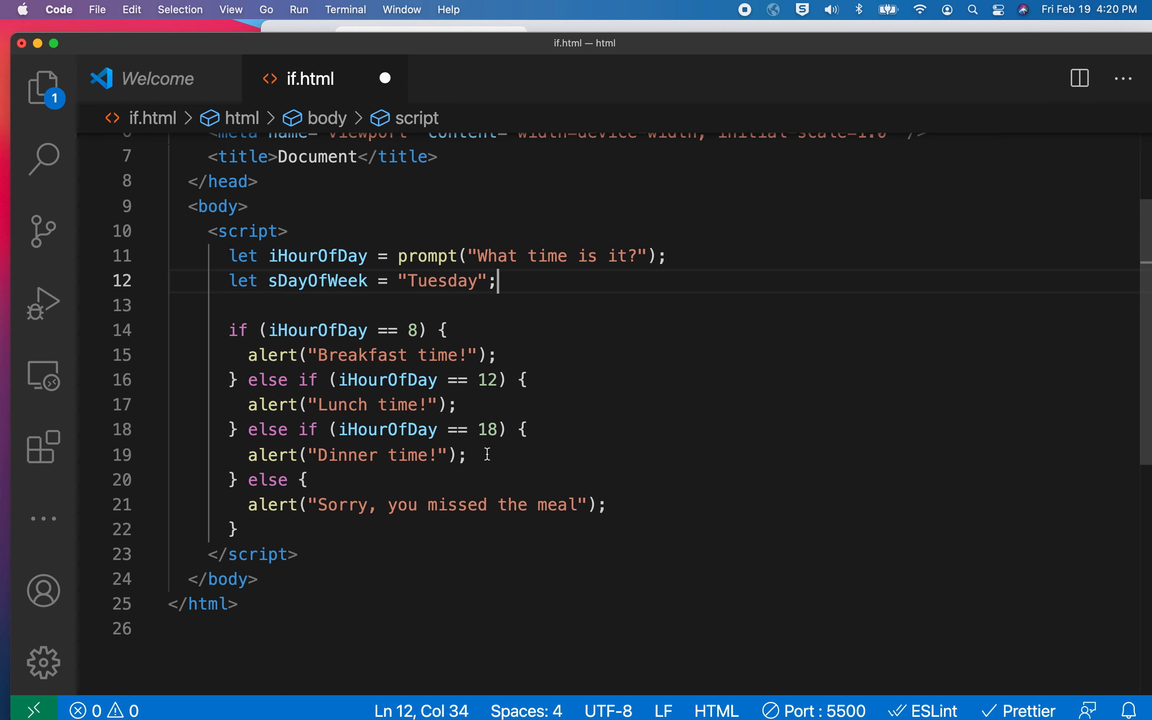
- Nest if (sDayOfWeek == "Tuesday") alerting "It's taco Tuesday!" in the dinner branch
{"action": "key", "text": "enter"}
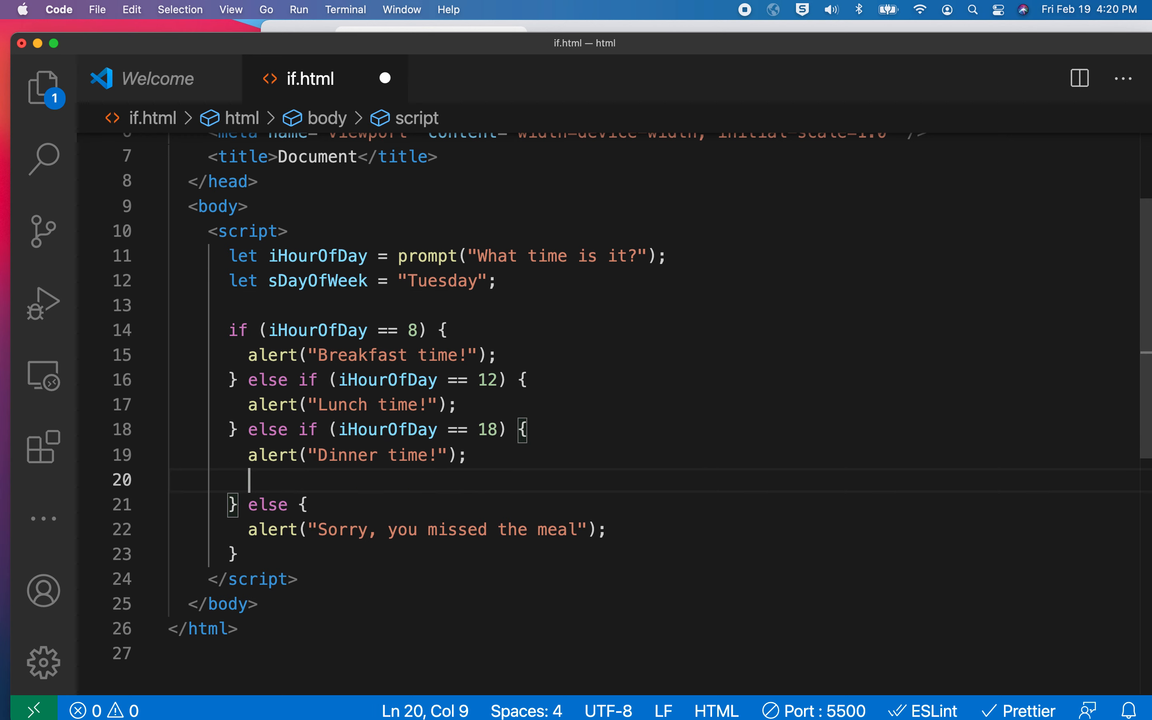
{"action": "mouse_move", "coordinate": [696, 453]}
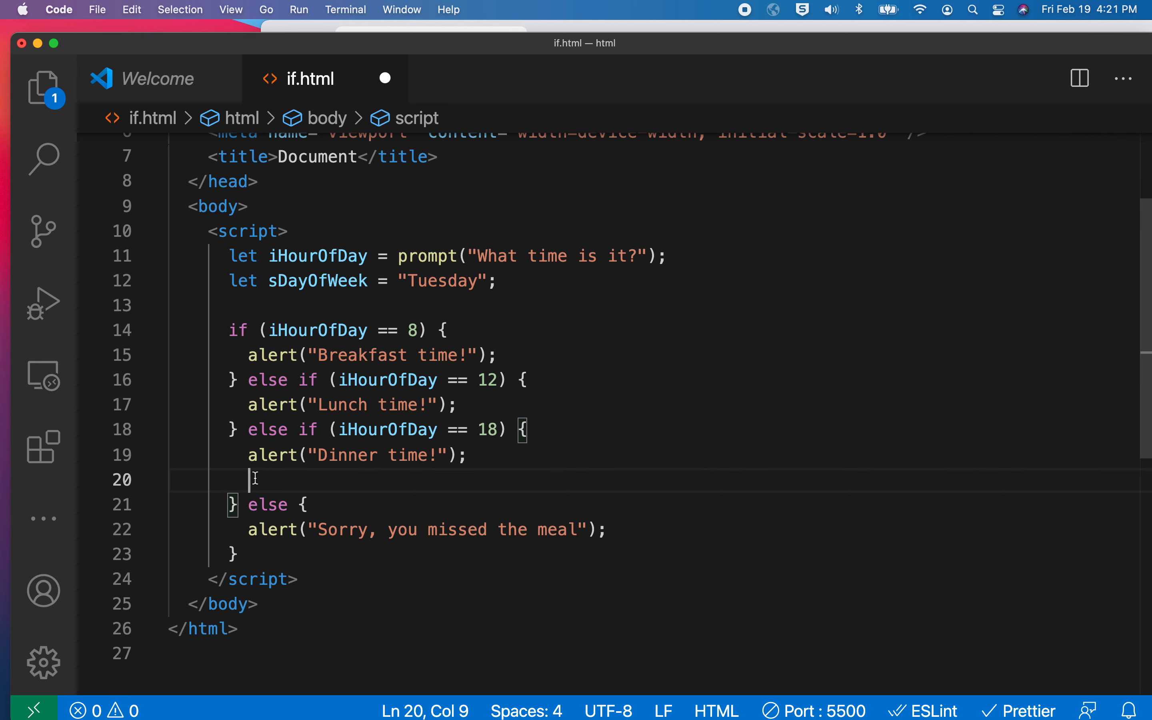
{"action": "type", "text": "i"}
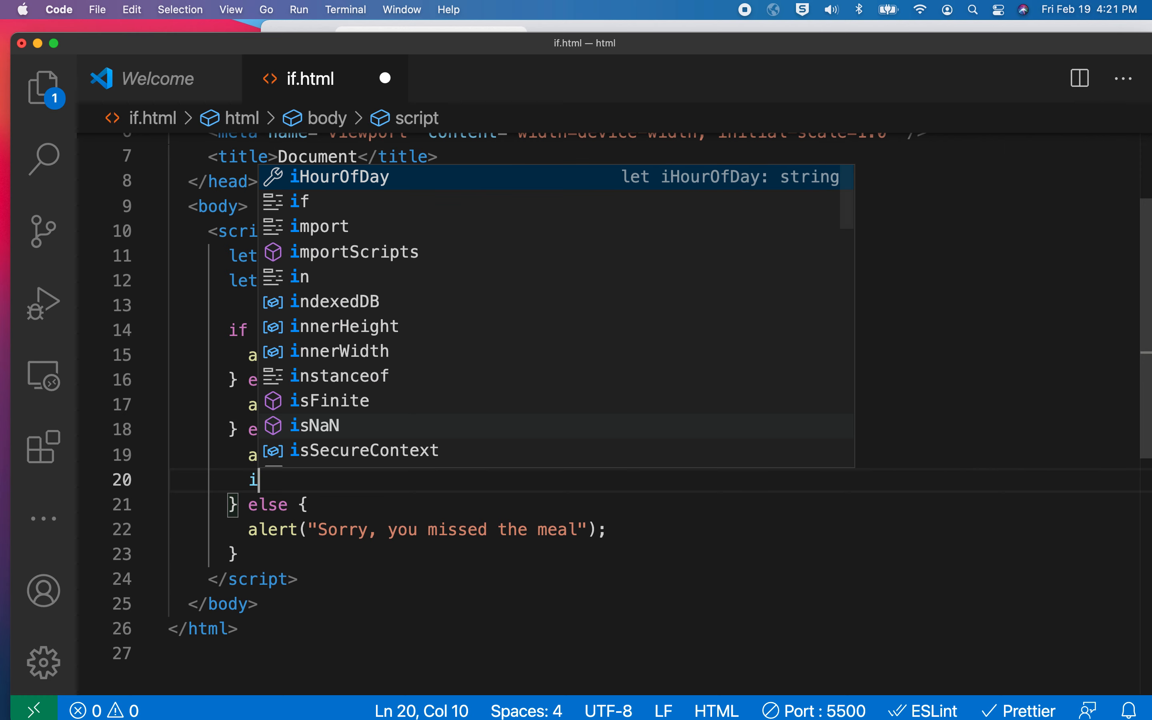
{"action": "type", "text": "sD)"}
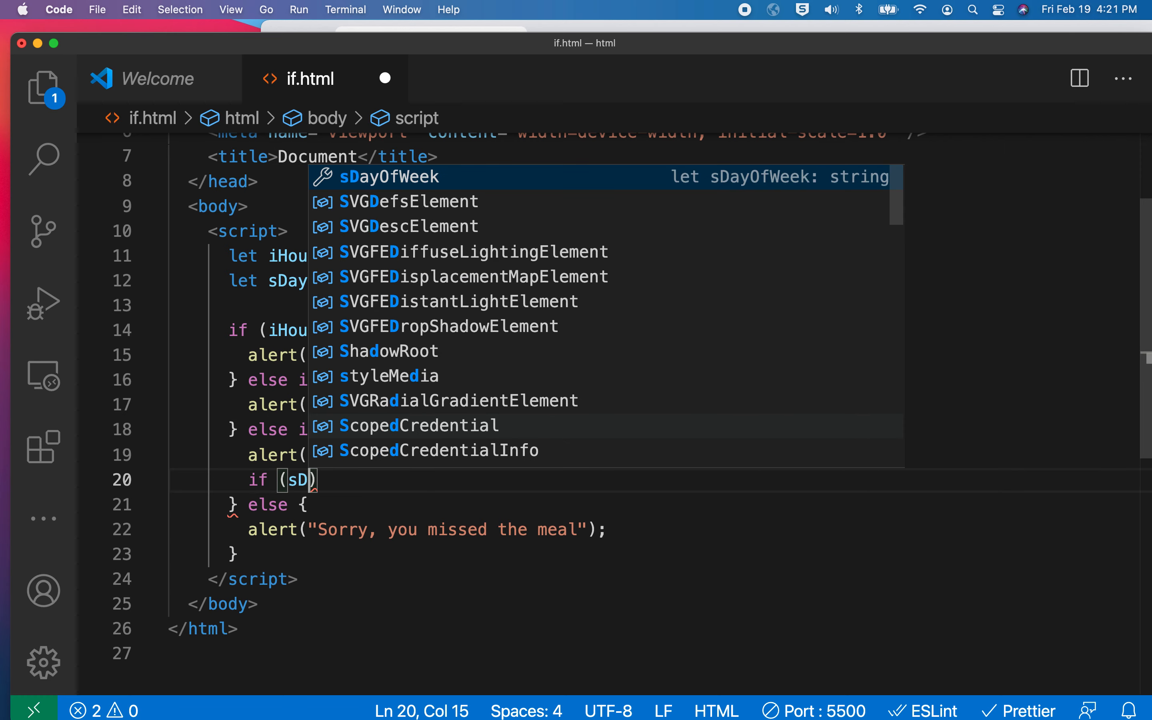
{"action": "key", "text": "Tab"}
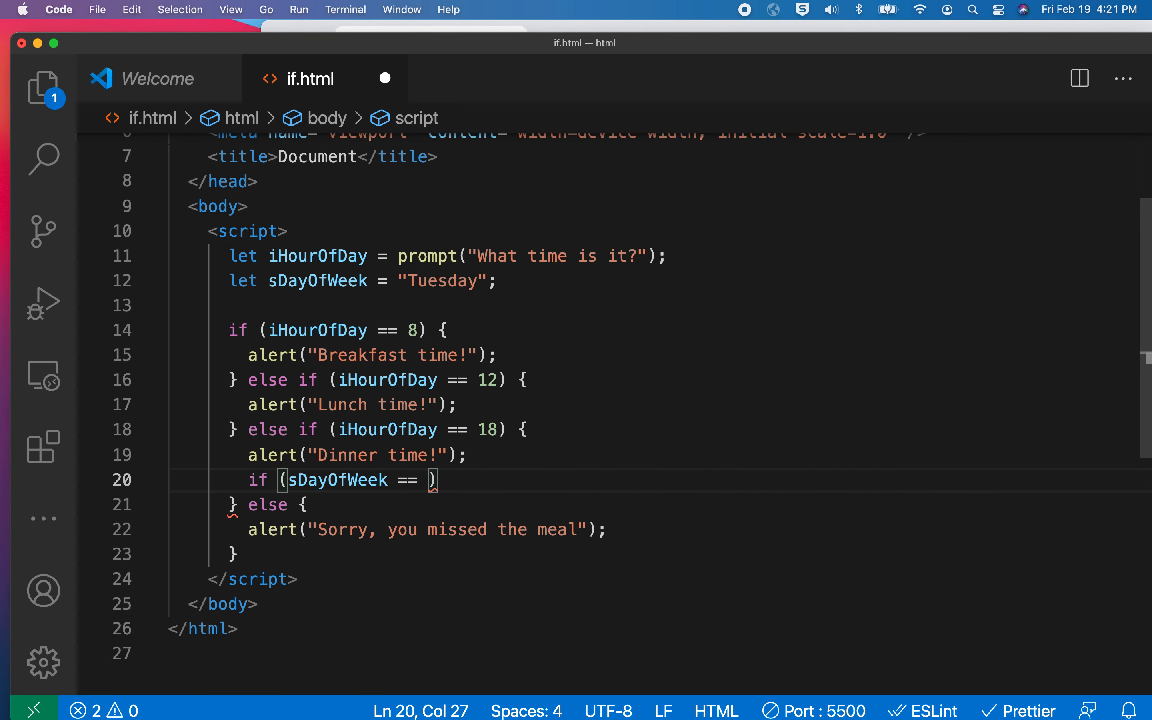
{"action": "type", "text": "\"Tuesd"}
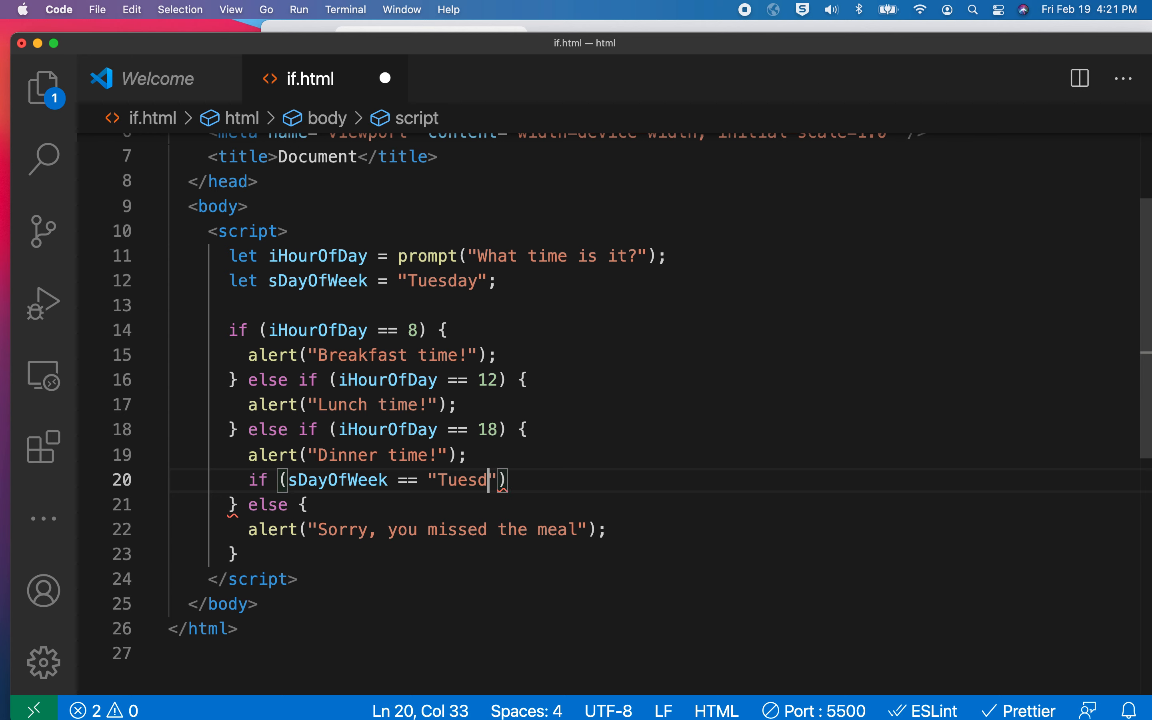
{"action": "type", "text": "ay"}
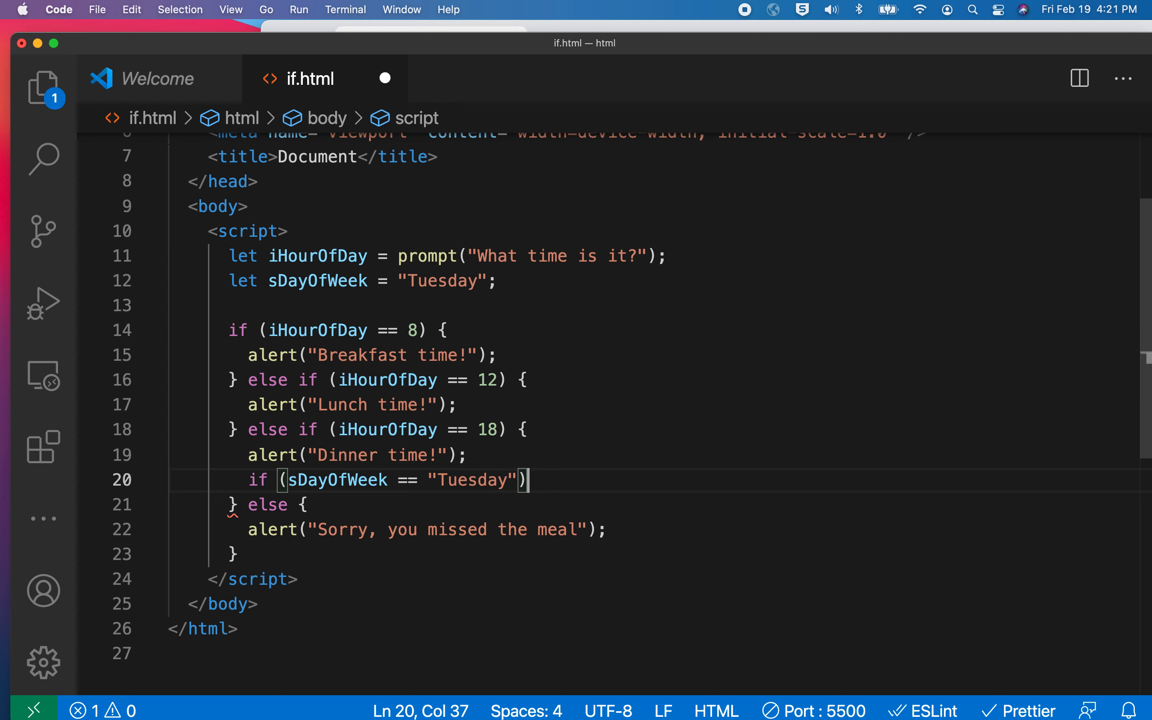
{"action": "type", "text": "{}"}
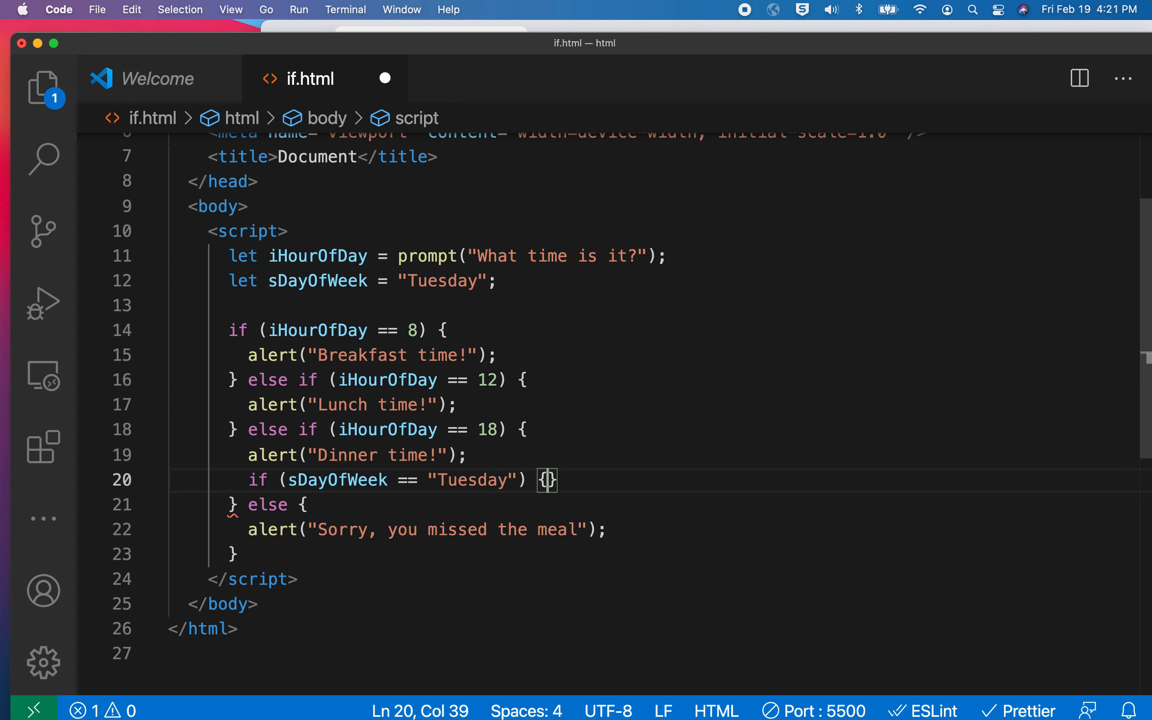
{"action": "type", "text": "alert(\"I\""}
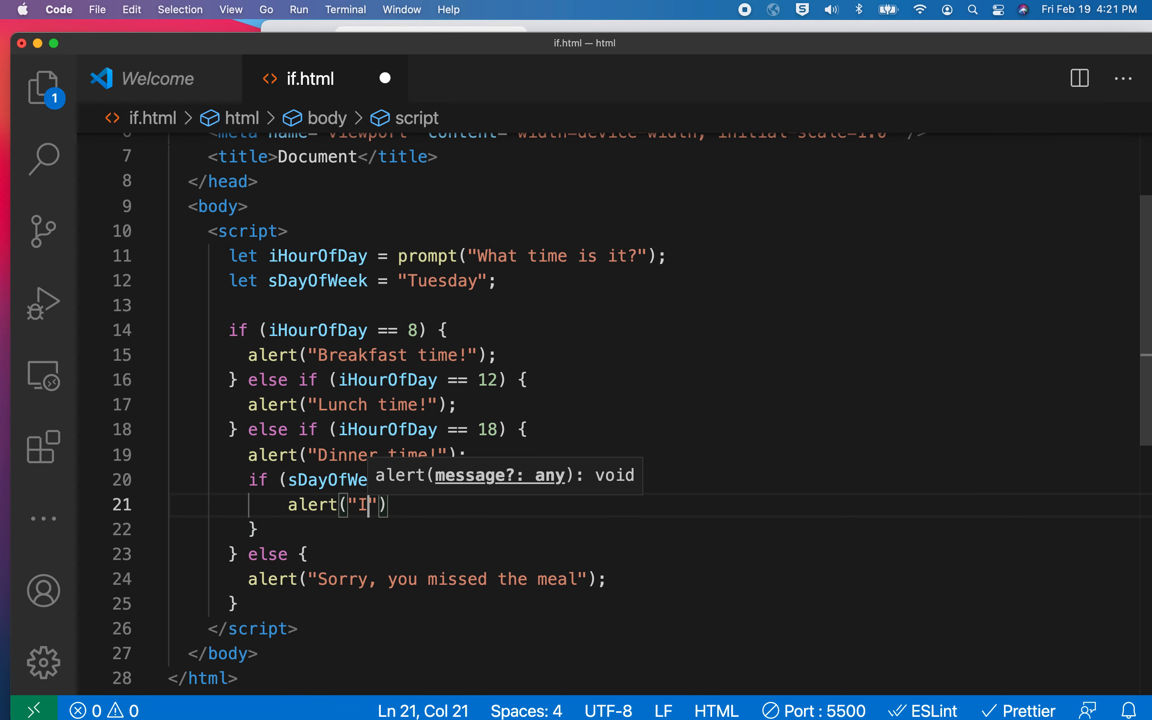
{"action": "type", "text": "t's taco Tues"}
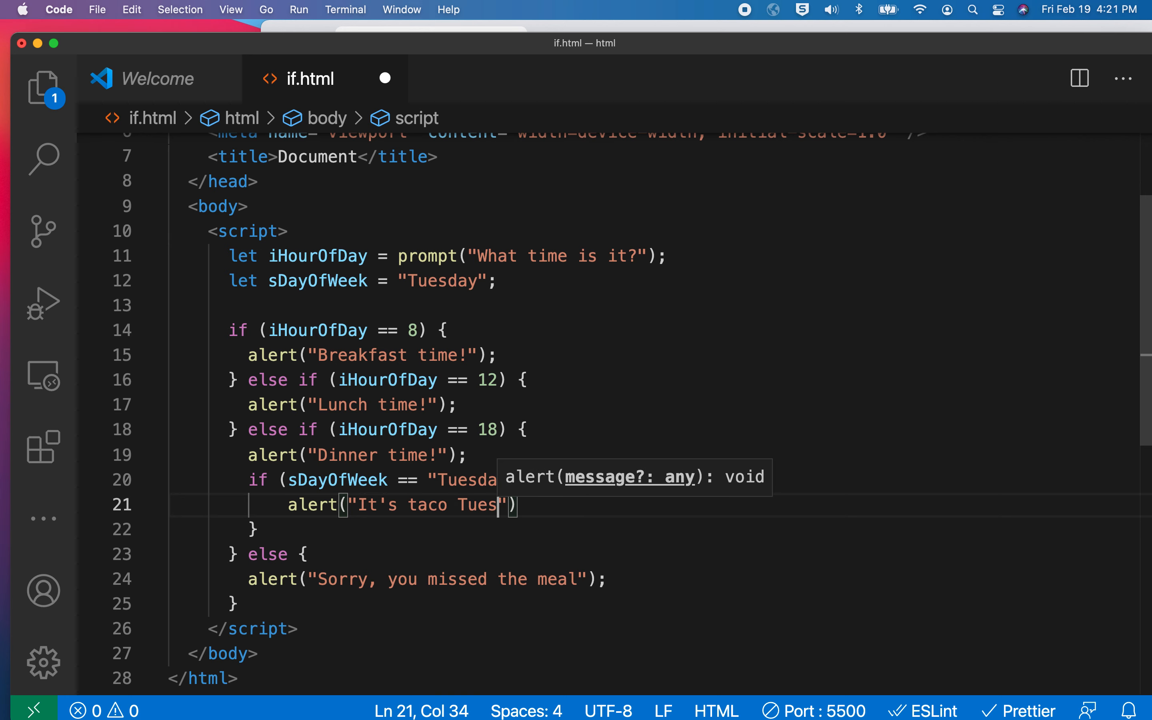
{"action": "type", "text": "day!"}
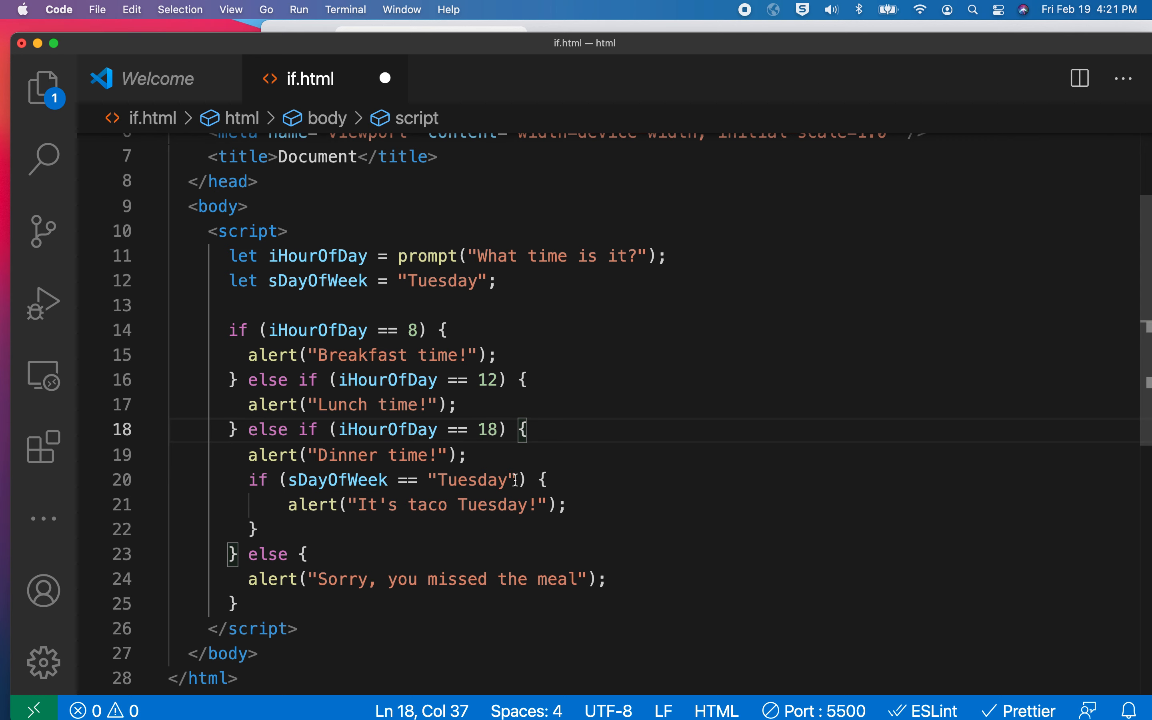
{"action": "mouse_move", "coordinate": [657, 504]}
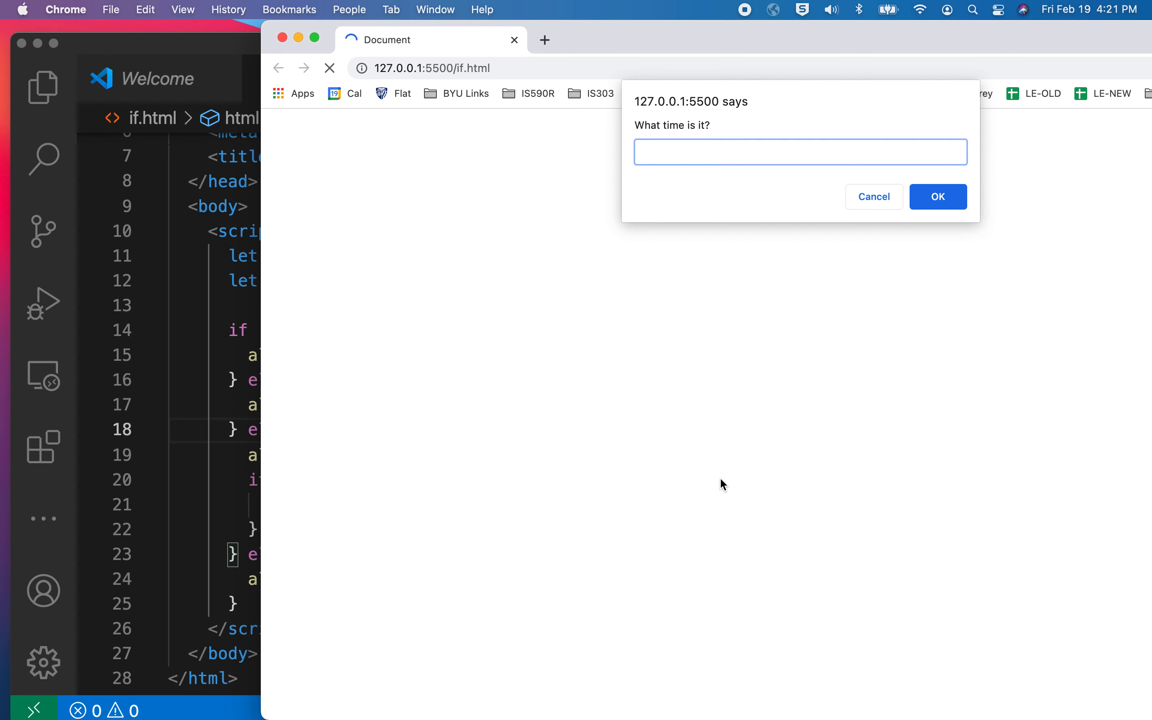
- Answer the prompt with 18 and dismiss the "It's taco Tuesday!" alert
{"action": "type", "text": "18"}
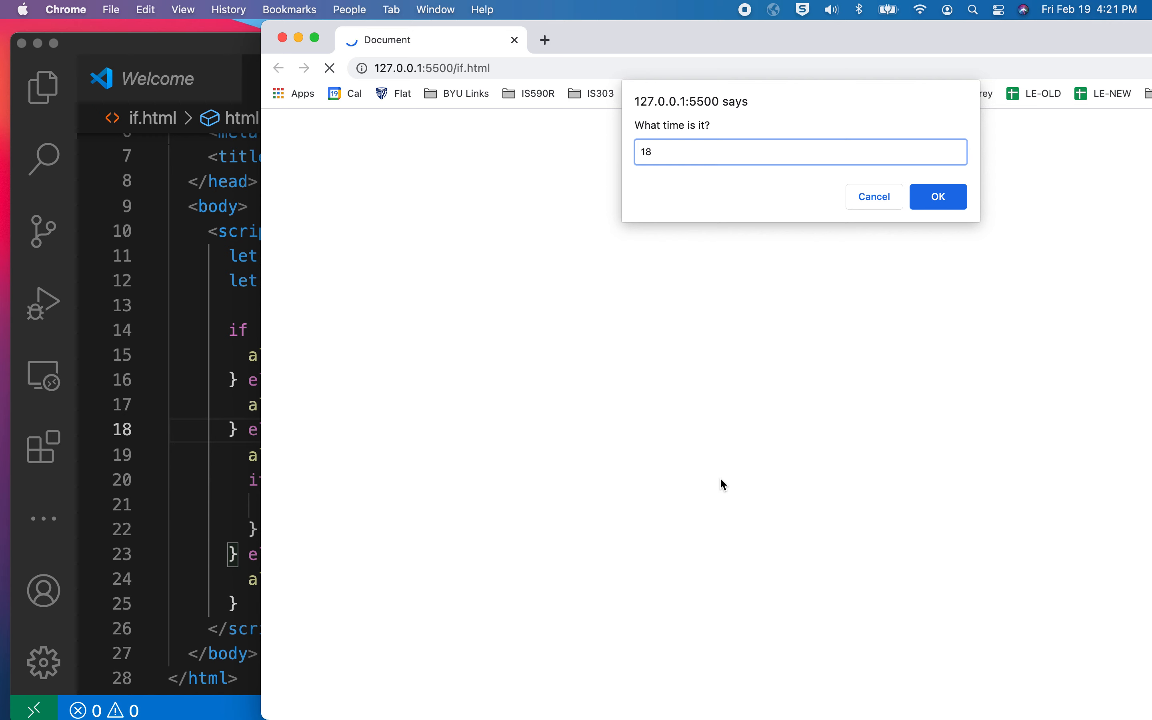
{"action": "left_click", "coordinate": [937, 197]}
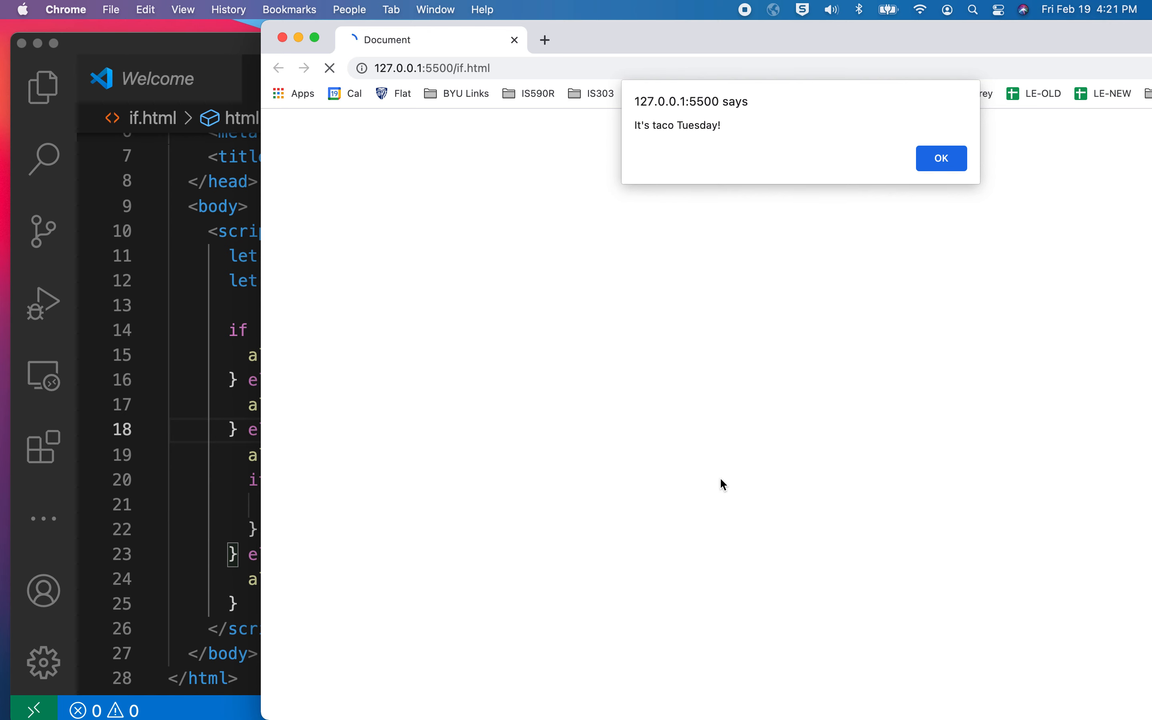
{"action": "left_click", "coordinate": [941, 158]}
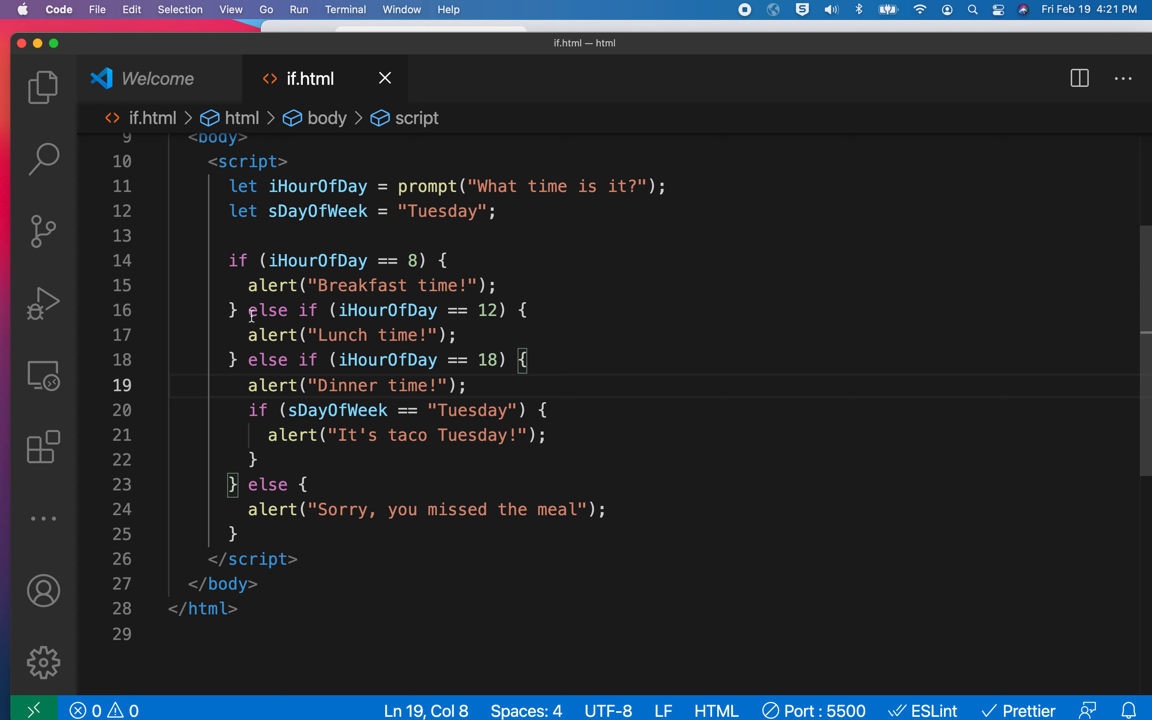
{"action": "mouse_move", "coordinate": [291, 435]}
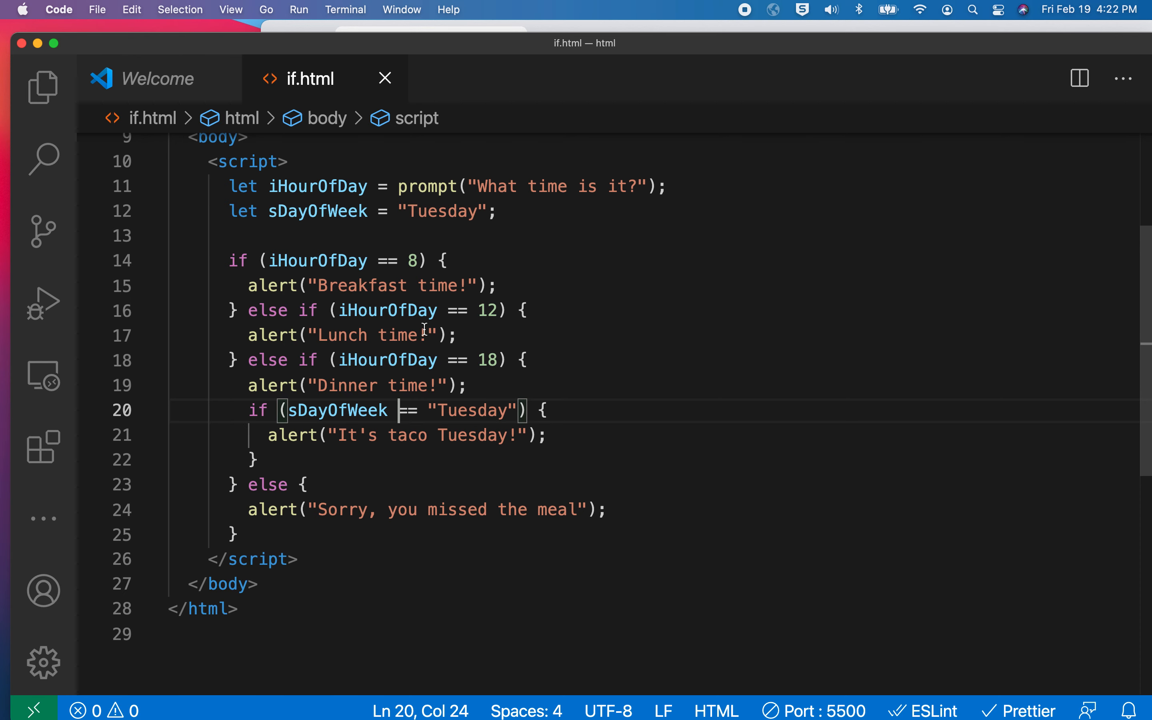
{"action": "mouse_move", "coordinate": [331, 432]}
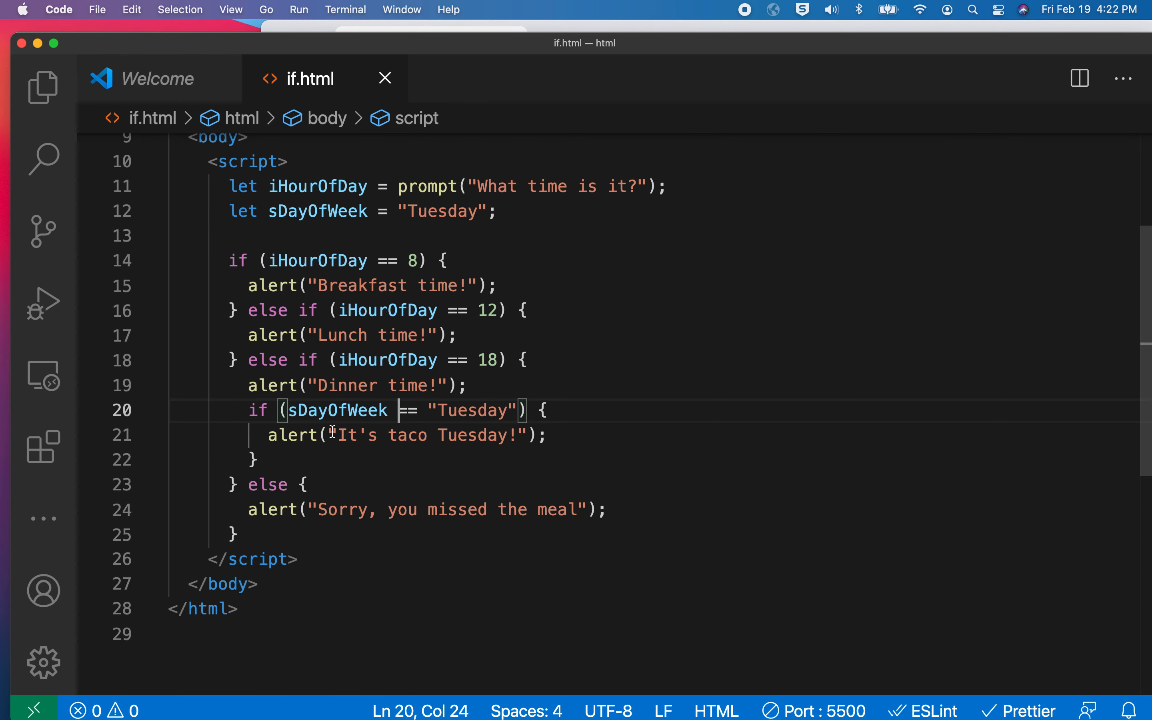
{"action": "mouse_move", "coordinate": [630, 383]}
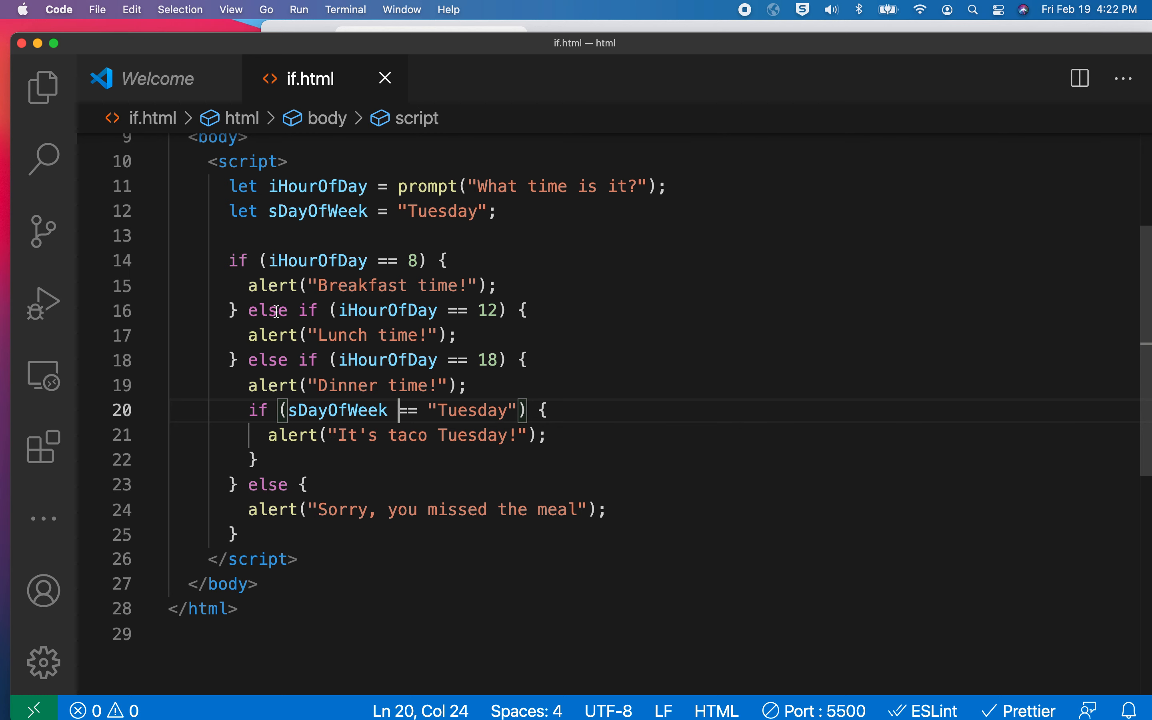
{"action": "mouse_move", "coordinate": [289, 360]}
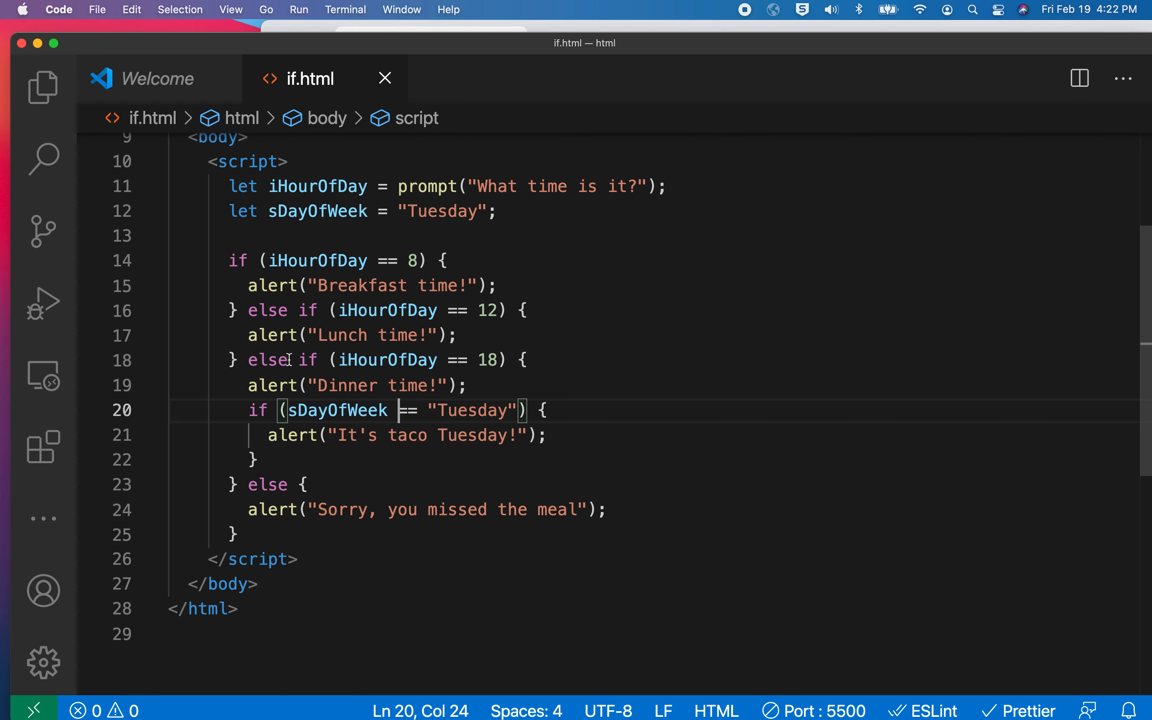
{"action": "mouse_move", "coordinate": [278, 419]}
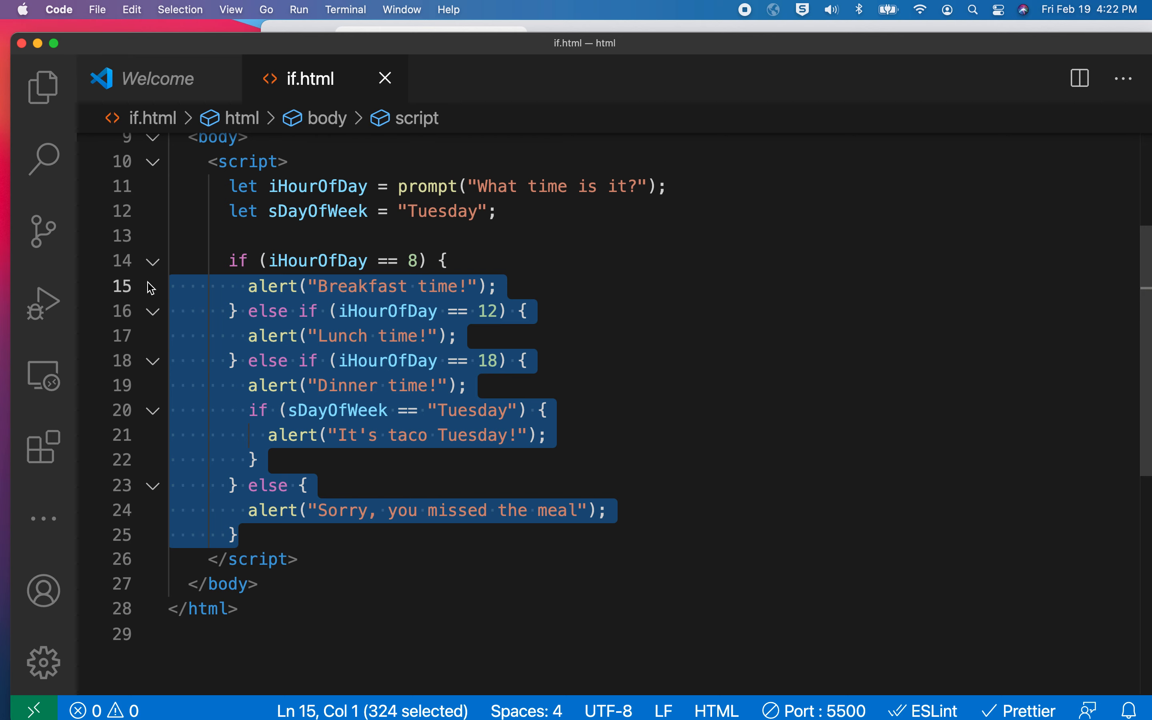
- Declare let sDayOfWeek from prompt("What day of week is it?")
{"action": "left_click", "coordinate": [117, 185]}
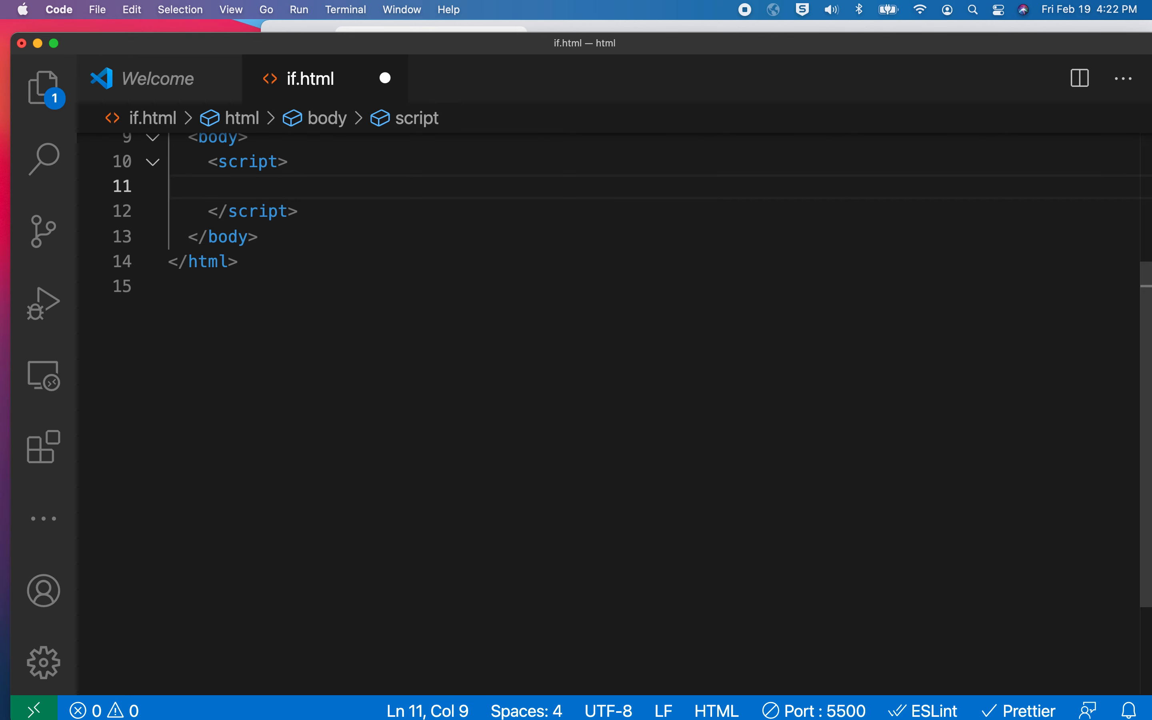
{"action": "type", "text": "let sDay"}
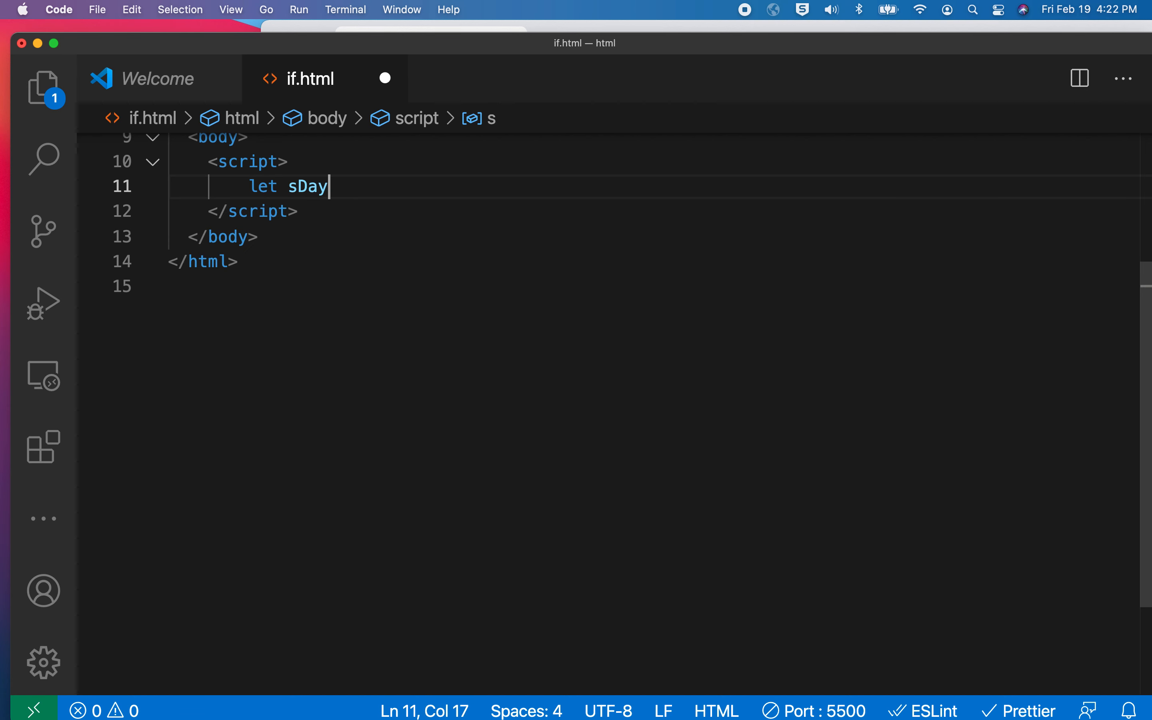
{"action": "type", "text": "OfWeek"}
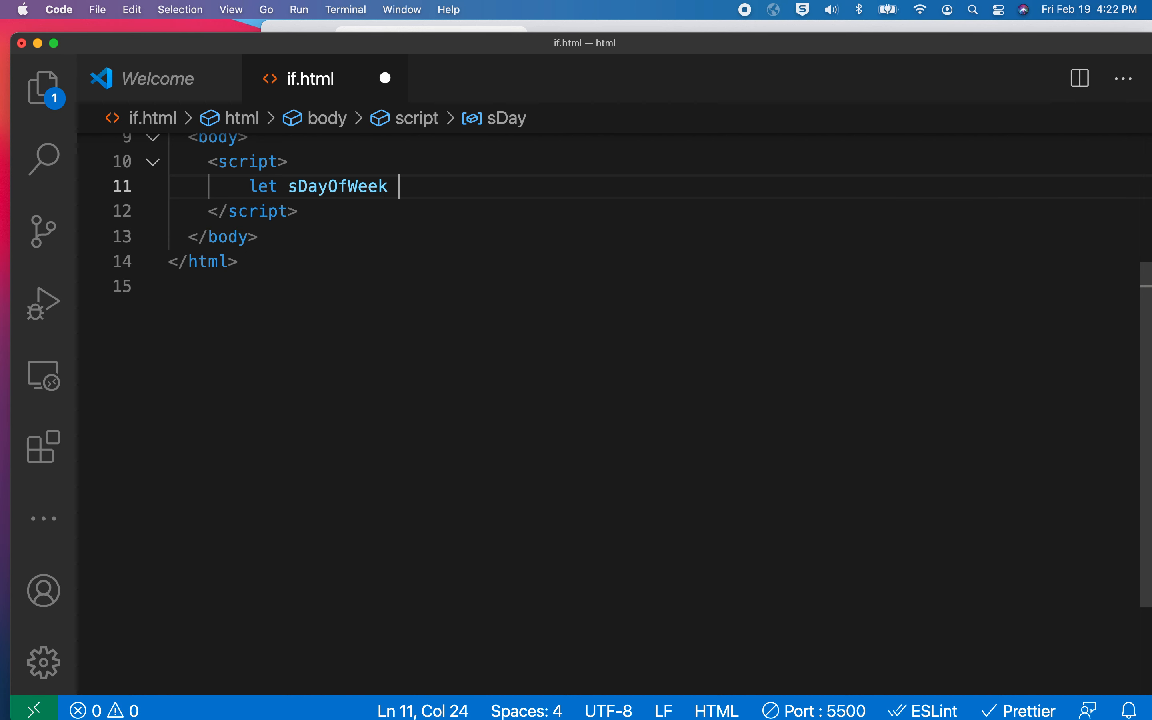
{"action": "type", "text": "= prmo"}
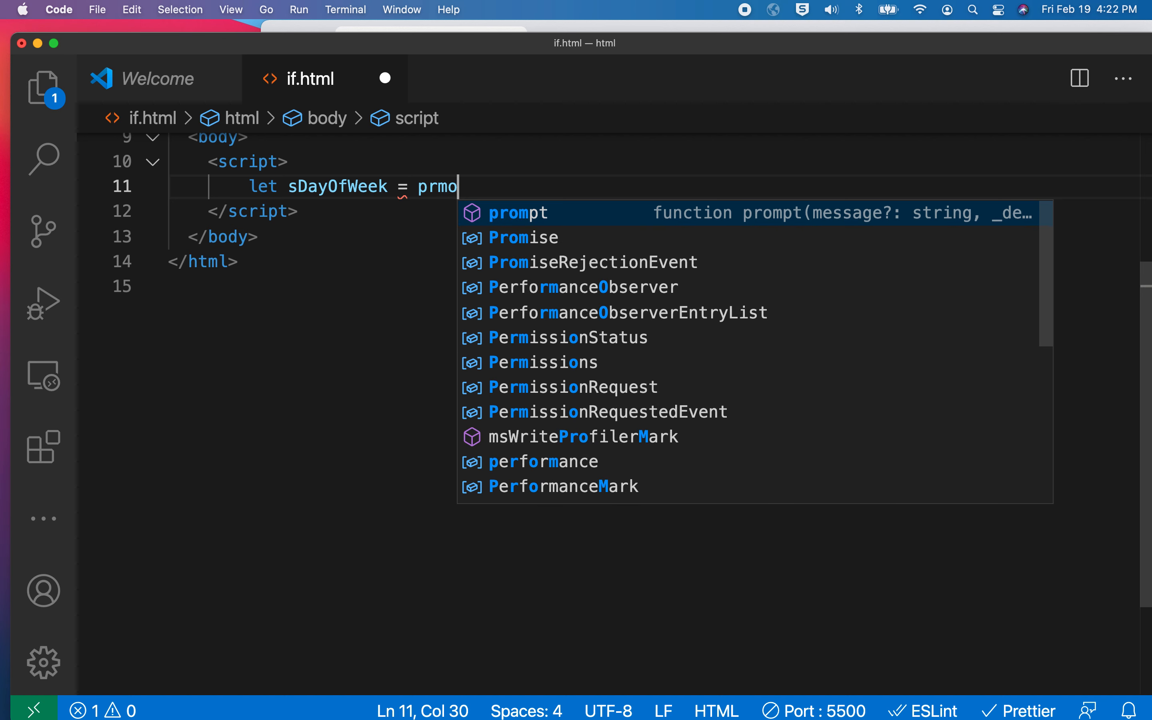
{"action": "type", "text": "prompt(\"What day of week i"}
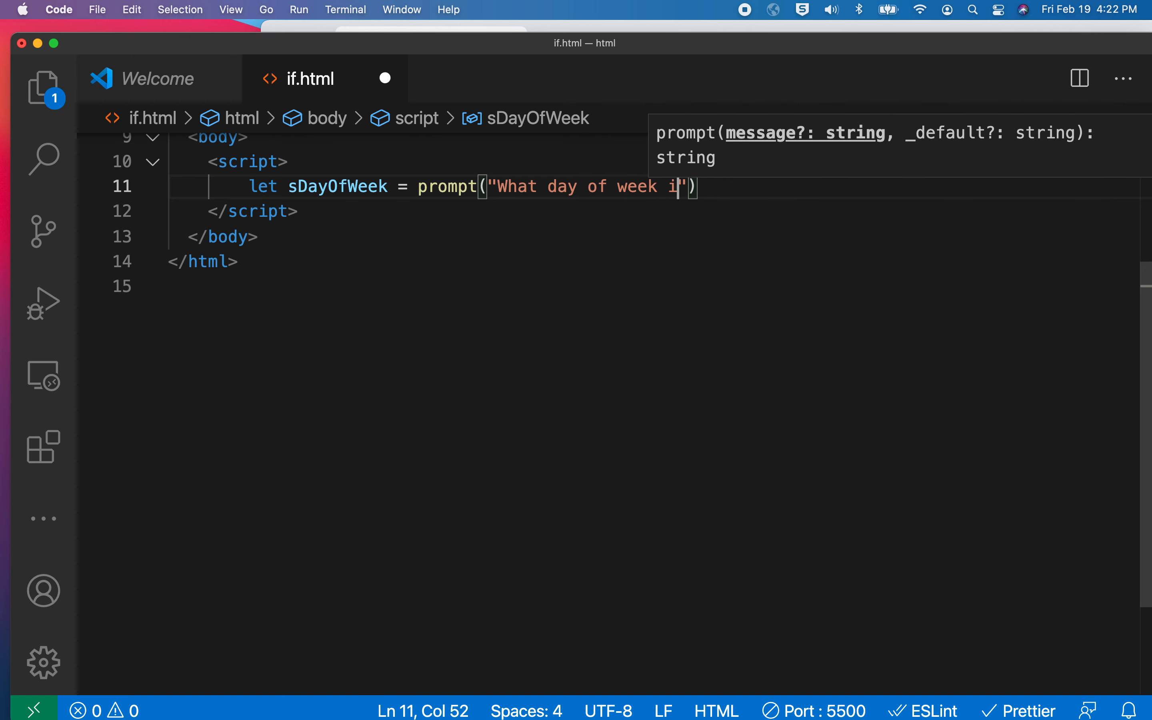
{"action": "type", "text": "s it?"}
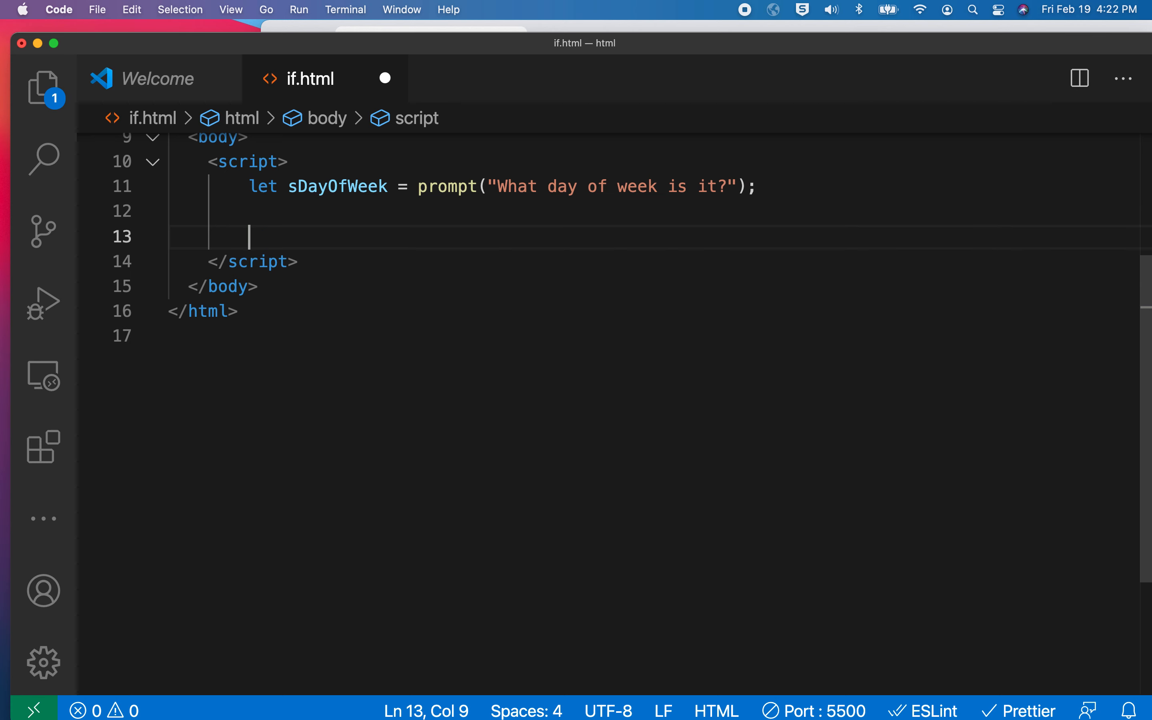
- Start switch (sDayOfWeek) { } and begin its first case
{"action": "type", "text": "switch"}
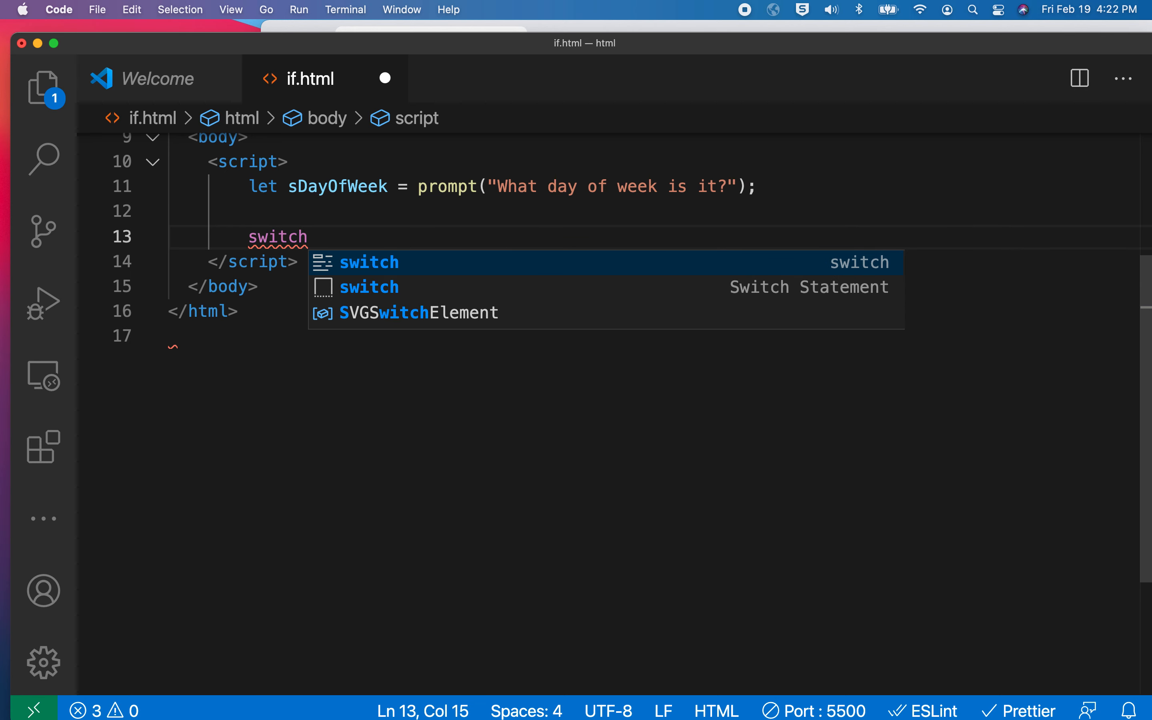
{"action": "type", "text": "(sDayOfWeek"}
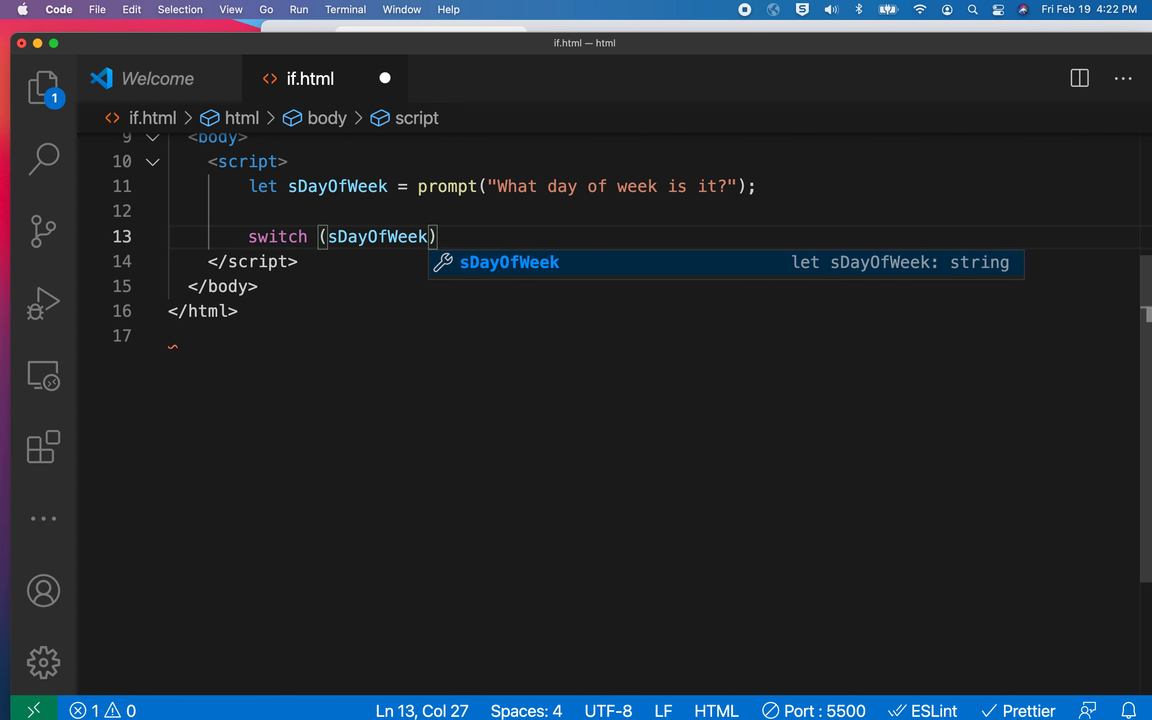
{"action": "type", "text": "{}"}
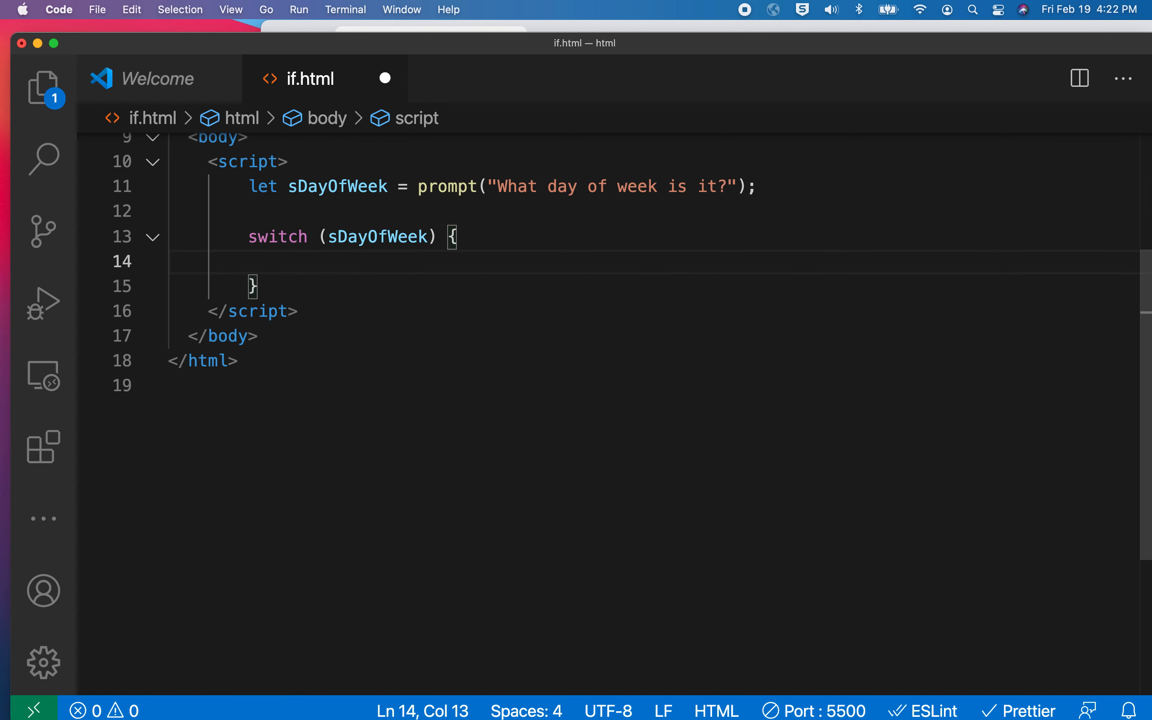
{"action": "type", "text": "case"}
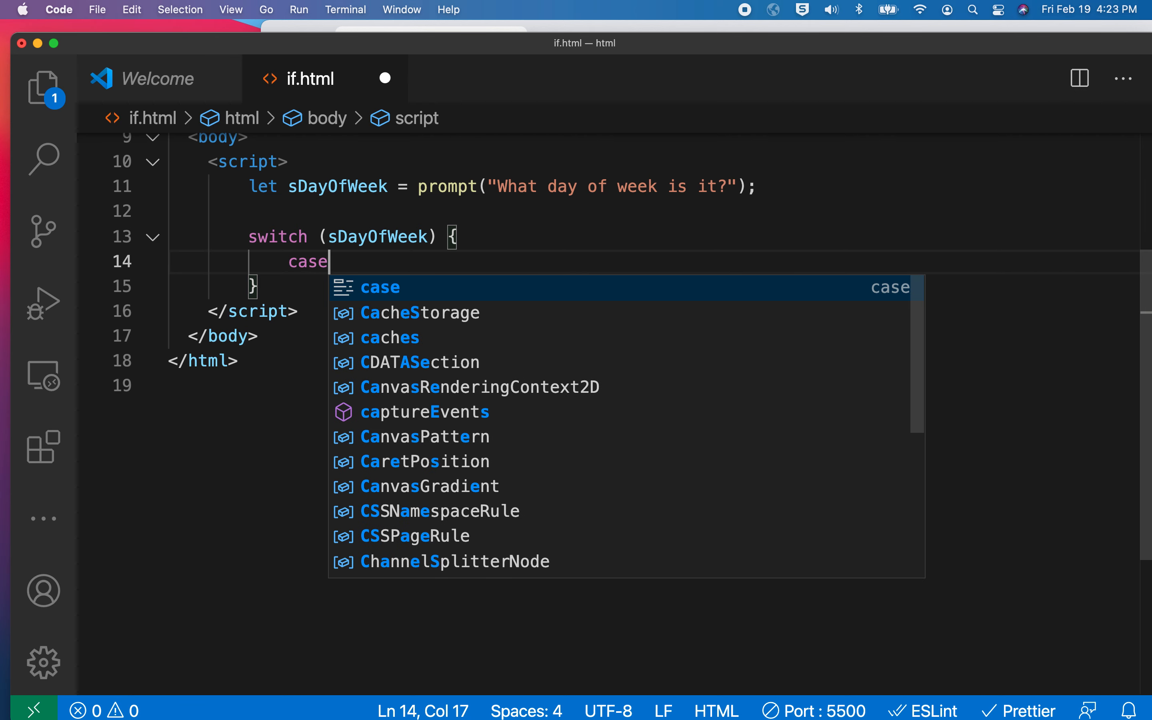
- Write the case "Monday": label in the switch, discarding the autocompleted sDayOfWeek
{"action": "type", "text": ": \"\""}
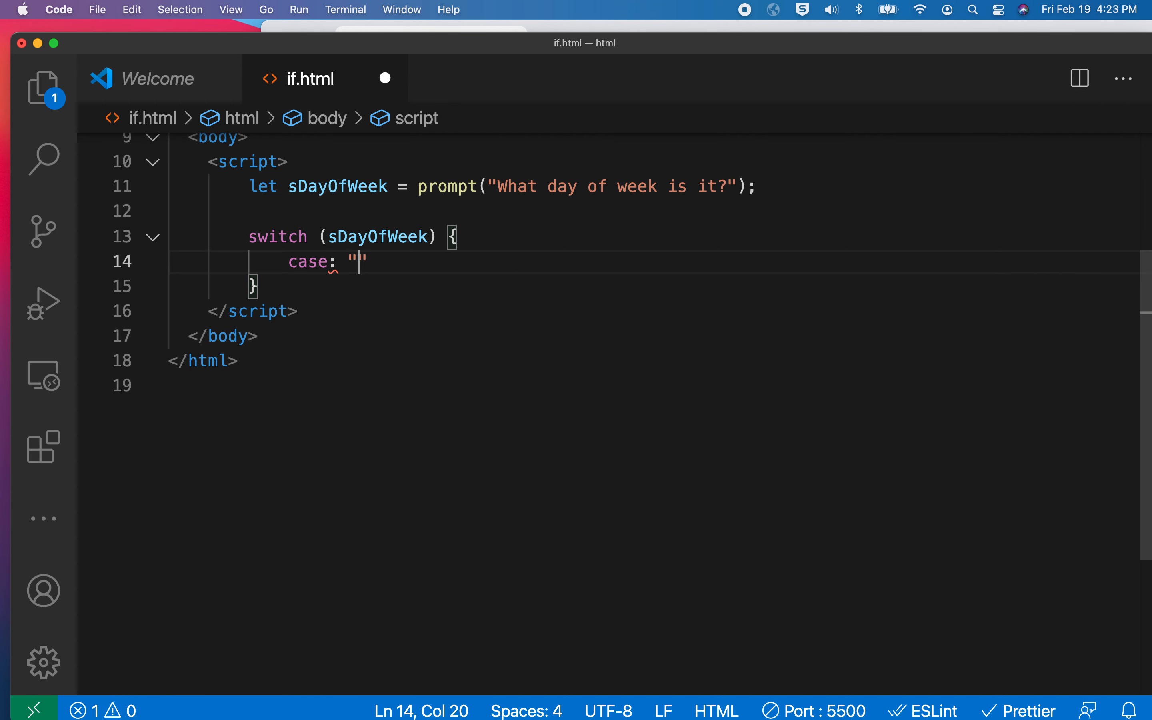
{"action": "double_click", "coordinate": [377, 236]}
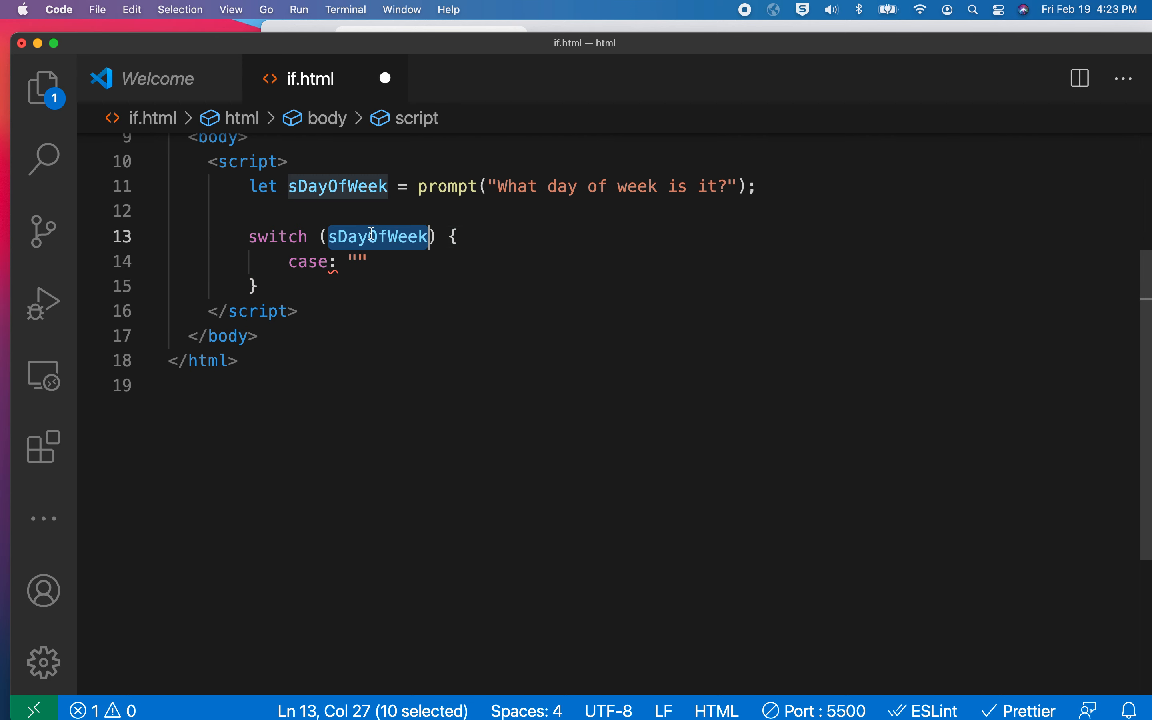
{"action": "left_click", "coordinate": [355, 261]}
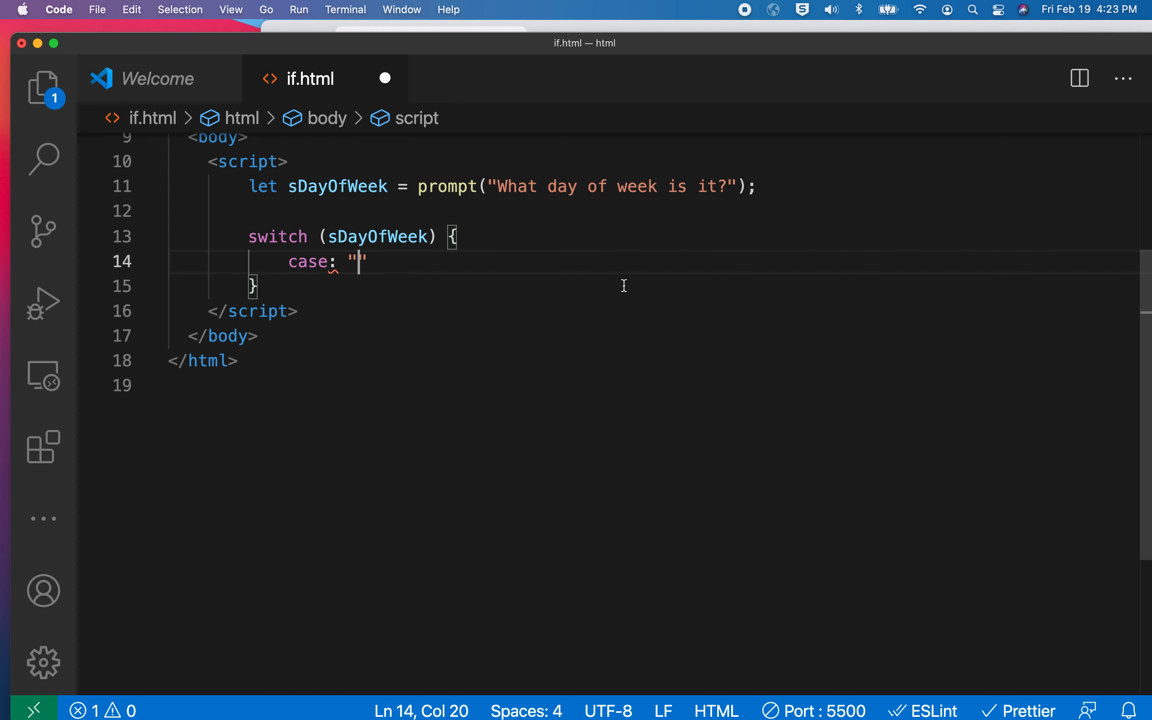
{"action": "type", "text": "Monday"}
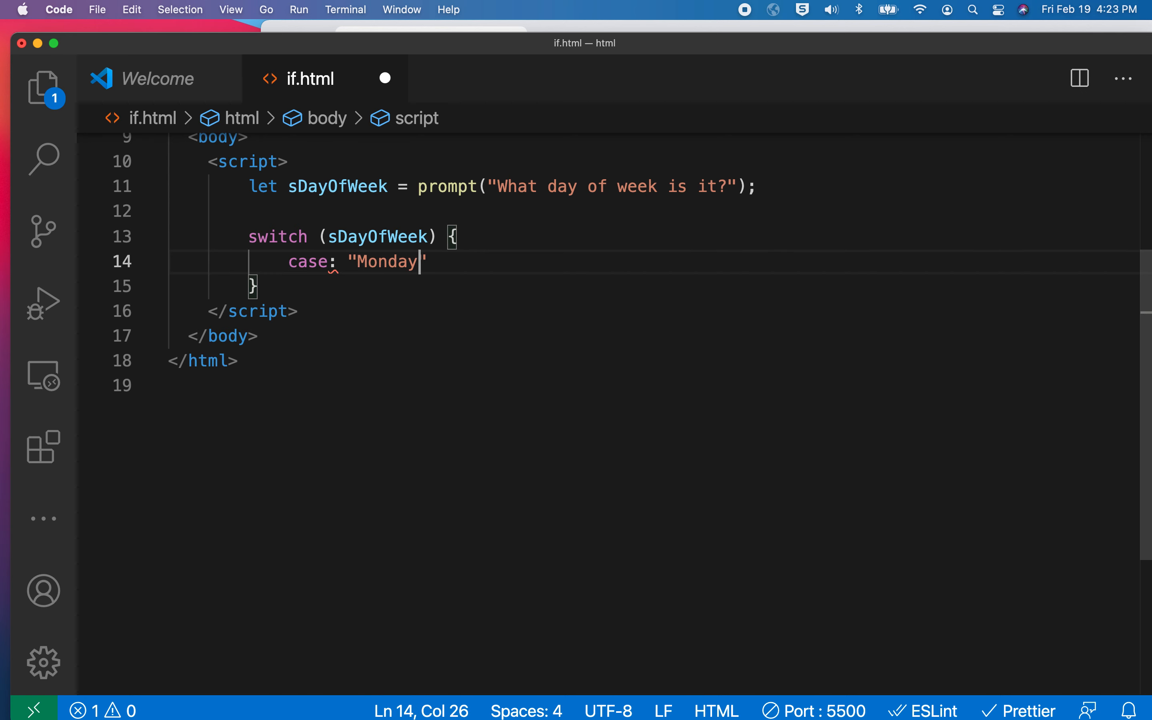
{"action": "type", "text": "\""}
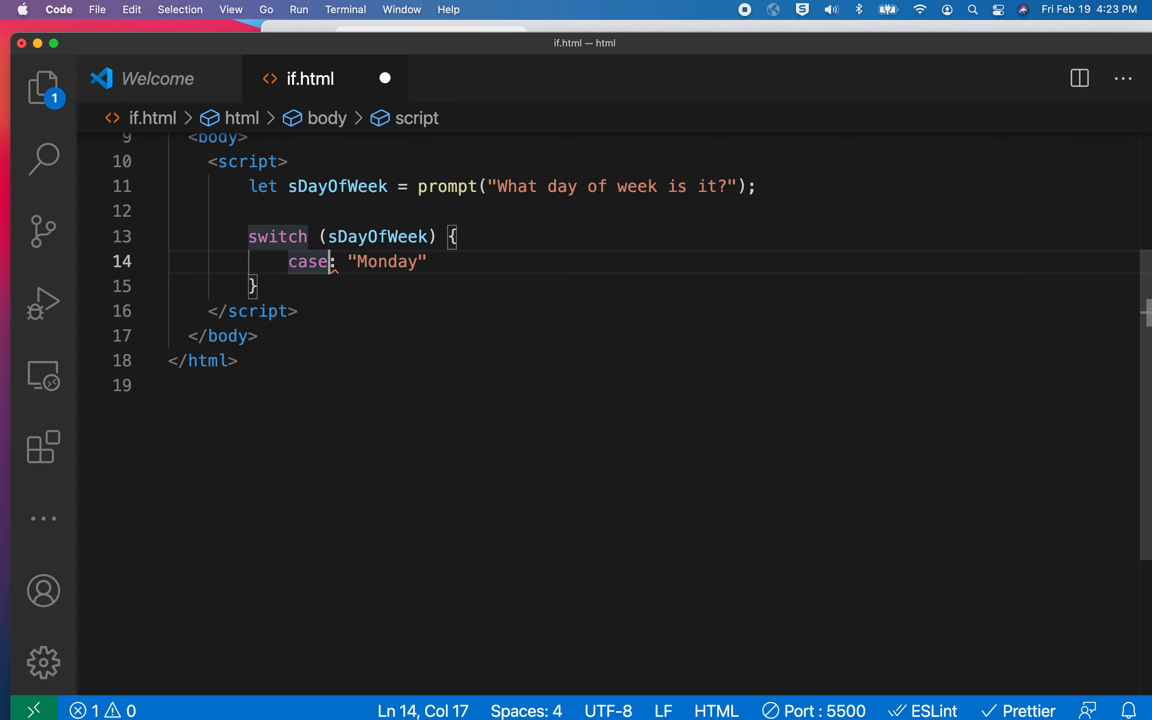
{"action": "type", "text": ":"}
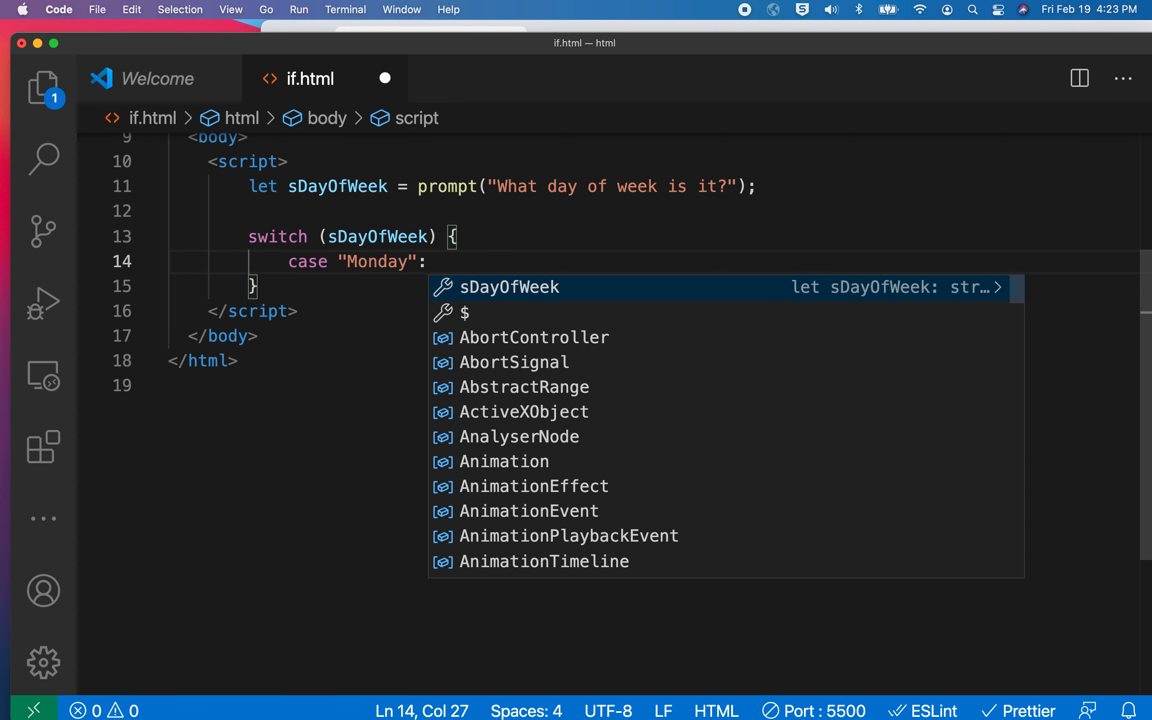
{"action": "type", "text": "sDayOfWeek"}
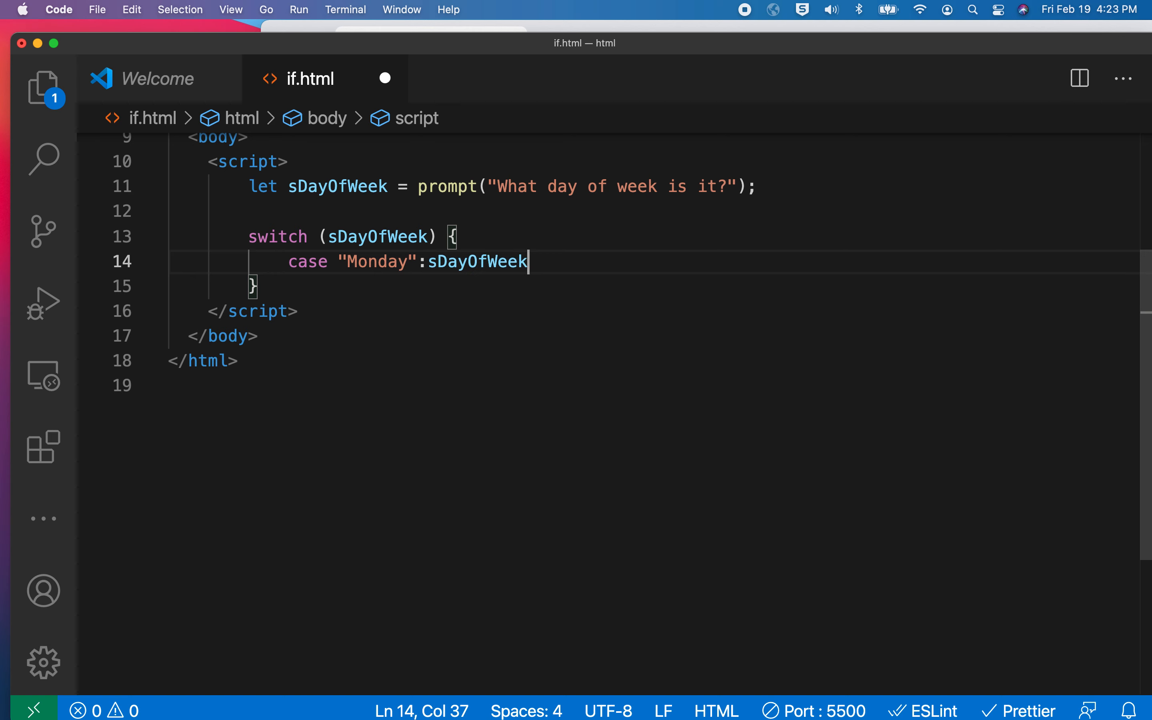
{"action": "key", "text": "Backspace"}
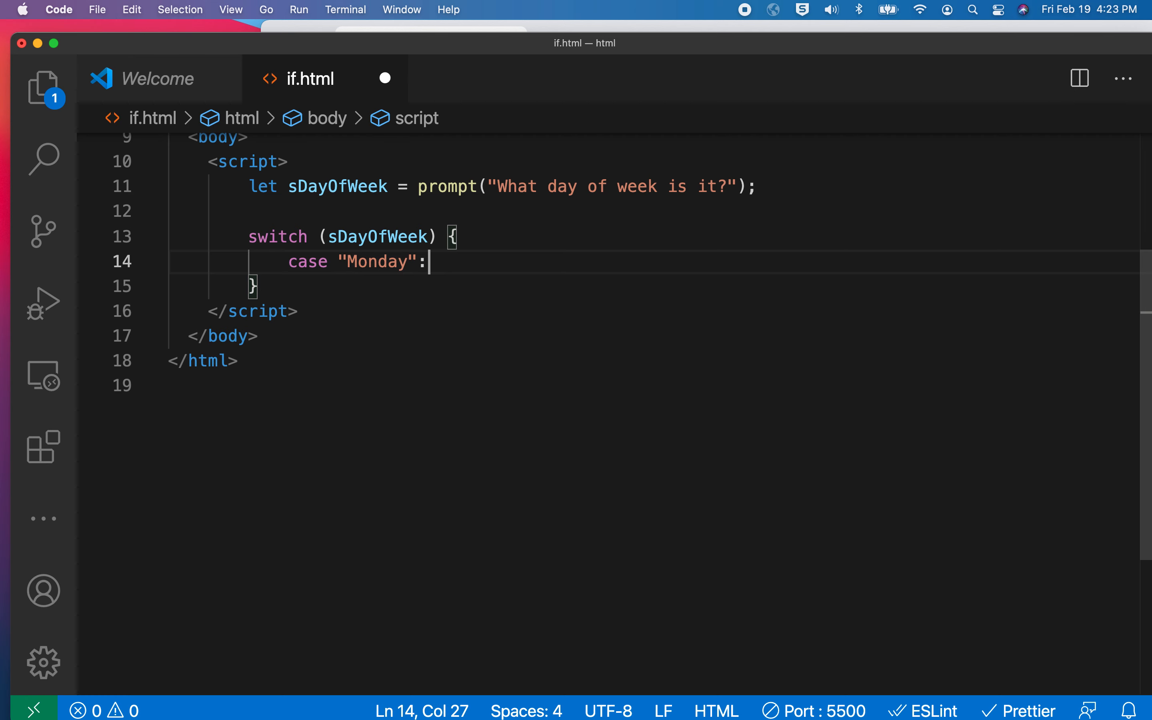
- Make the Monday case alert "Apple Fritter"
{"action": "type", "text": "alert(\""}
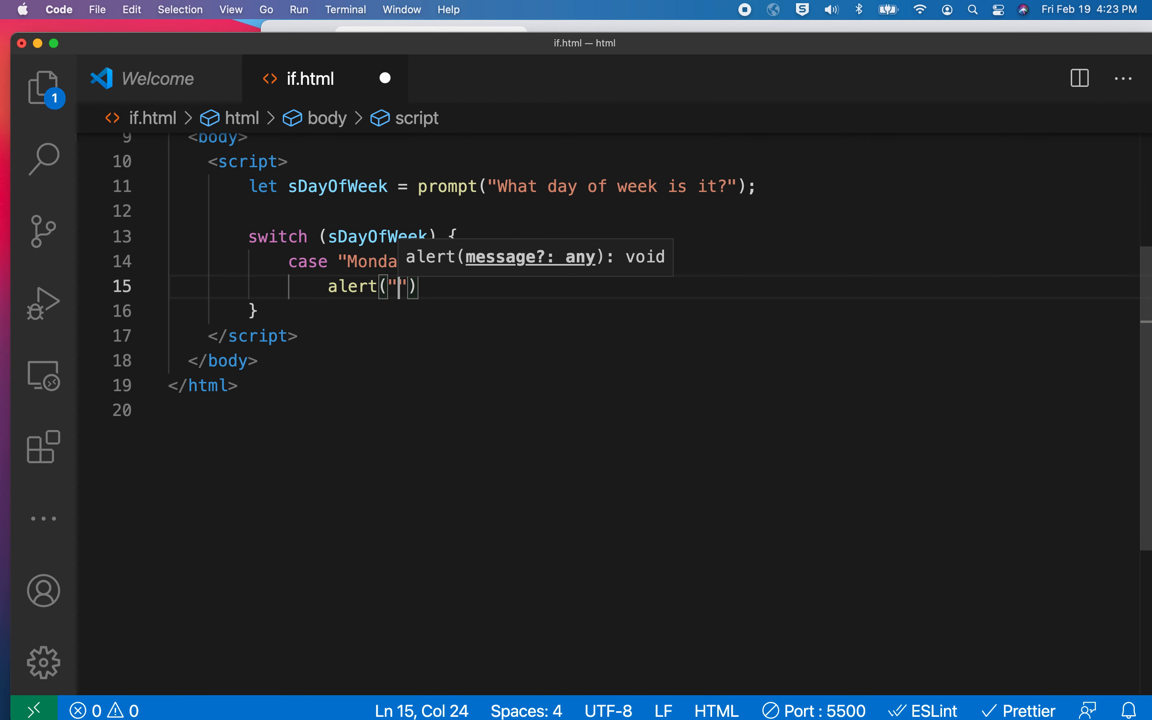
{"action": "type", "text": "Apple Fritter"}
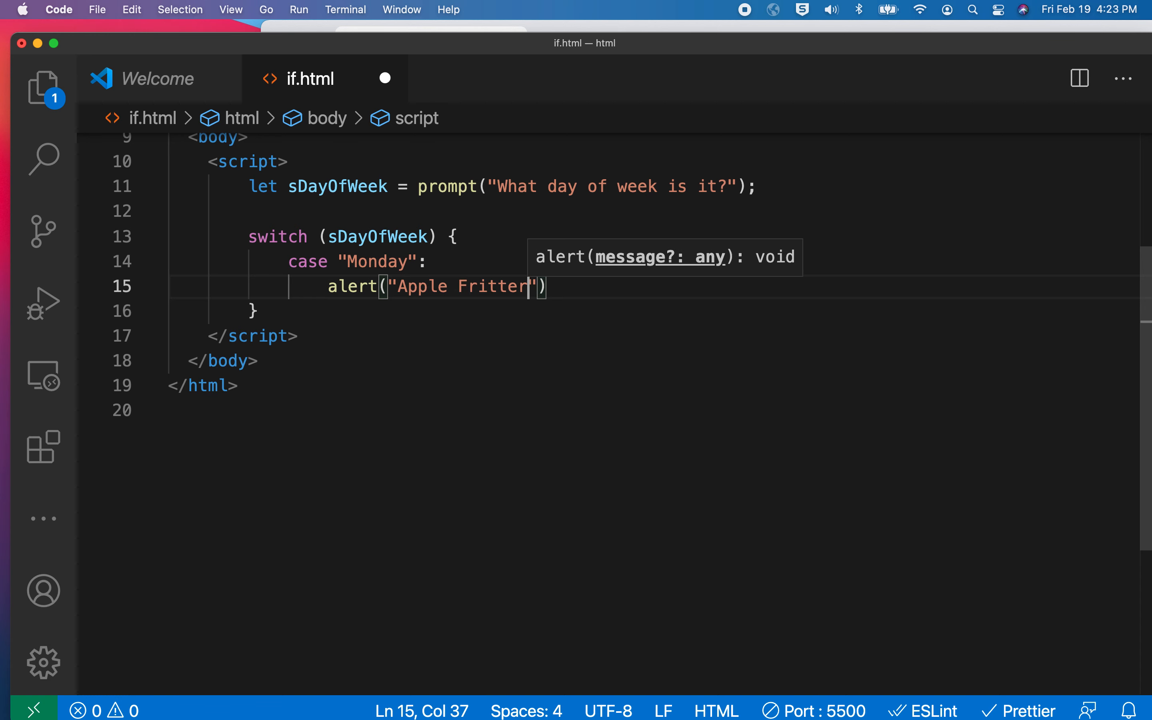
{"action": "type", "text": ";"}
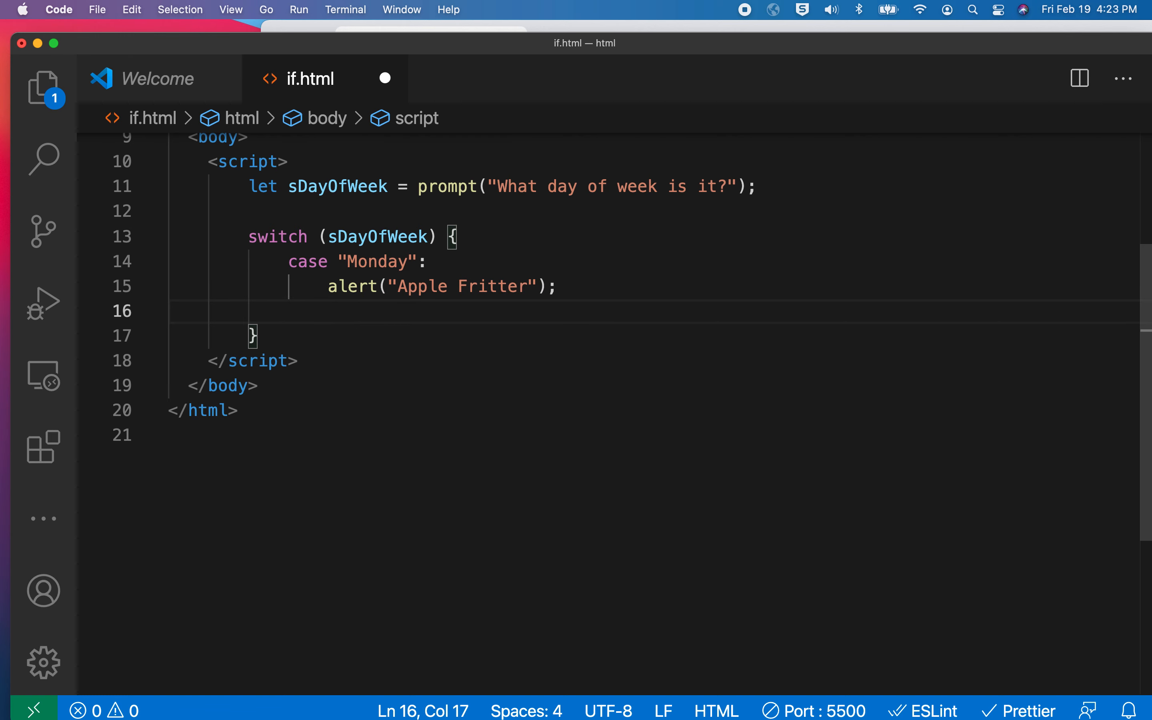
{"action": "mouse_move", "coordinate": [563, 286]}
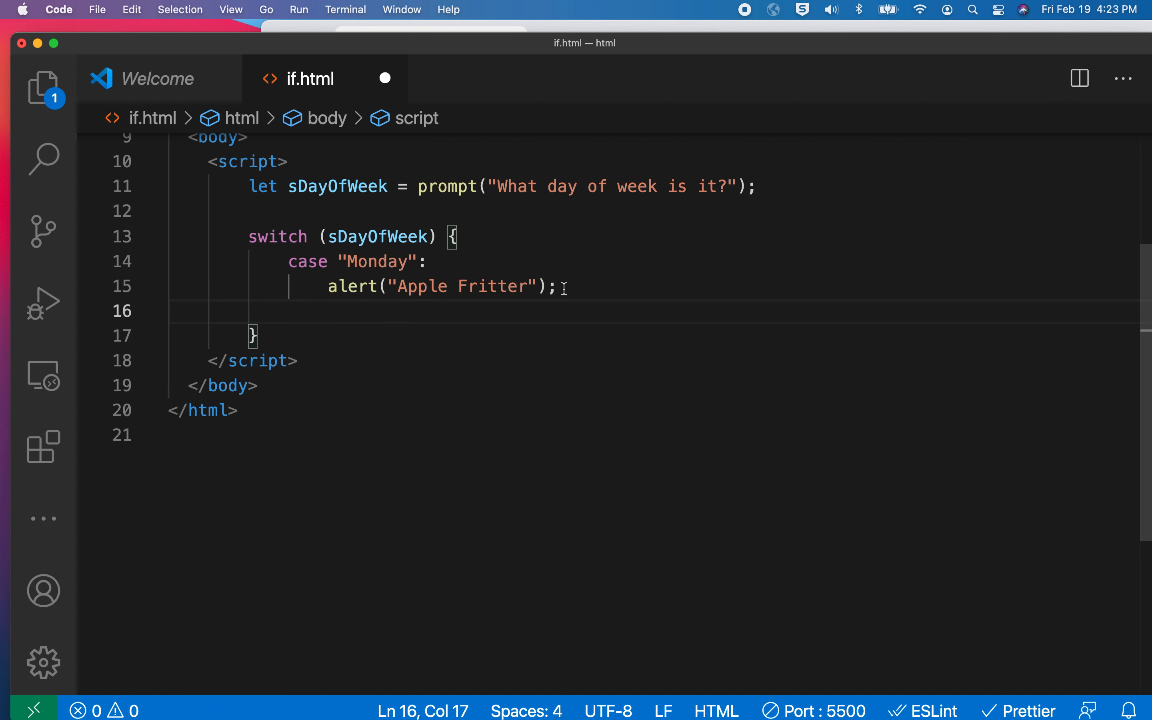
{"action": "mouse_move", "coordinate": [503, 265]}
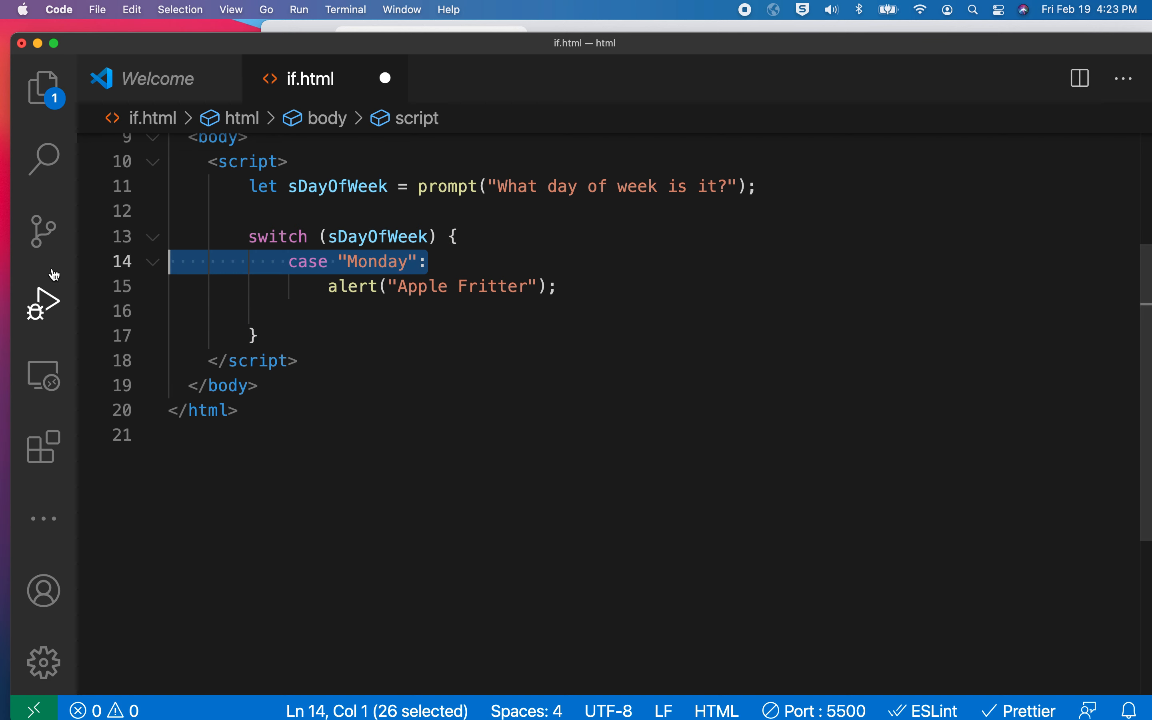
- Duplicate the Monday case into a Tuesday case alerting "Bear Claw"
{"action": "left_click", "coordinate": [557, 286]}
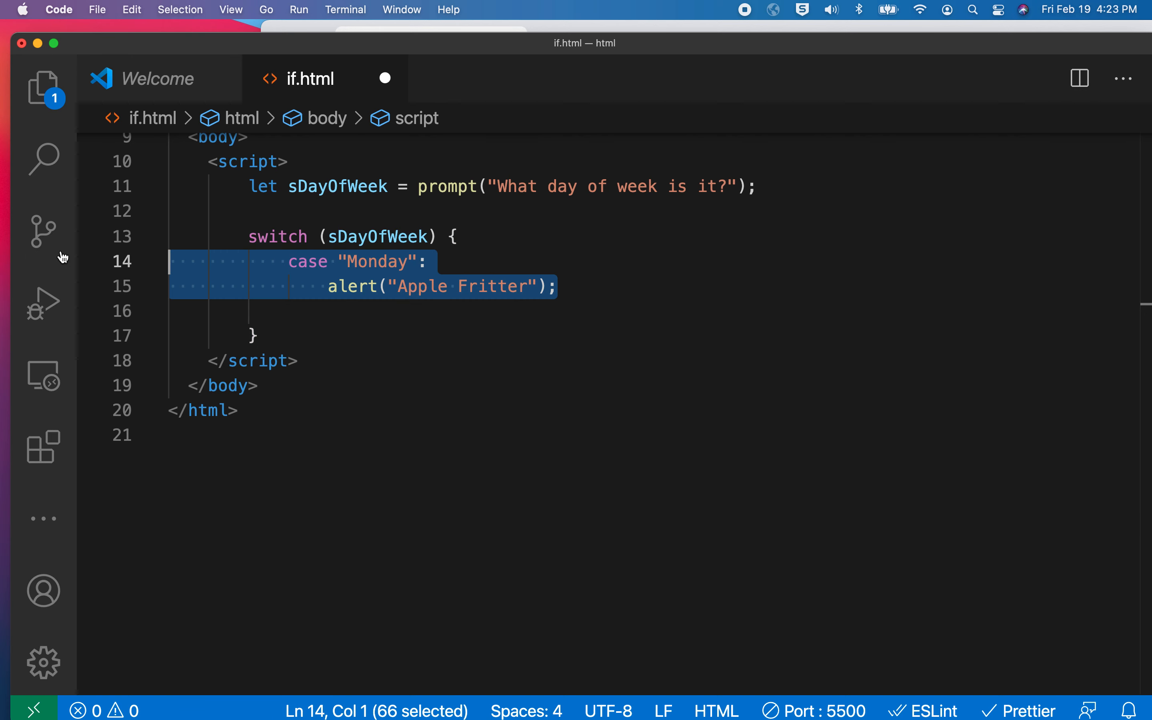
{"action": "key", "text": "cmd+v"}
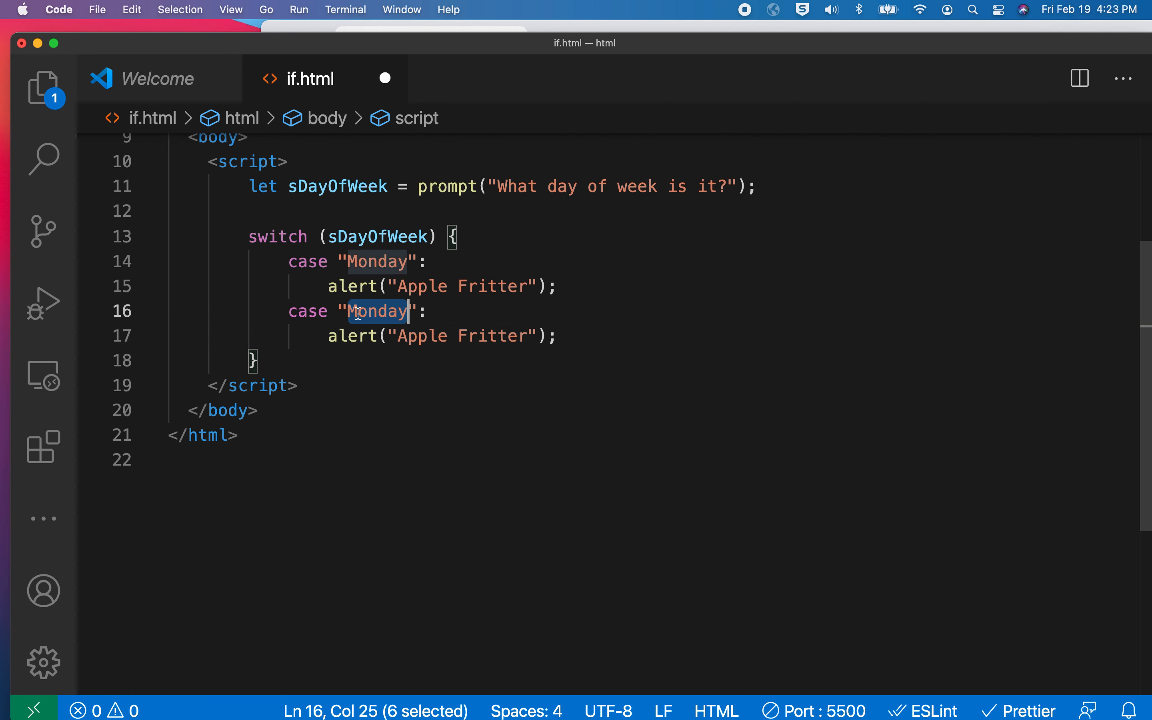
{"action": "type", "text": "Tuesday"}
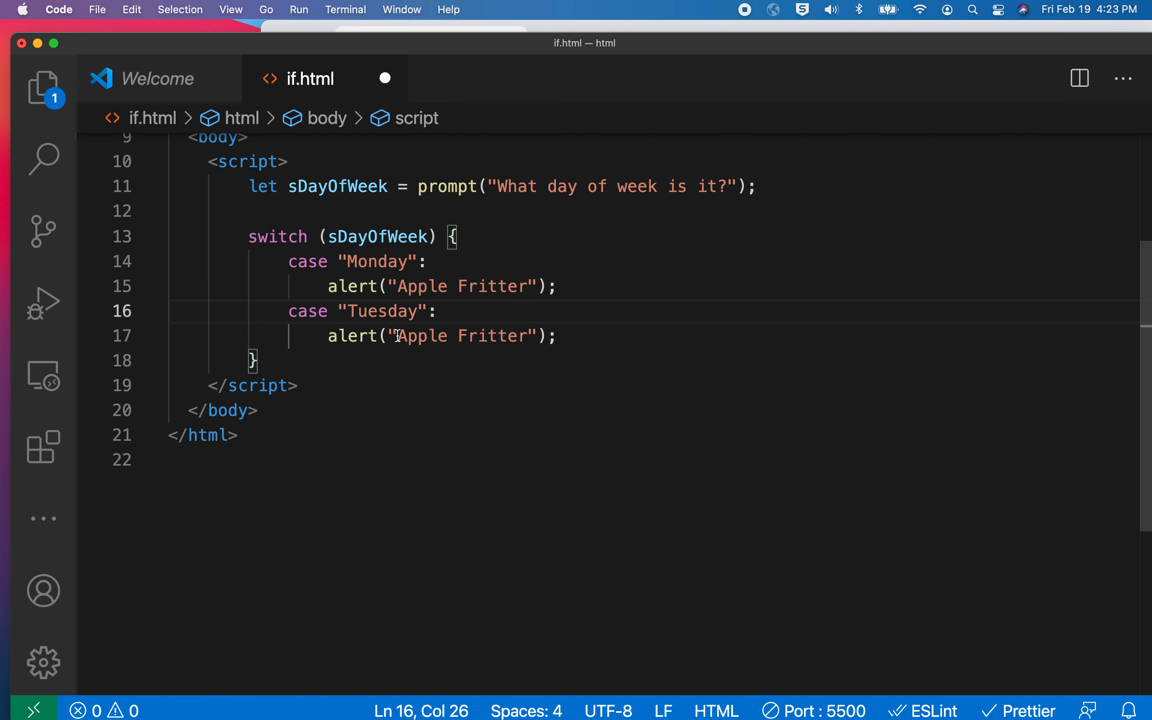
{"action": "double_click", "coordinate": [461, 335]}
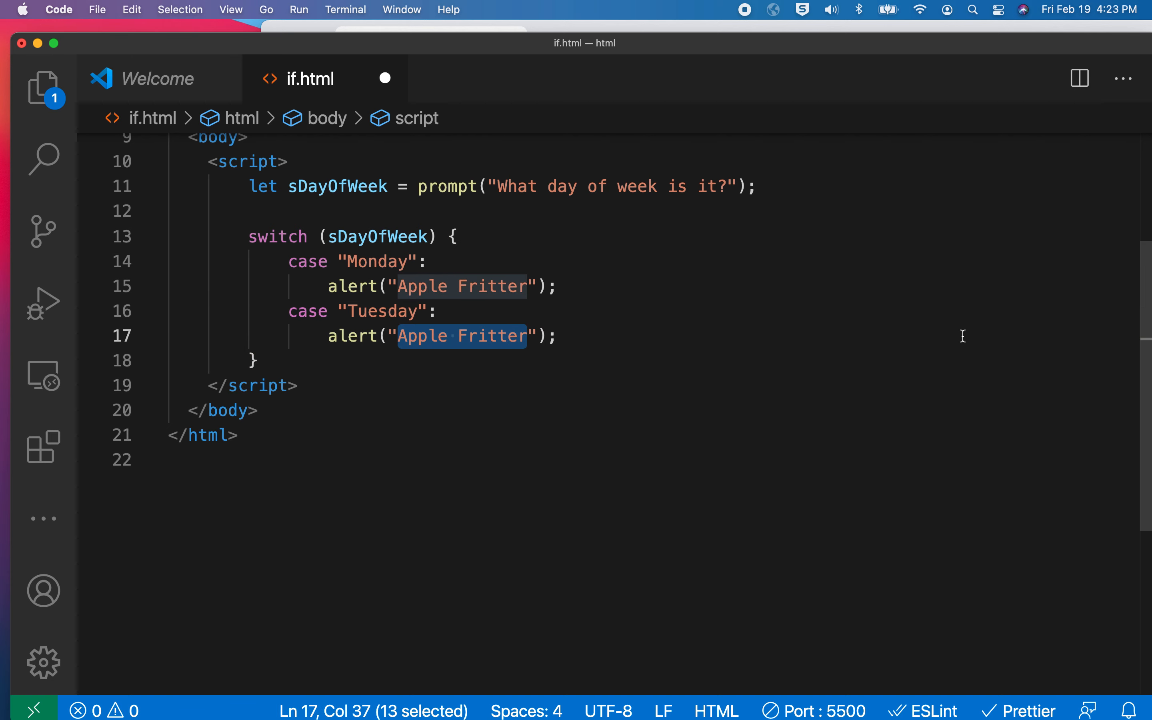
{"action": "type", "text": "Bear Claw\");"}
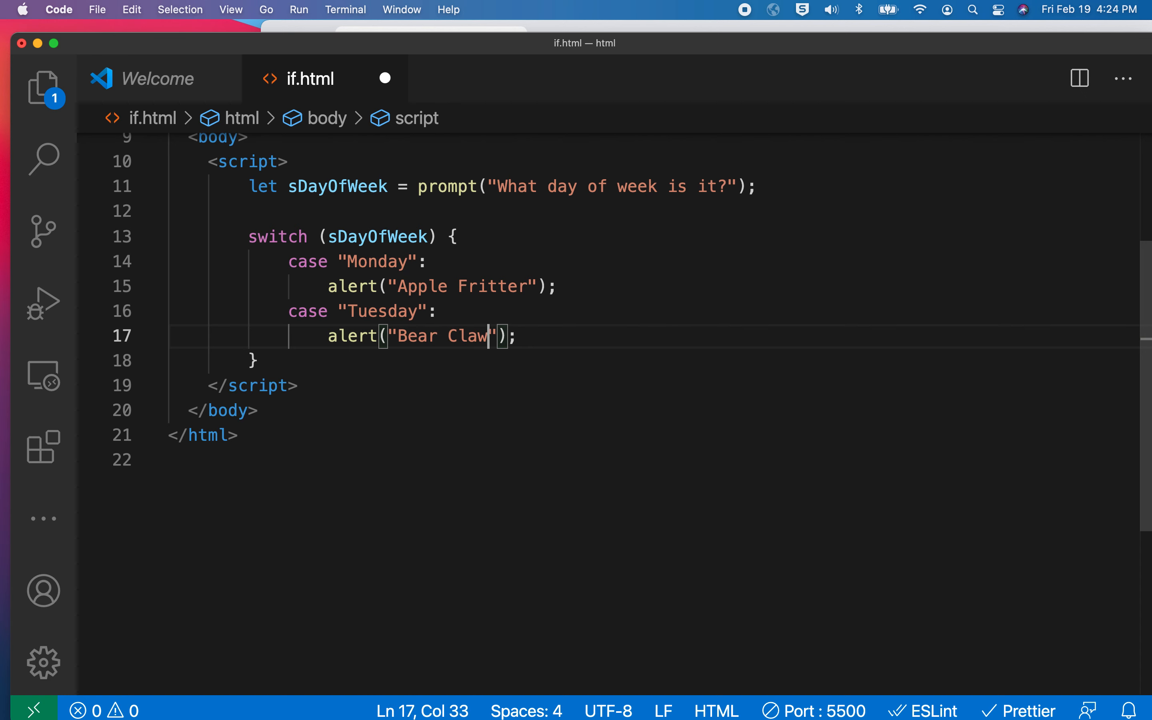
{"action": "mouse_move", "coordinate": [555, 336]}
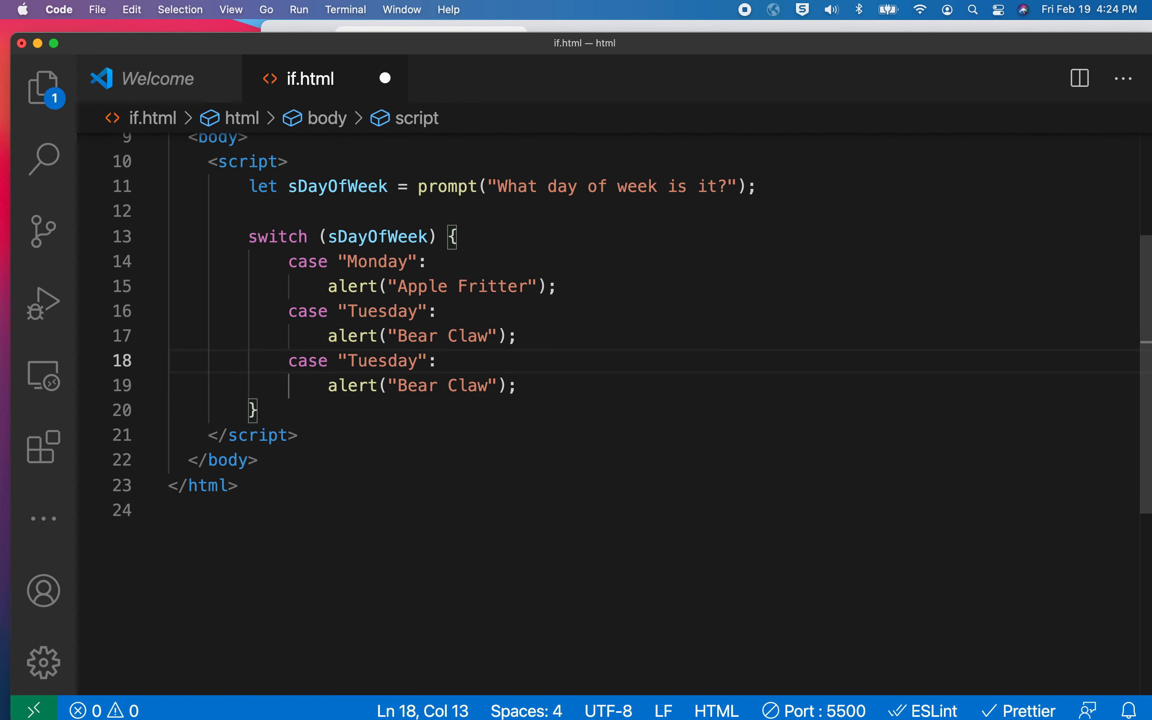
- Turn the third copied case into a Wednesday case alerting "Maple Bar"
{"action": "double_click", "coordinate": [381, 360]}
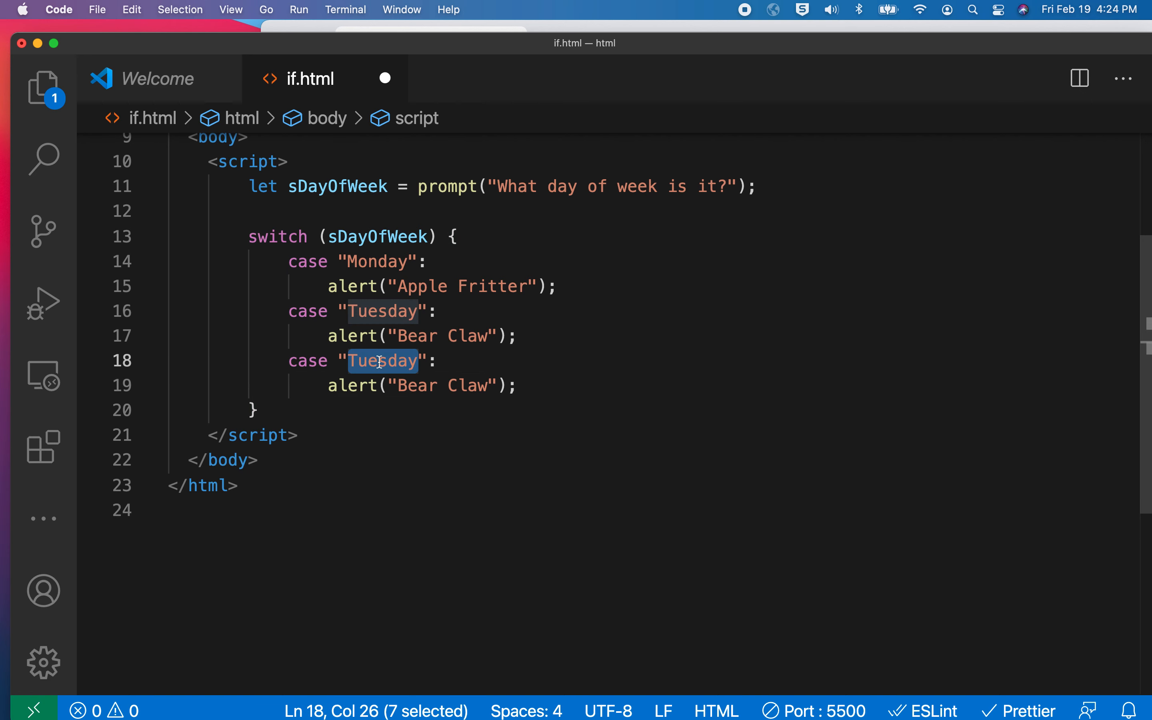
{"action": "type", "text": "Wednesday"}
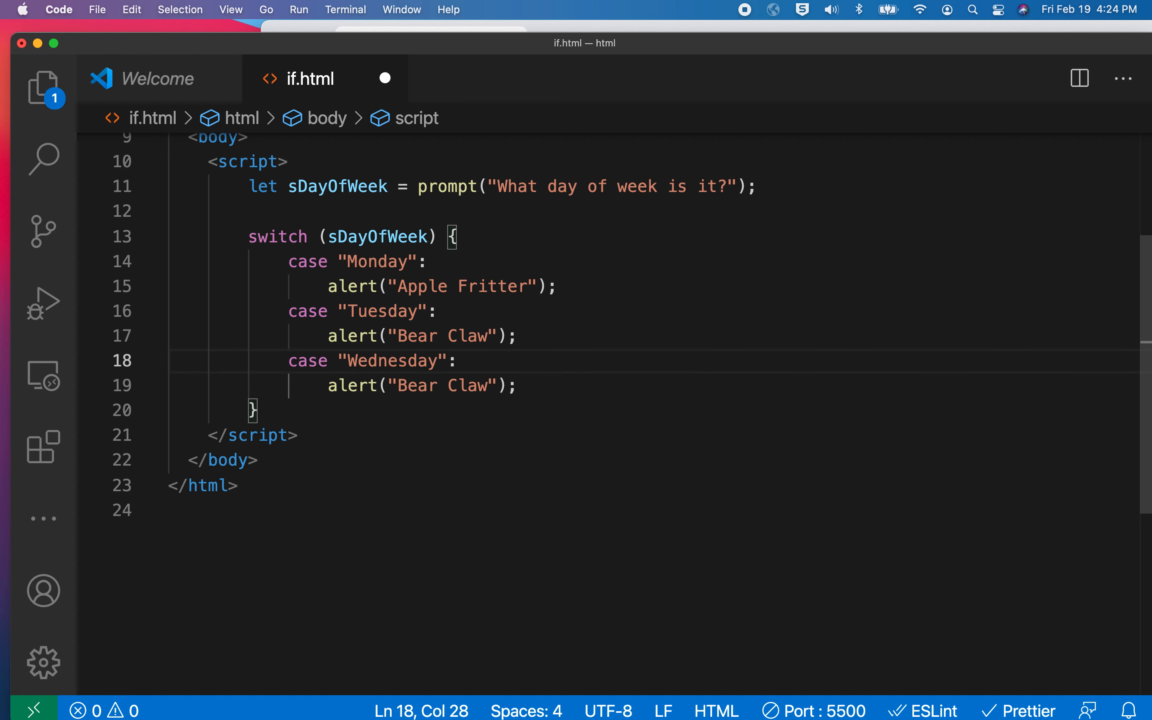
{"action": "double_click", "coordinate": [443, 385]}
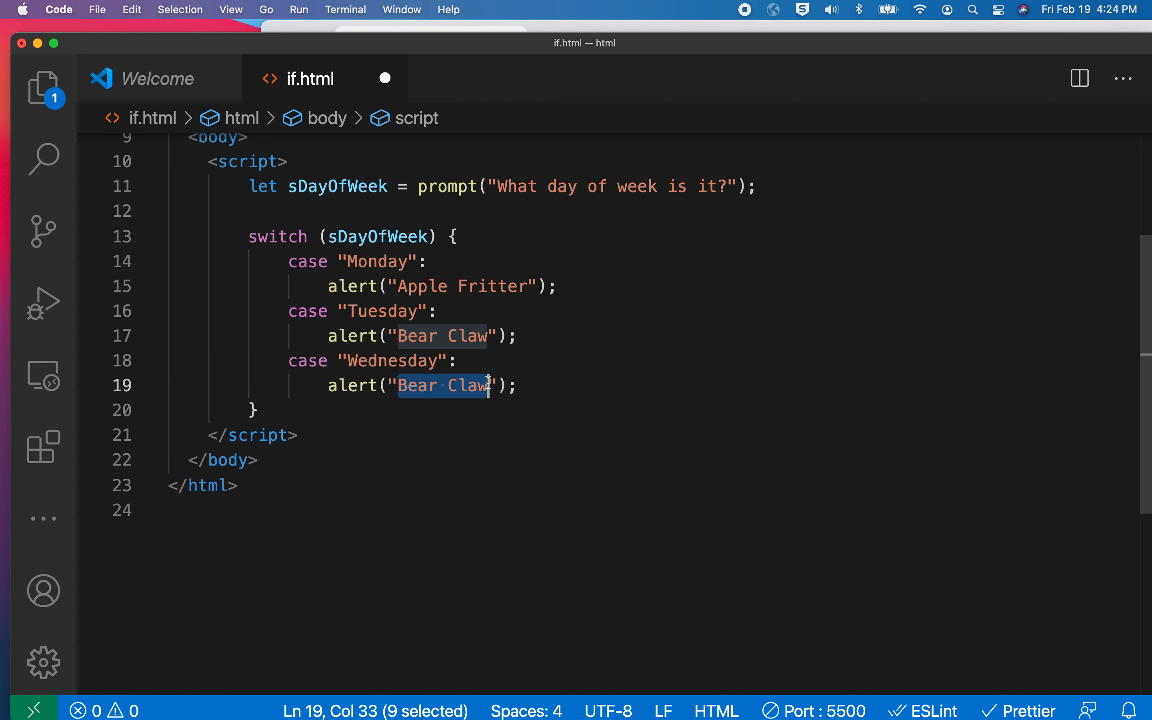
{"action": "type", "text": "Maple"}
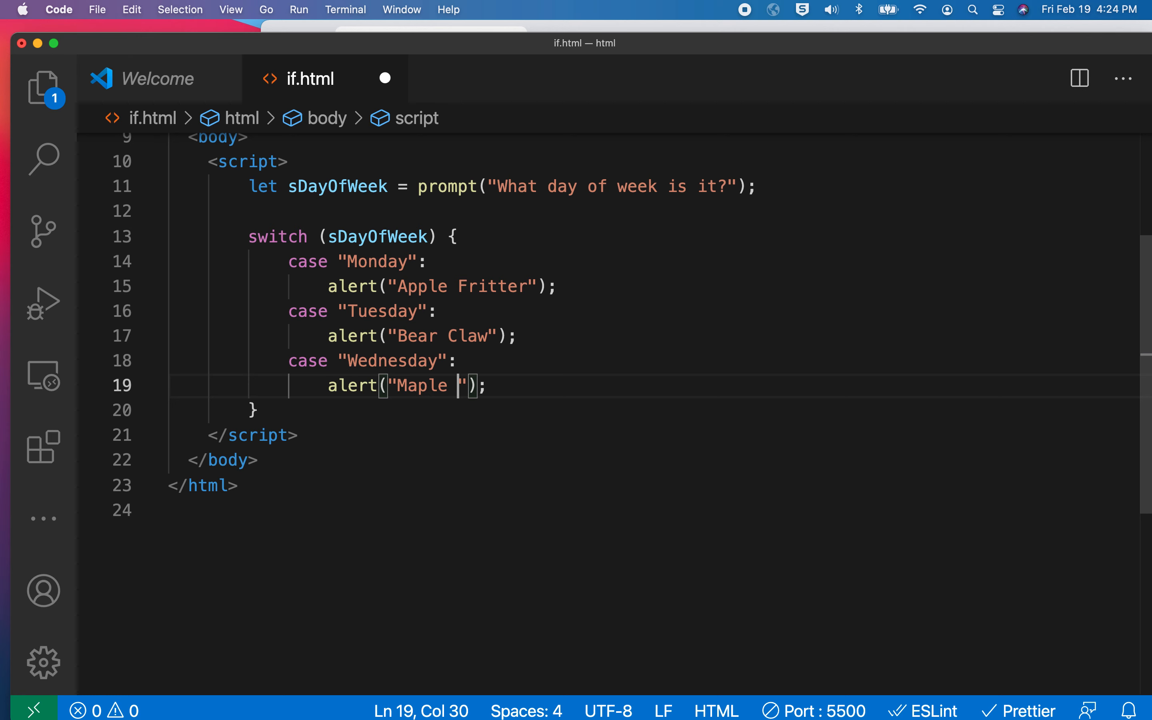
{"action": "type", "text": "Bar"}
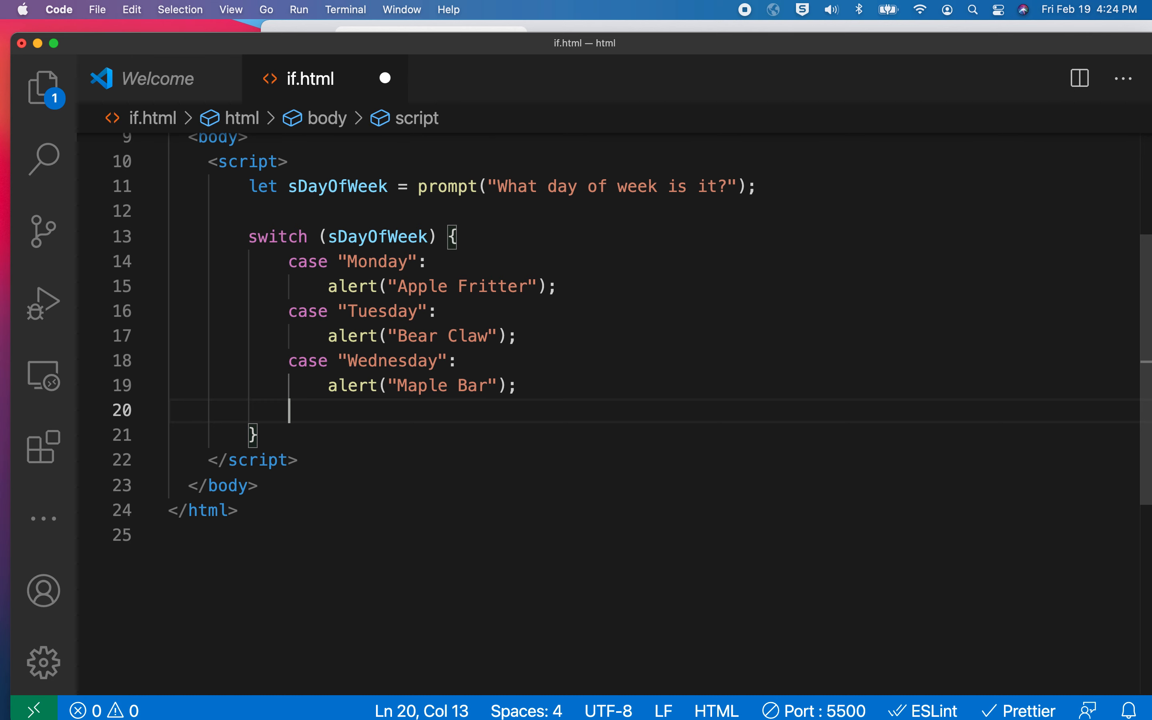
- End the switch with default: alerting "Old Fashioned", discarding the autocompleted sDayOfWeek
{"action": "type", "text": "default"}
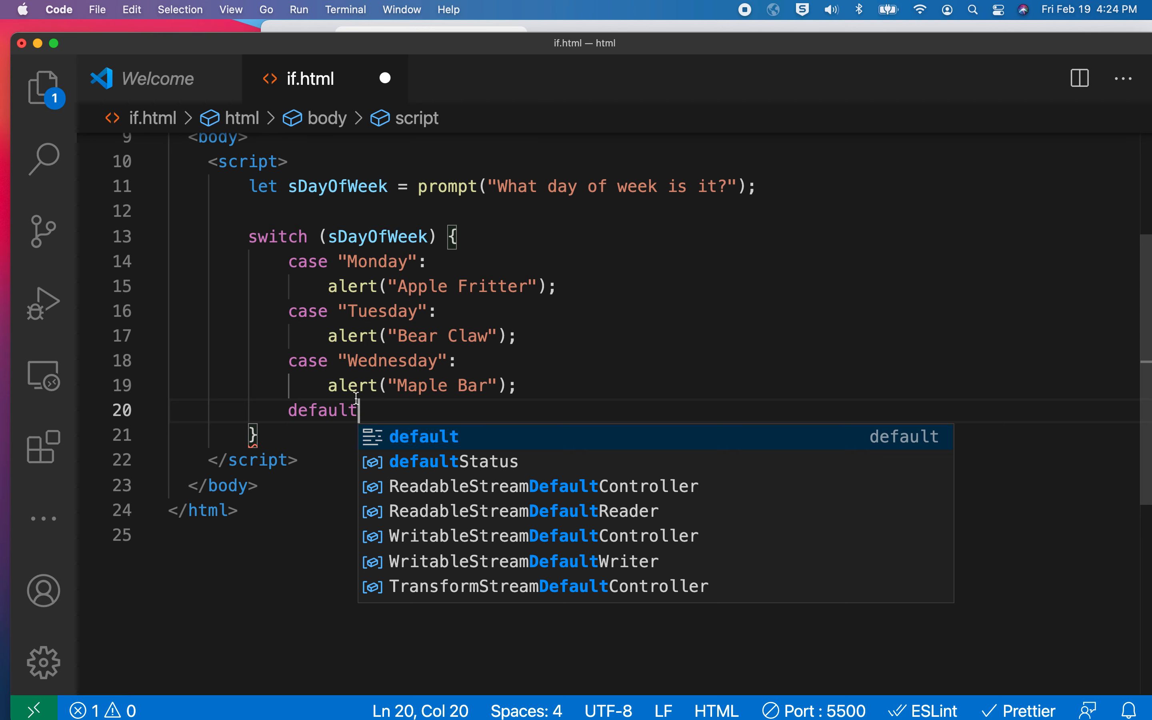
{"action": "mouse_move", "coordinate": [675, 265]}
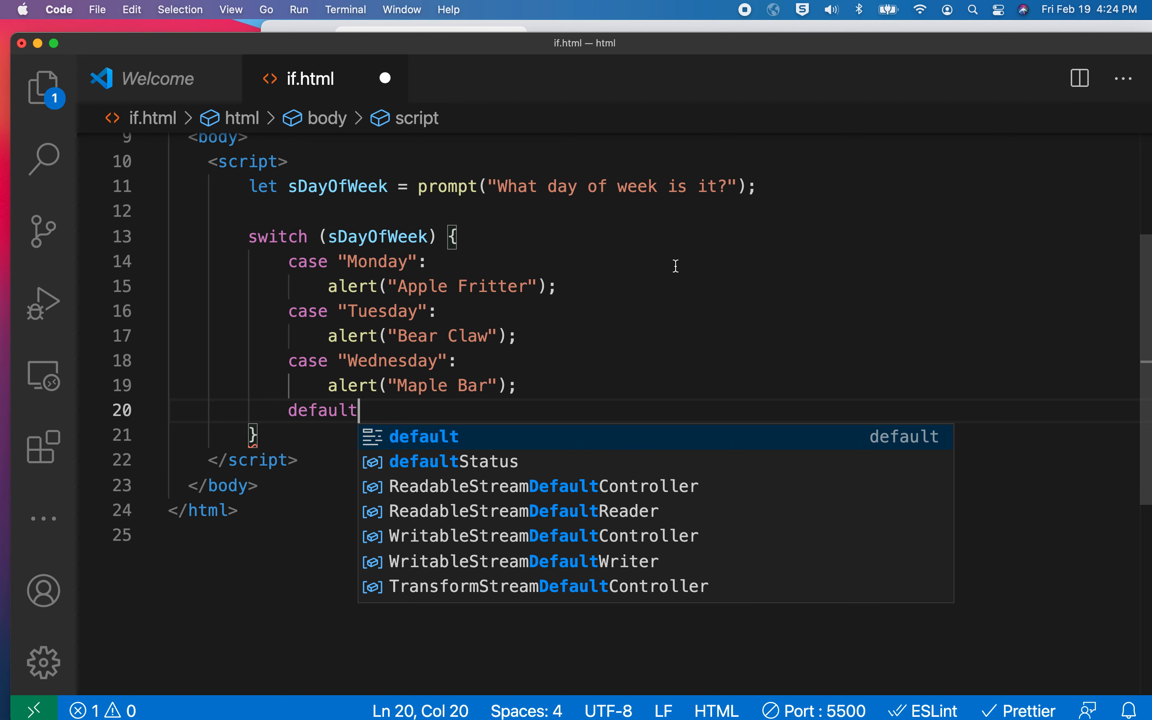
{"action": "type", "text": ":sDayOfWeek"}
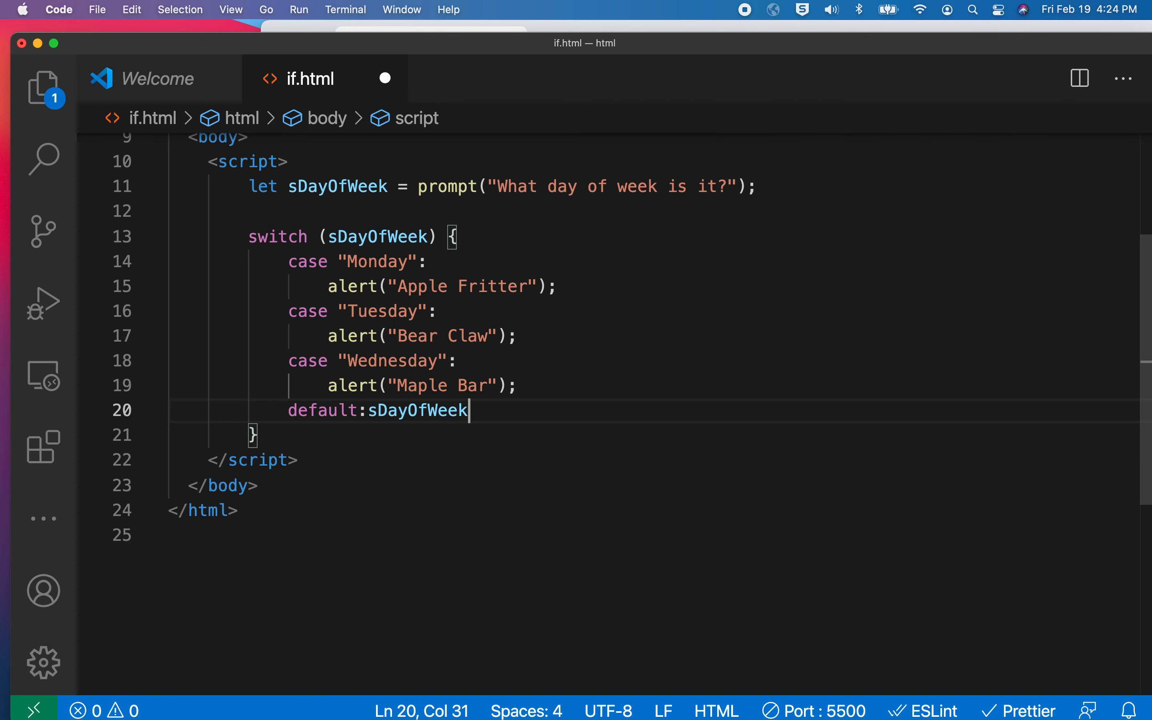
{"action": "key", "text": "Backspace"}
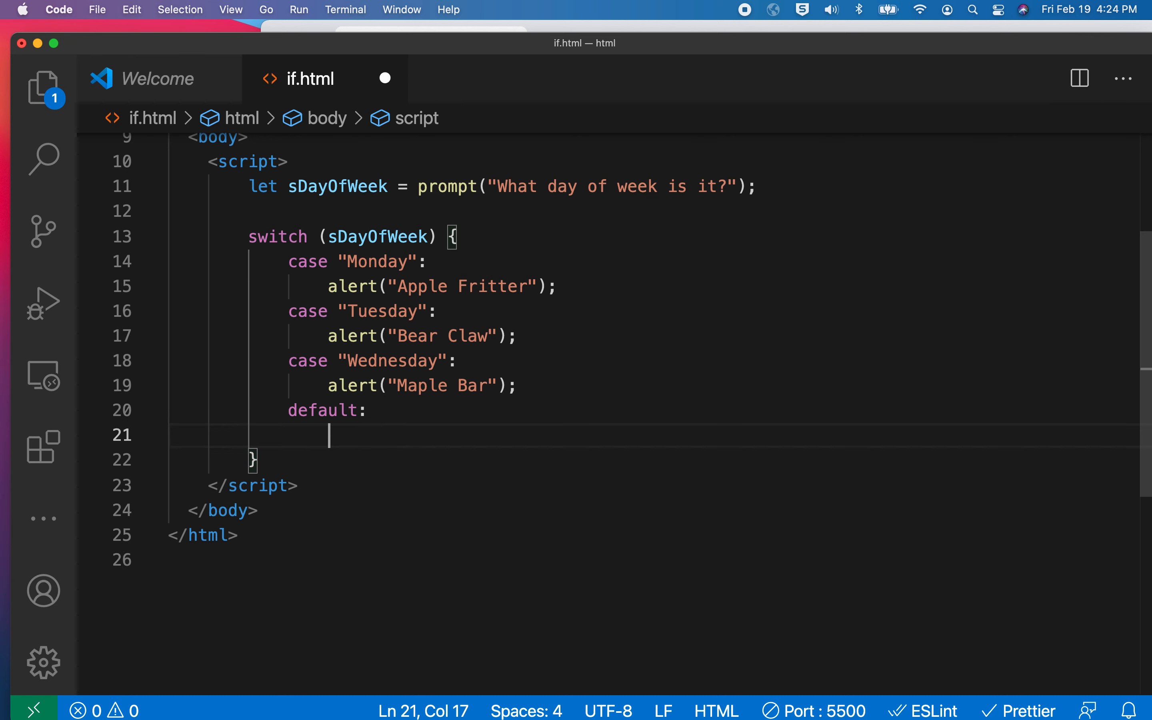
{"action": "type", "text": "alert(\"Old"}
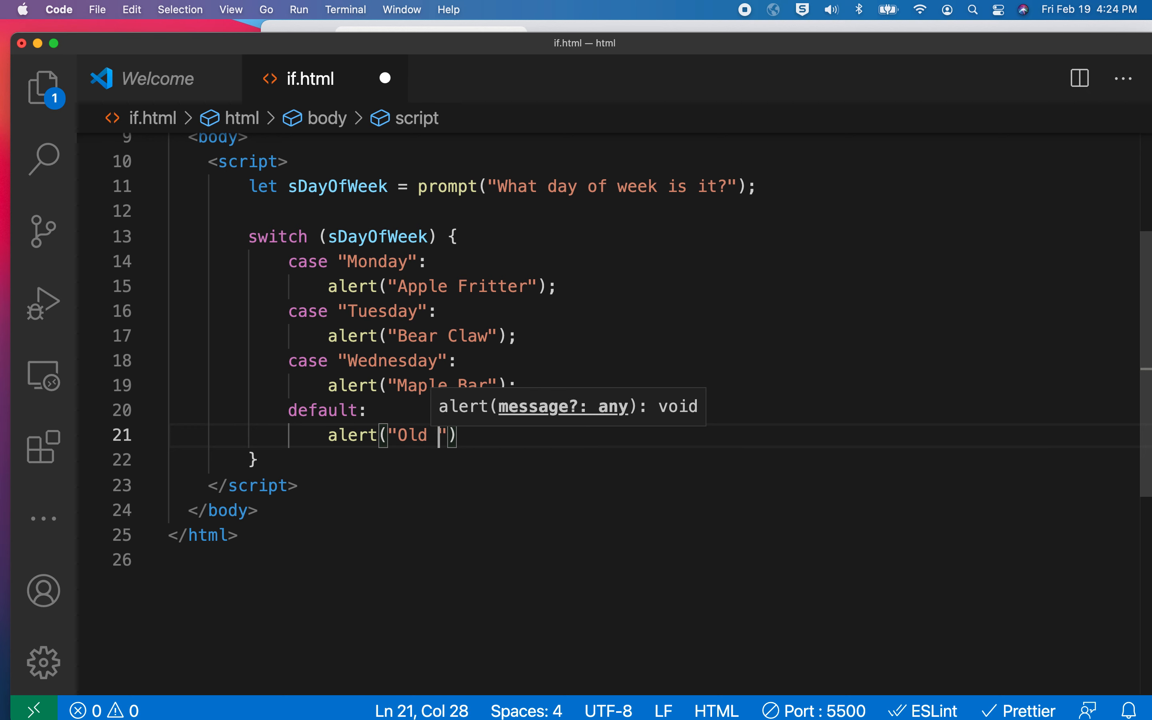
{"action": "type", "text": "Fashioned"}
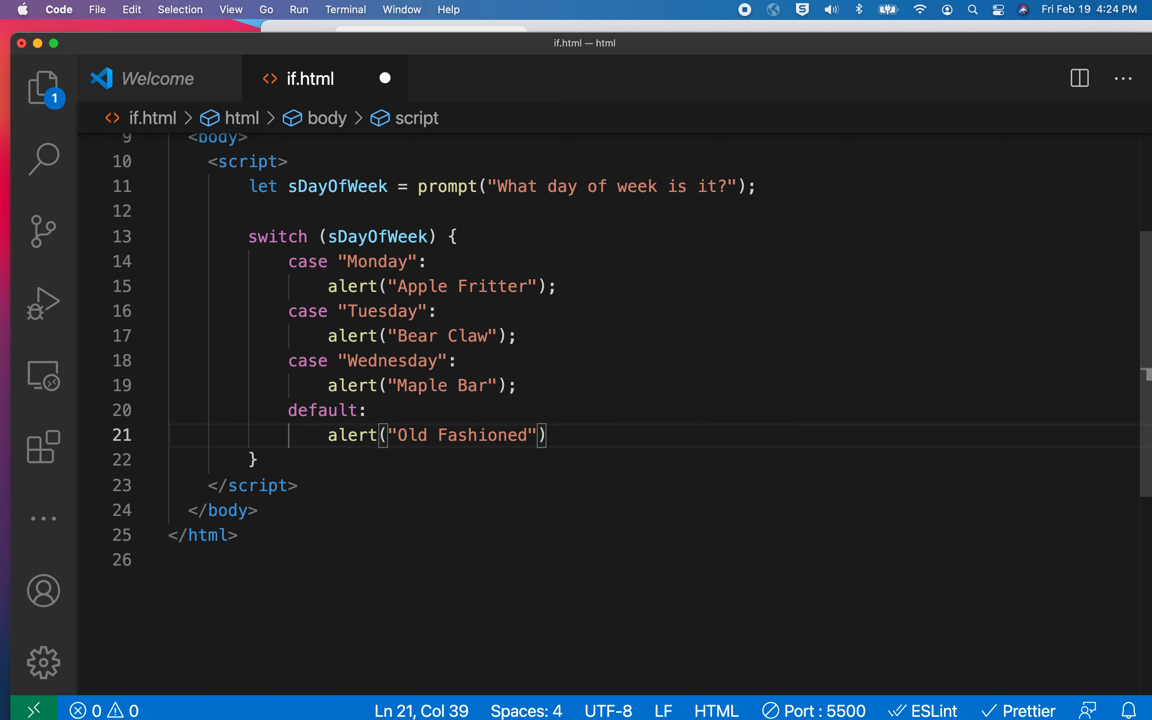
{"action": "type", "text": ";"}
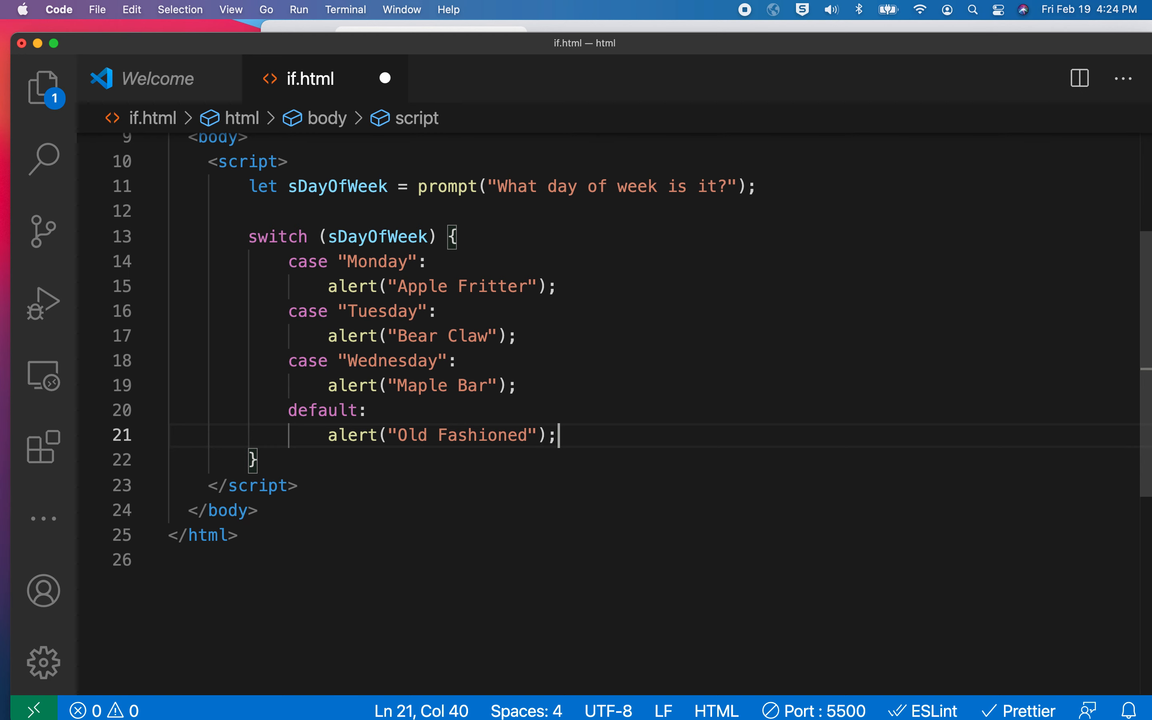
{"action": "mouse_move", "coordinate": [586, 49]}
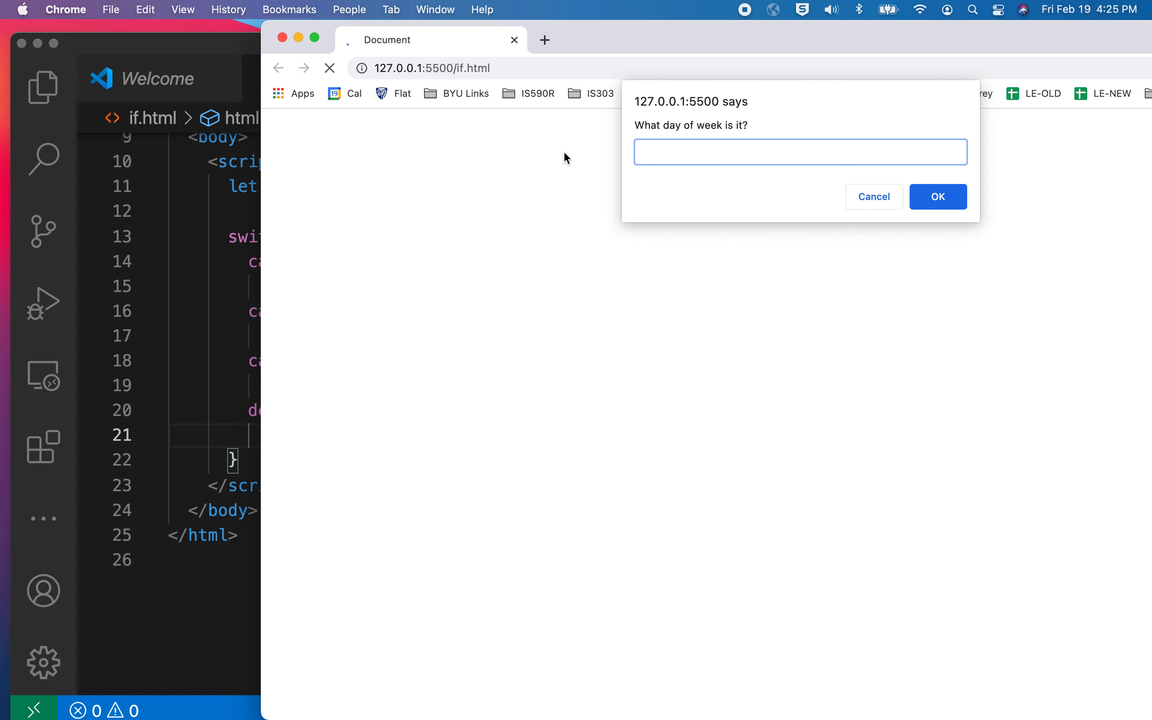
- Answer the day-of-week prompt with "Saturday"
{"action": "type", "text": "Saturday"}
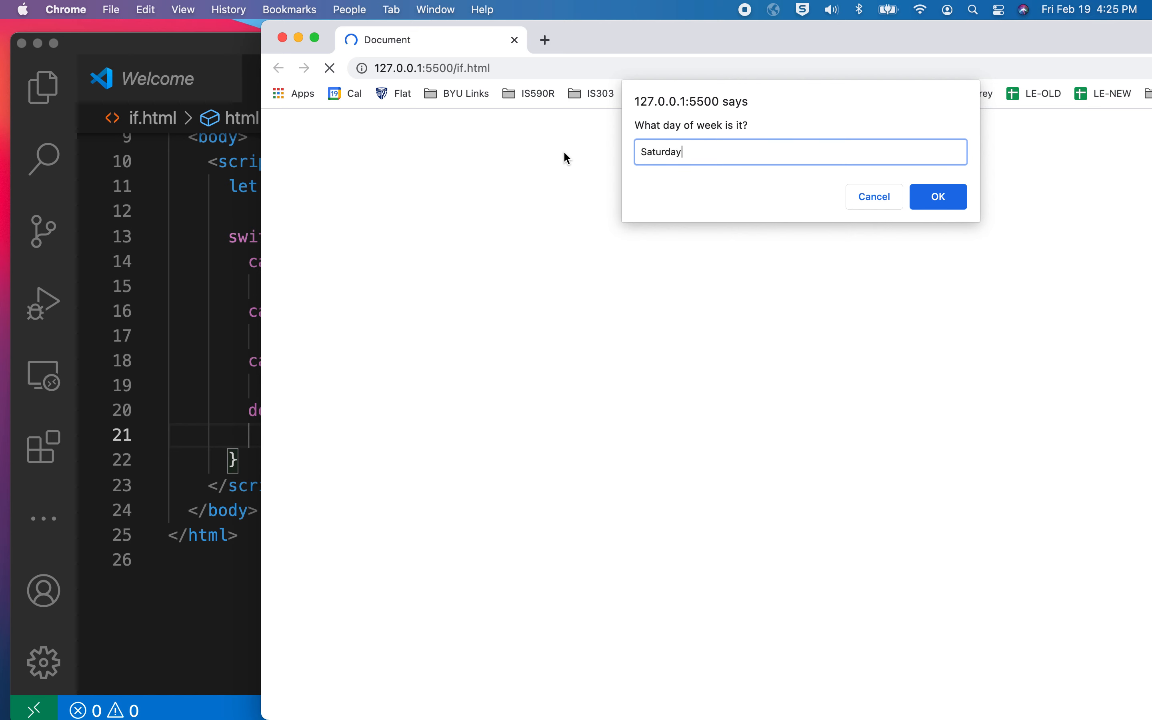
{"action": "left_click", "coordinate": [937, 196]}
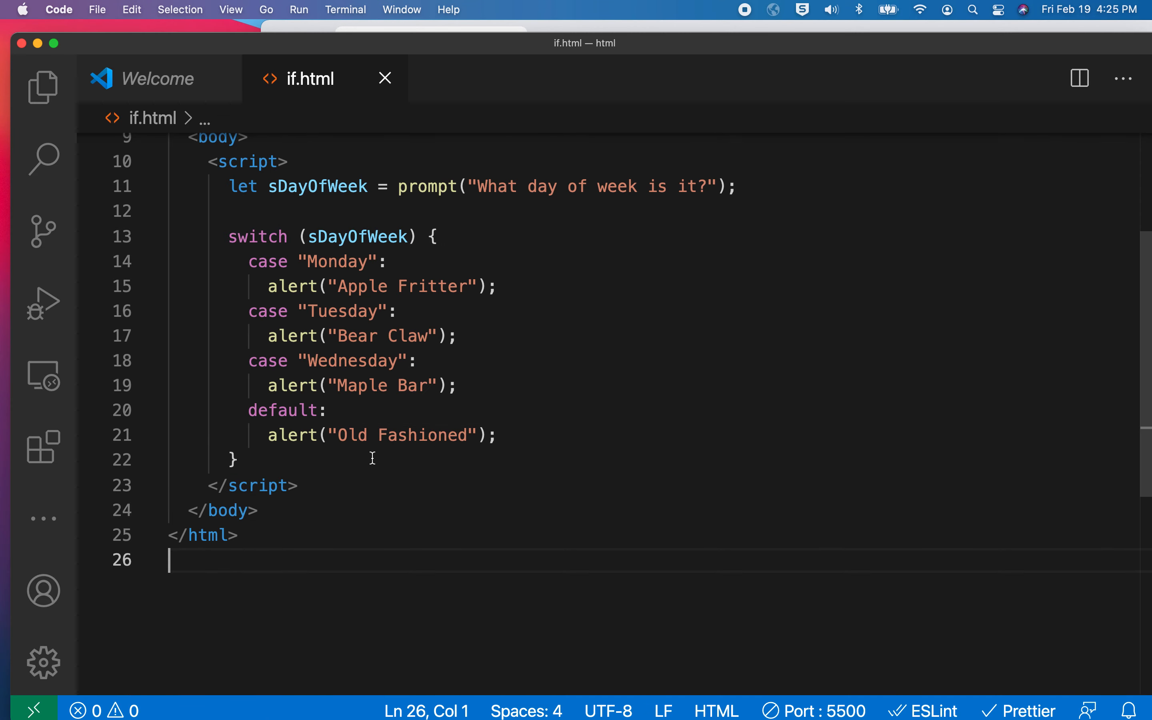
{"action": "mouse_move", "coordinate": [354, 431]}
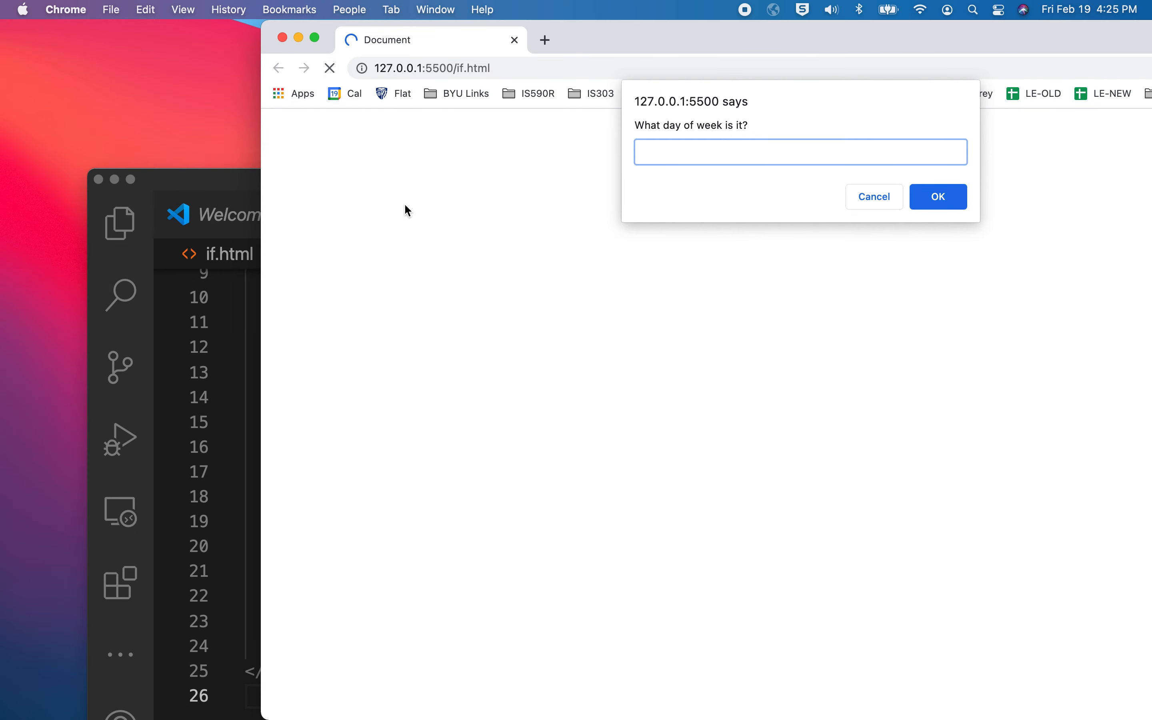
- Answer Wednesday and dismiss the Maple Bar and Old Fashioned alerts that fall through
{"action": "type", "text": "Wednesday"}
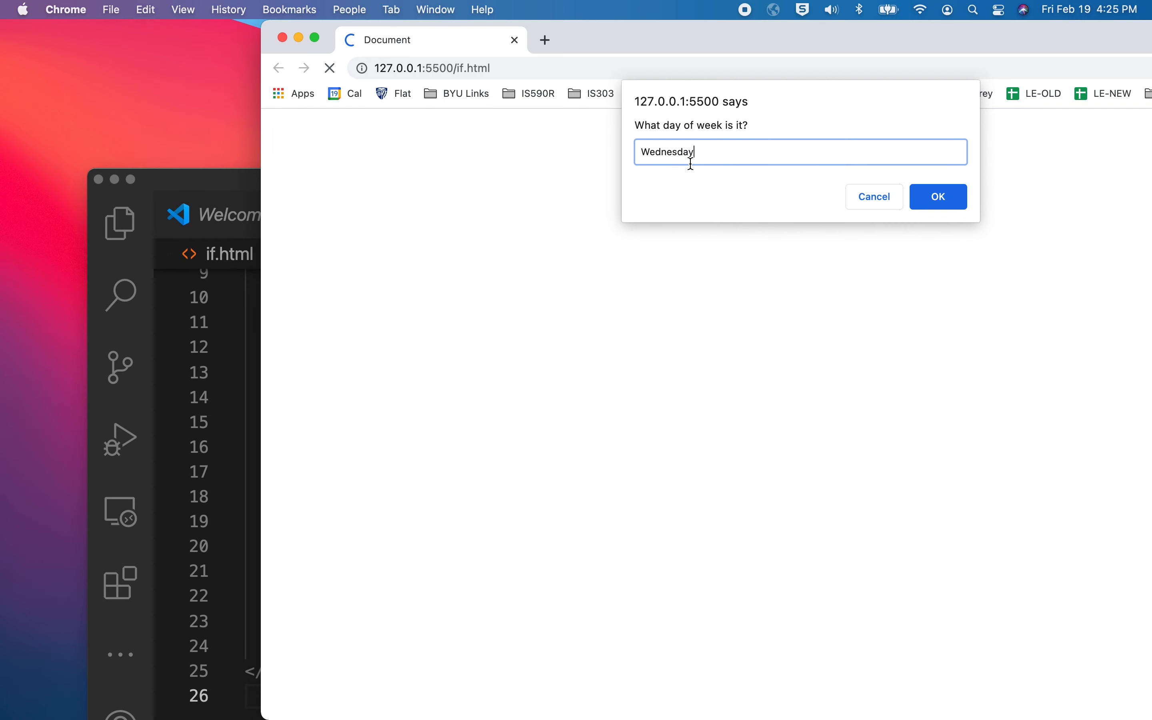
{"action": "left_click", "coordinate": [937, 196]}
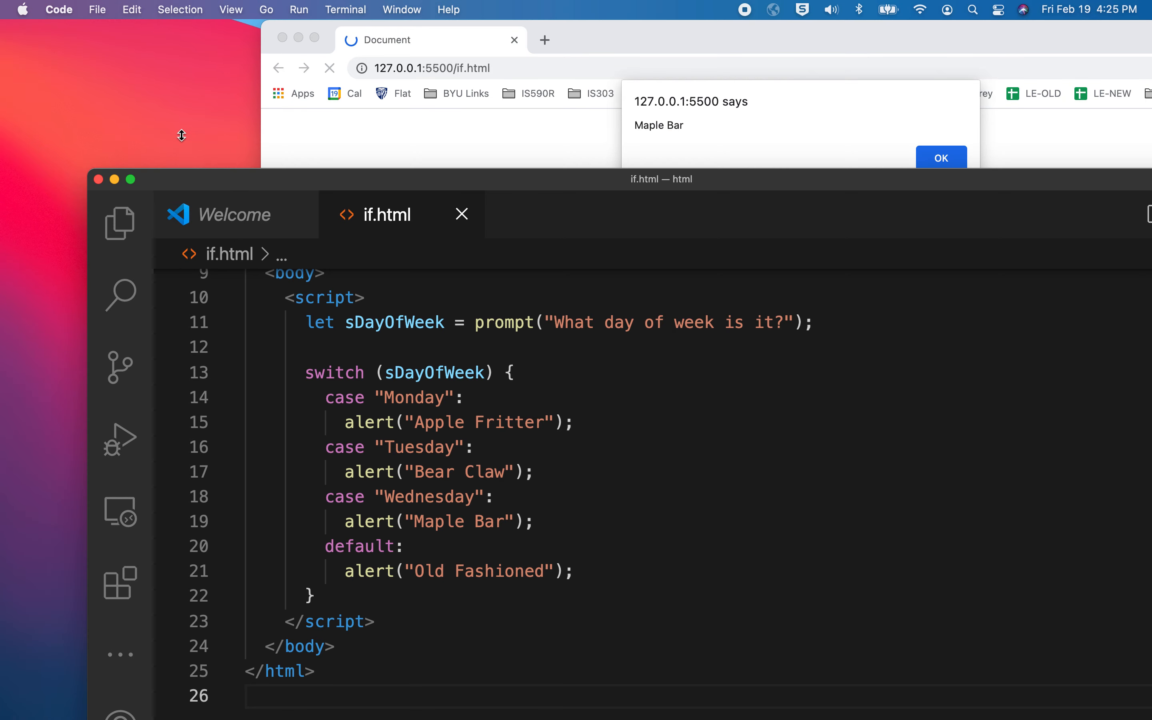
{"action": "left_click", "coordinate": [941, 158]}
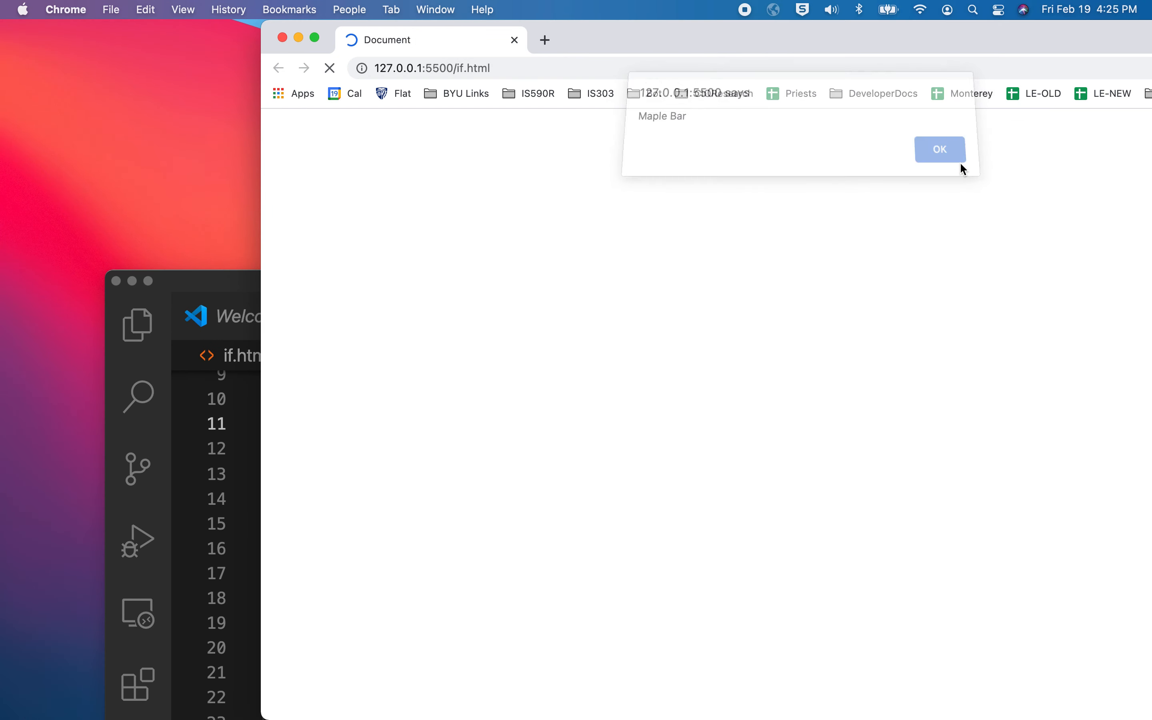
{"action": "left_click", "coordinate": [939, 149]}
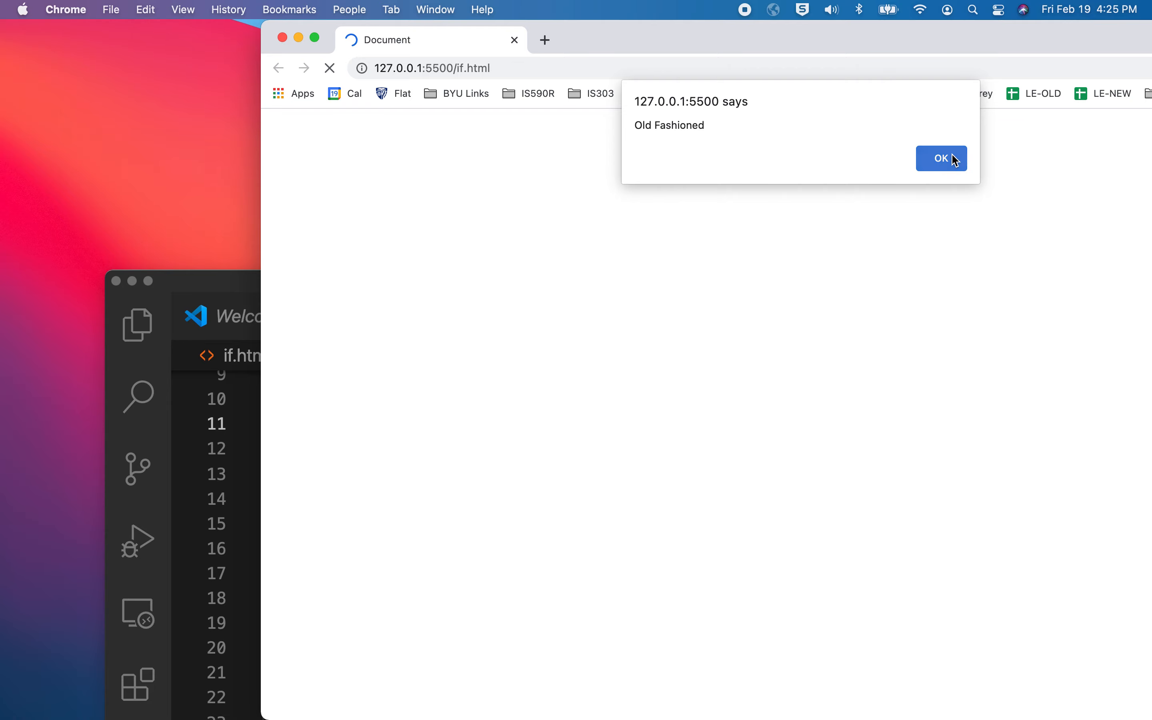
{"action": "left_click", "coordinate": [940, 158]}
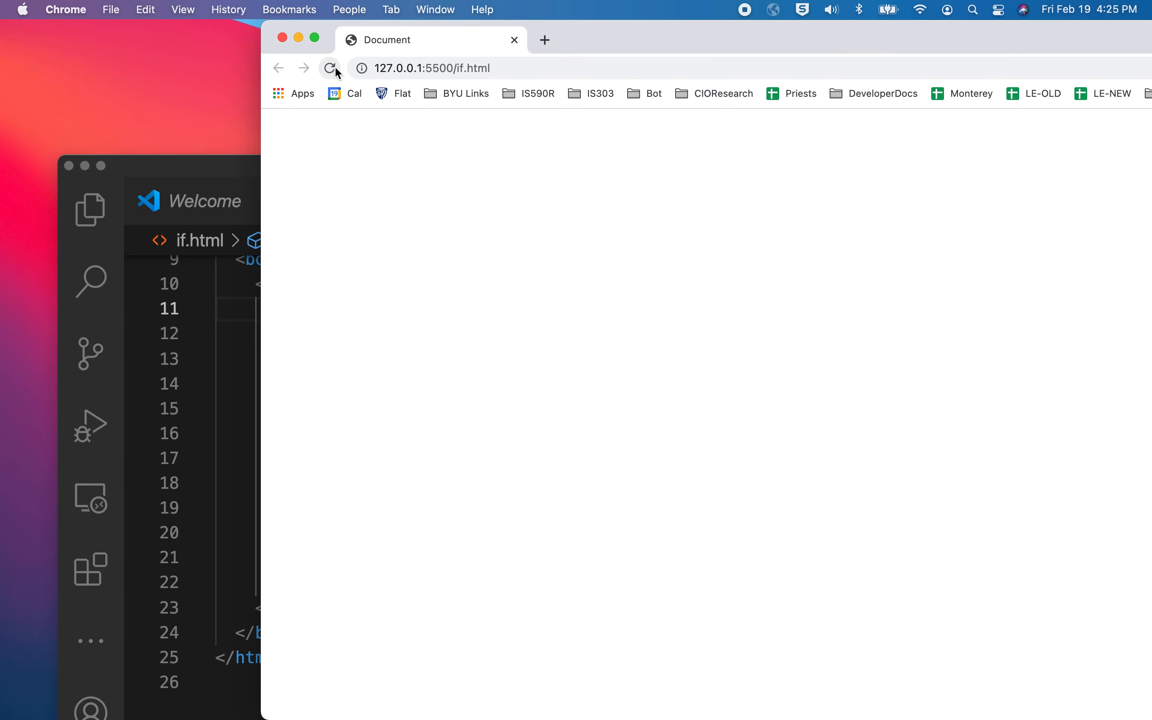
- Reload, answer Monday and dismiss the Apple Fritter and Maple Bar alerts
{"action": "left_click", "coordinate": [329, 67]}
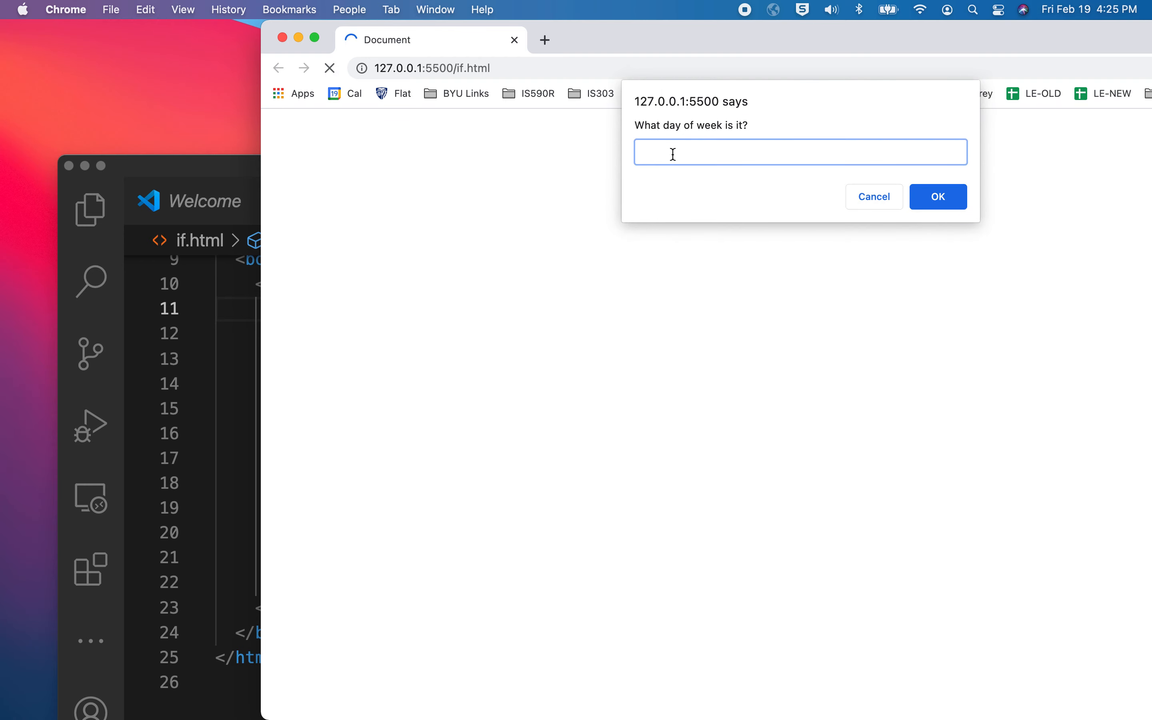
{"action": "type", "text": "Monday"}
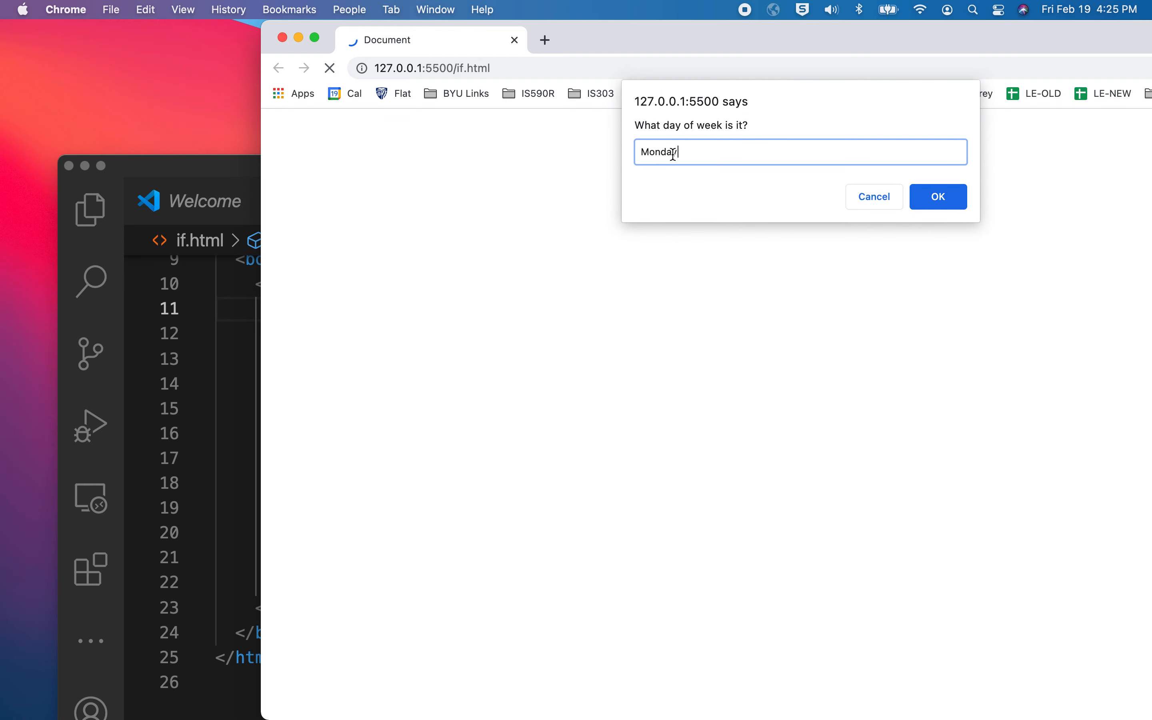
{"action": "left_click", "coordinate": [937, 196]}
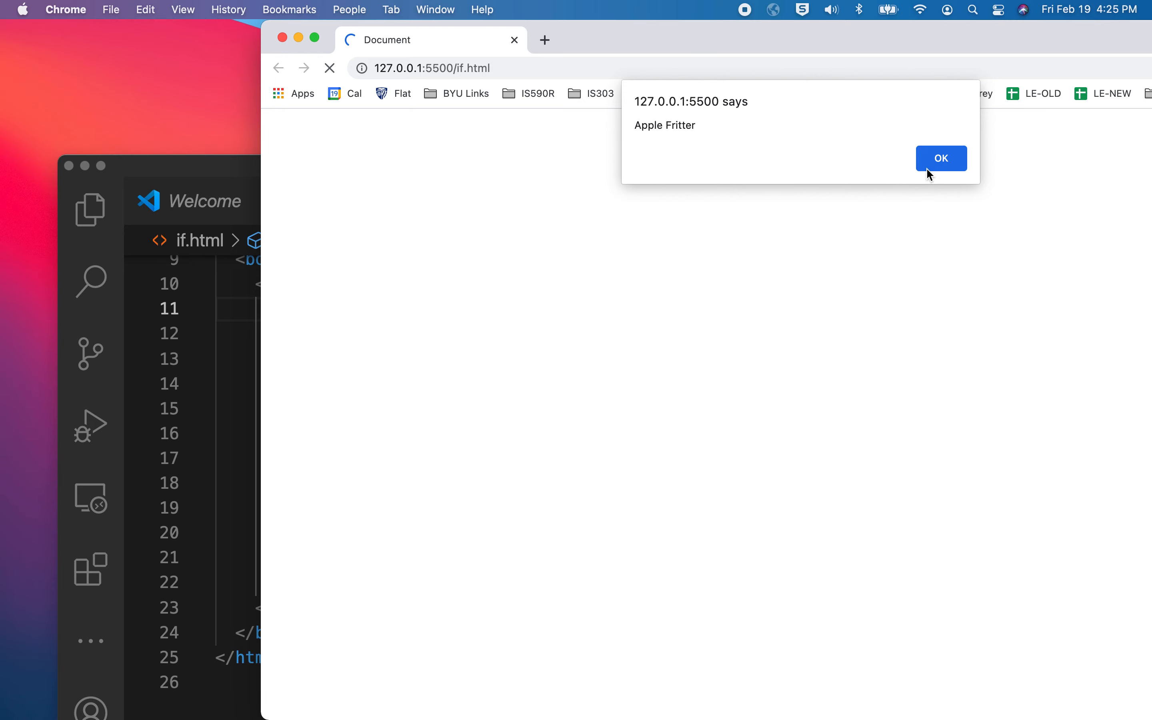
{"action": "left_click", "coordinate": [941, 157]}
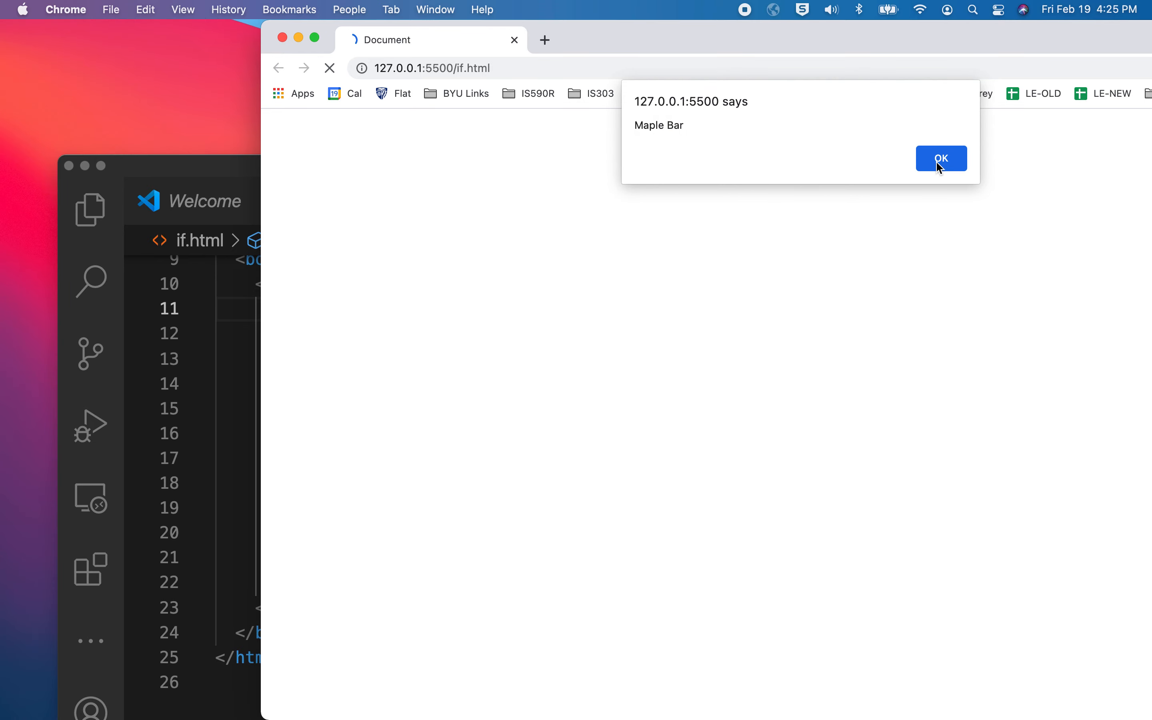
{"action": "left_click", "coordinate": [941, 157]}
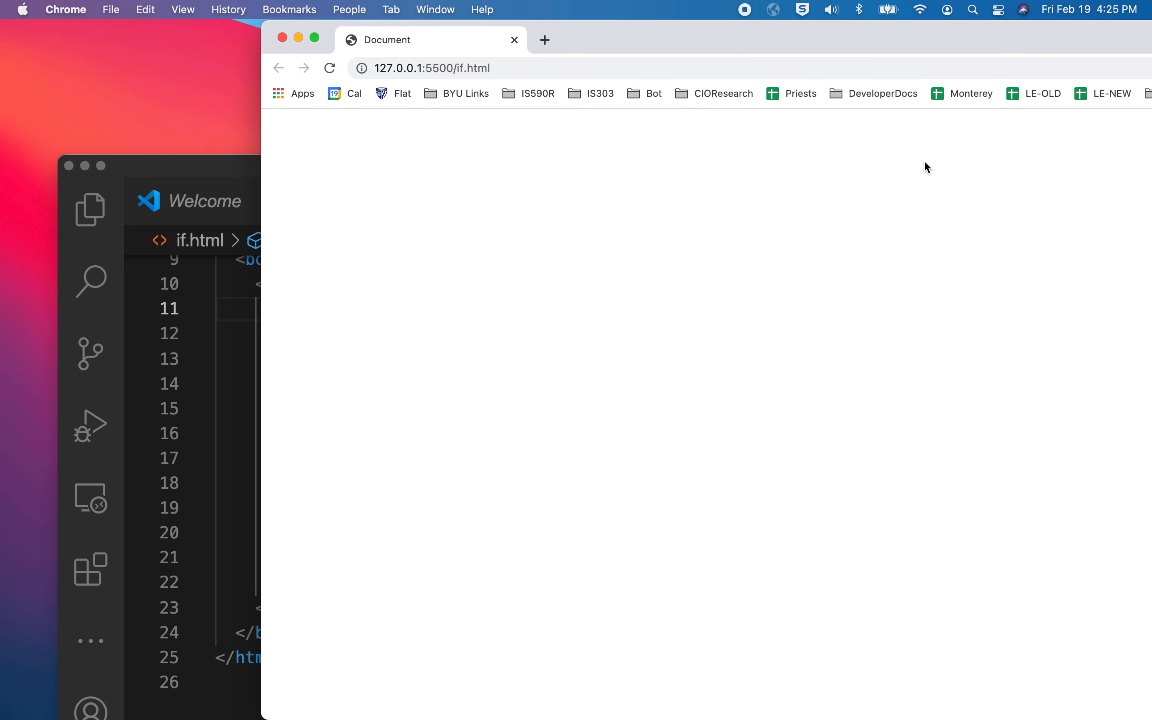
{"action": "mouse_move", "coordinate": [202, 172]}
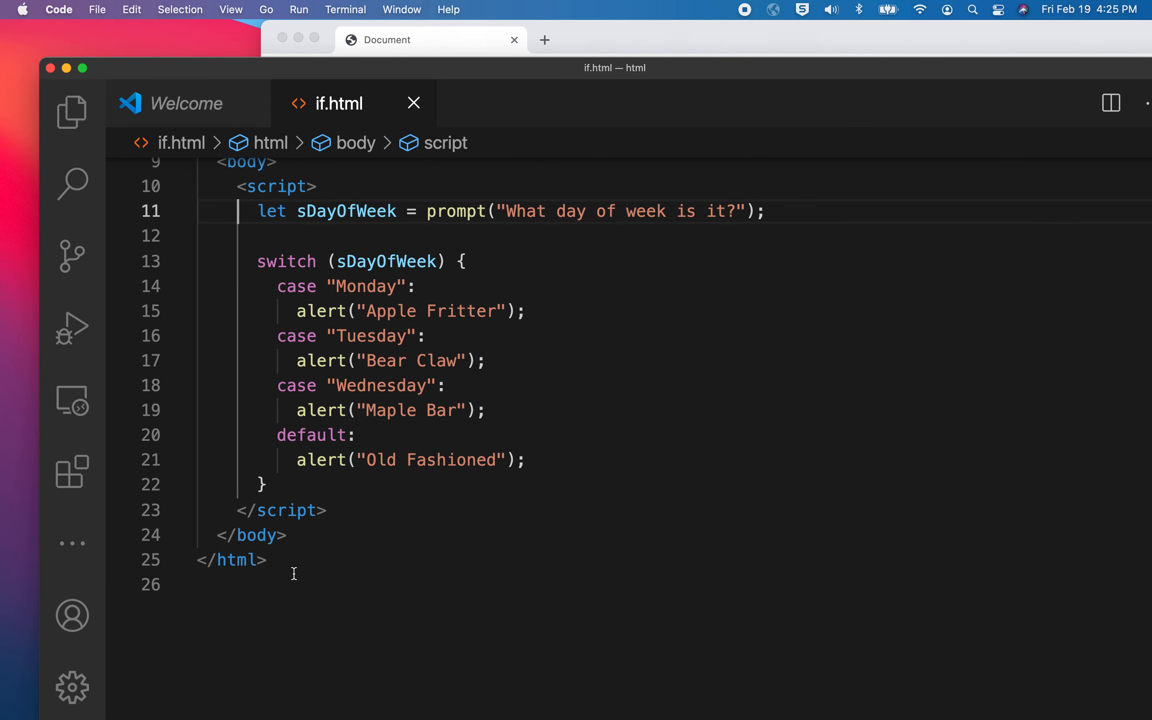
{"action": "mouse_move", "coordinate": [301, 556]}
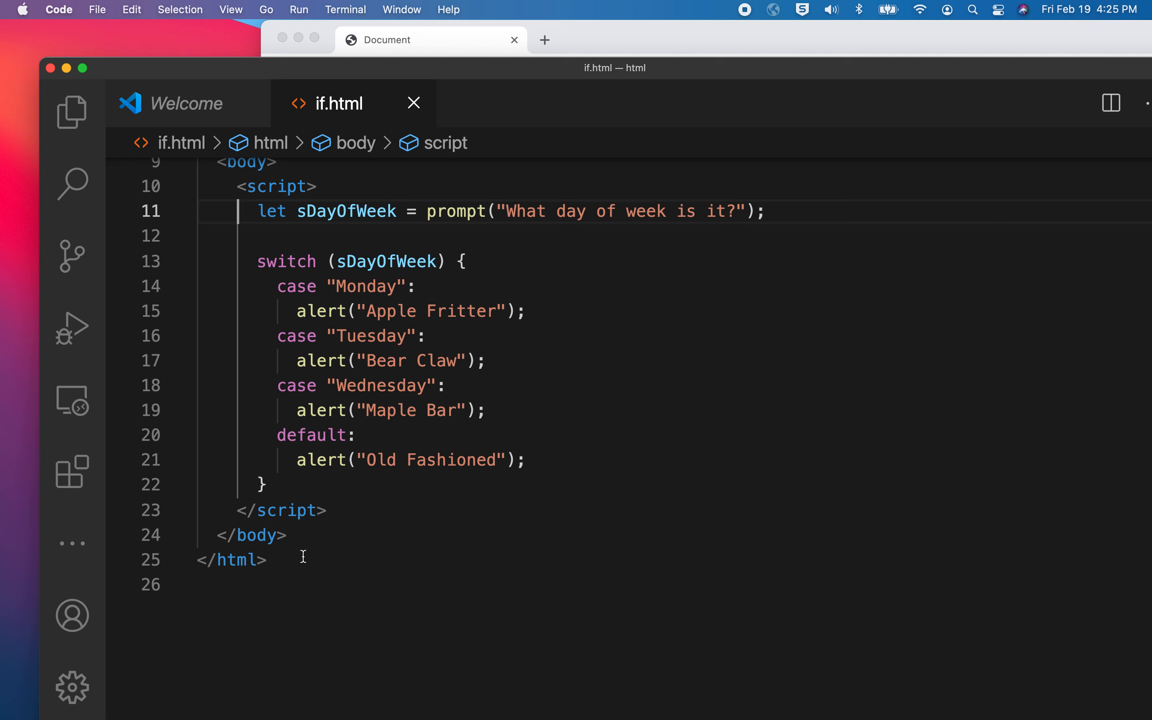
{"action": "mouse_move", "coordinate": [469, 310]}
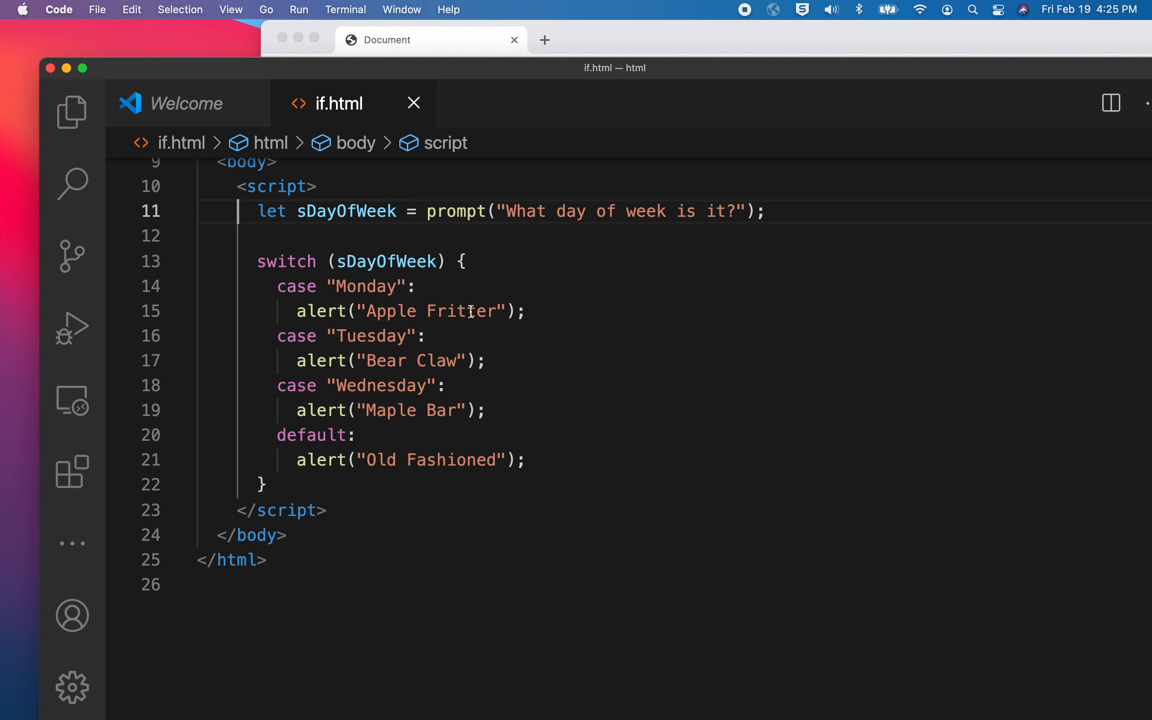
{"action": "mouse_move", "coordinate": [372, 377]}
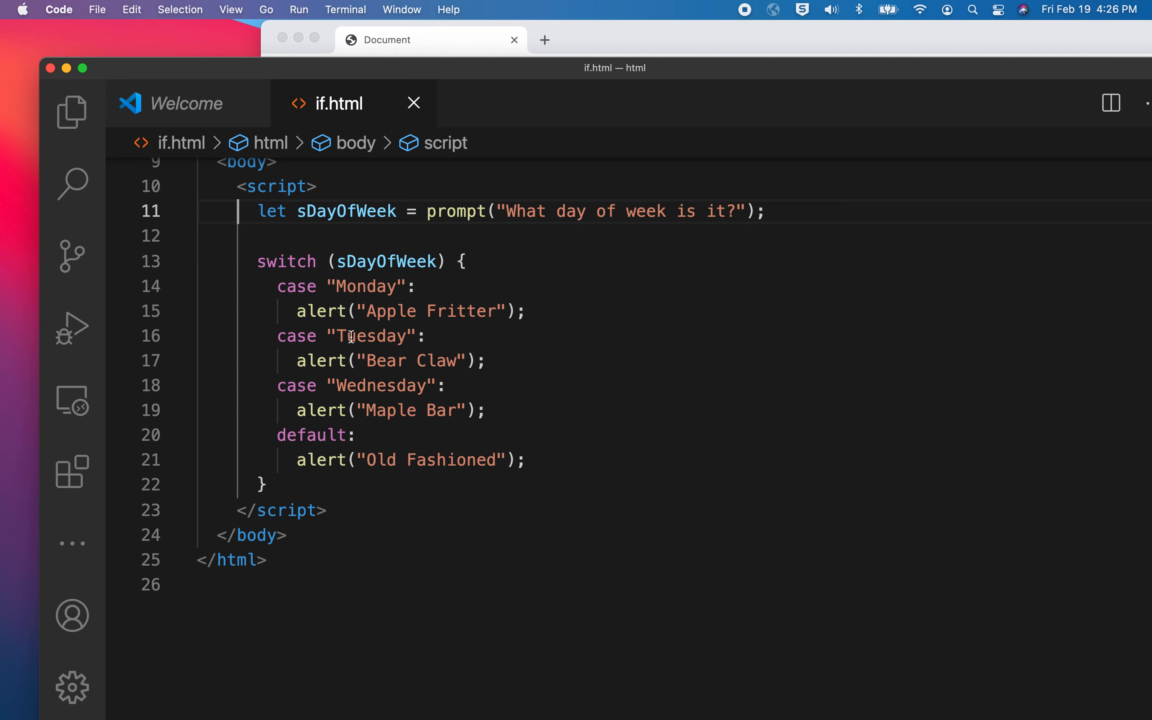
{"action": "mouse_move", "coordinate": [347, 211]}
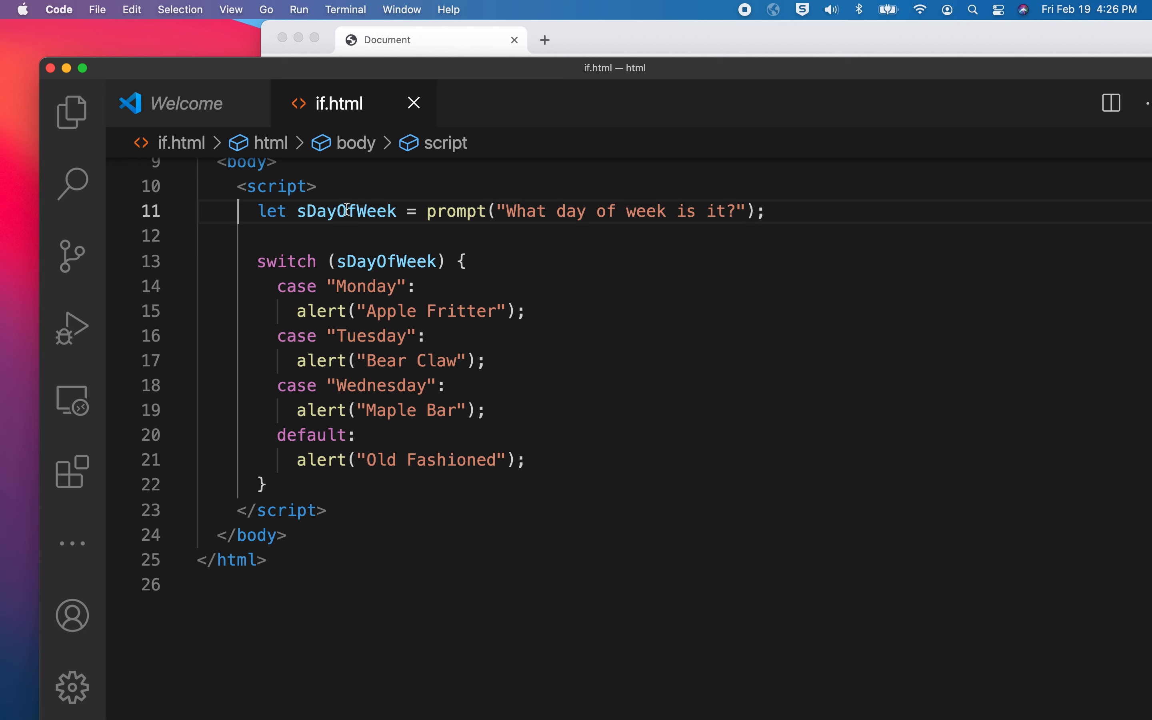
{"action": "mouse_move", "coordinate": [394, 476]}
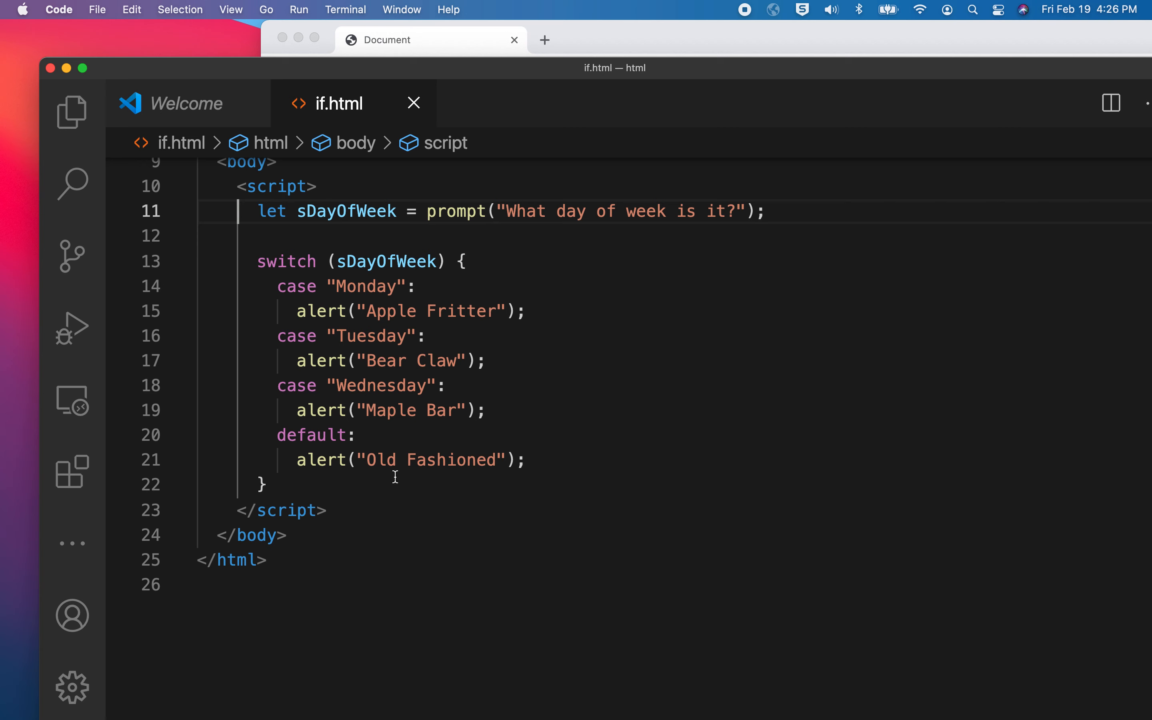
{"action": "mouse_move", "coordinate": [347, 287]}
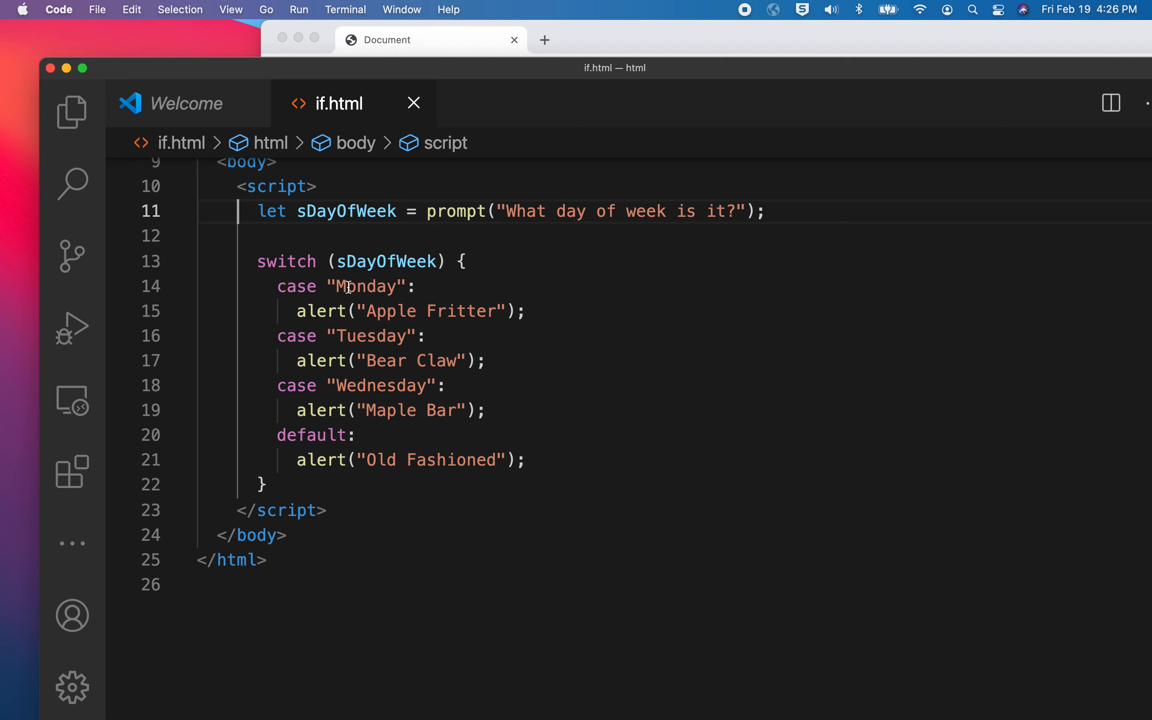
{"action": "mouse_move", "coordinate": [324, 429]}
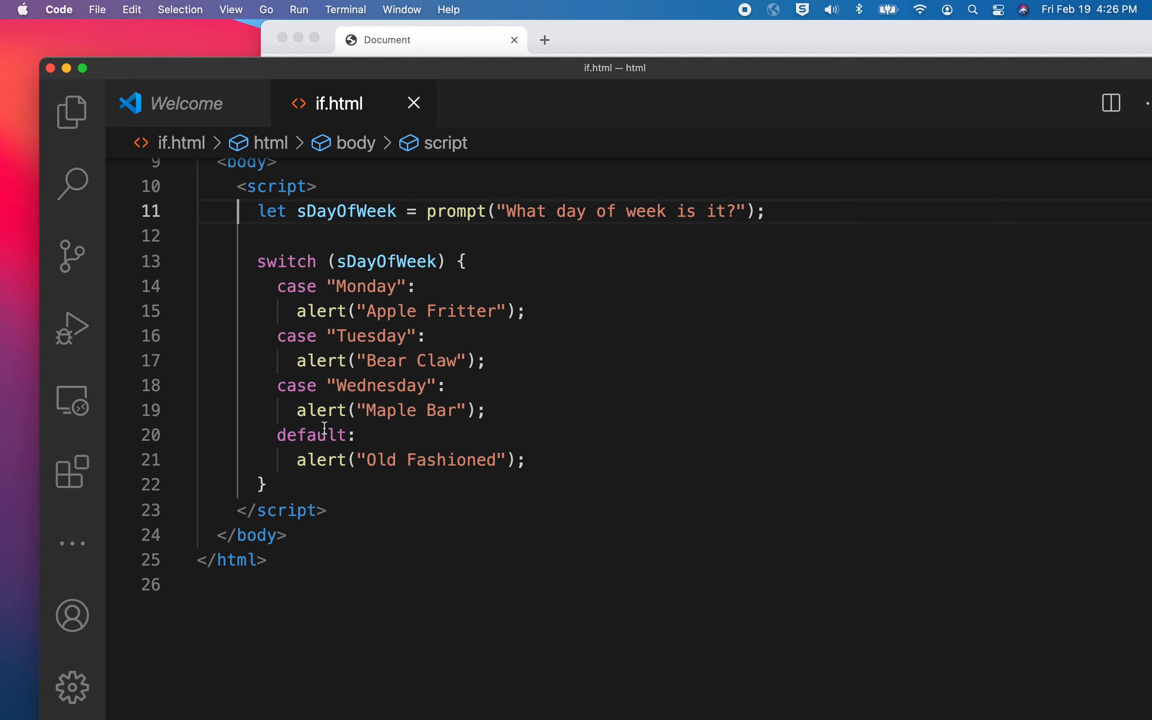
{"action": "mouse_move", "coordinate": [320, 409]}
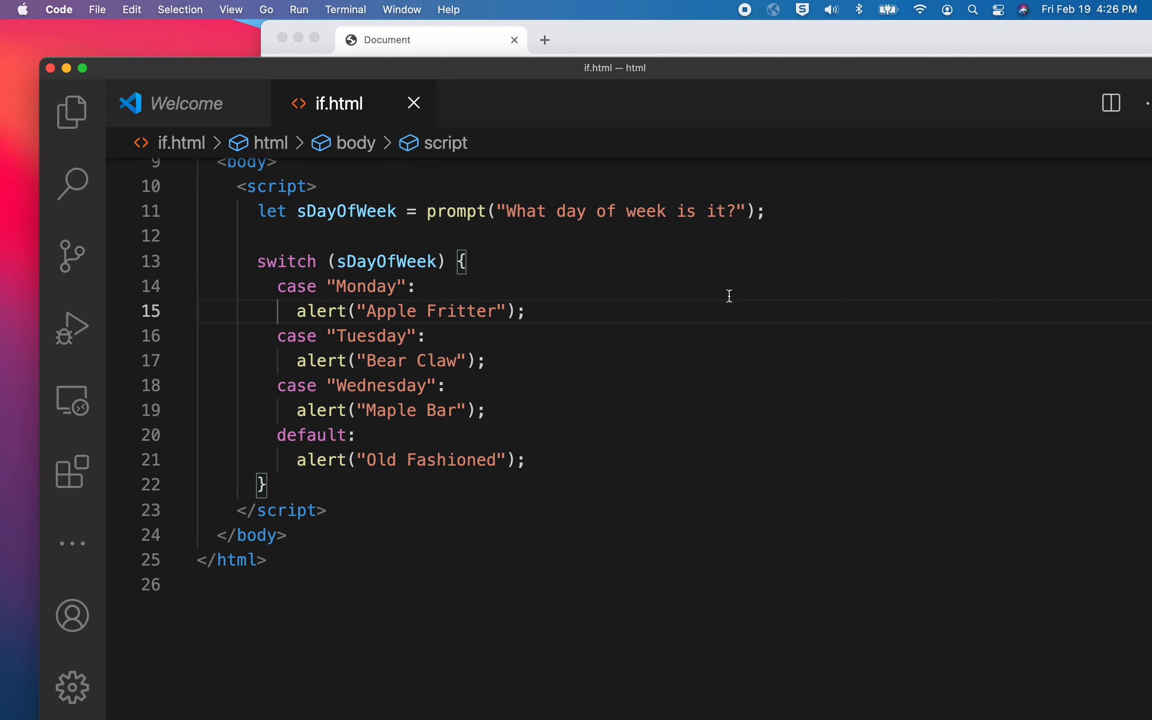
- Add break; after the Monday, Tuesday and Wednesday alerts
{"action": "type", "text": "break;"}
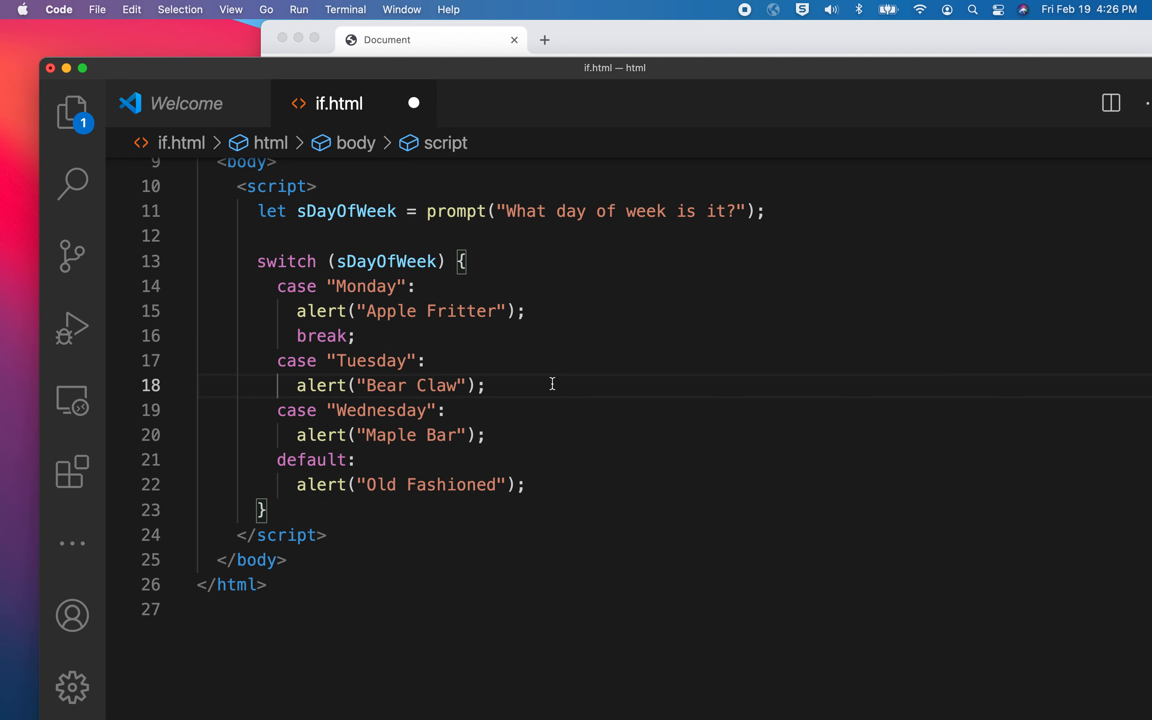
{"action": "type", "text": "break;"}
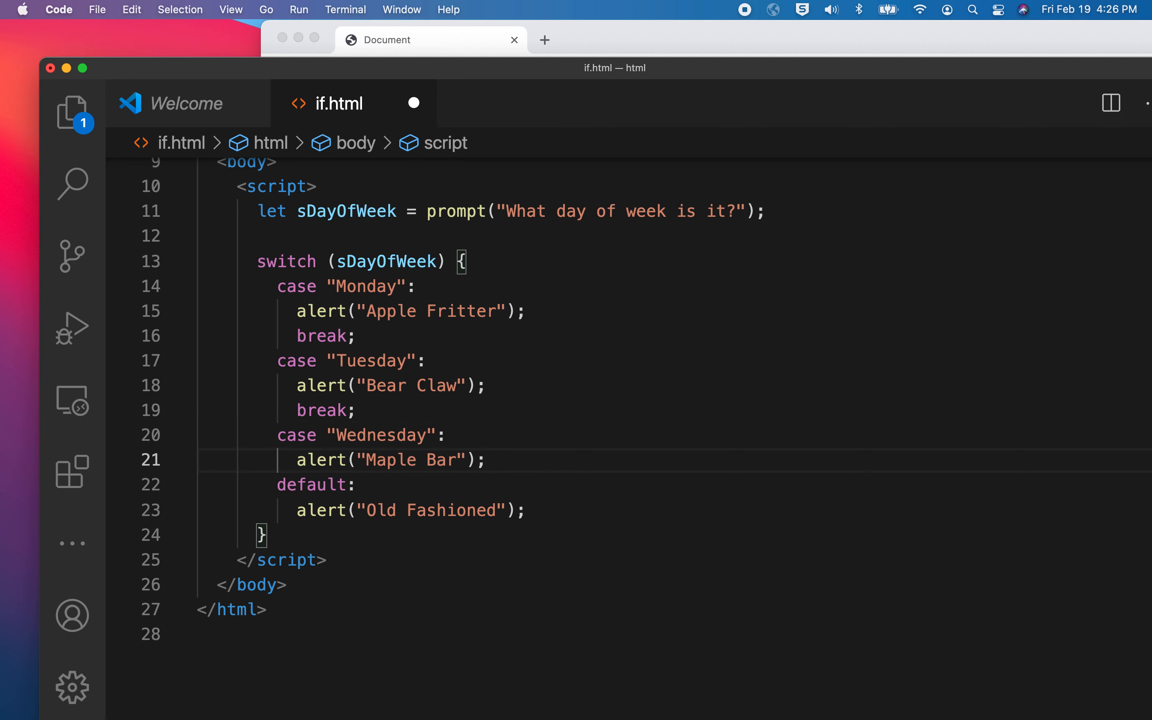
{"action": "type", "text": "break"}
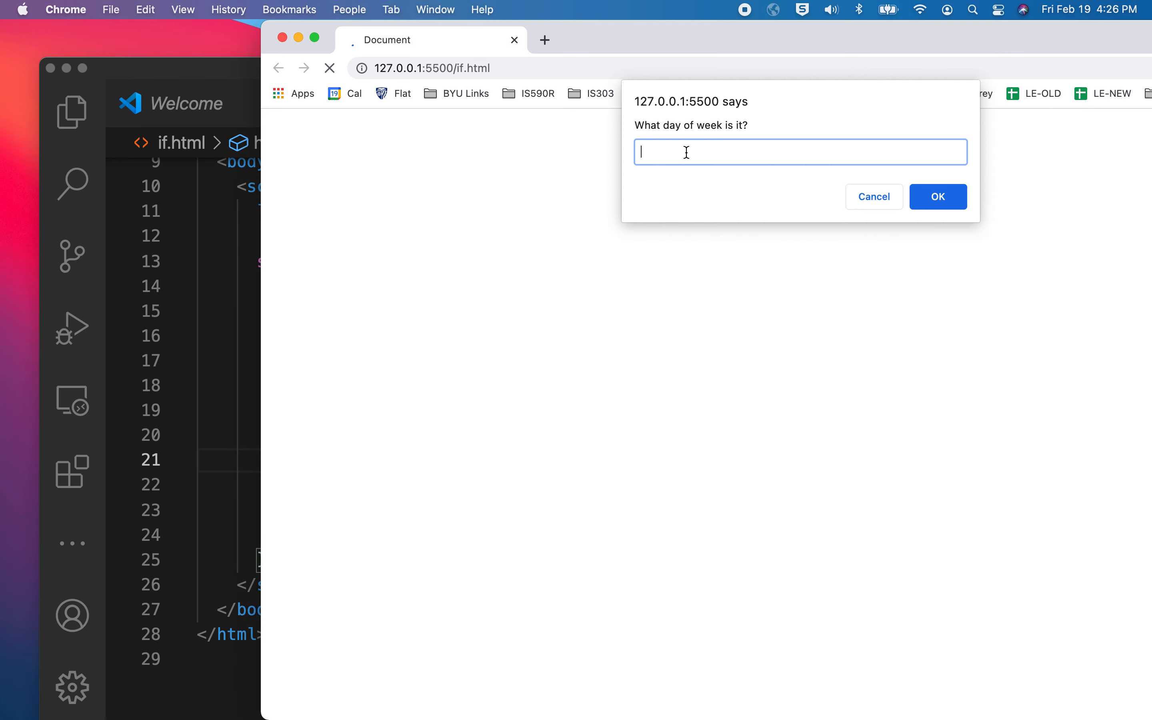
- Answer the reloaded prompt with "Monday" to check the fixed switch
{"action": "type", "text": "Monday"}
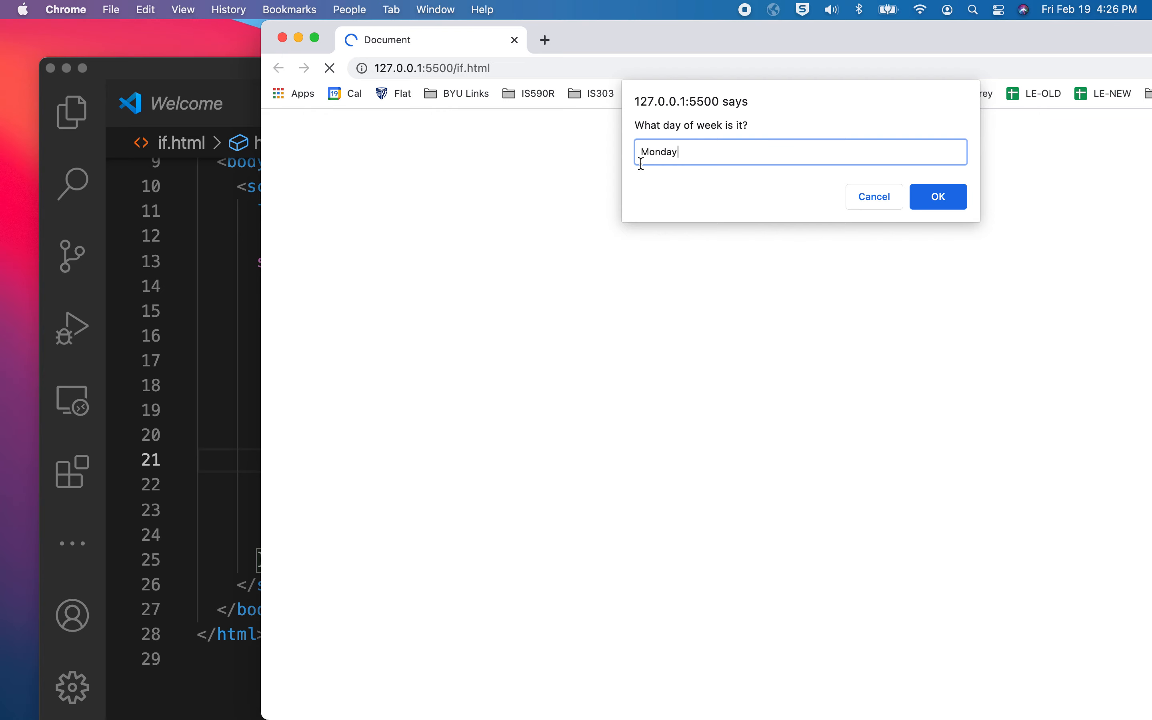
{"action": "left_click", "coordinate": [937, 196]}
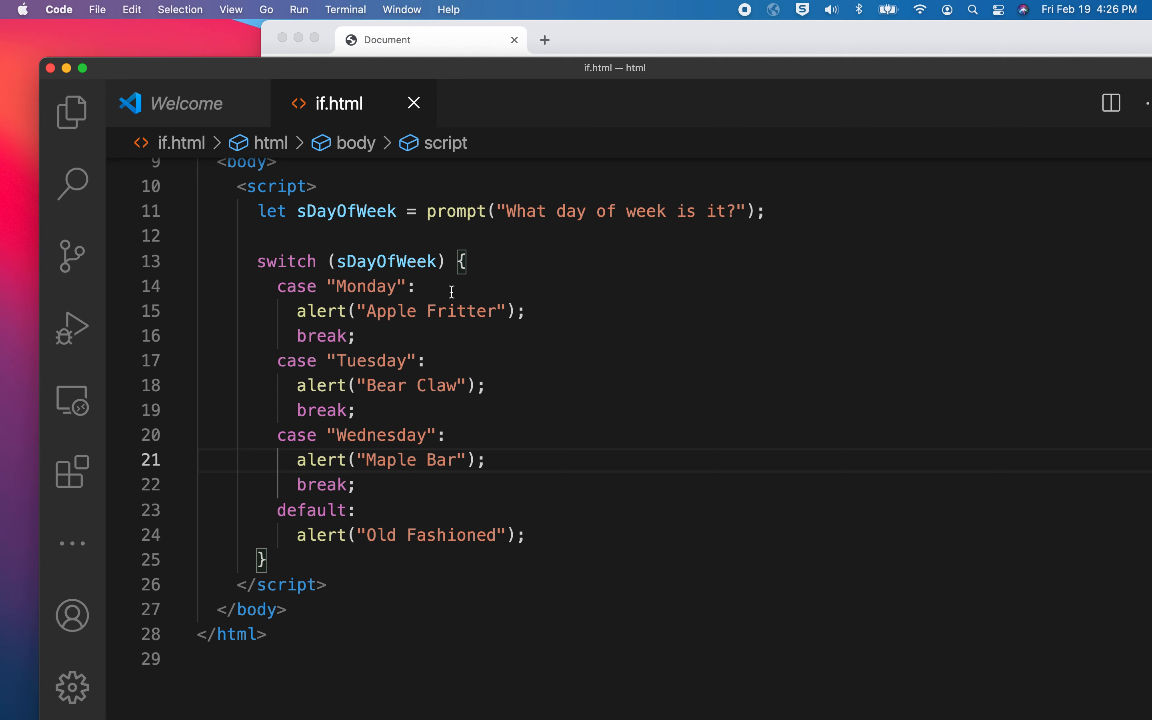
{"action": "mouse_move", "coordinate": [752, 31]}
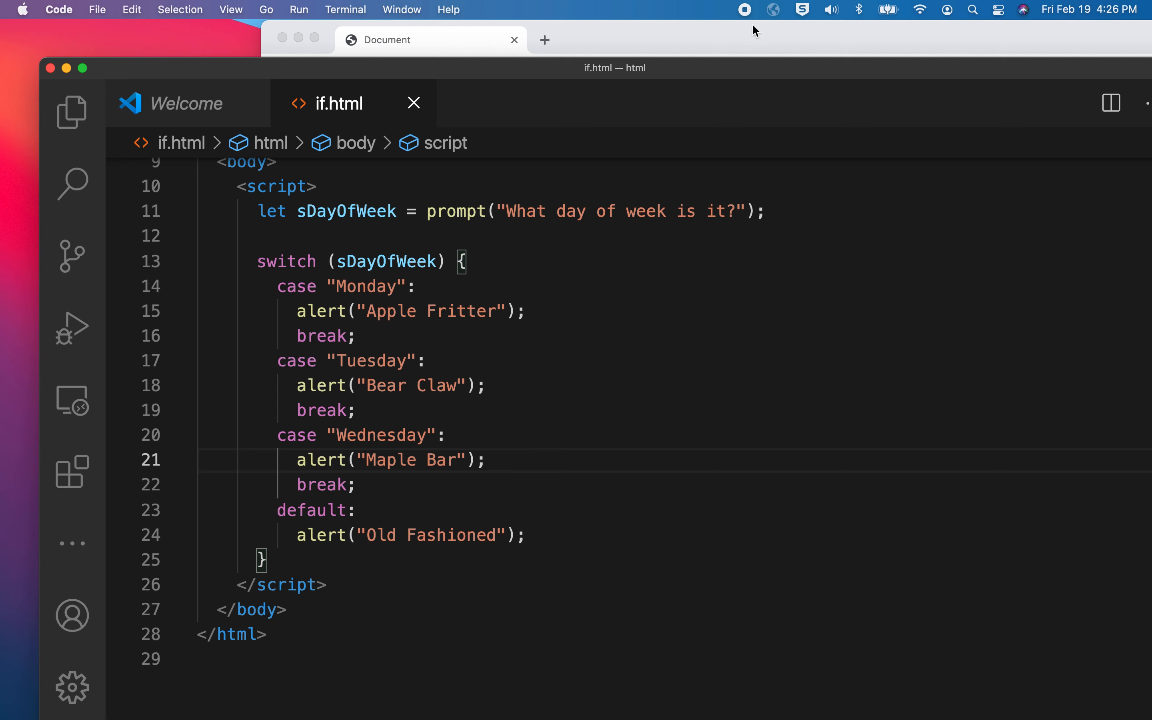